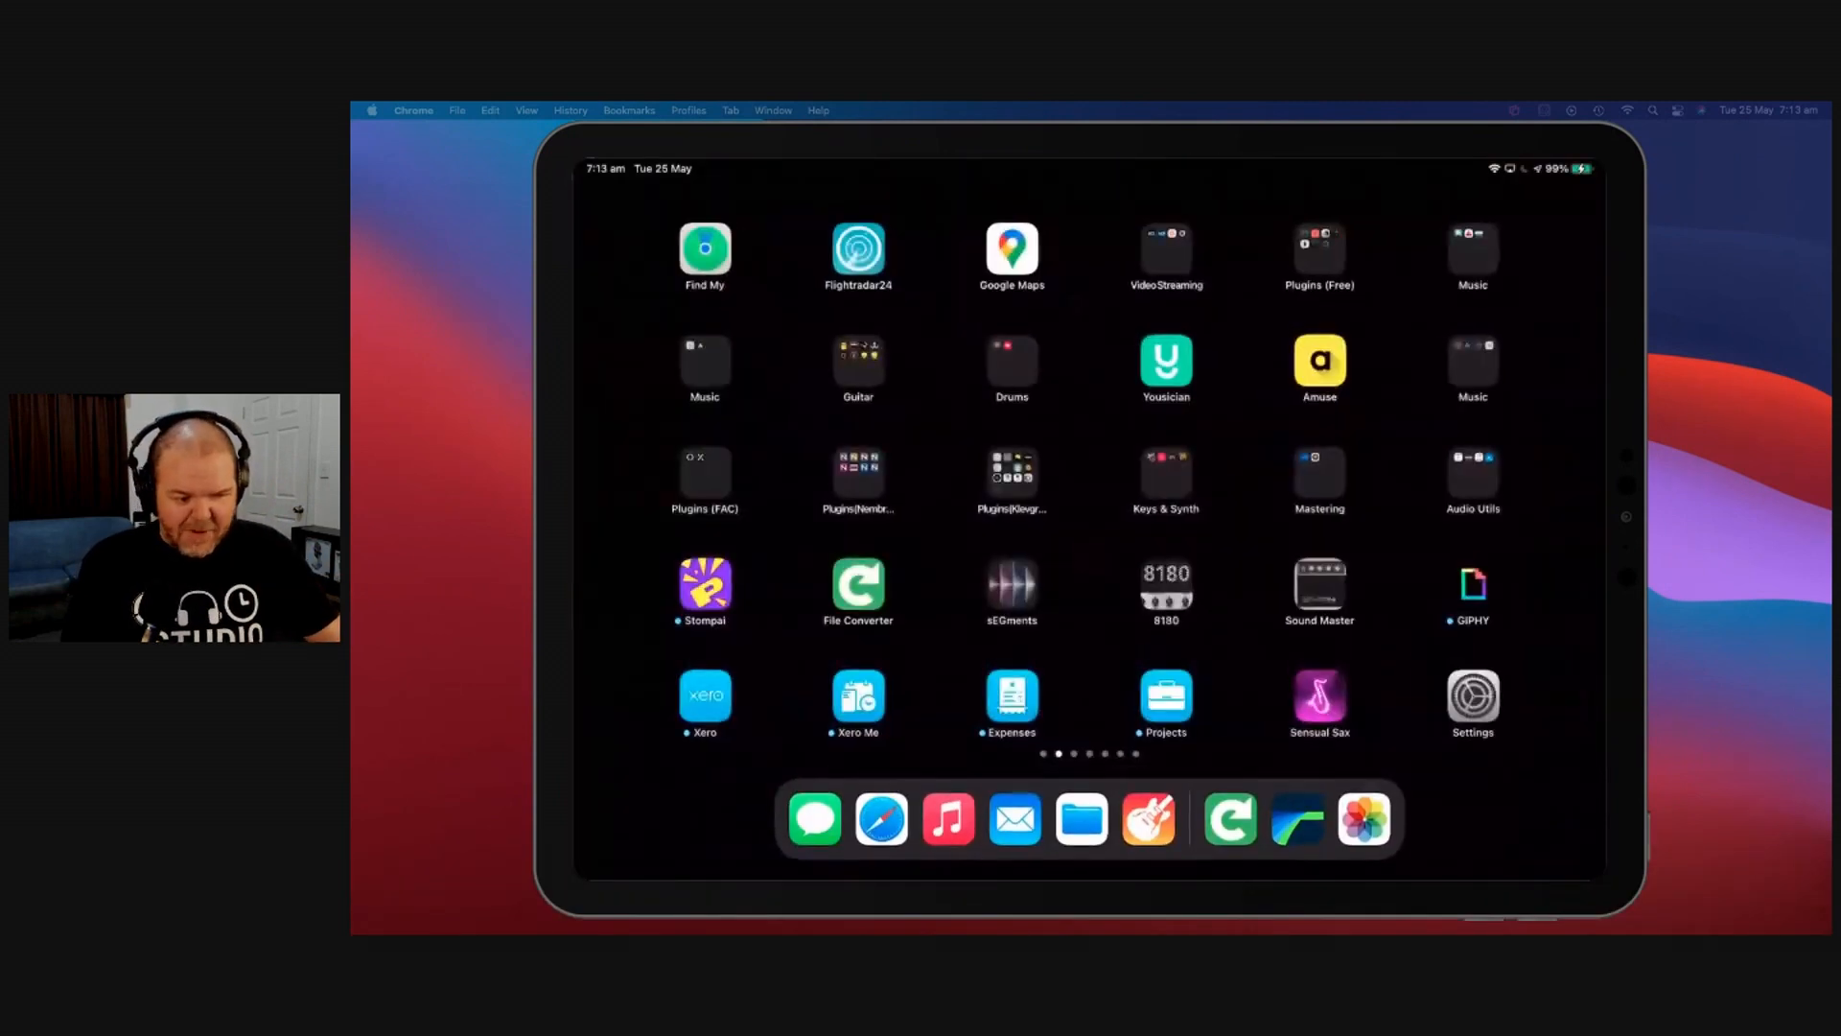
Step: Launch File Converter from the Home Screen and browse its list of converter categories
left_click(859, 583)
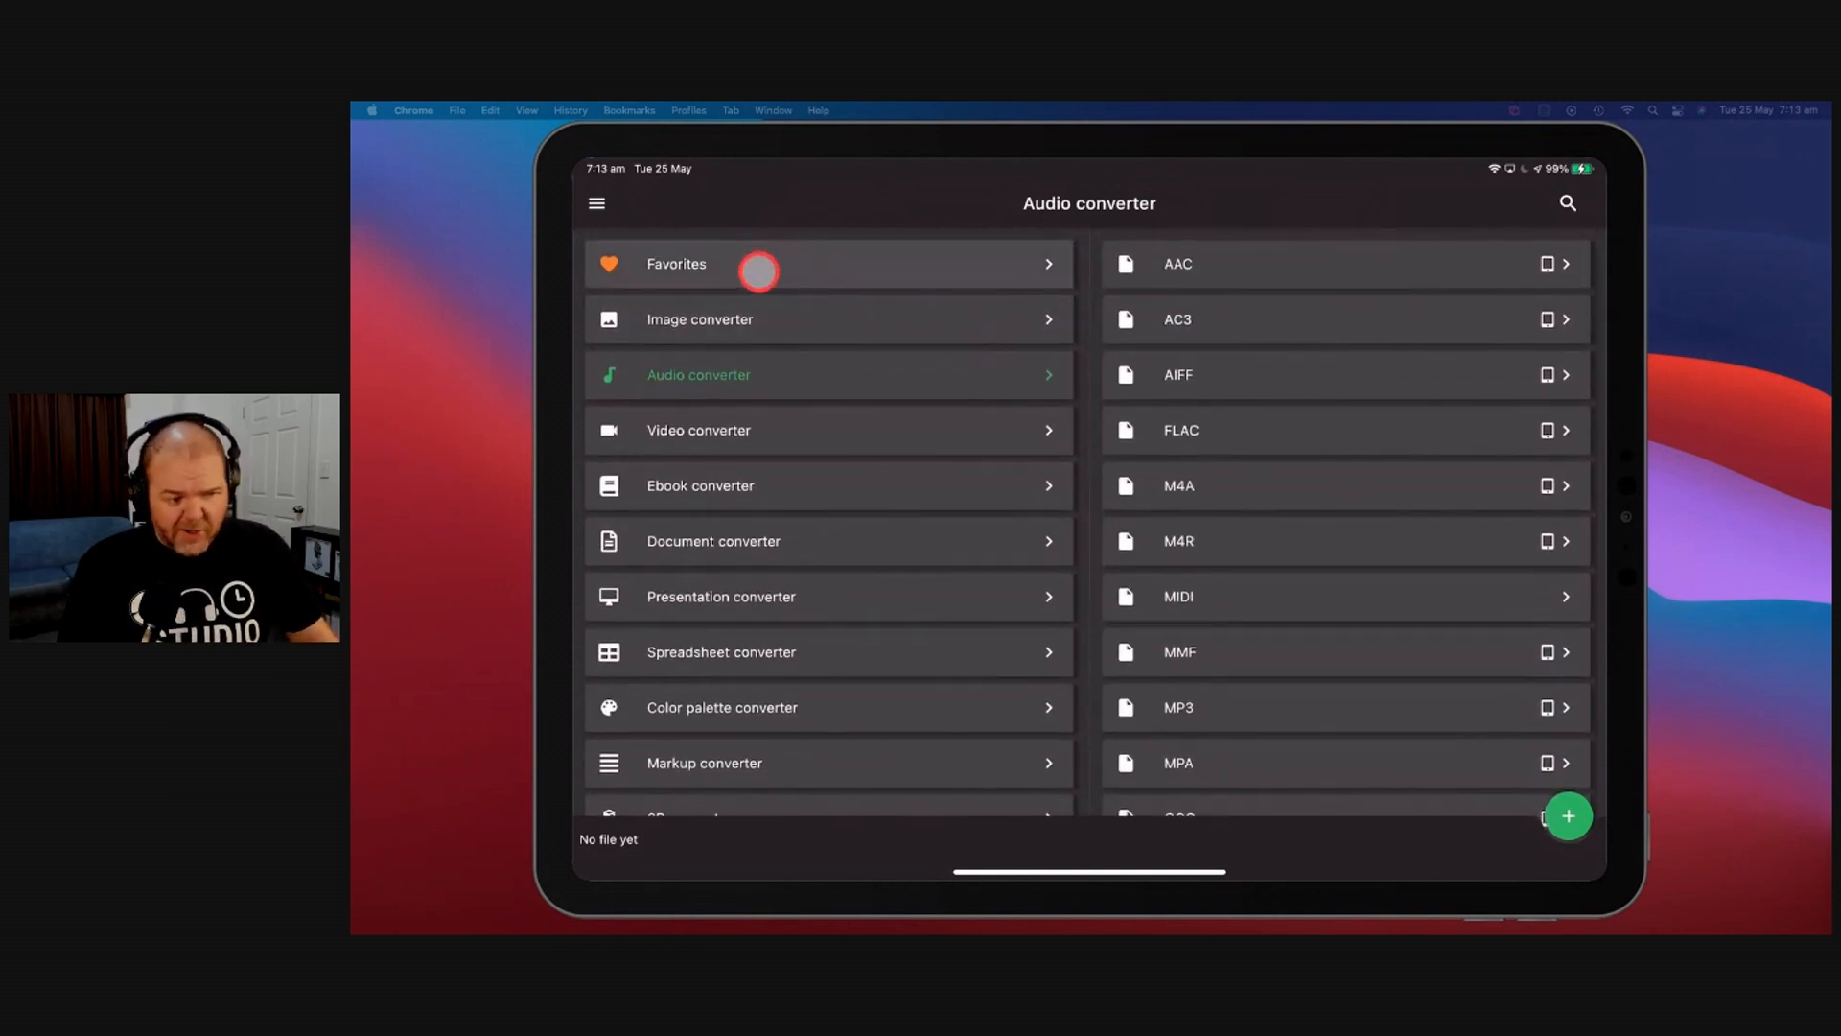
scroll("down", 3)
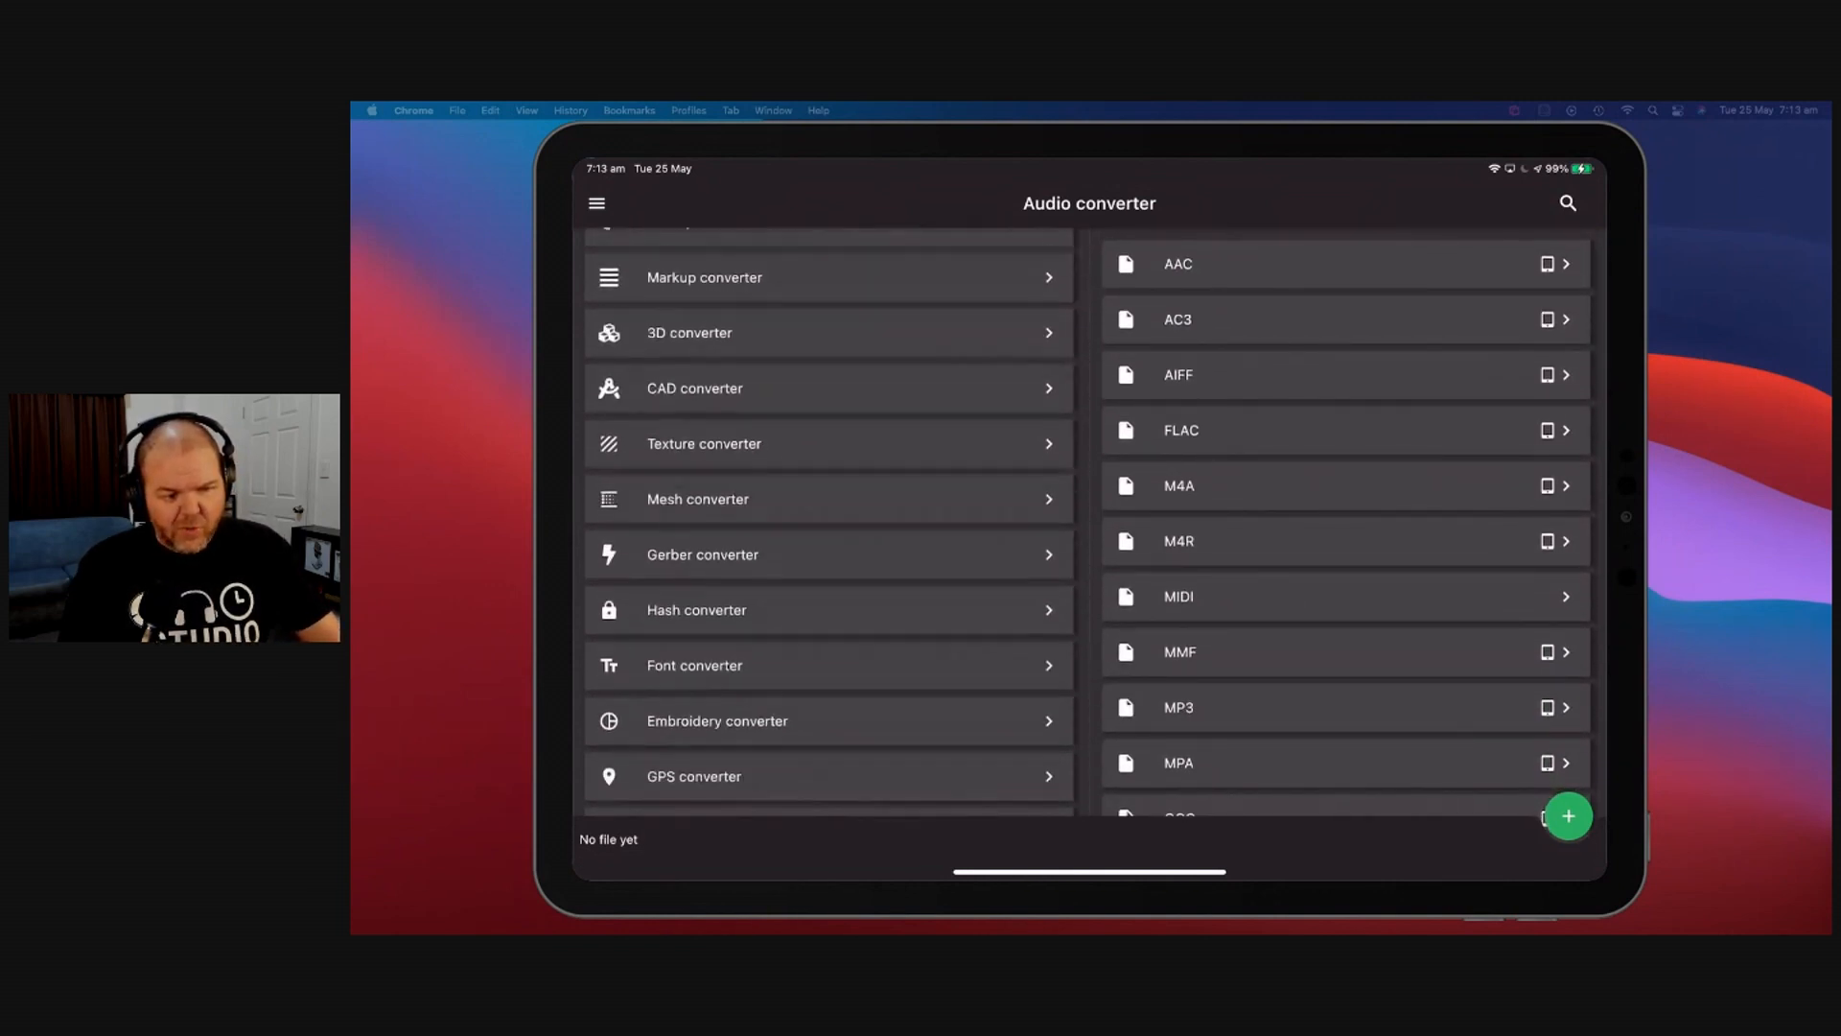
scroll("up", 3)
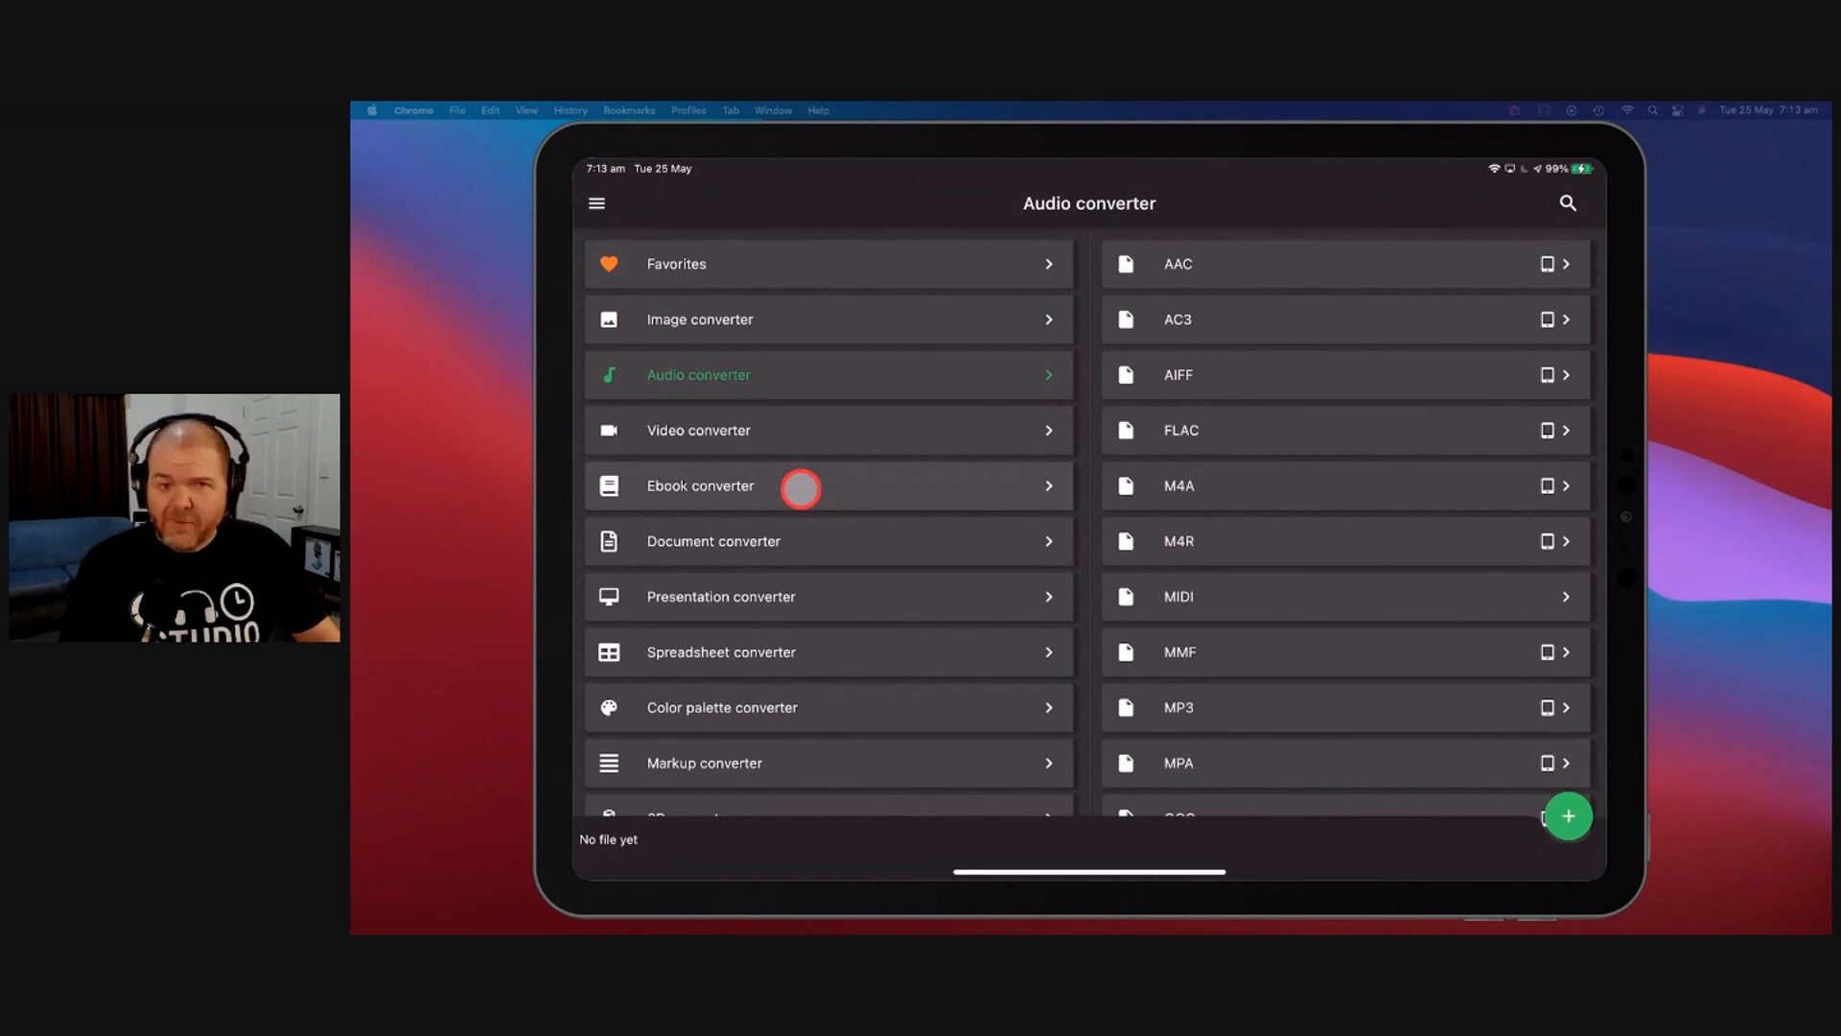
scroll("down", 3)
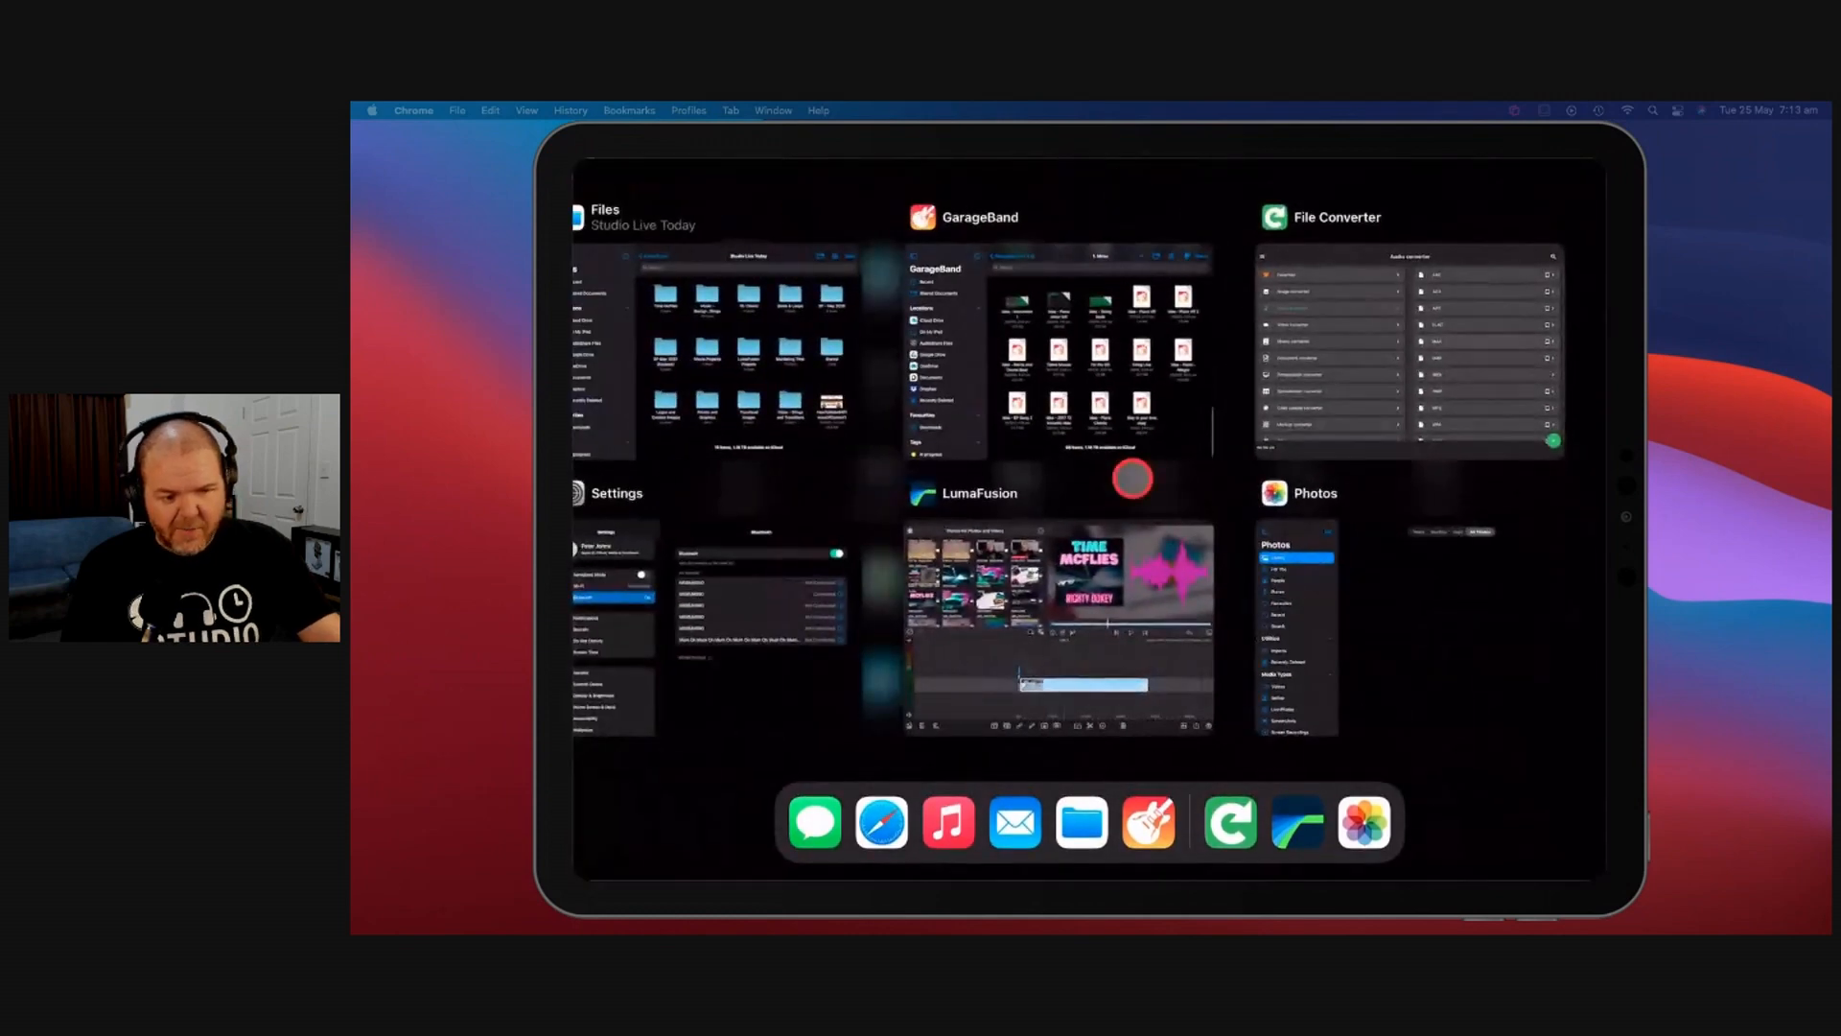
Step: Switch to Photos from the App Switcher and show the Library view
left_click(1407, 341)
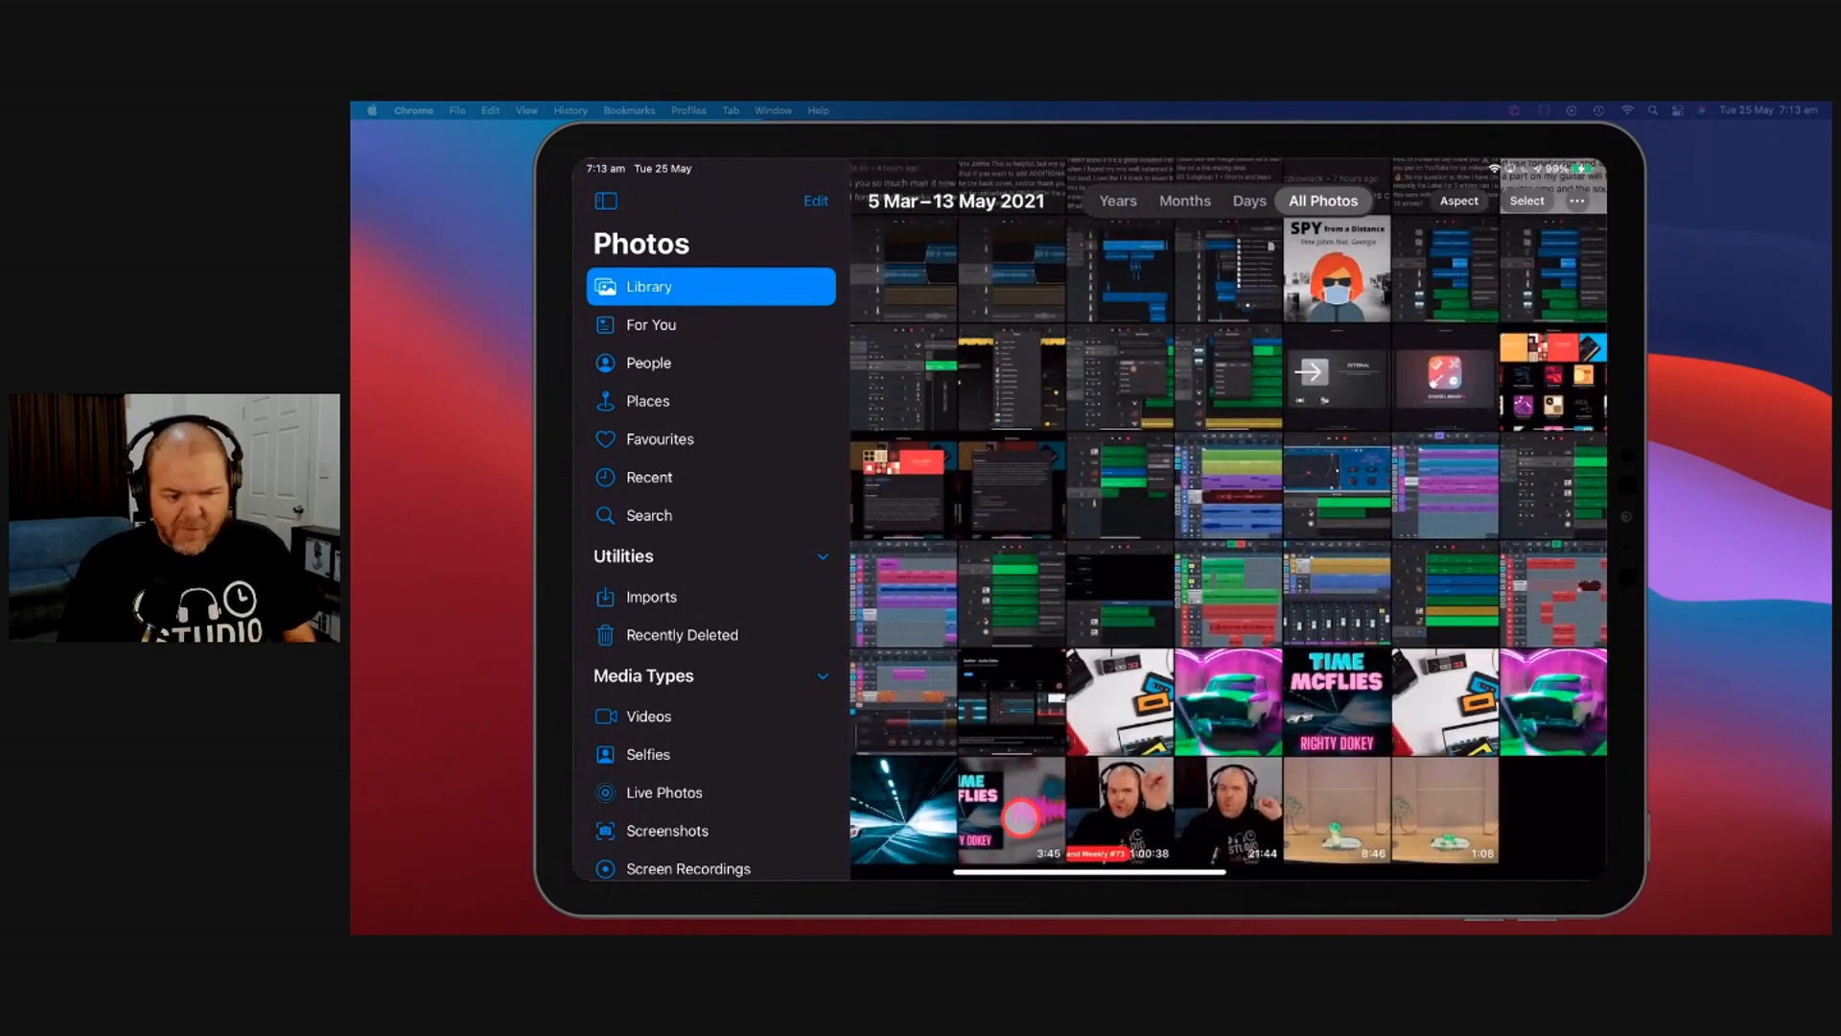
left_click(1331, 702)
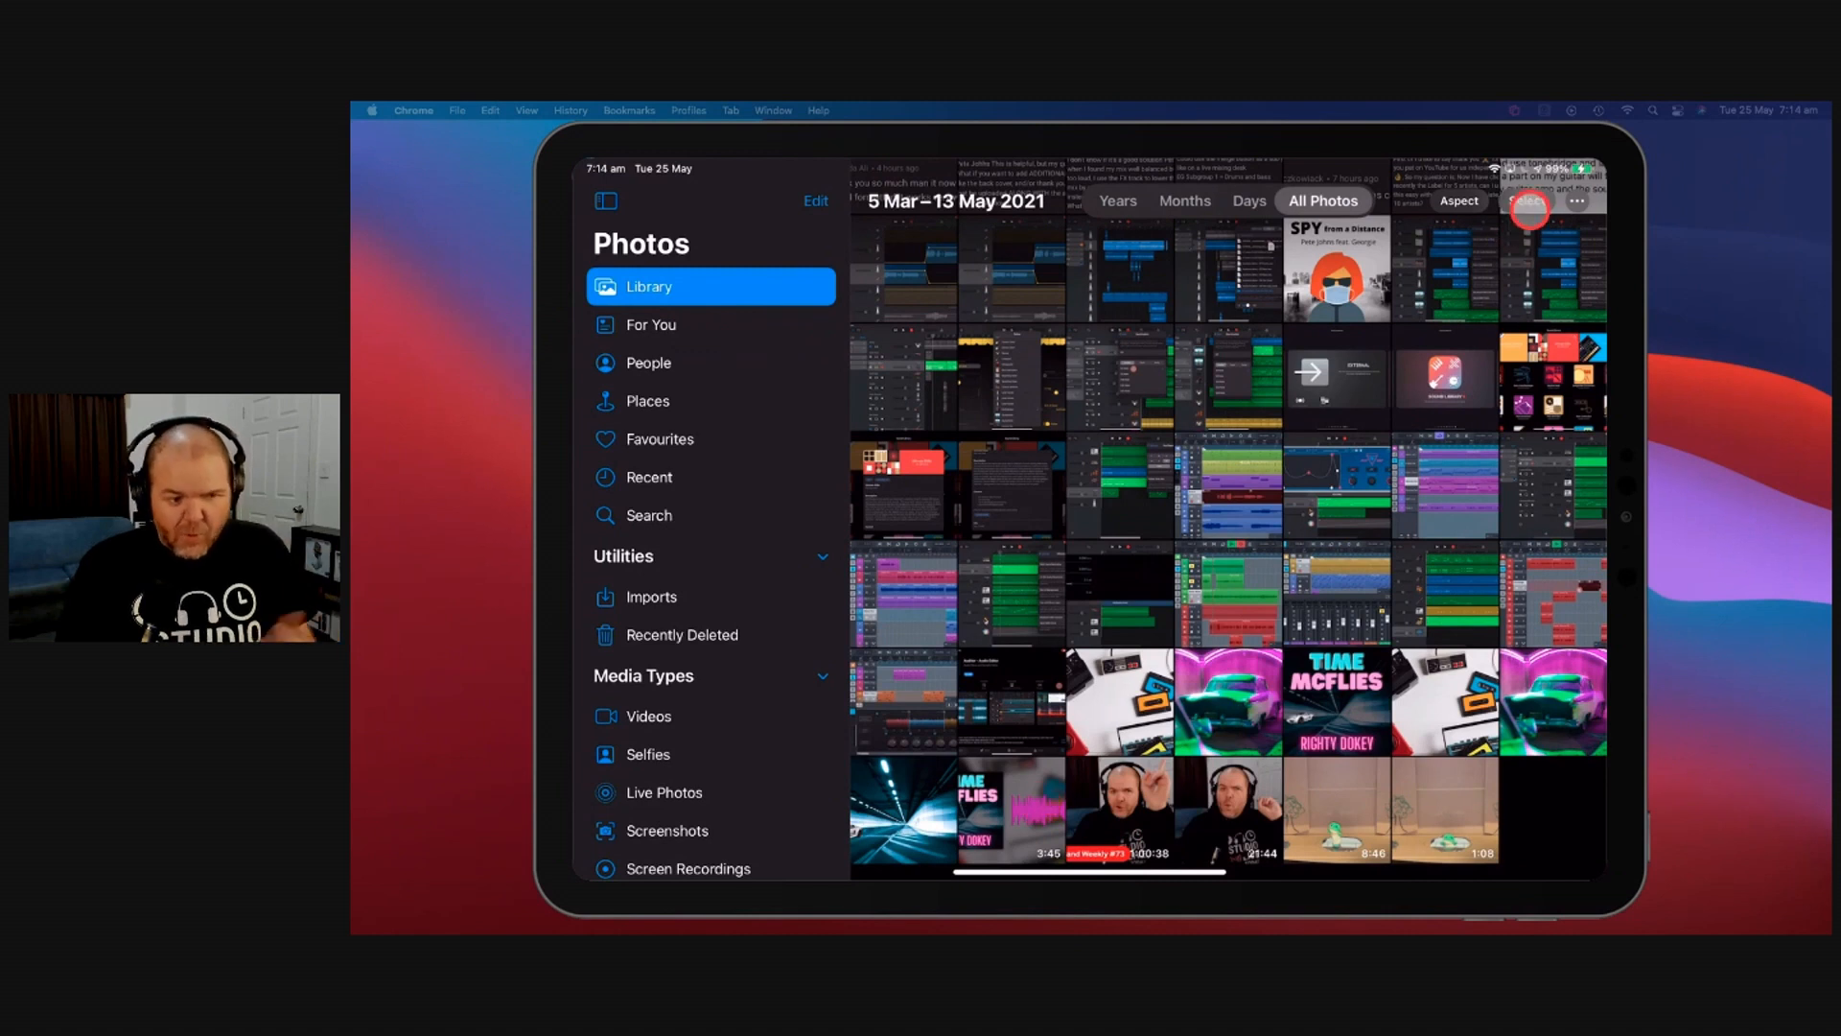
Step: Select the video in the library and show the full list of apps it can be shared to
left_click(1529, 201)
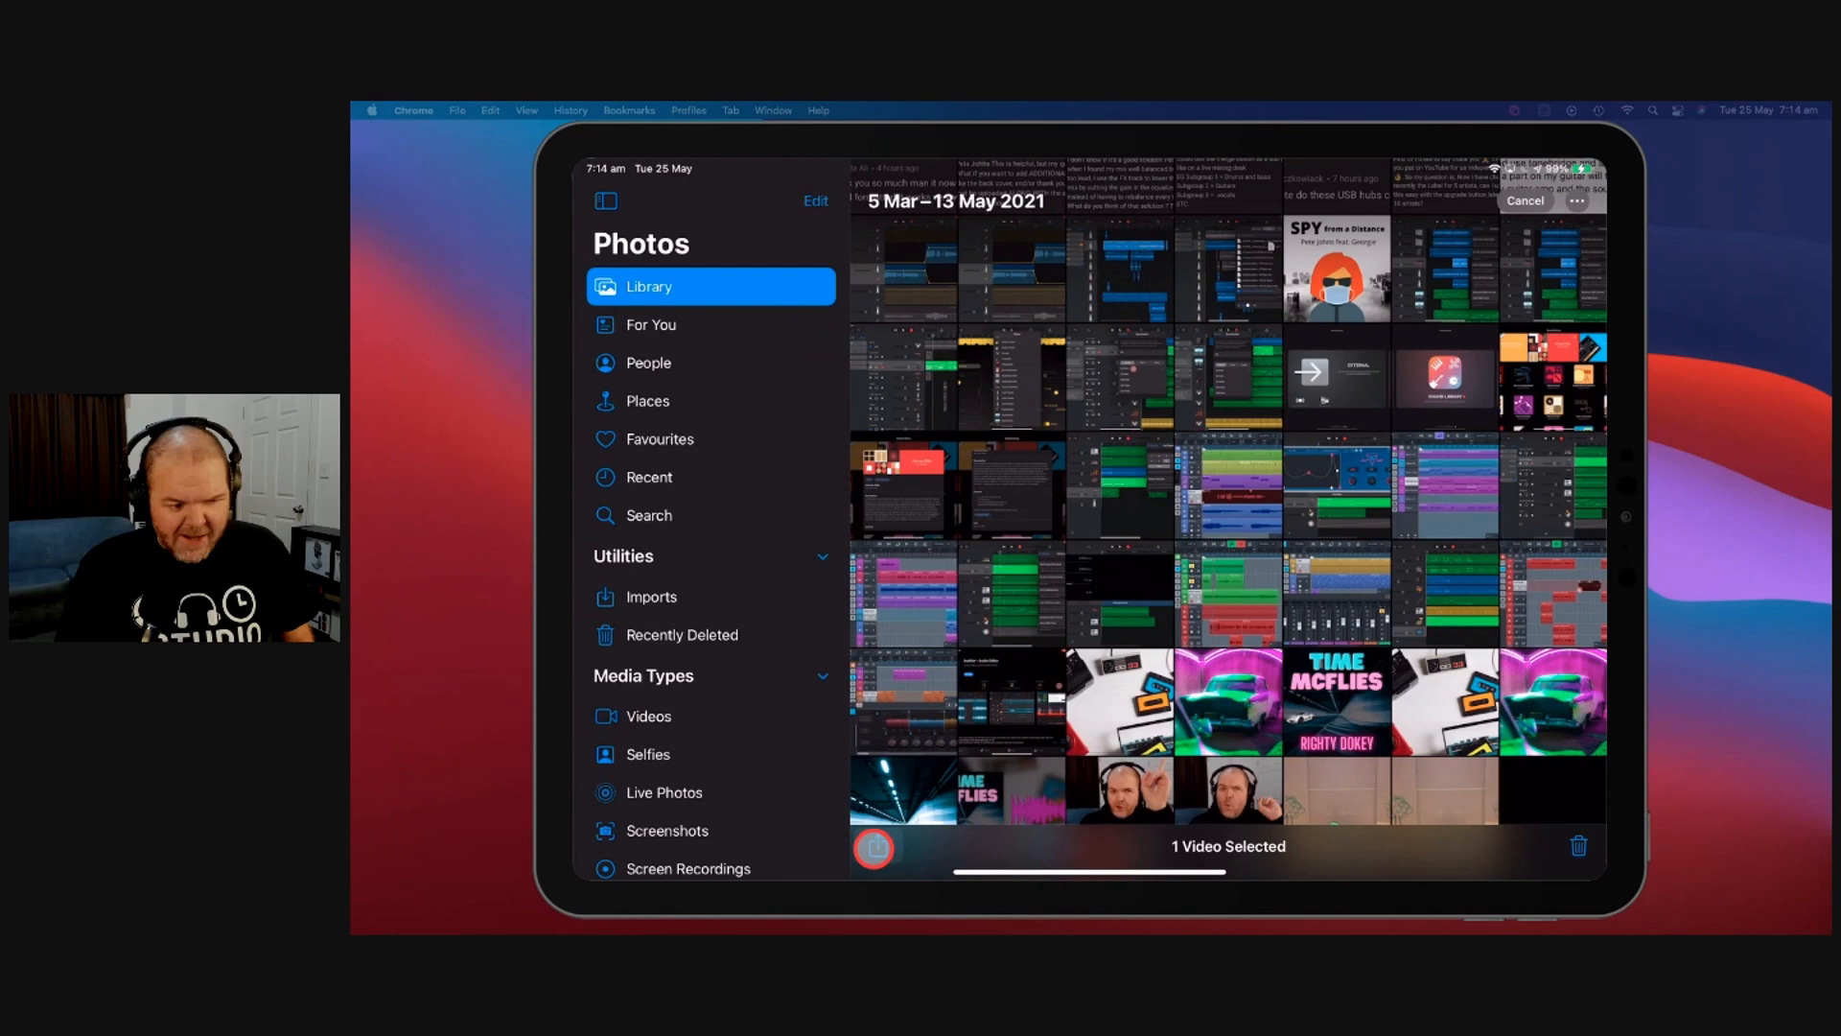
left_click(873, 845)
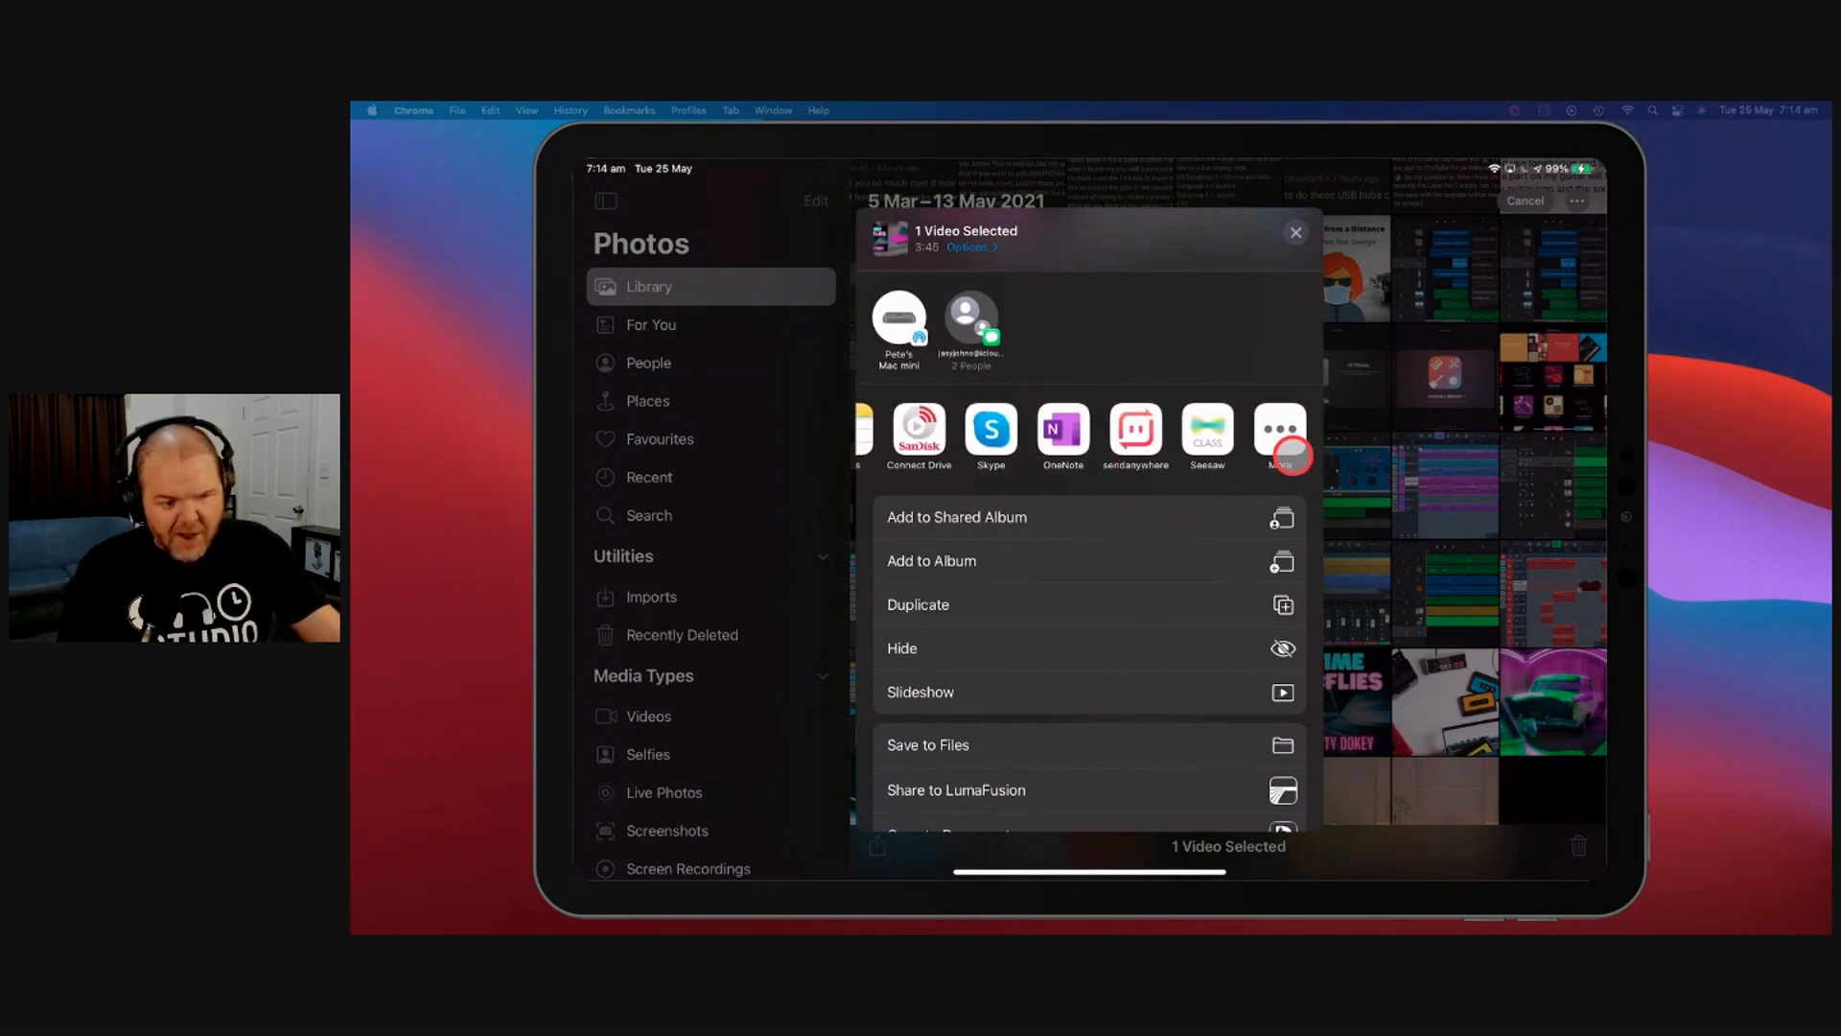
left_click(1279, 428)
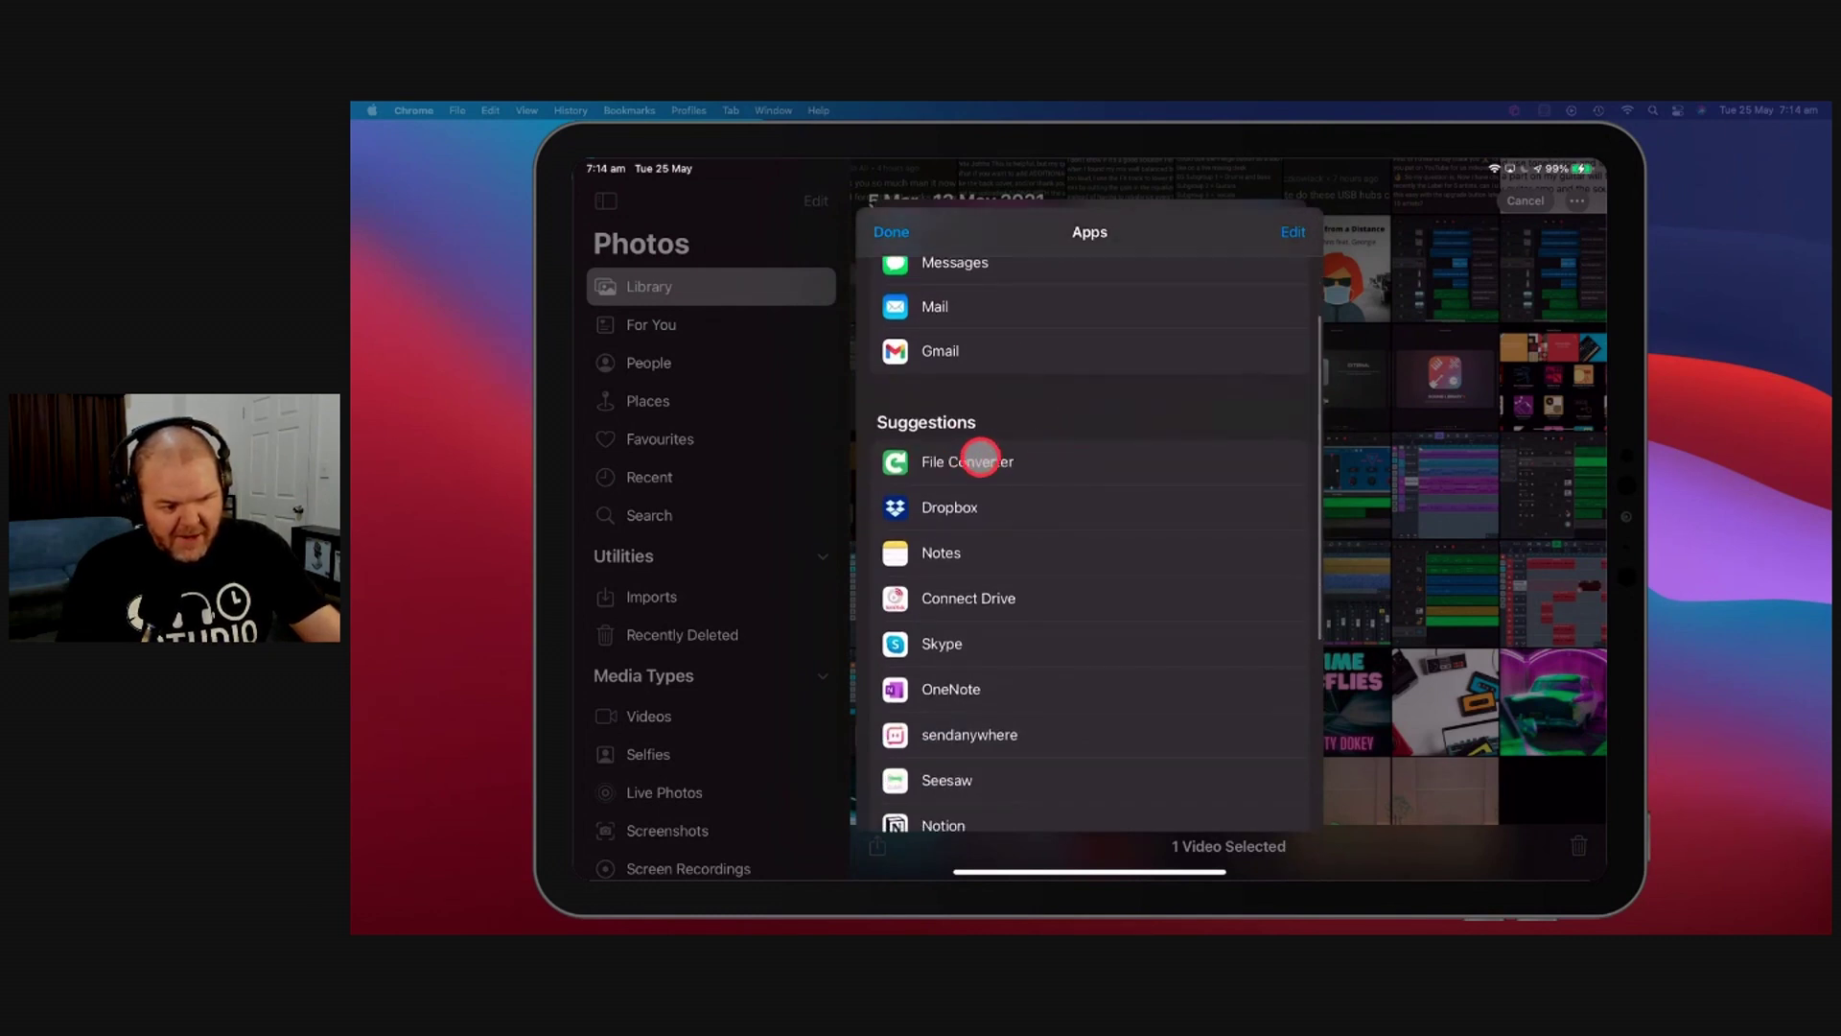
scroll("down", 3)
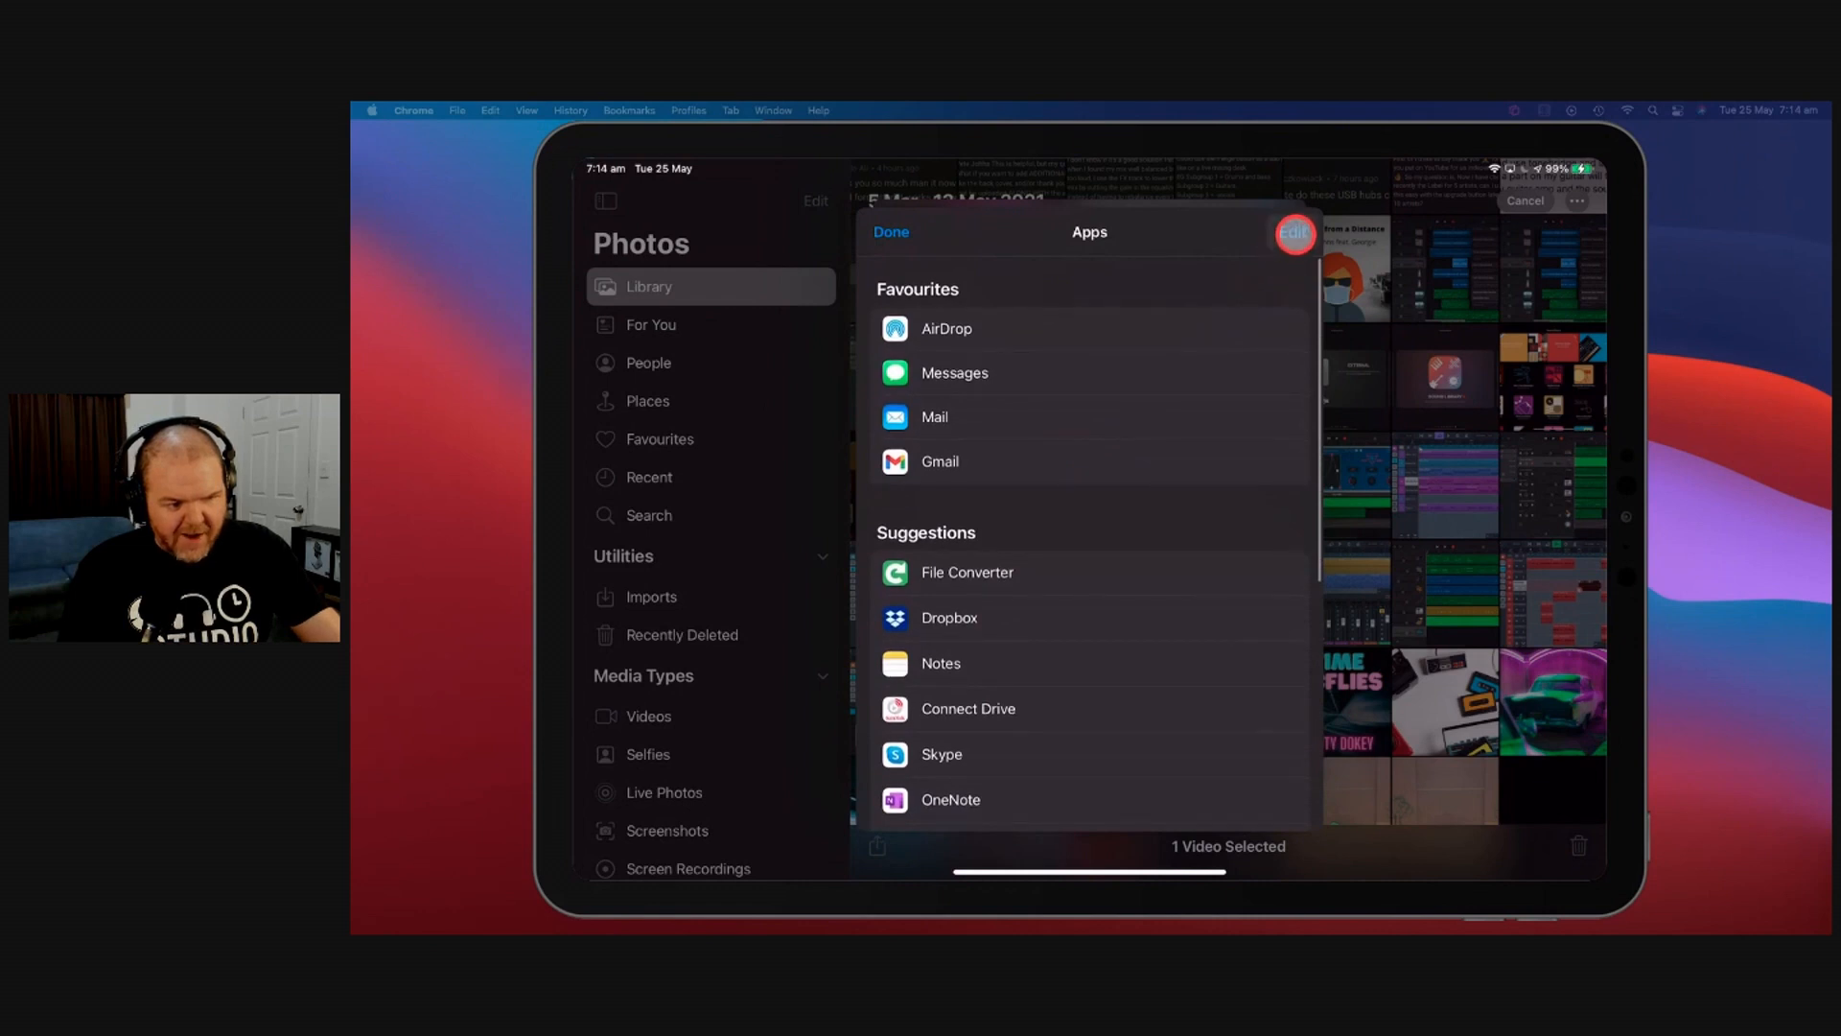
Step: Add File Converter to the favourite sharing apps and finish editing the list
left_click(1293, 234)
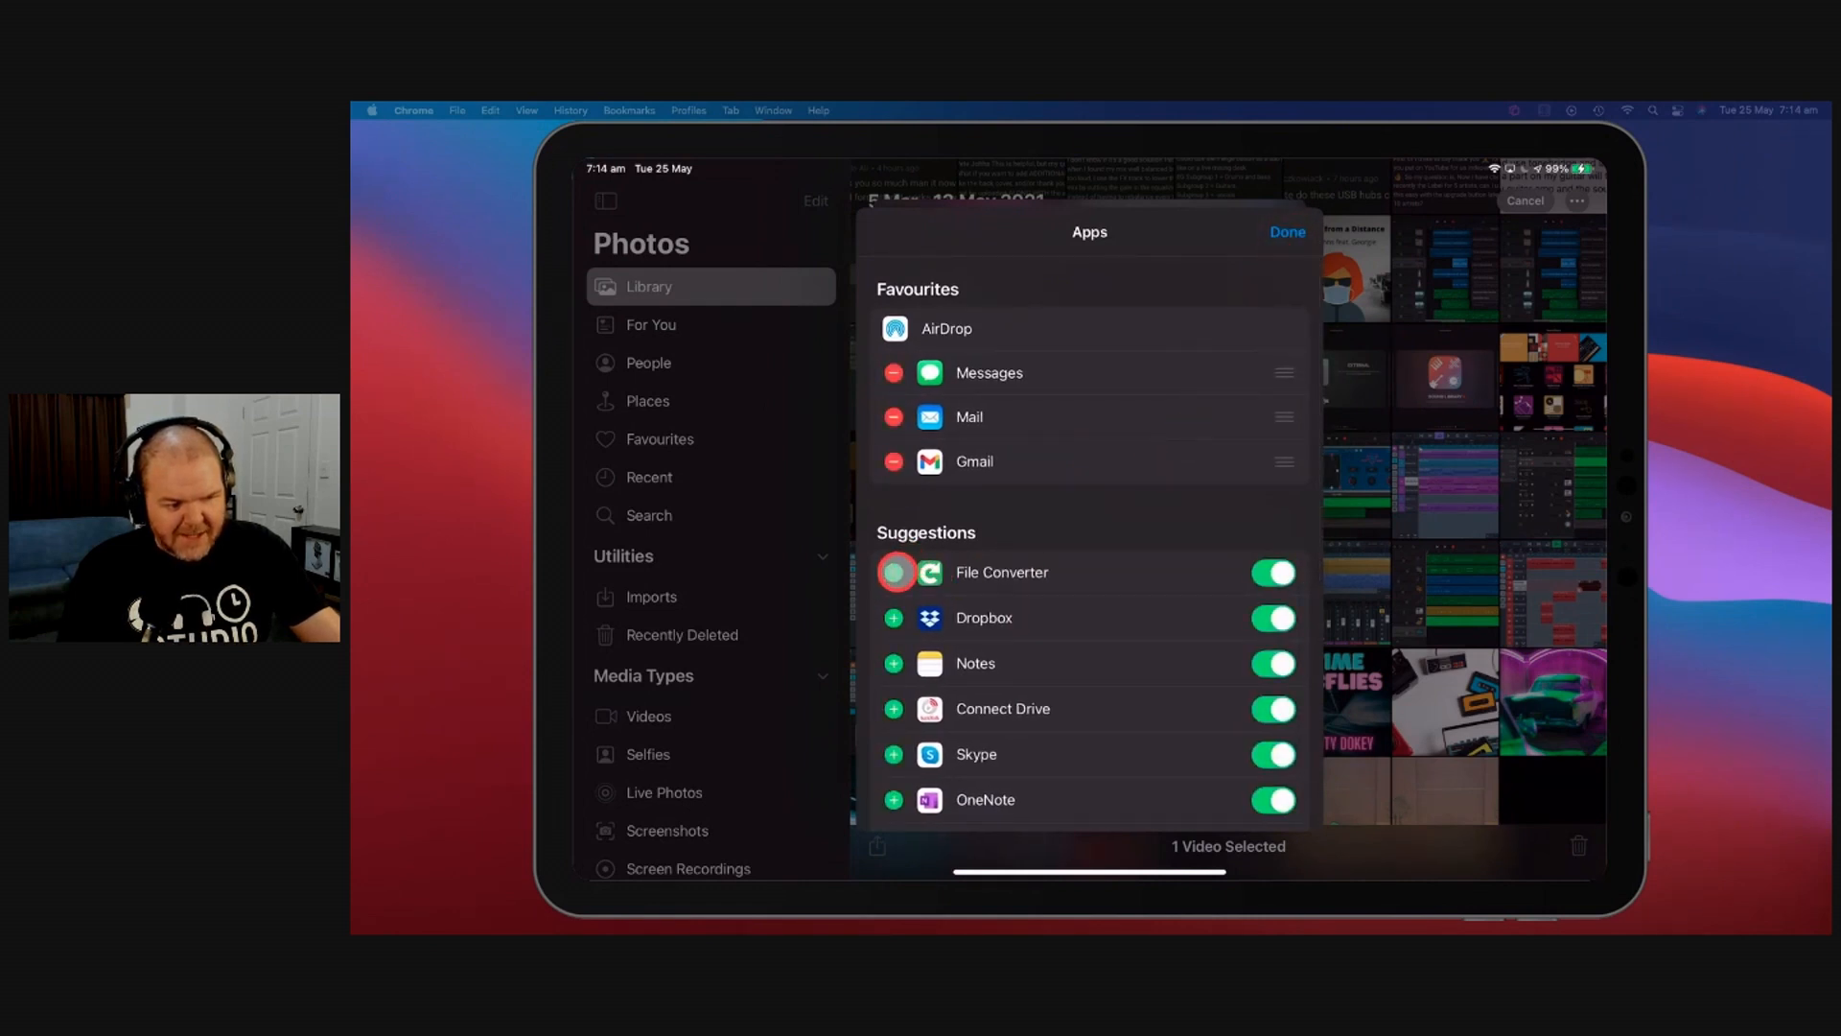
left_click(893, 571)
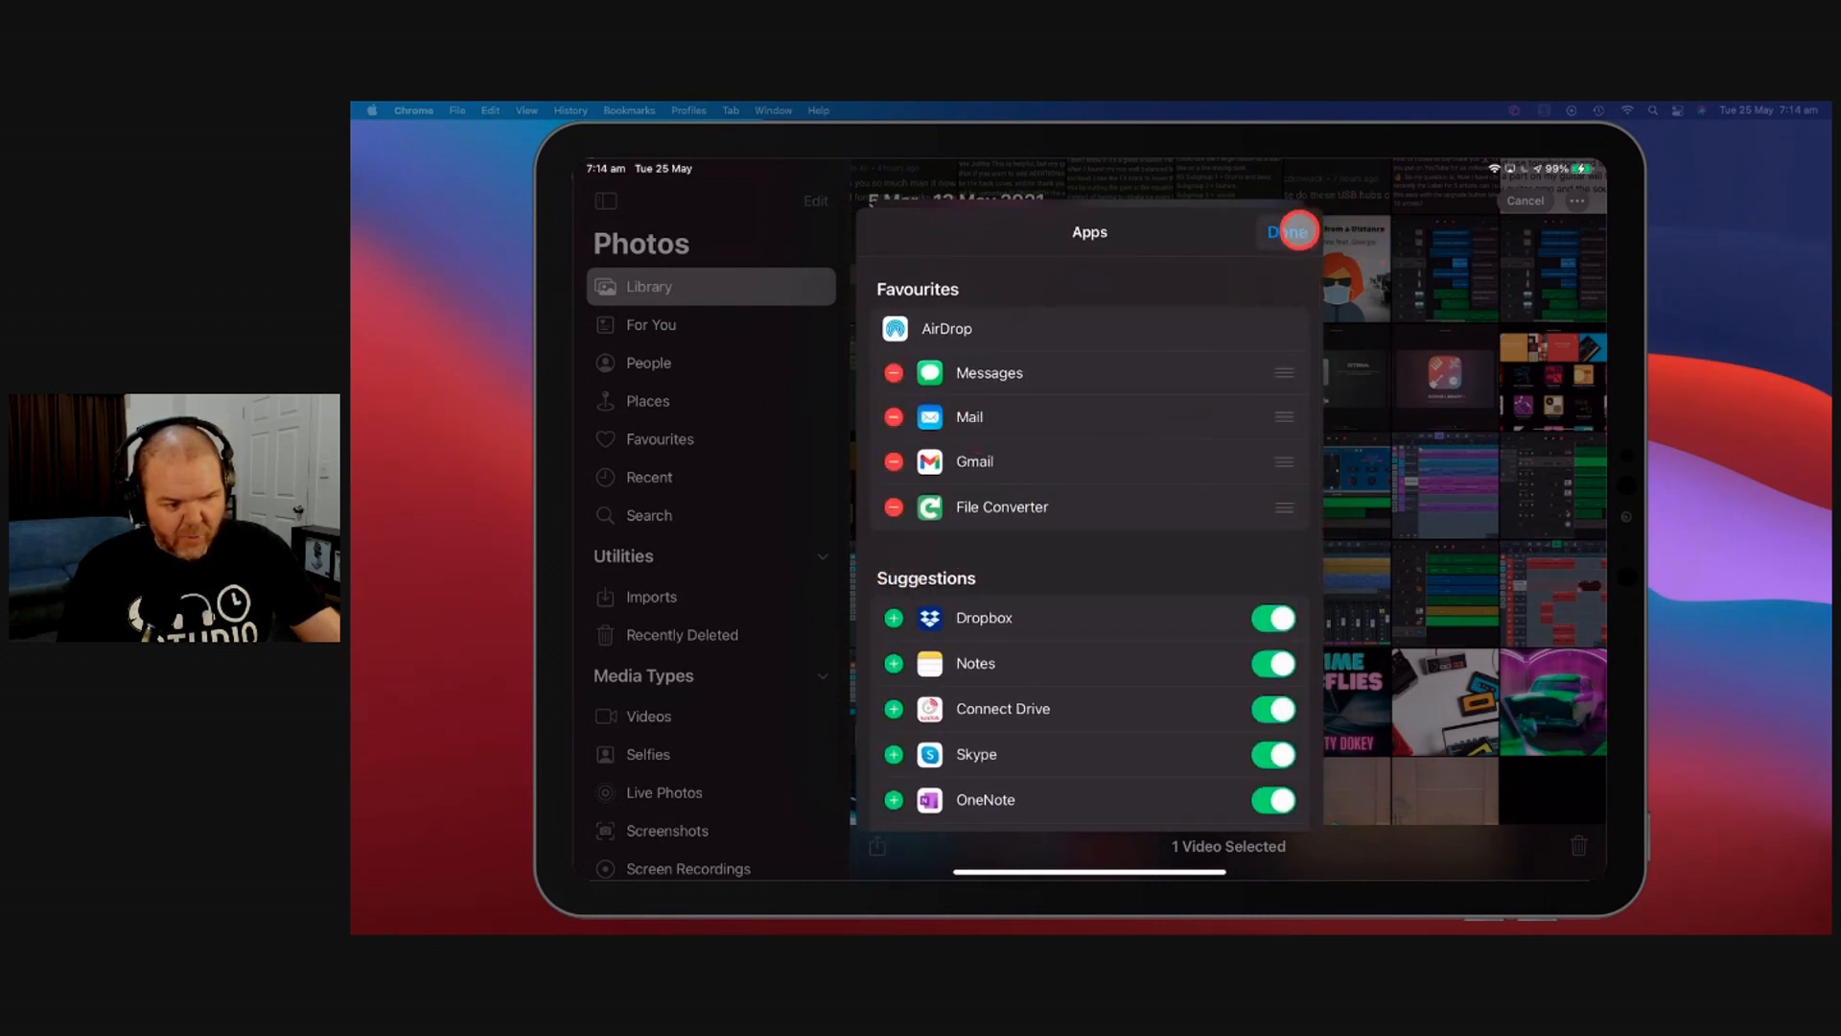
left_click(1287, 232)
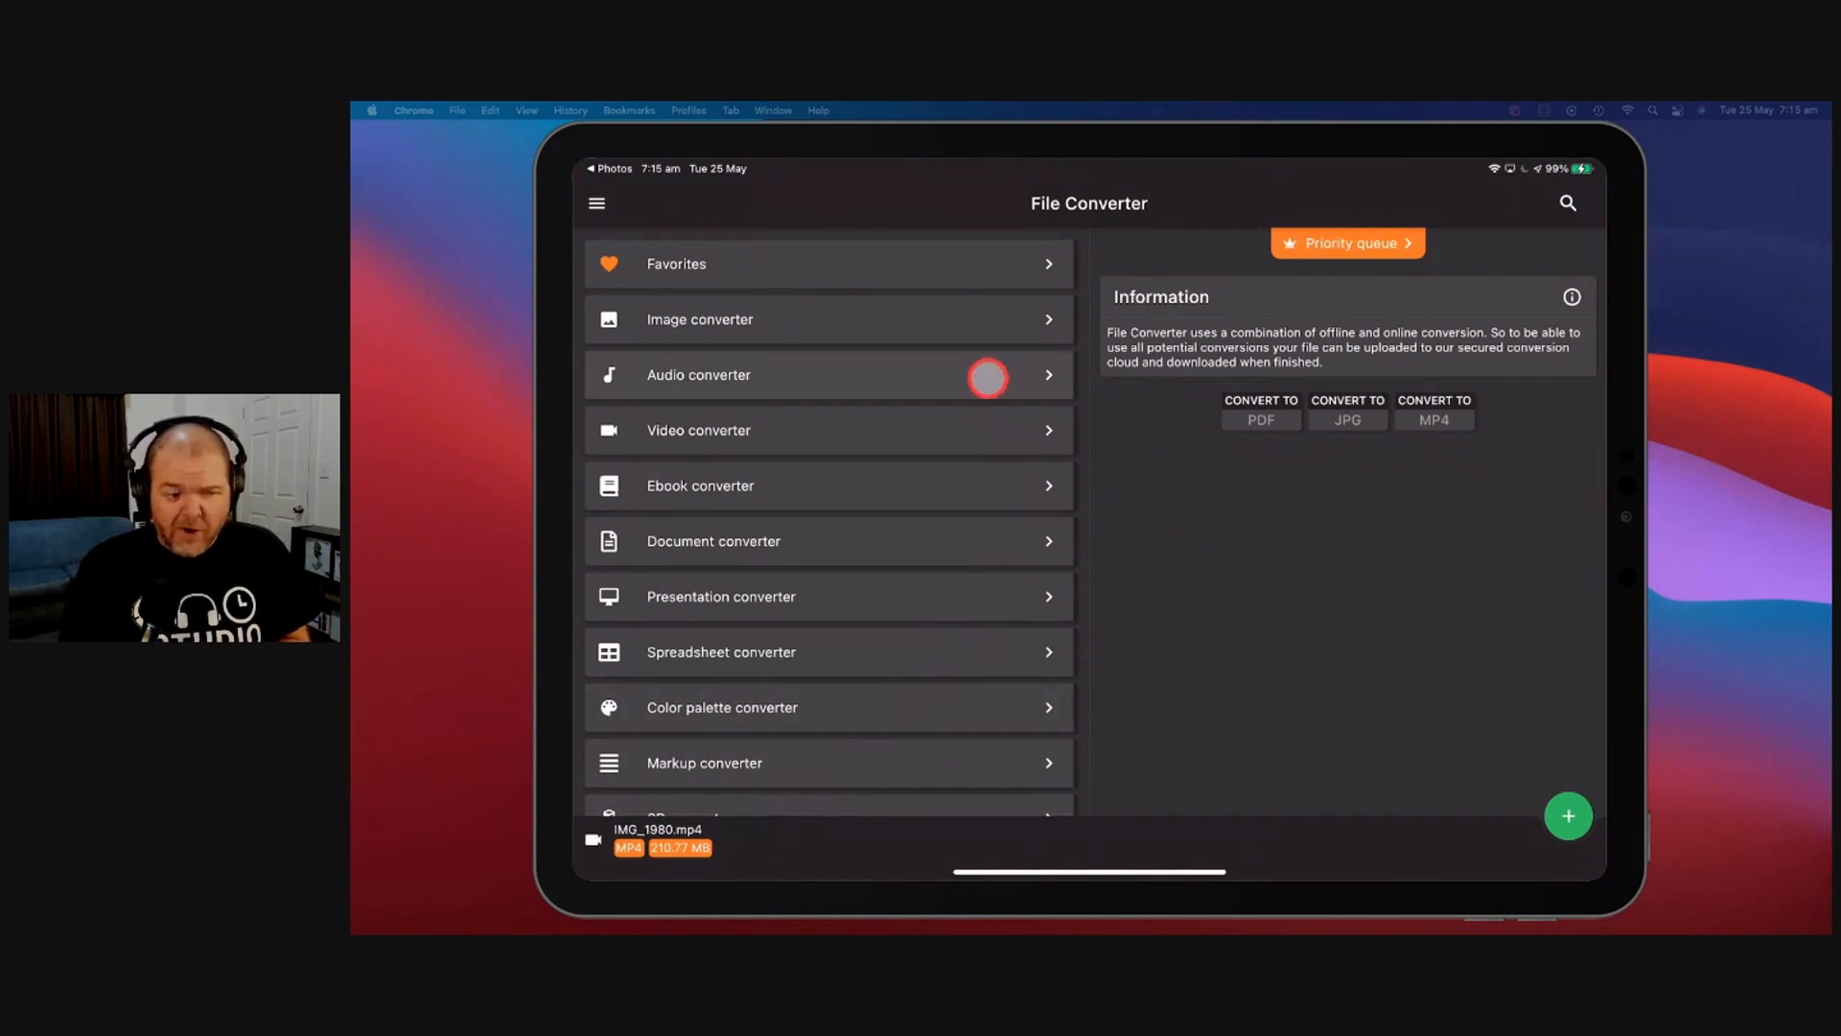
Step: Choose the Audio converter and pick WAV as the output format for IMG_1980.mp4
left_click(823, 374)
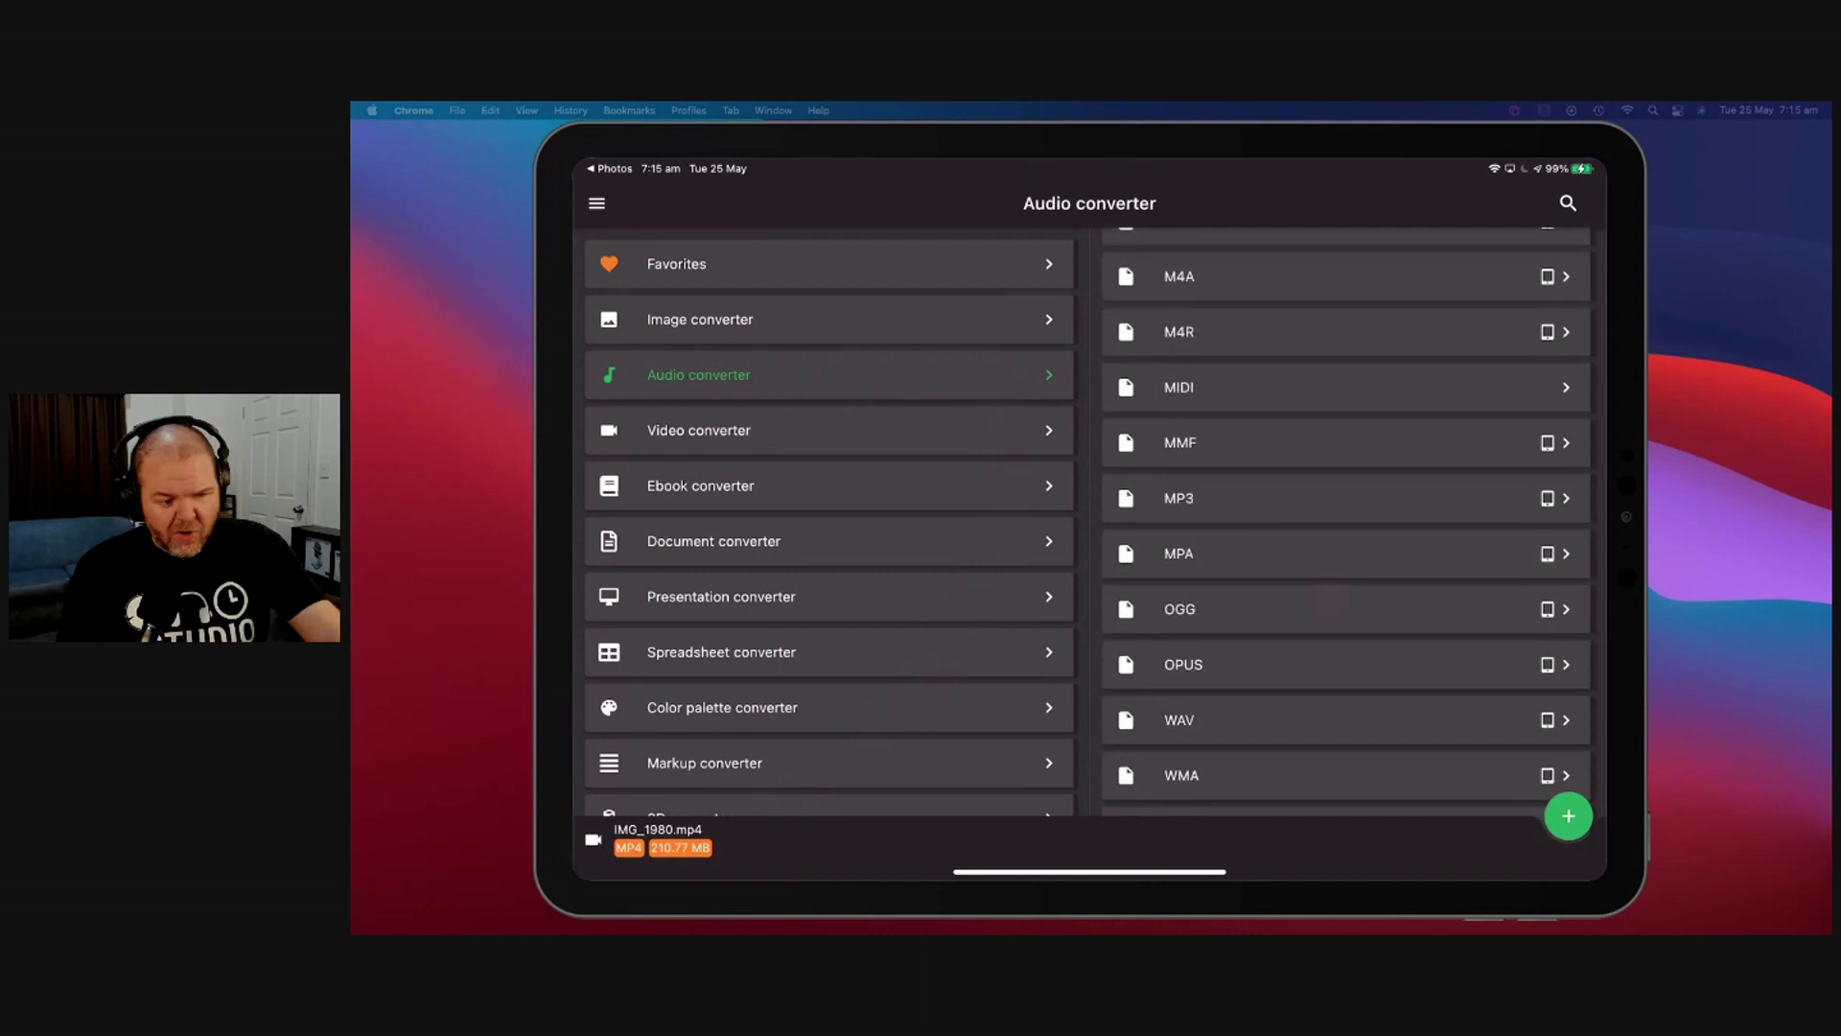
scroll("up", 3)
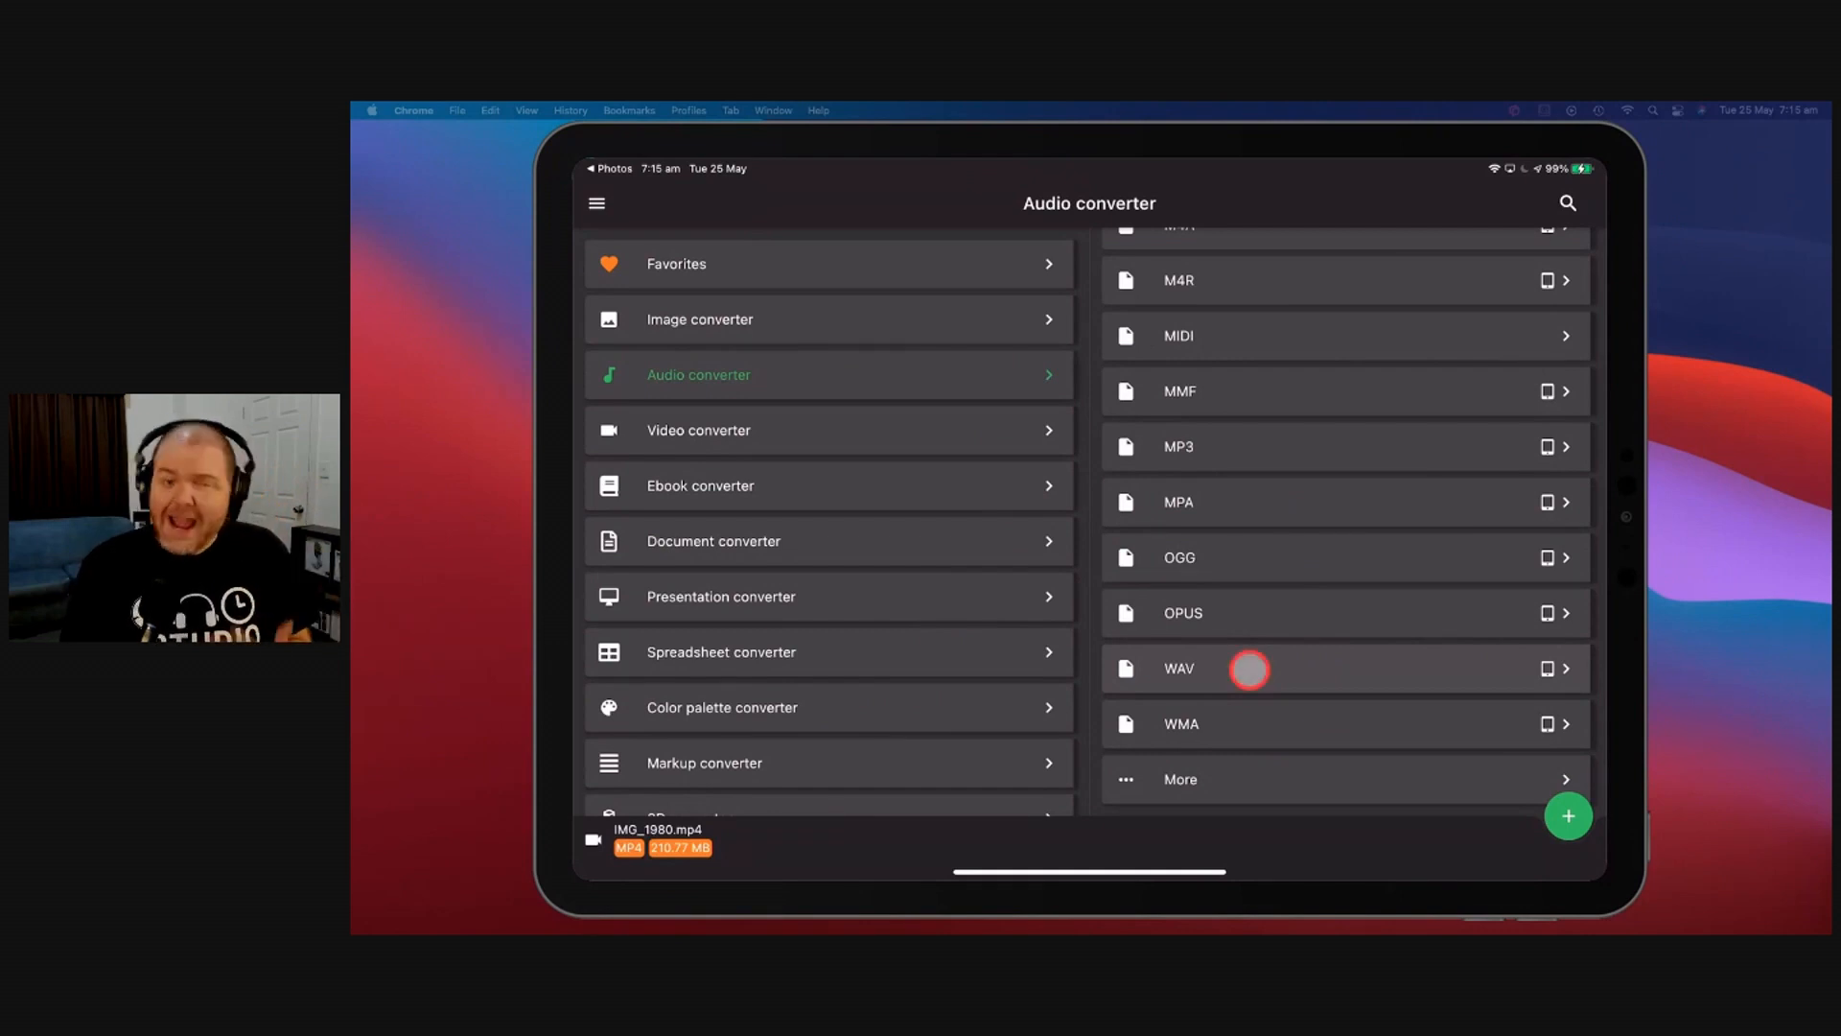
left_click(1179, 667)
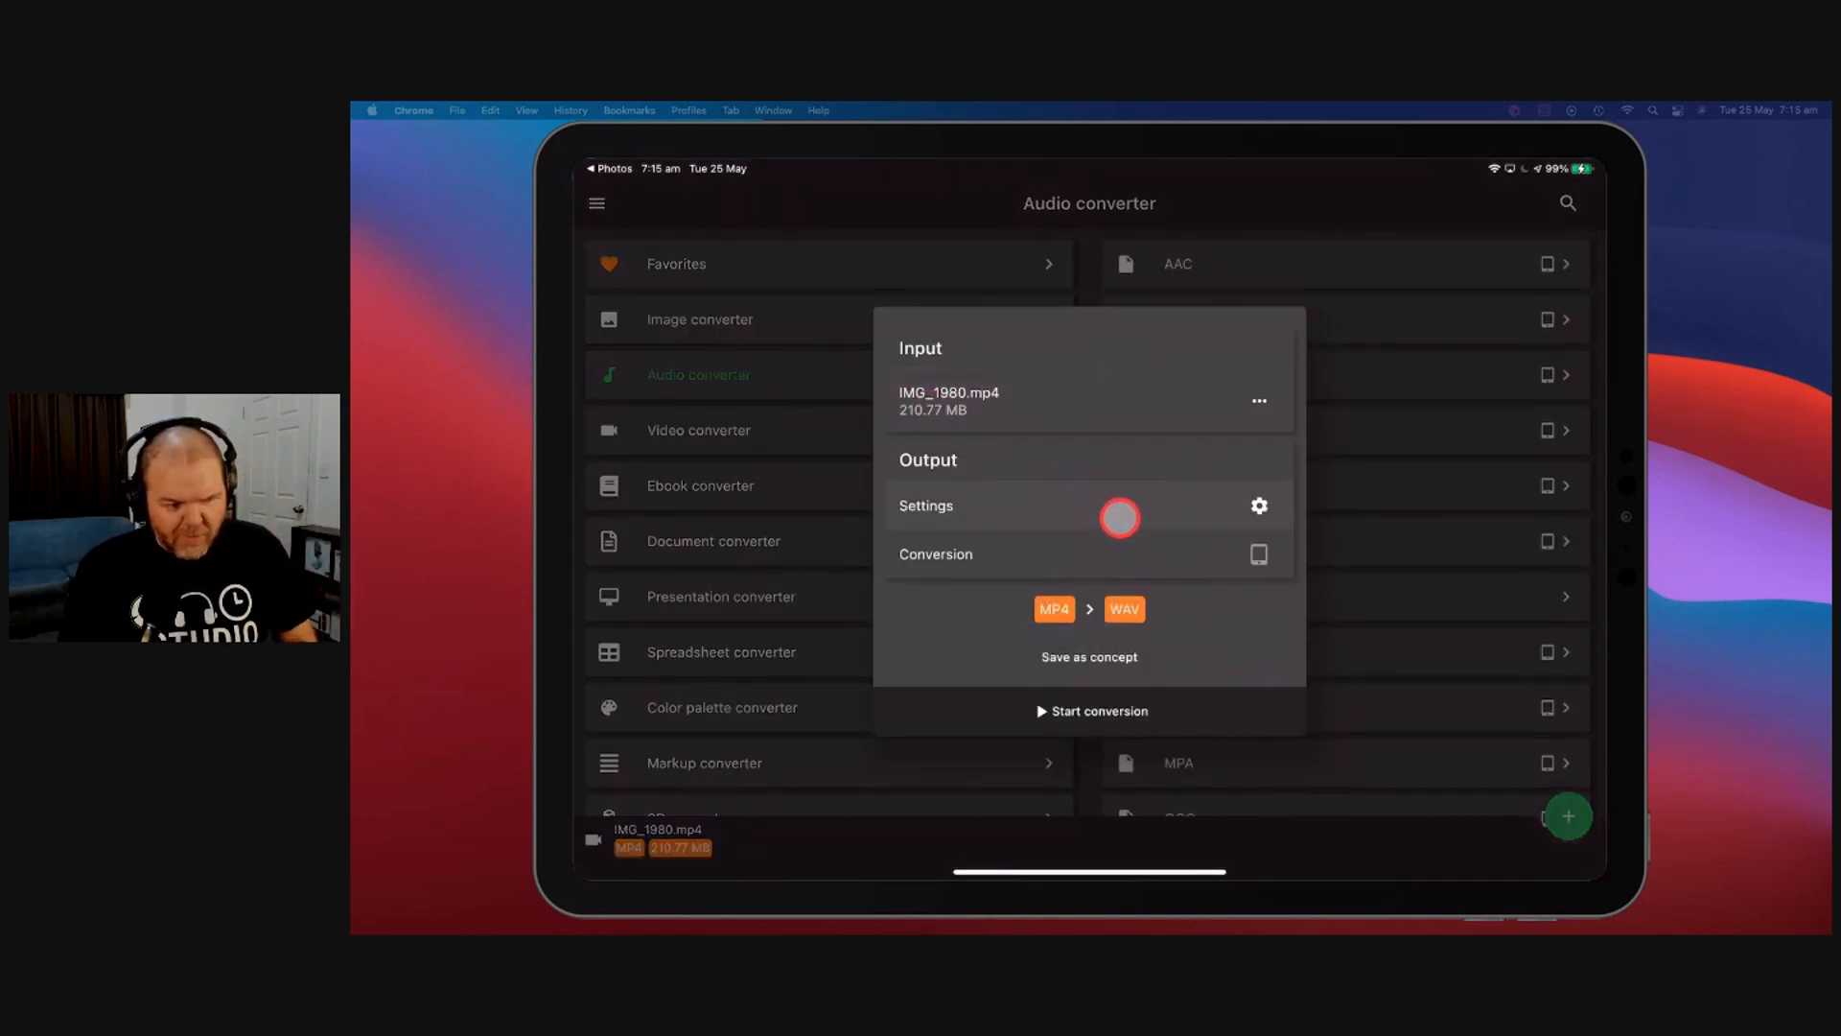
mouse_move(1258, 505)
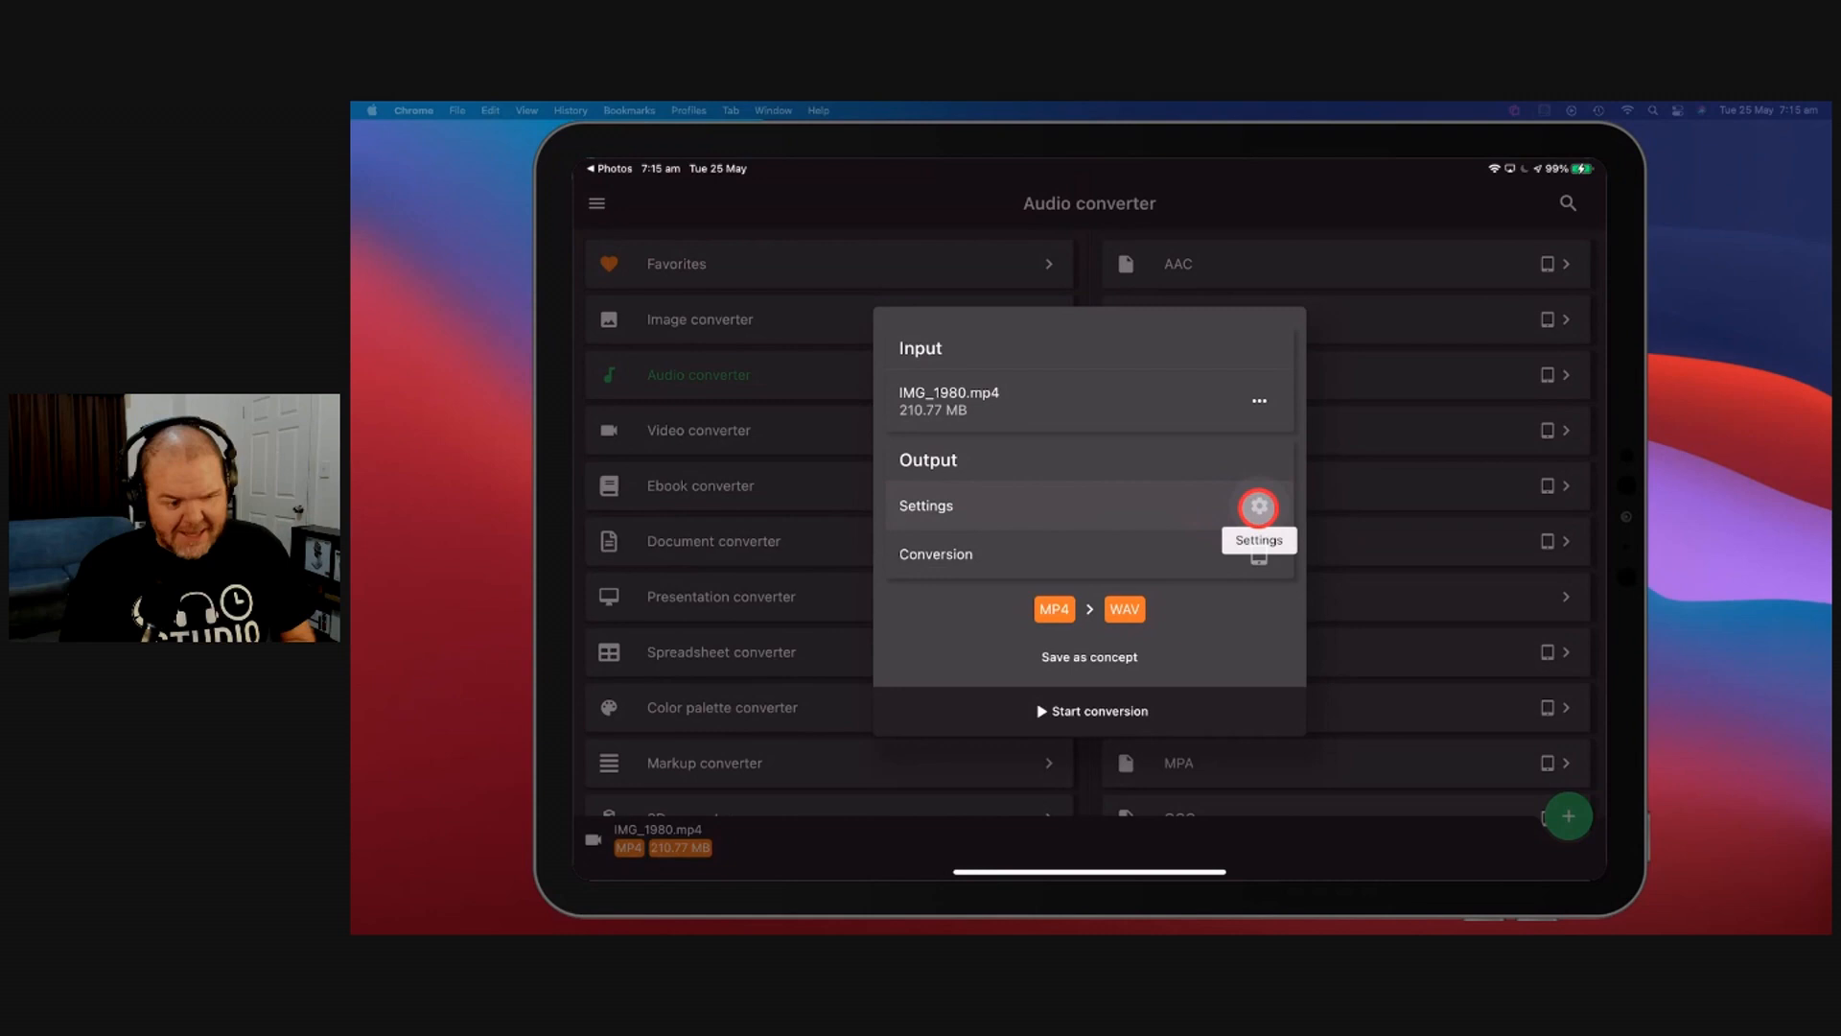
left_click(1258, 506)
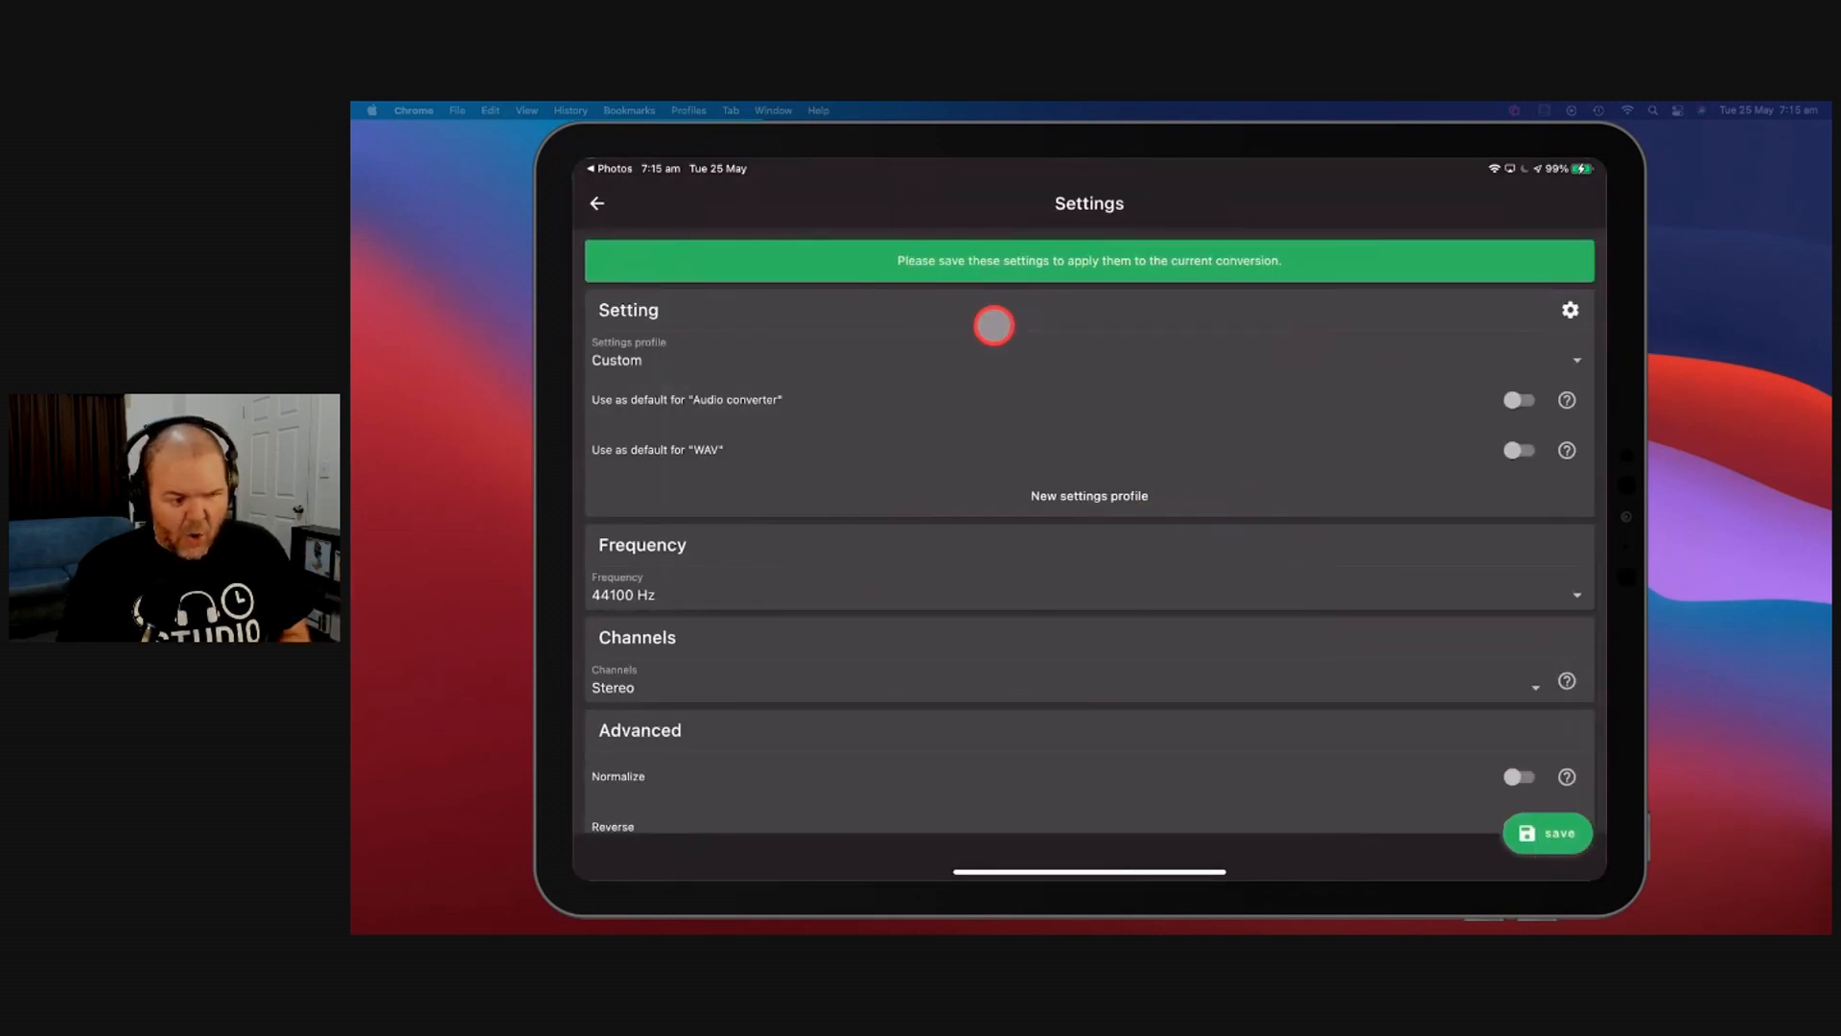
scroll("up", 3)
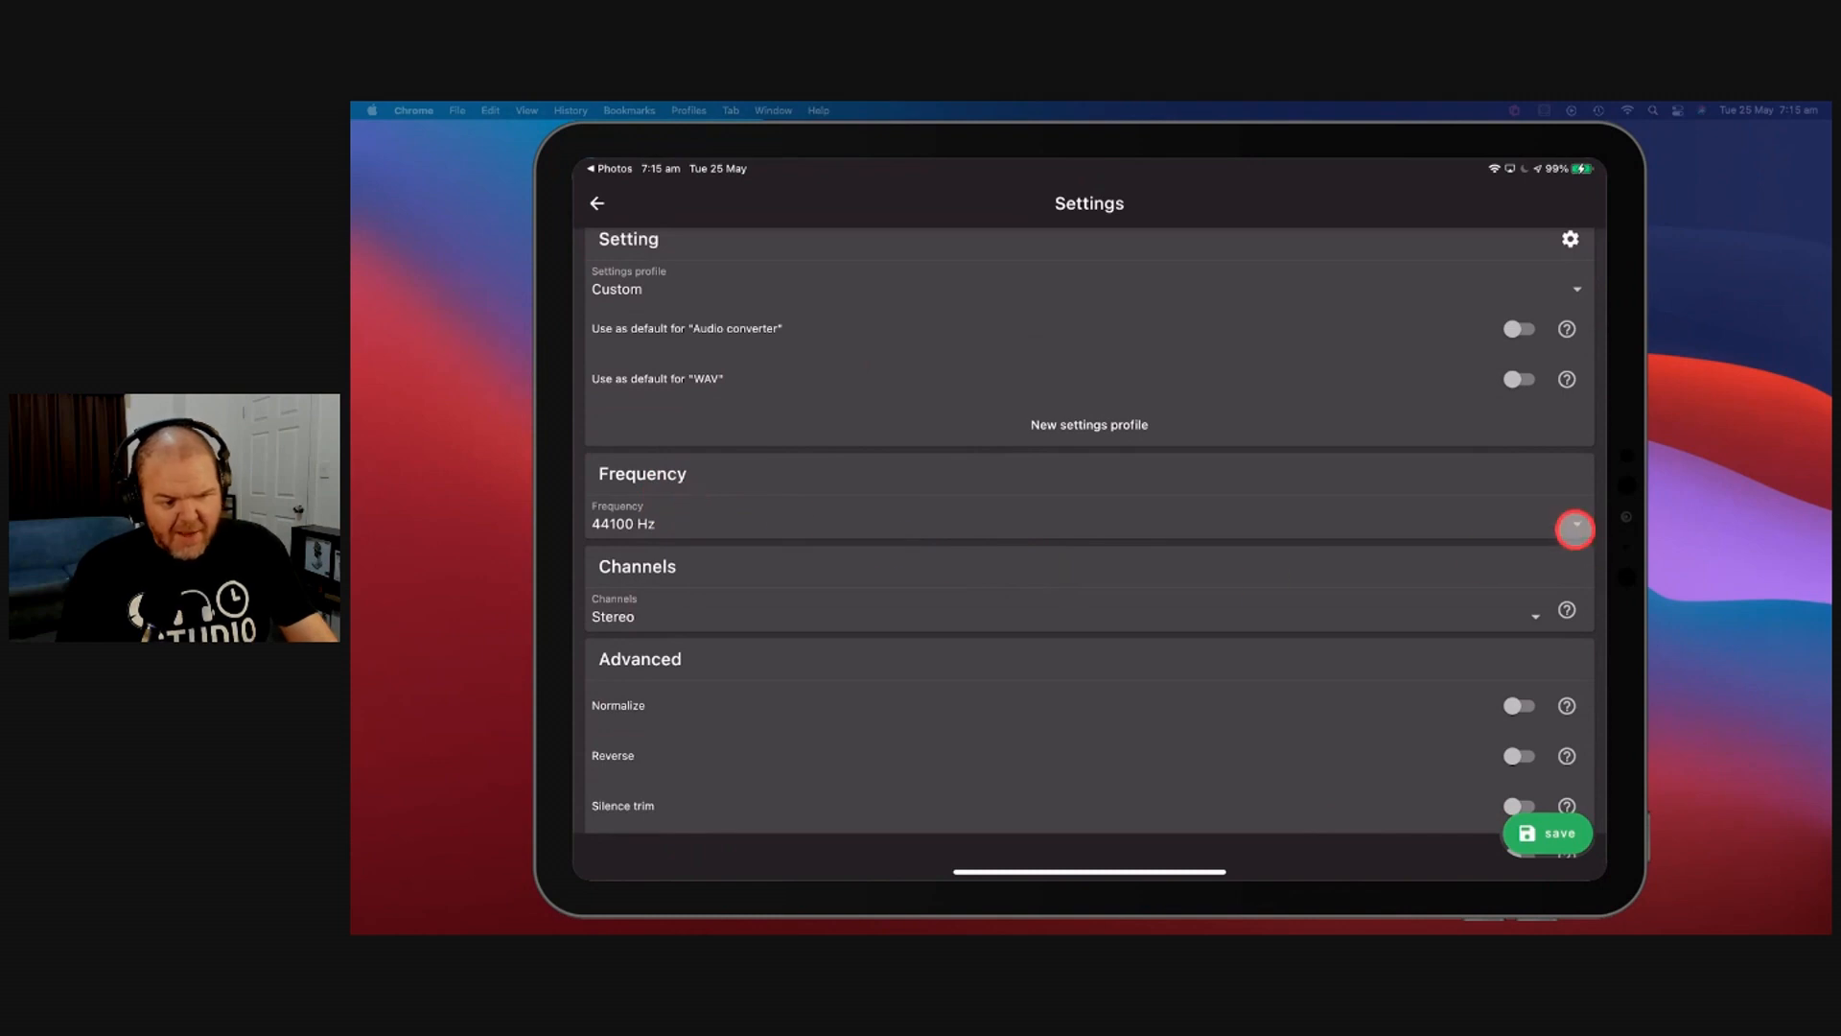
left_click(1574, 529)
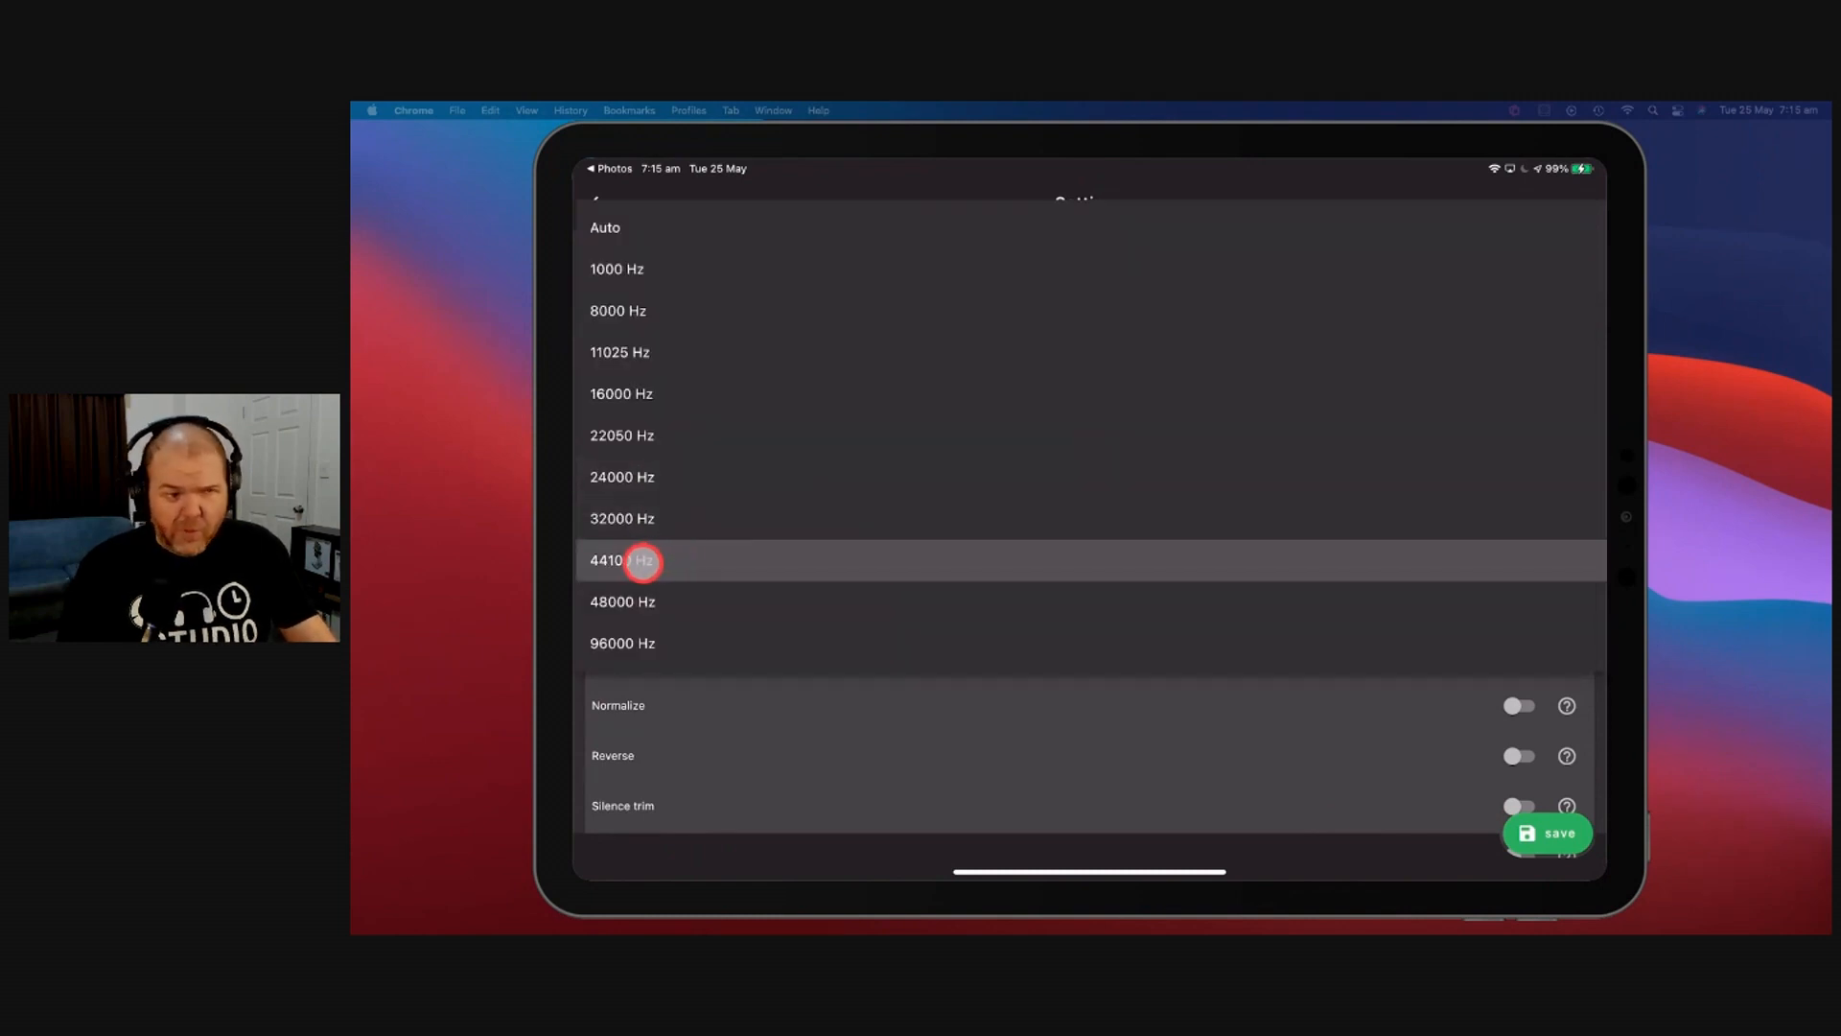
left_click(623, 560)
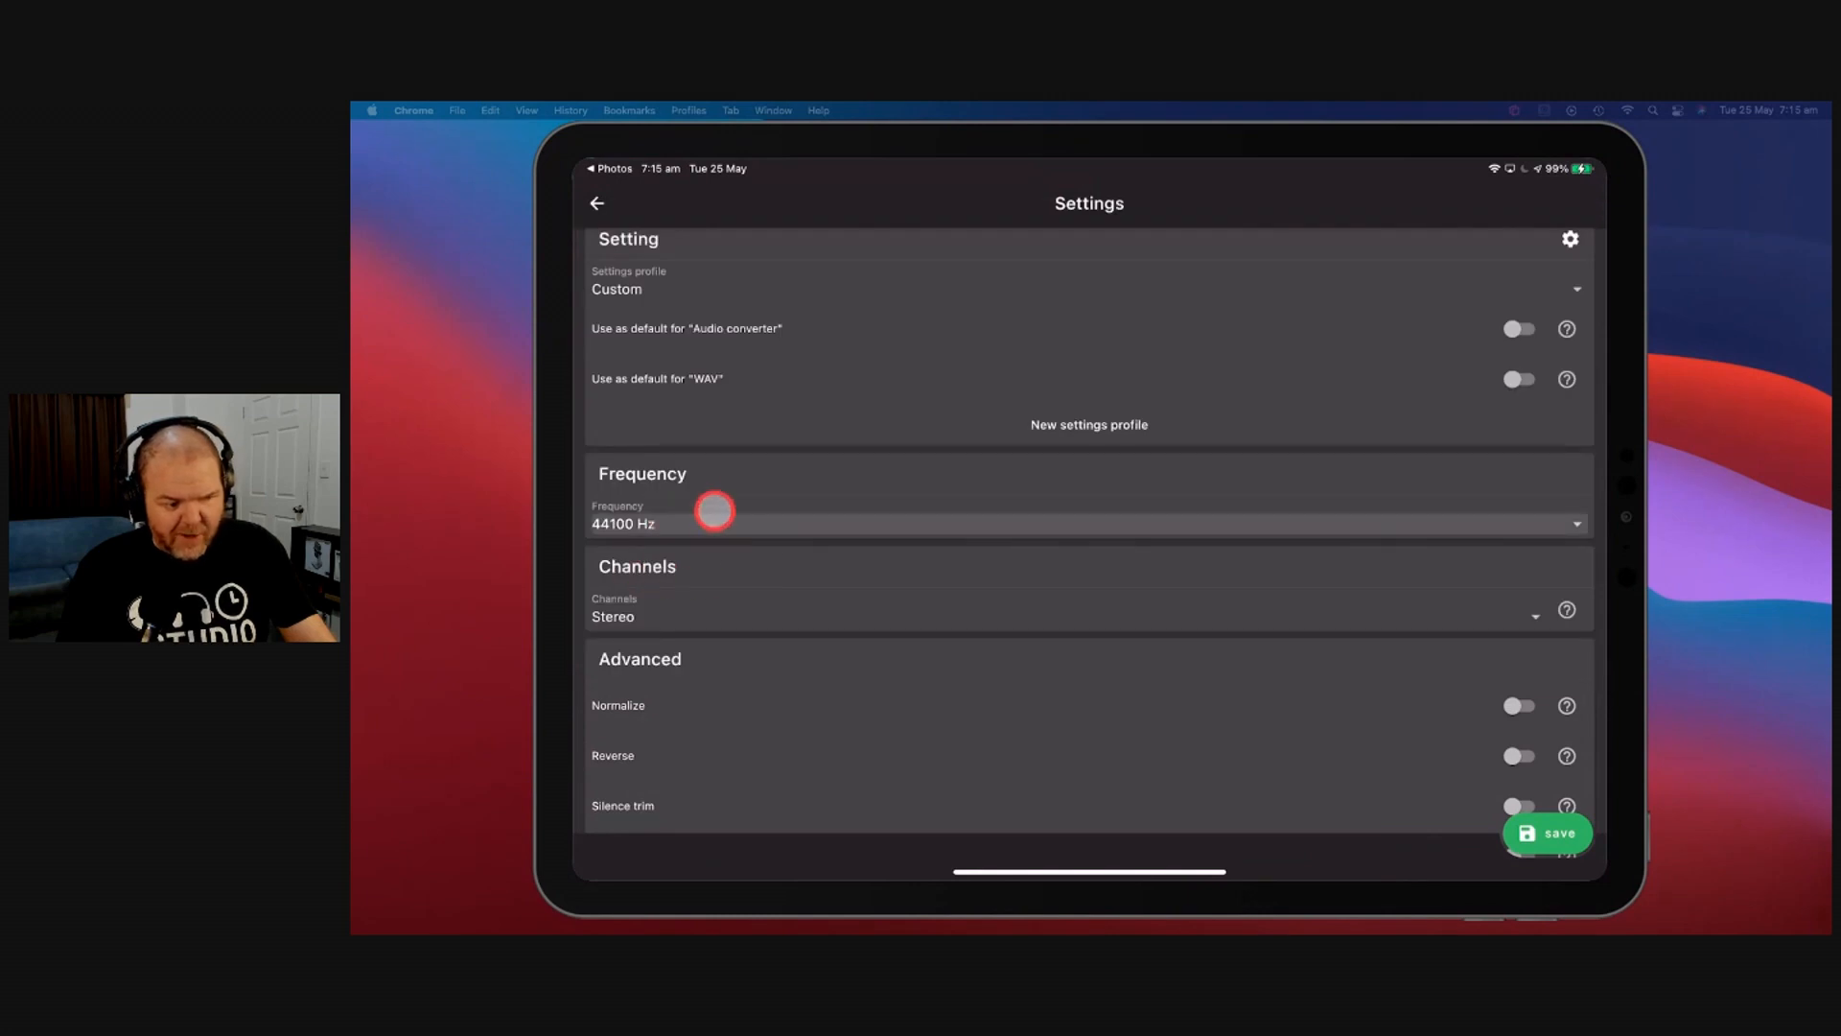
mouse_move(1510, 619)
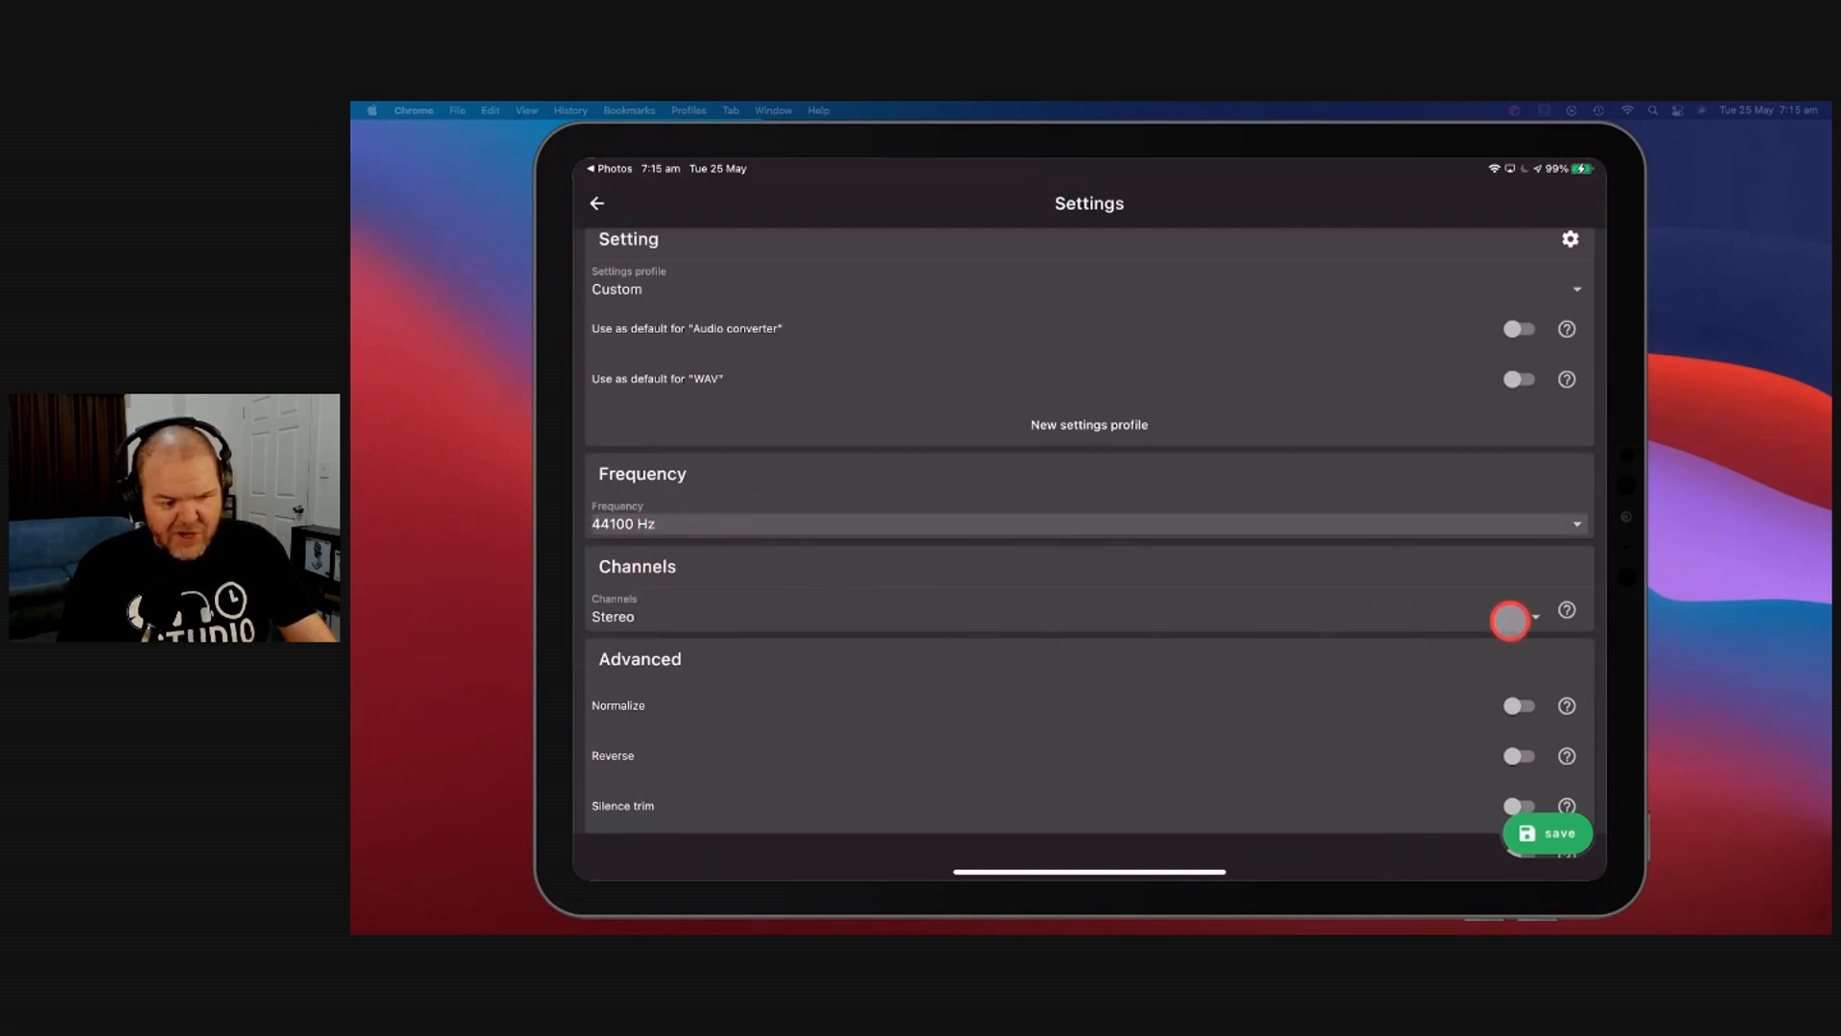
left_click(1513, 610)
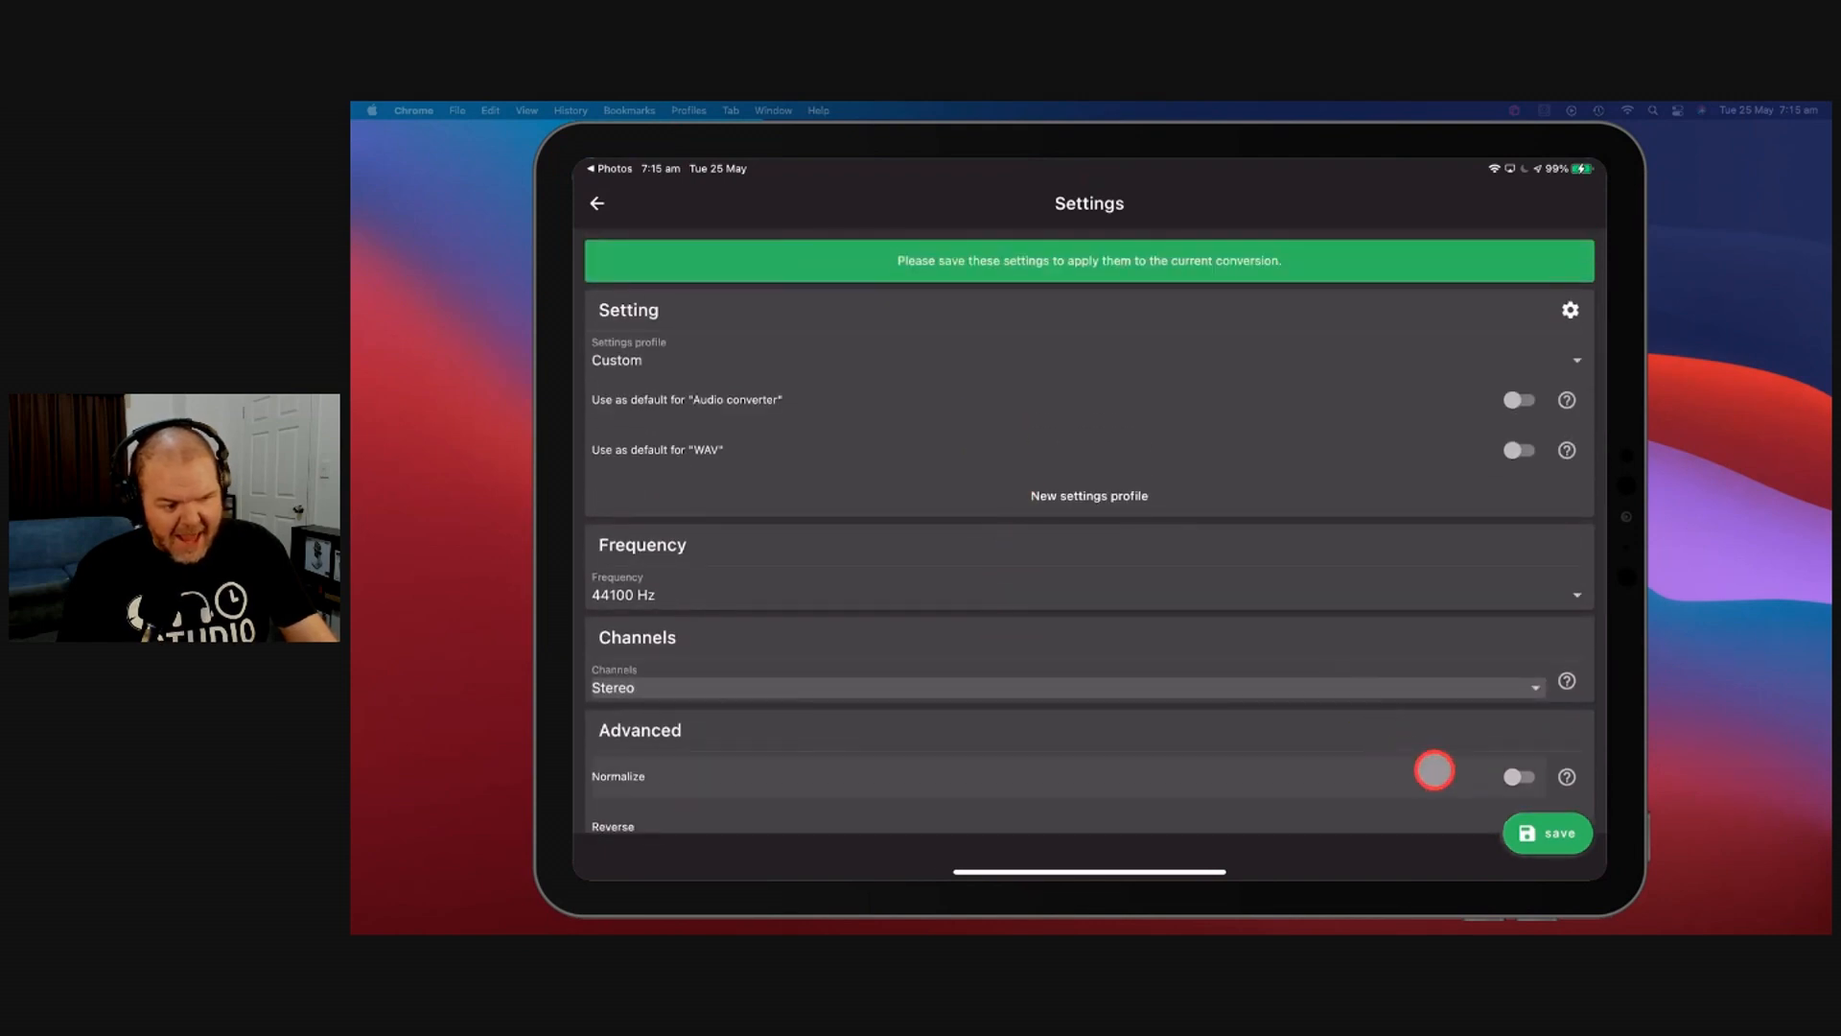
left_click(597, 203)
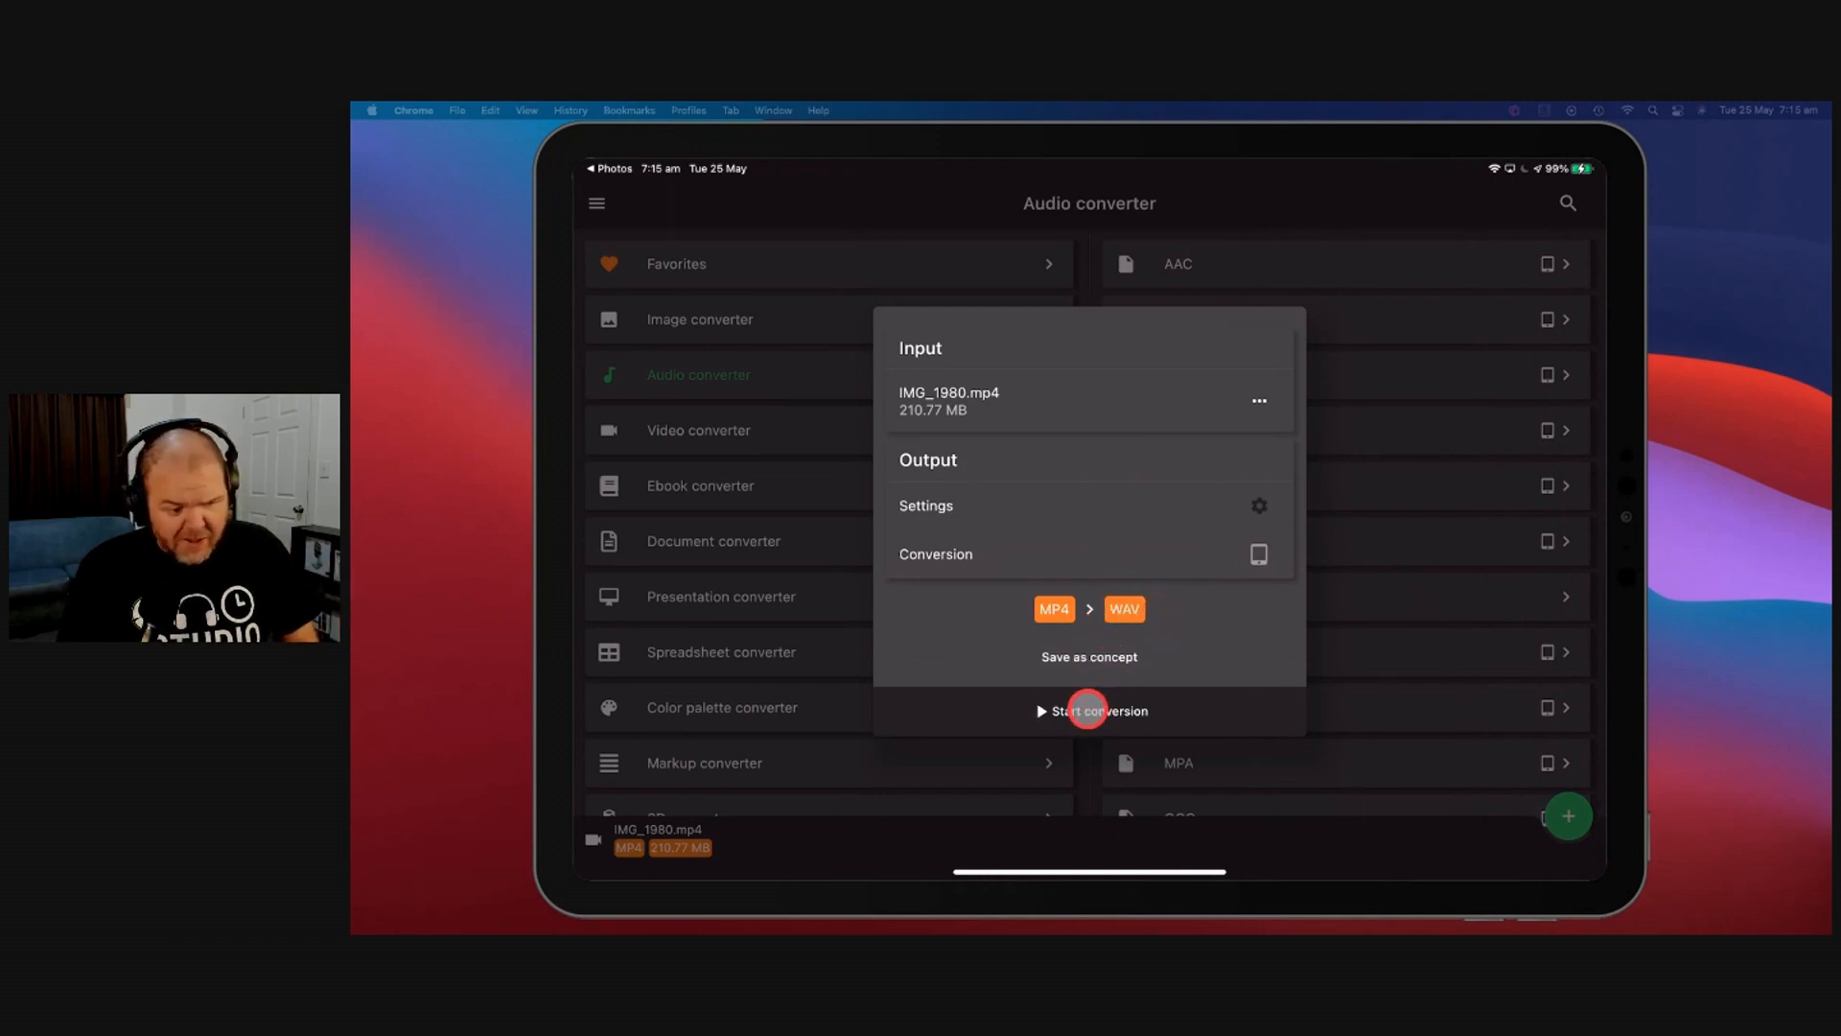
Step: Start the conversion producing the 37.77 MB IMG_1980_3.wav from the 210.77 MB MP4
left_click(1090, 709)
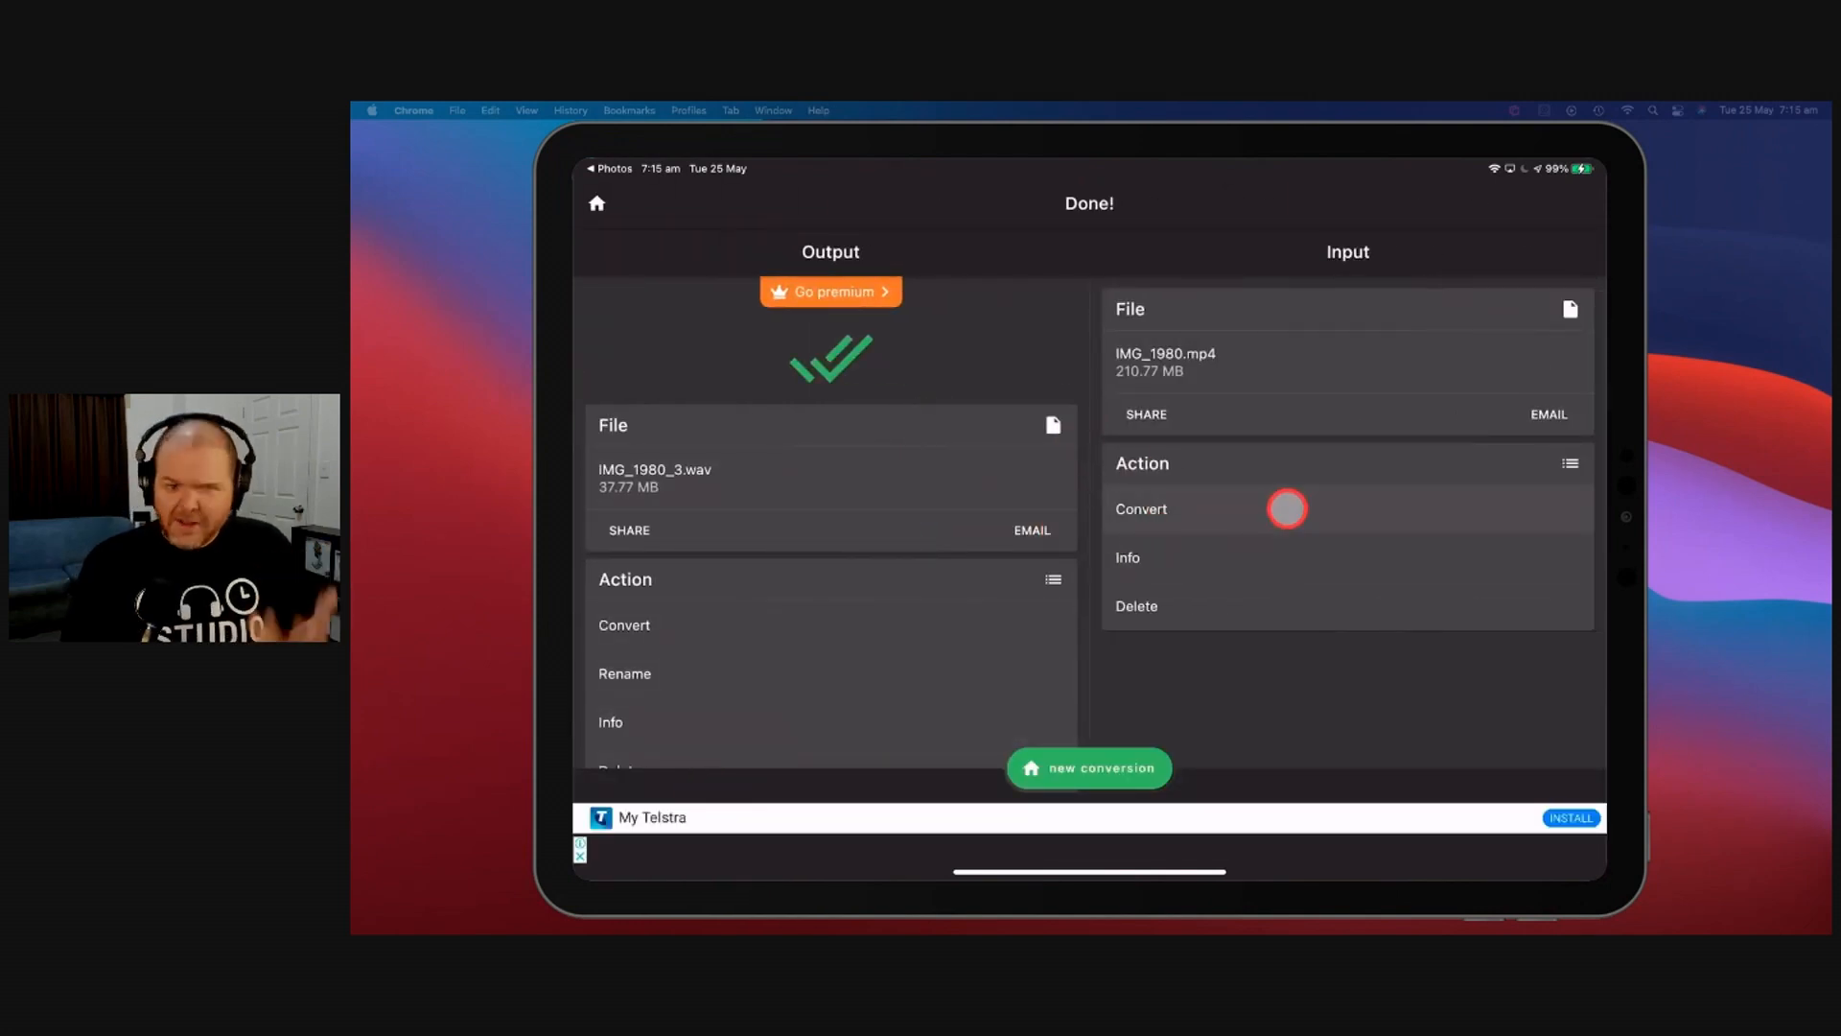
mouse_move(1316, 558)
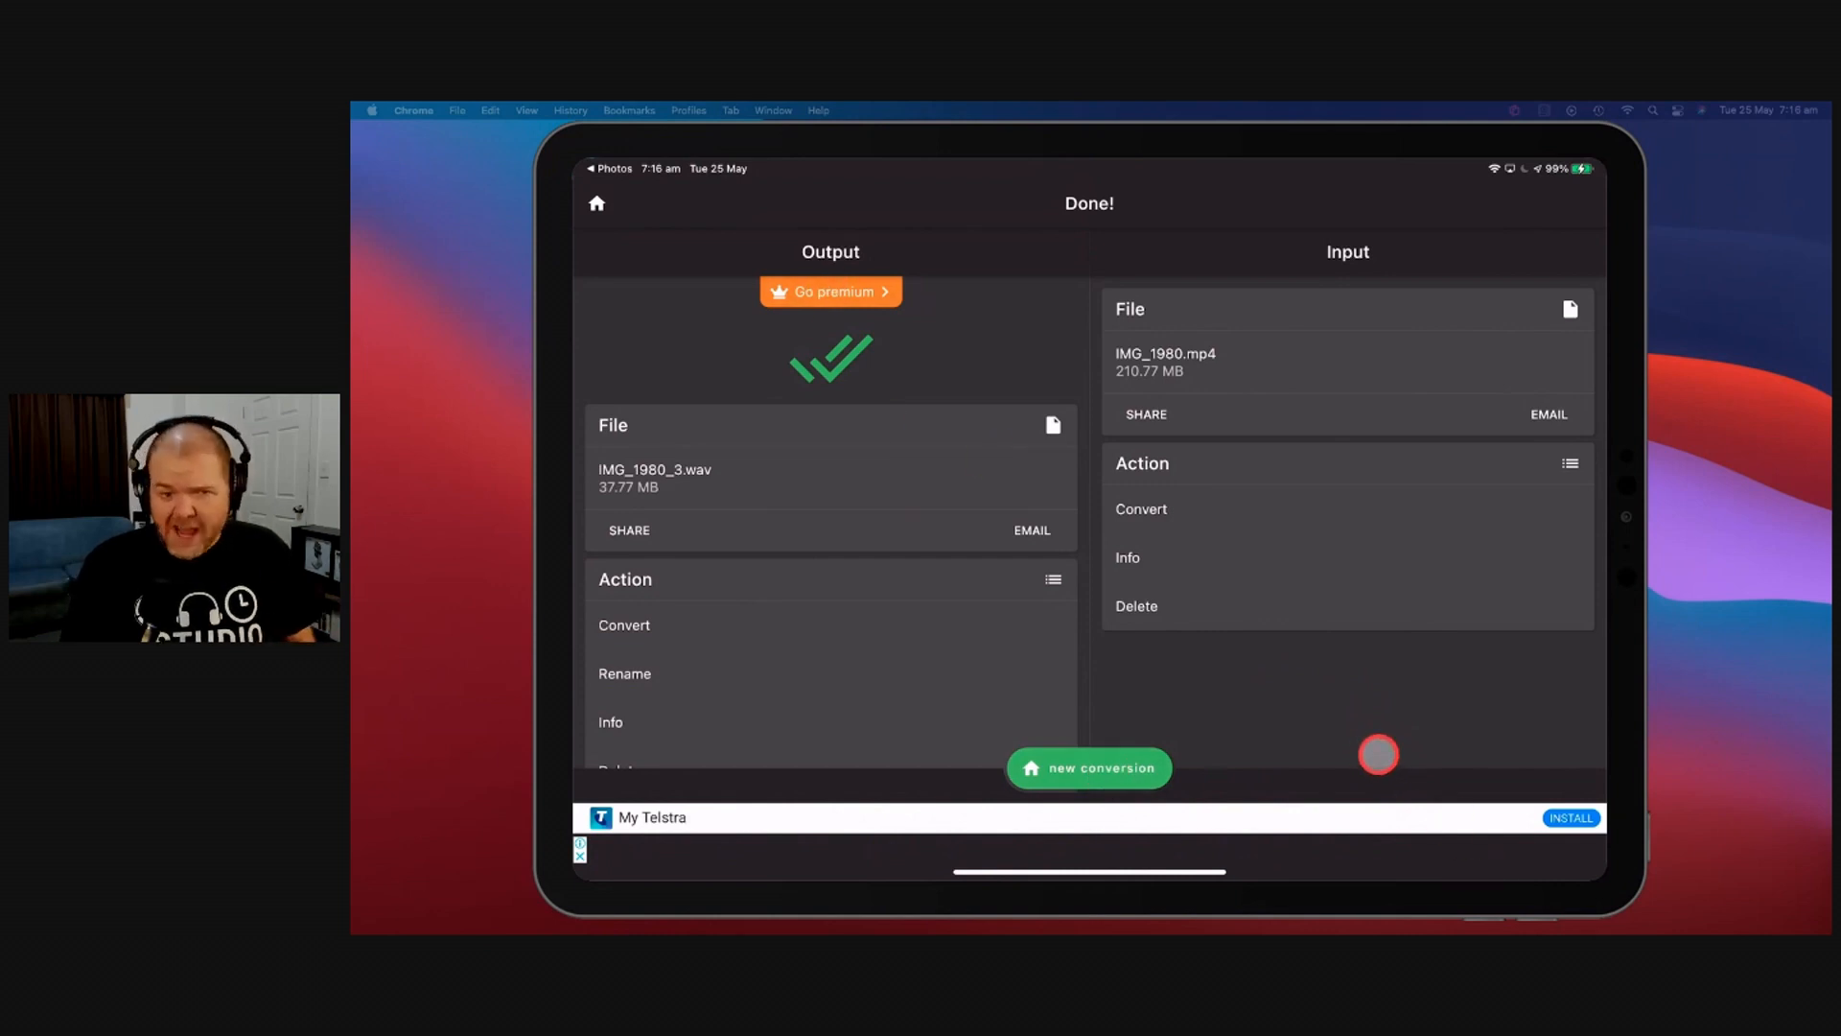
mouse_move(1343, 720)
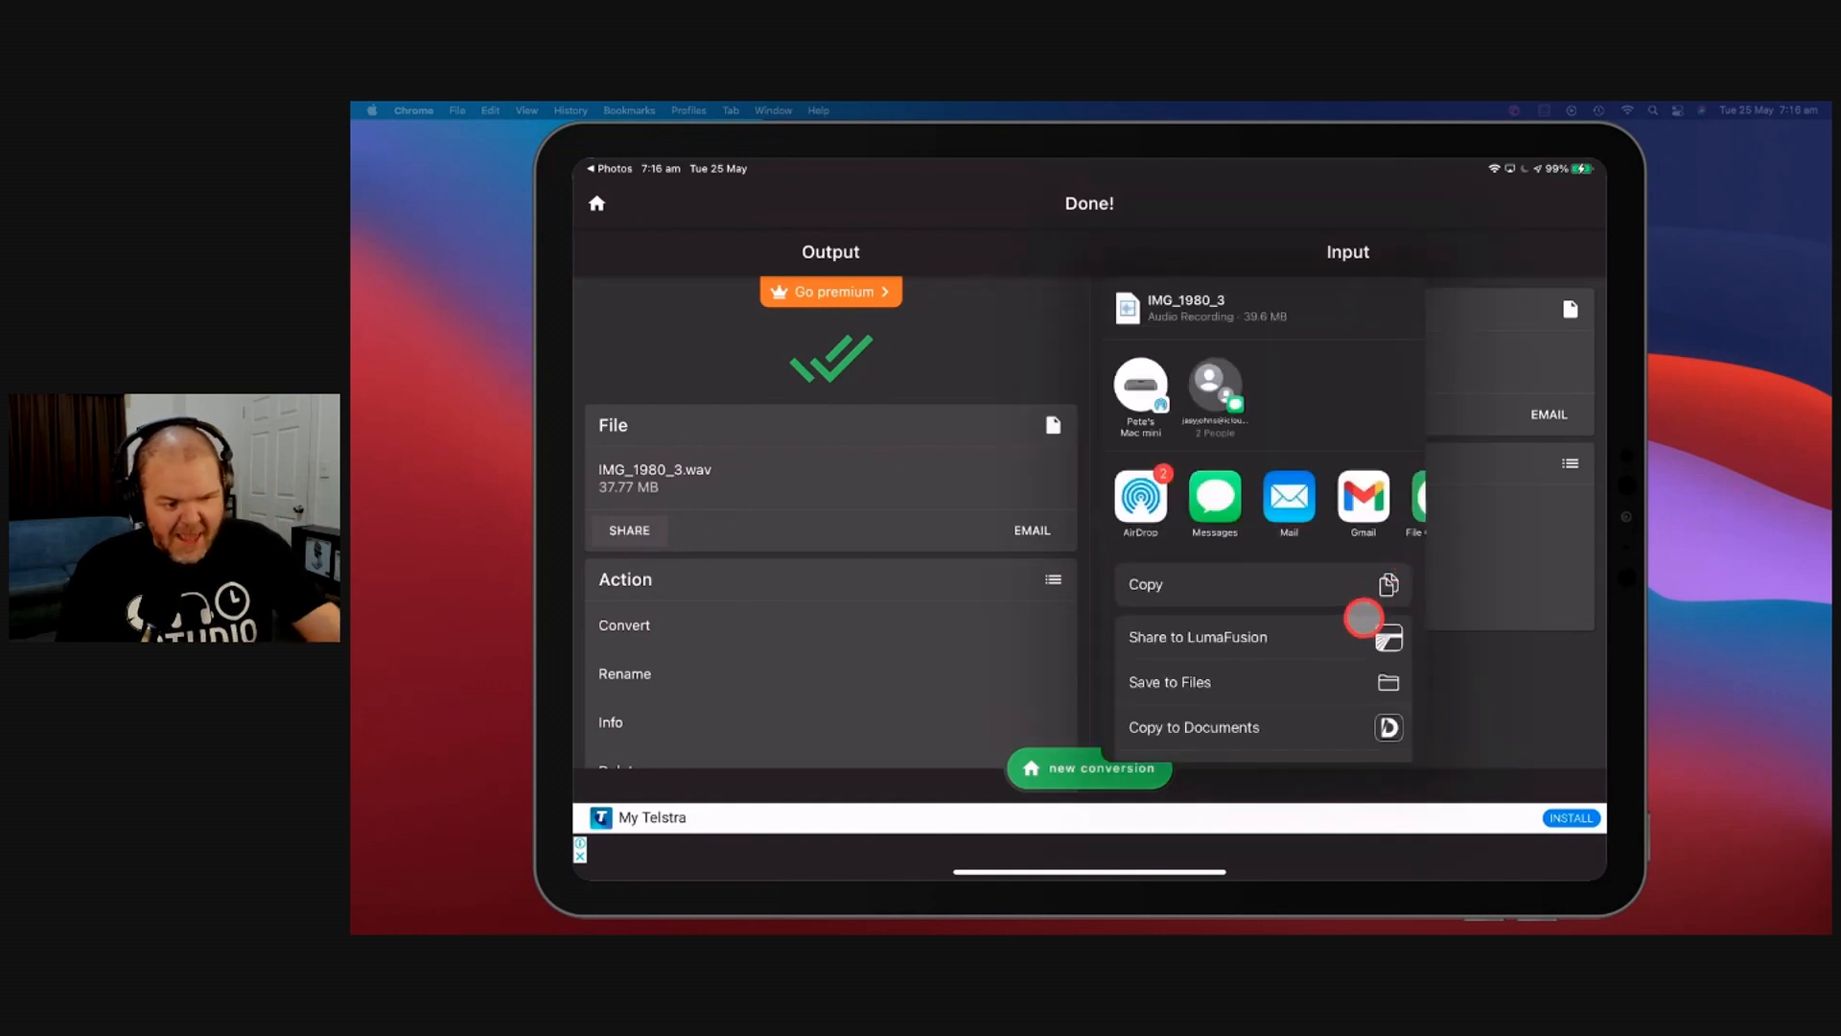
Step: Save the converted IMG_1980_3 audio to Files in the Studio Live Today folder on iCloud Drive
scroll("down", 3)
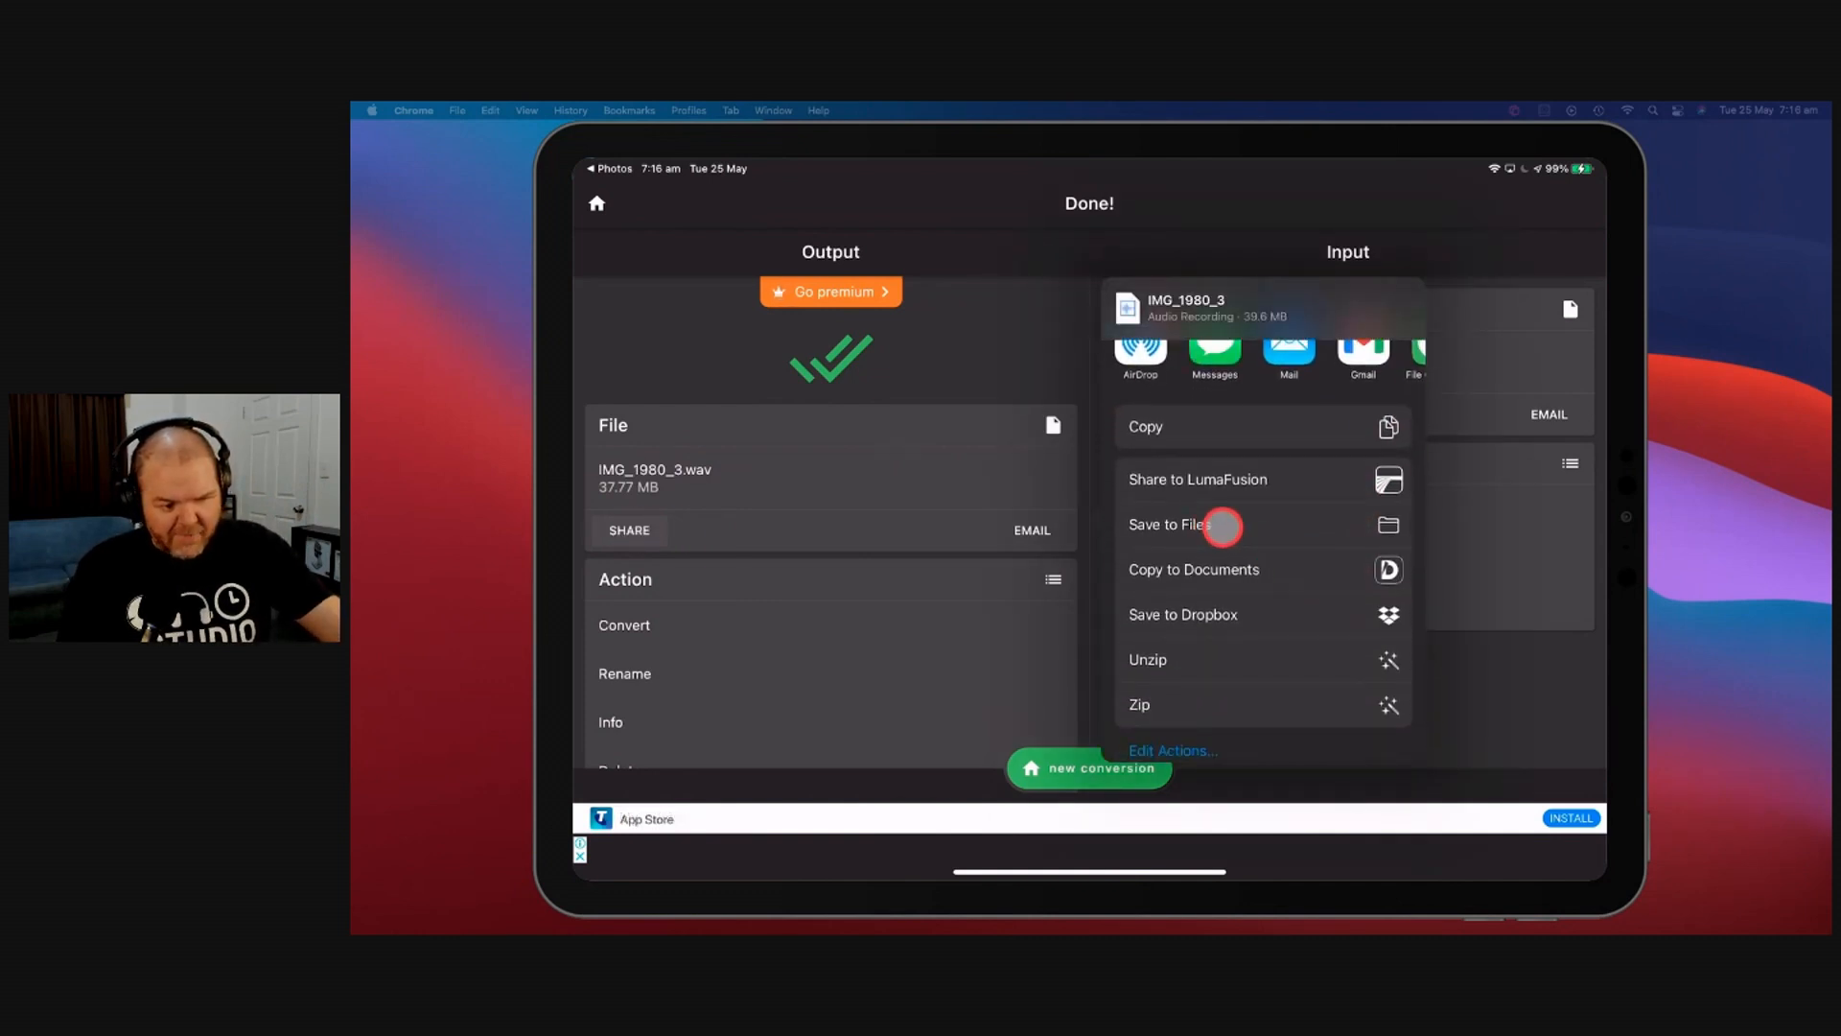
left_click(1168, 525)
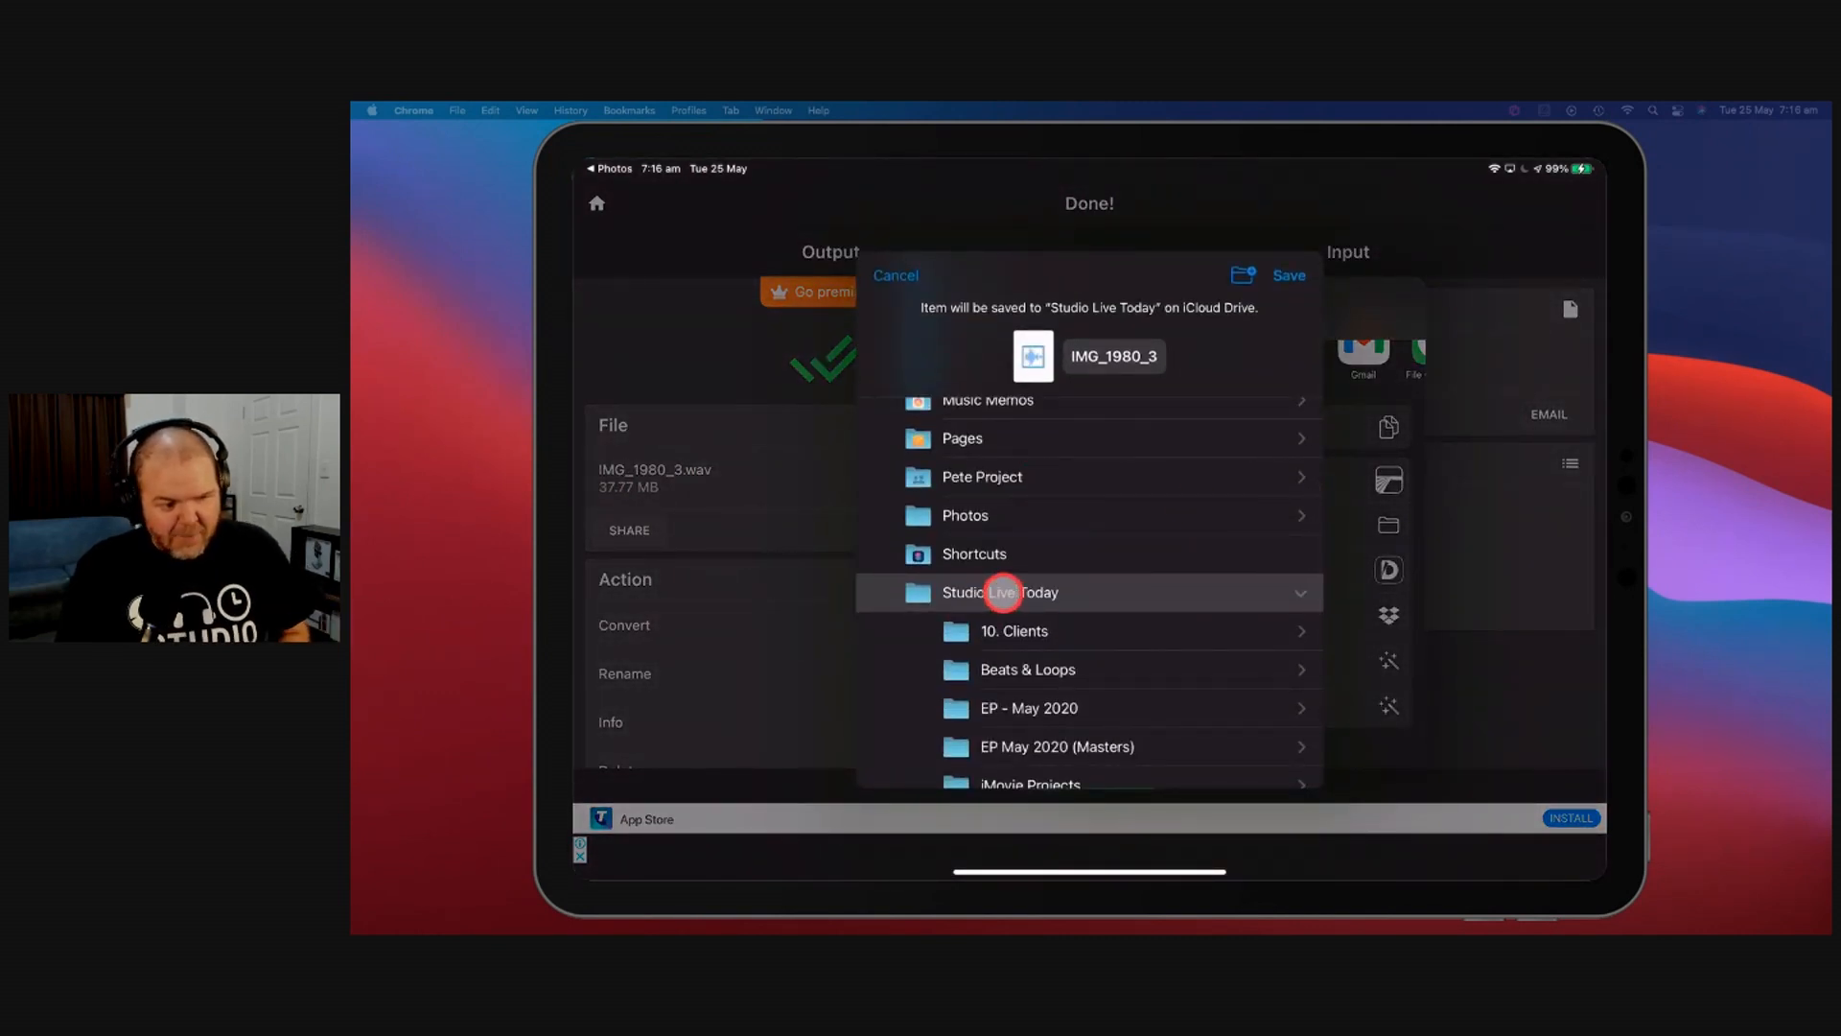
left_click(1289, 274)
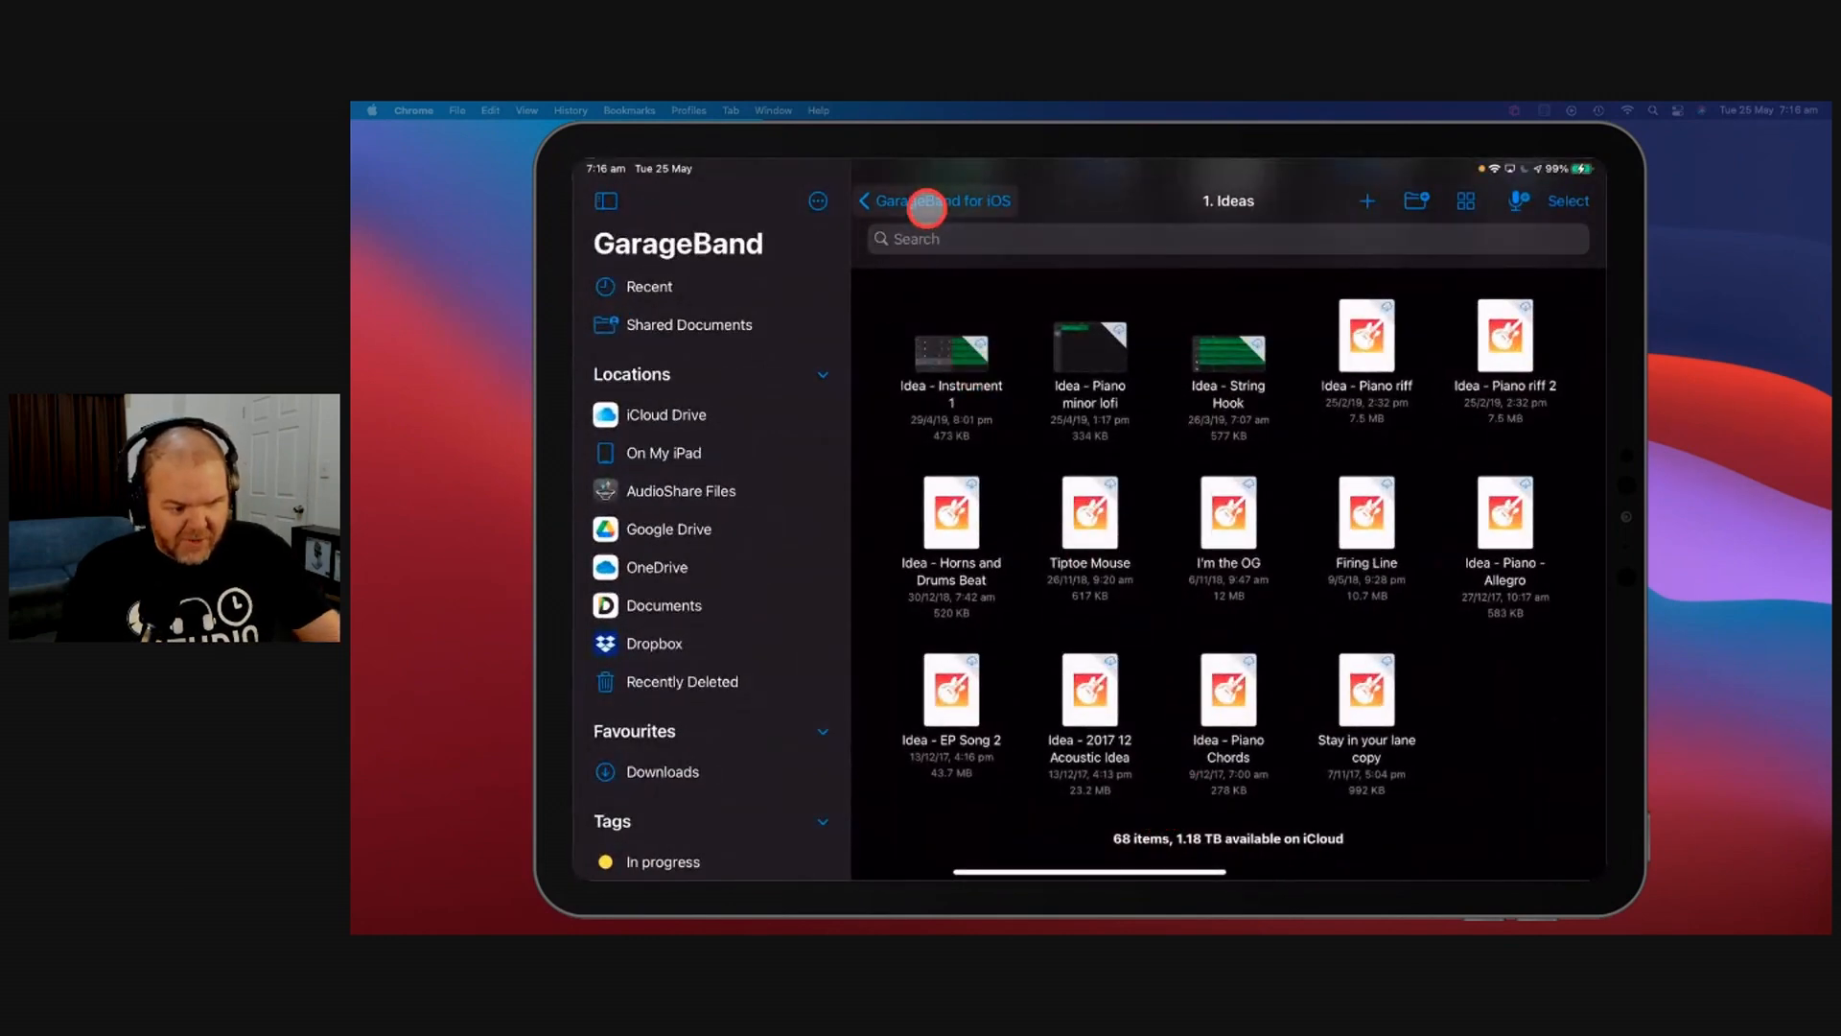
Step: Go up out of the Ideas folder in GarageBand's document browser toward the song project
left_click(934, 201)
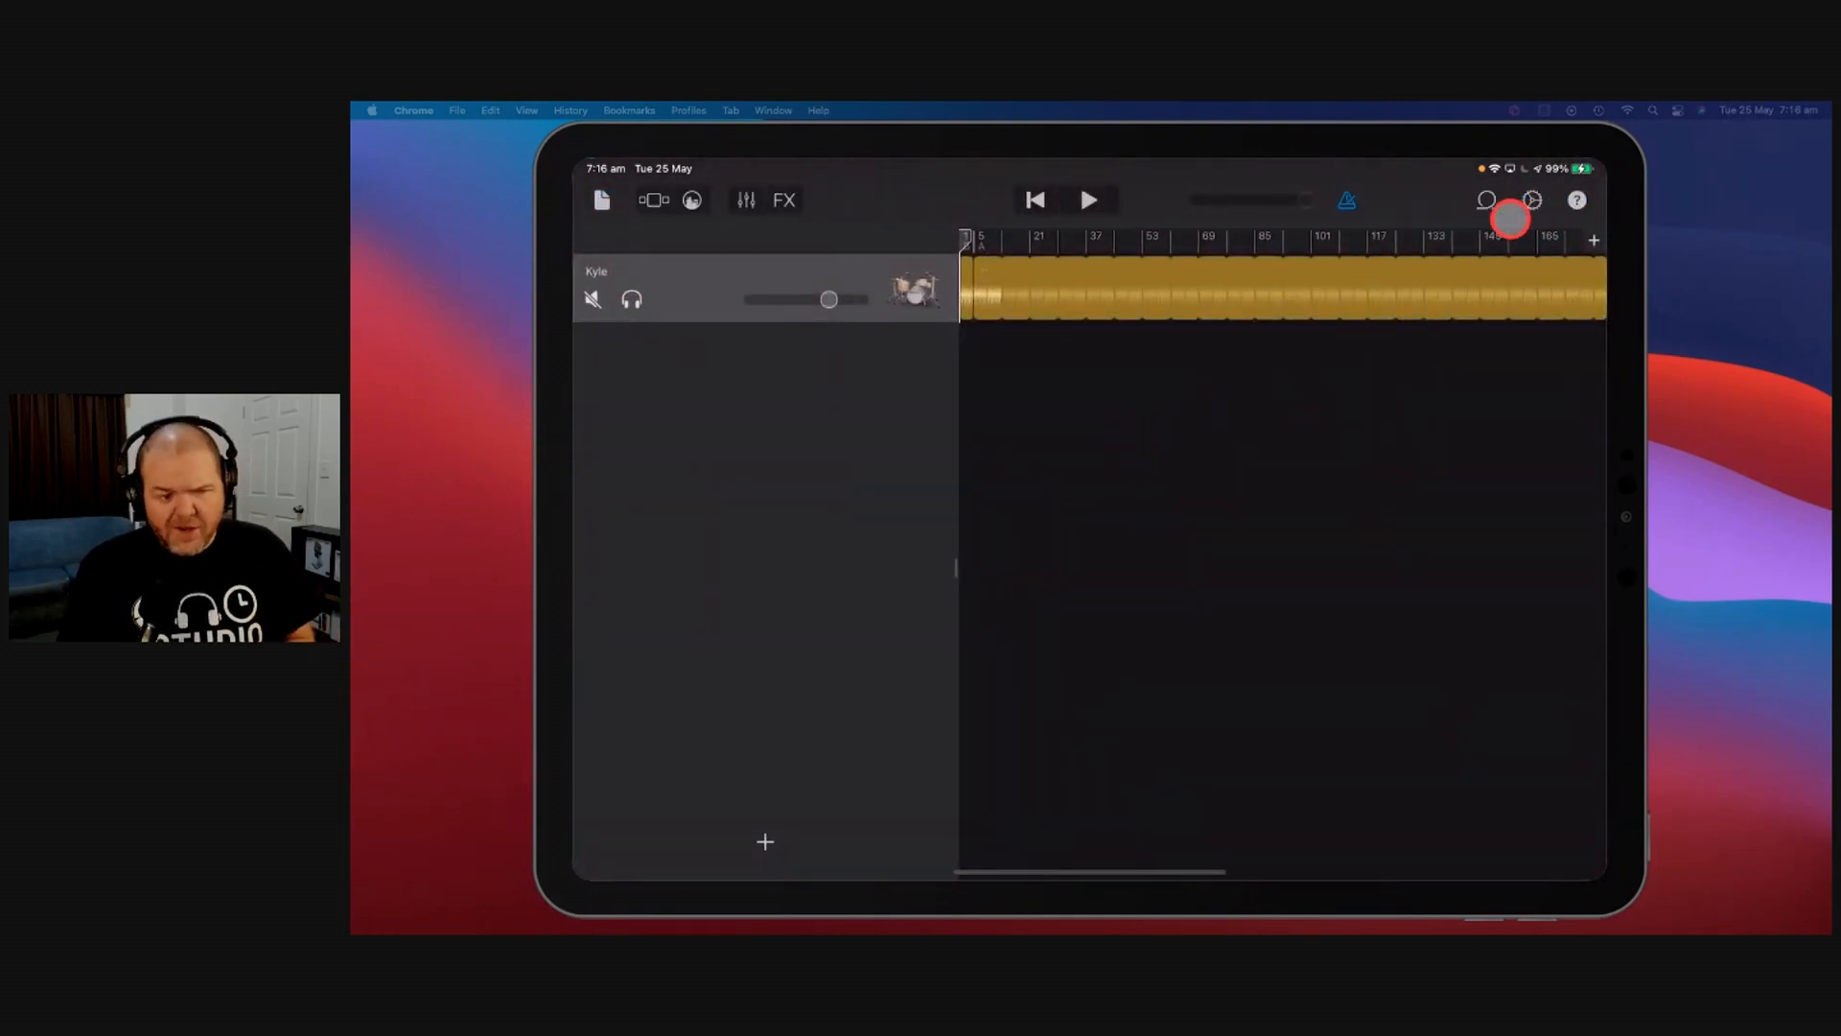
Step: Browse the Loop Browser's Files import list up to iCloud Drive to reach Studio Live Today
left_click(1485, 199)
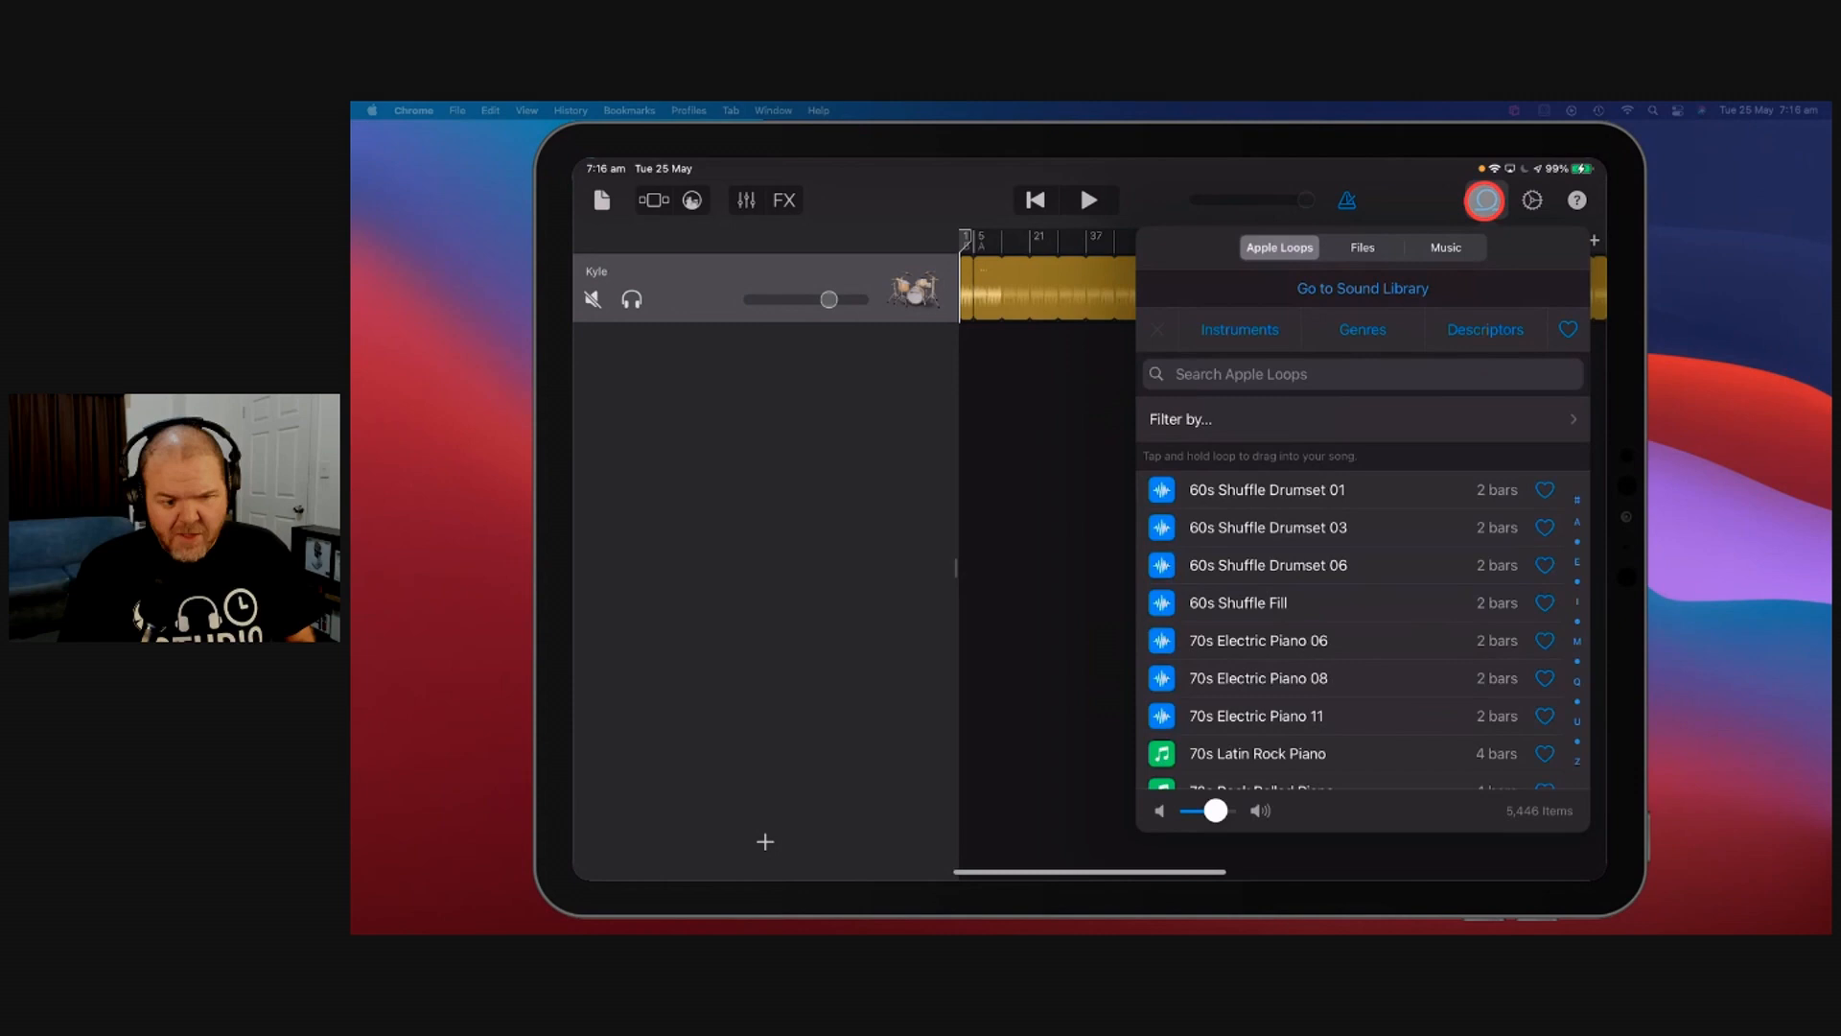
left_click(1362, 247)
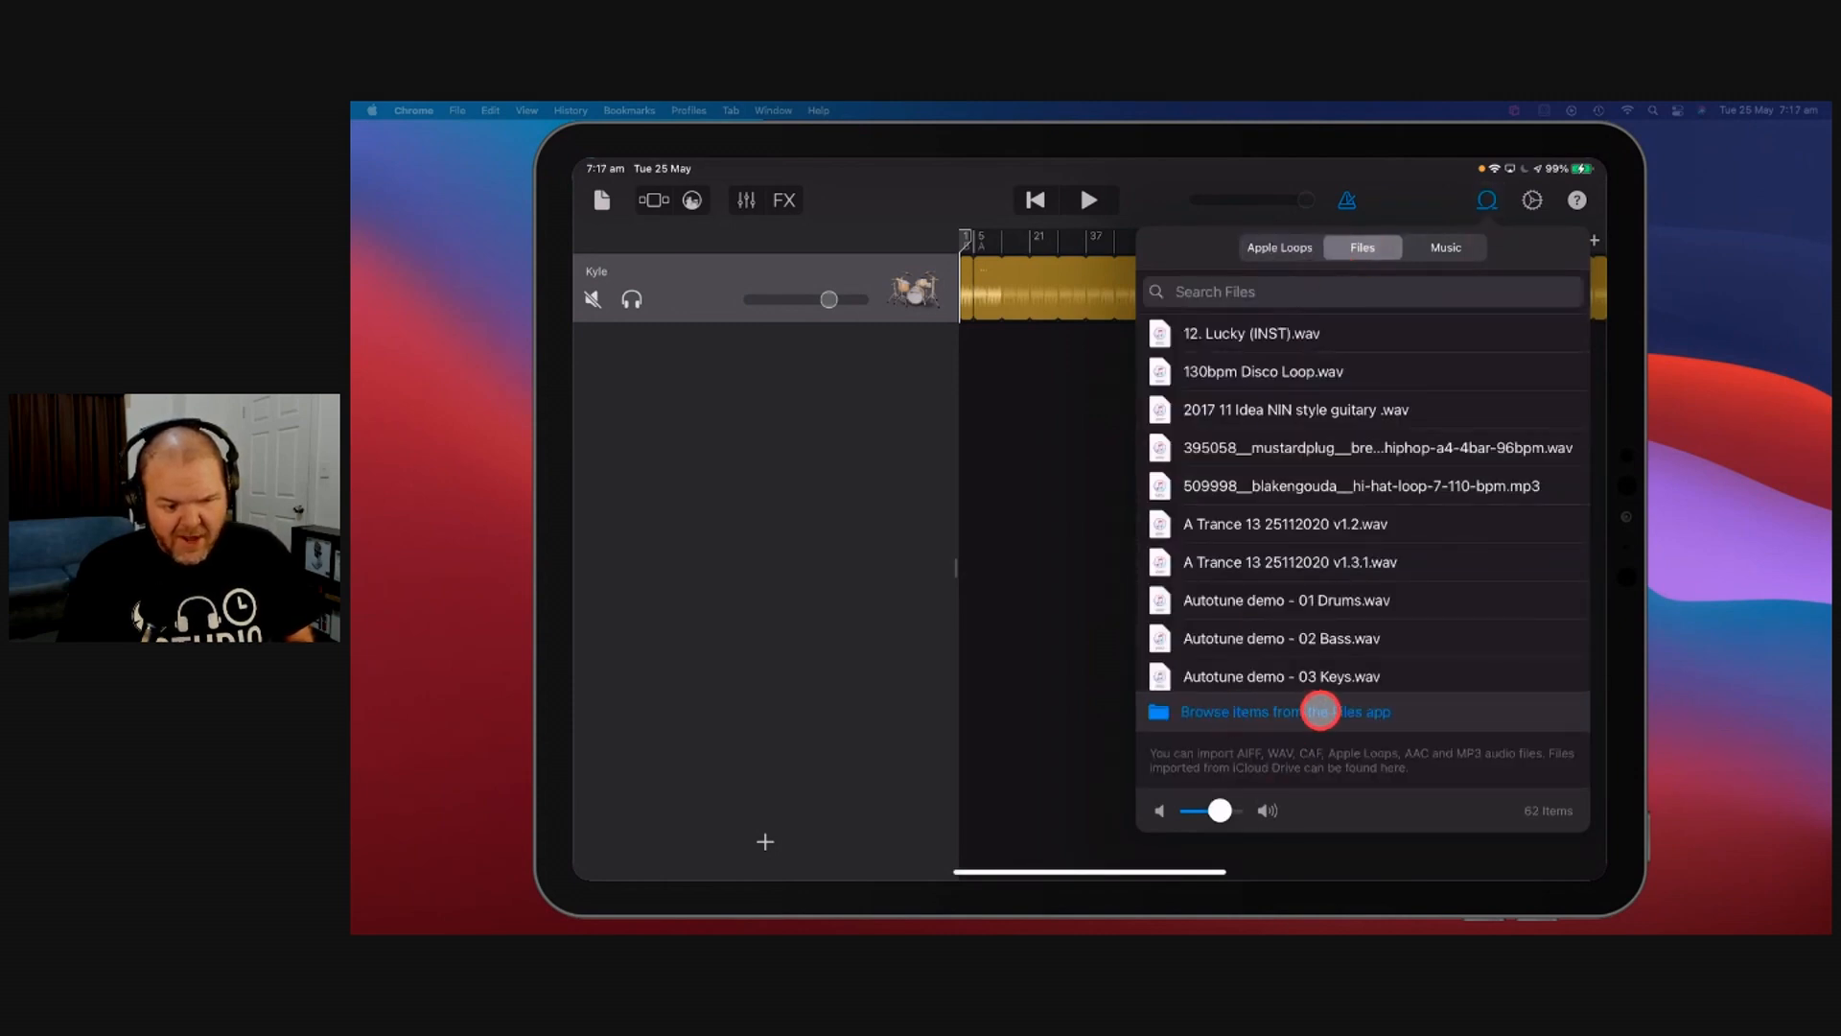
left_click(1285, 711)
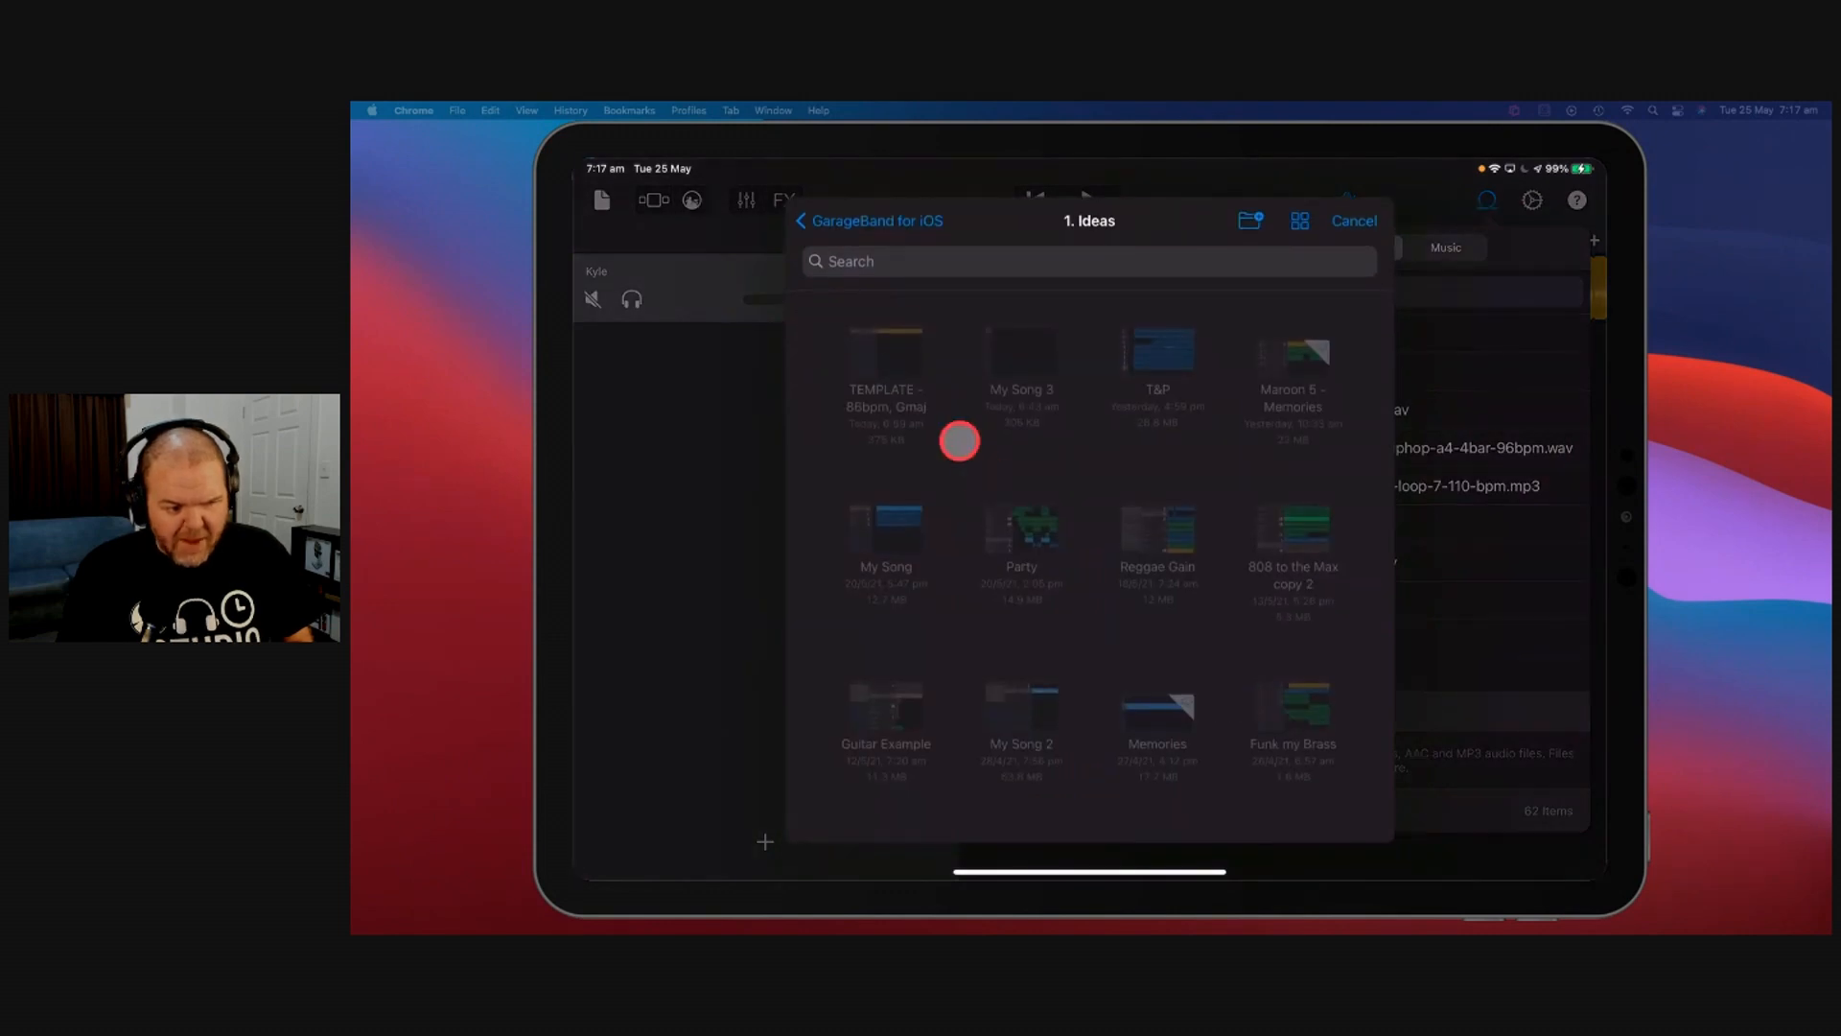
left_click(803, 220)
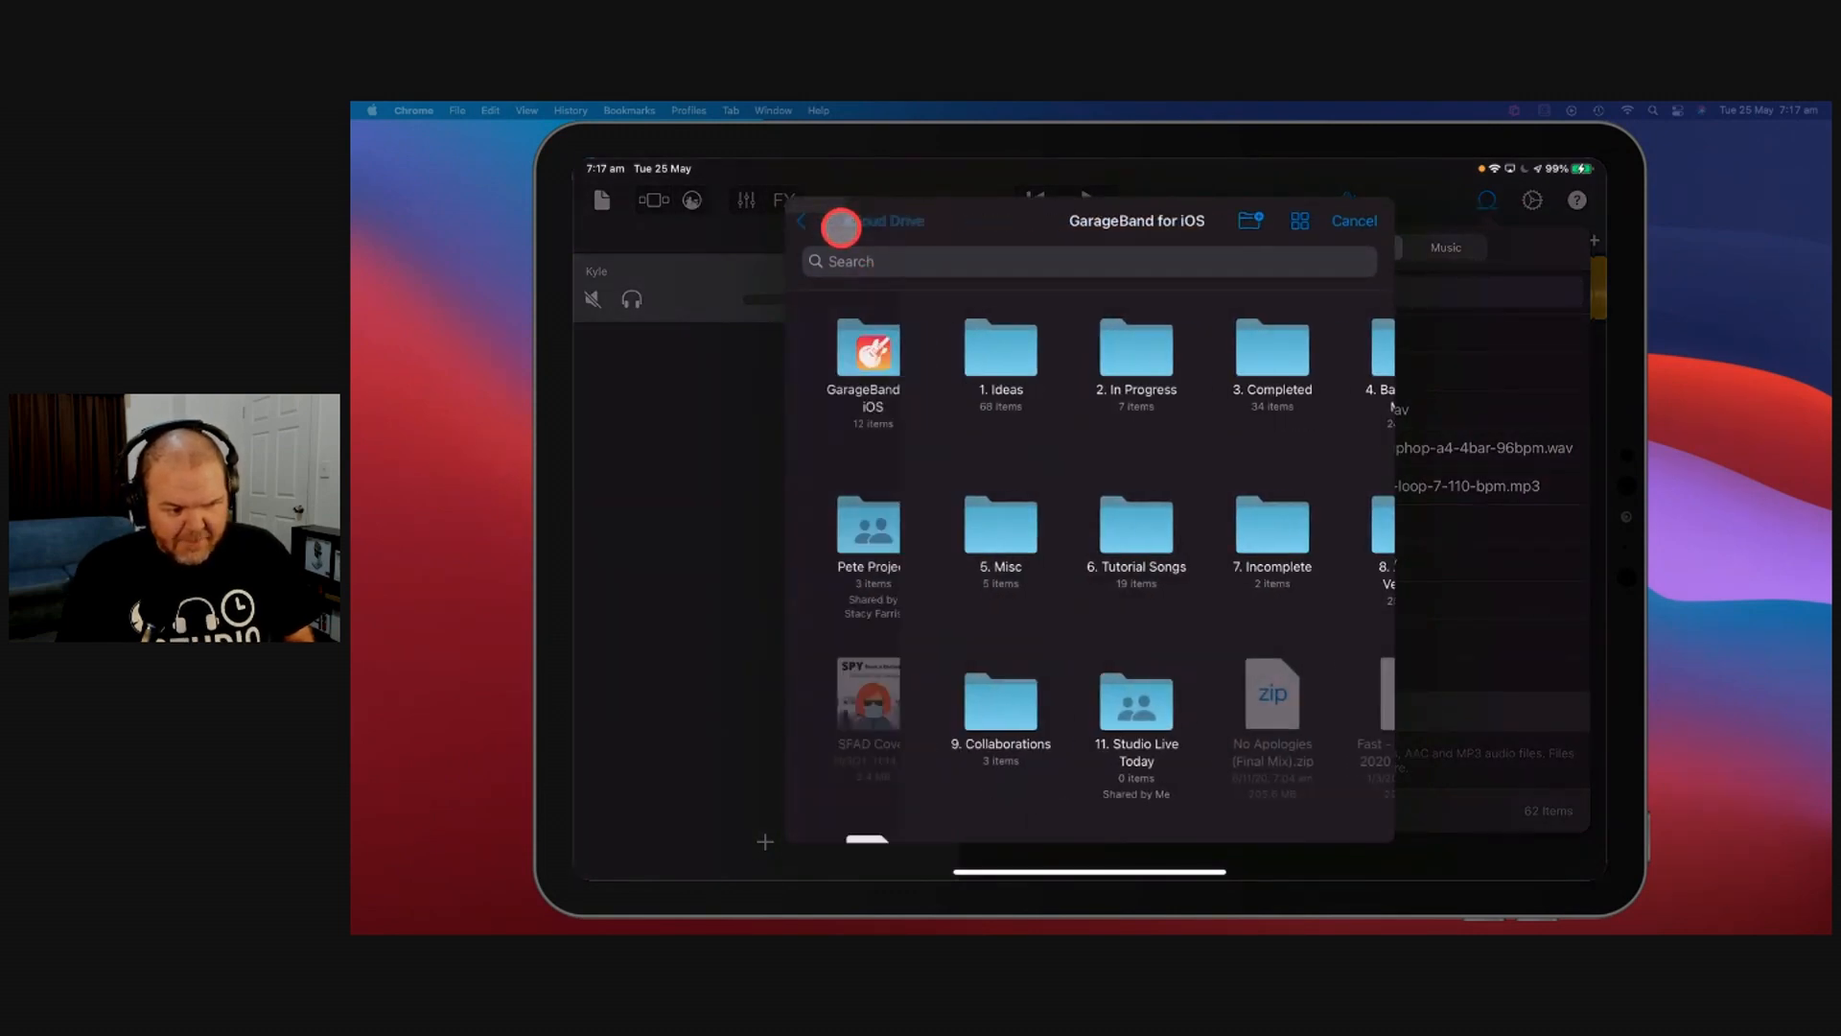
left_click(803, 220)
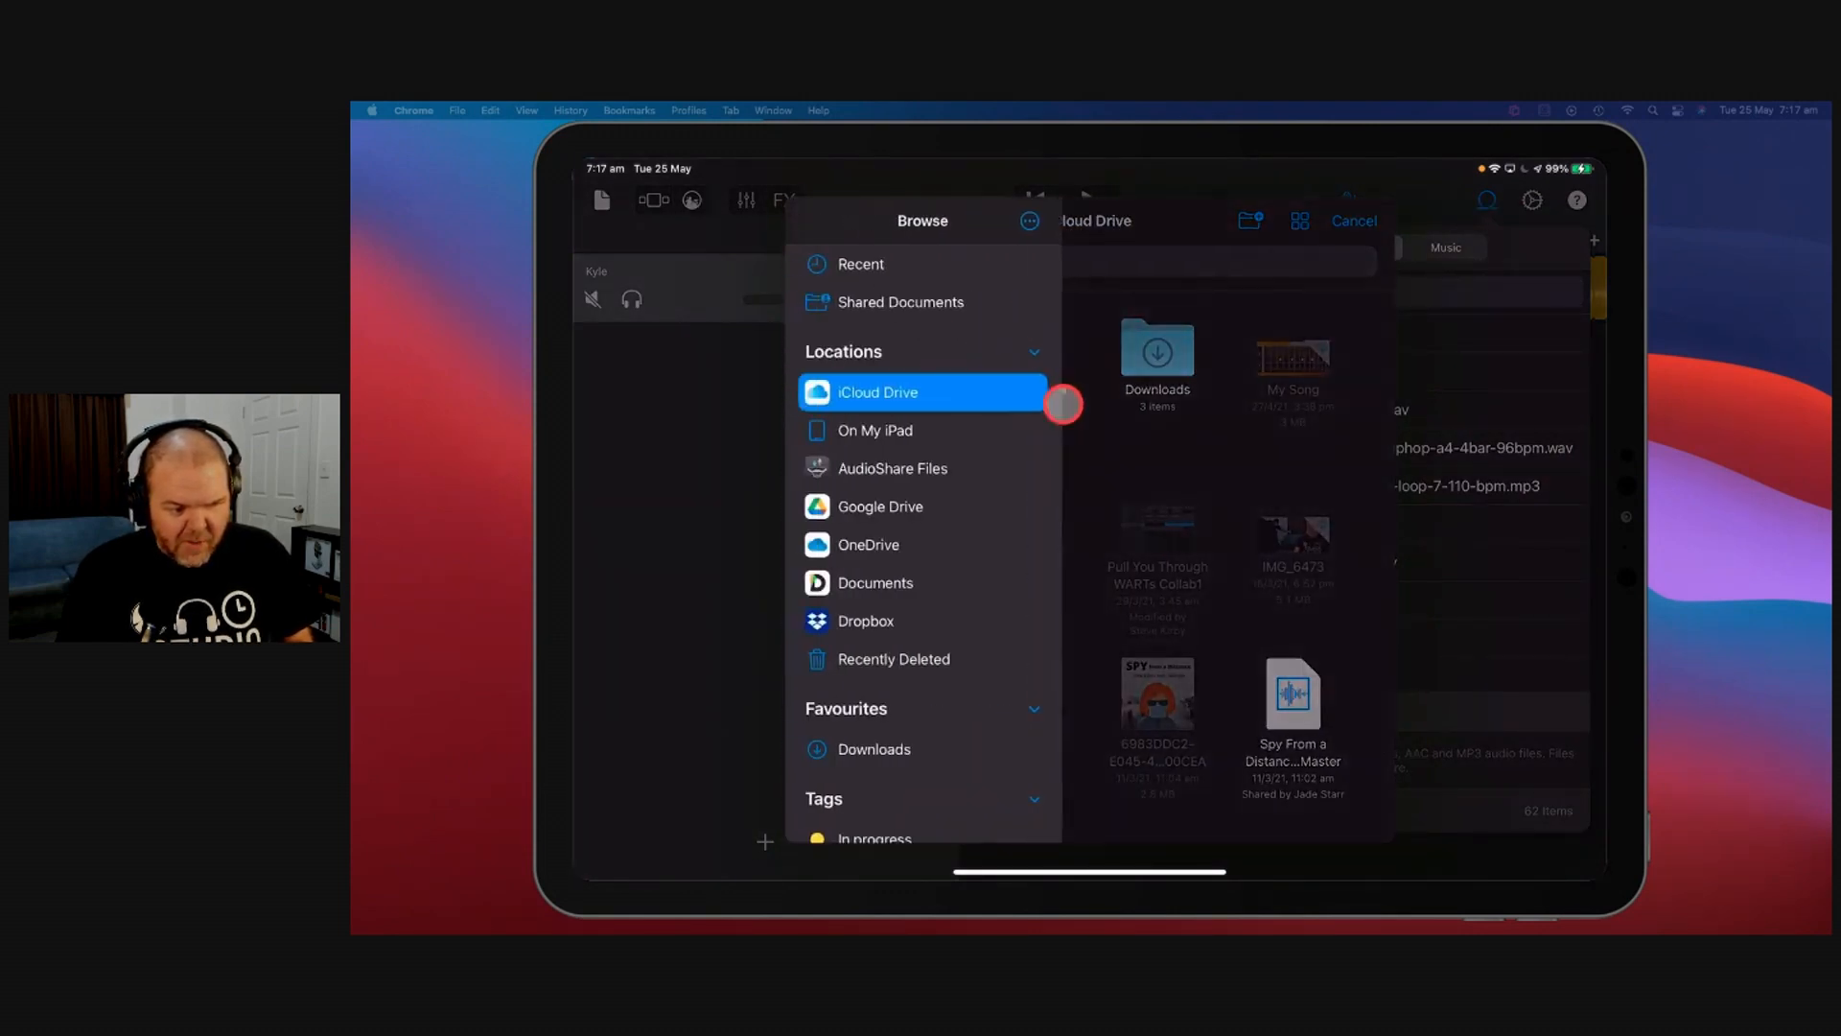
left_click(877, 391)
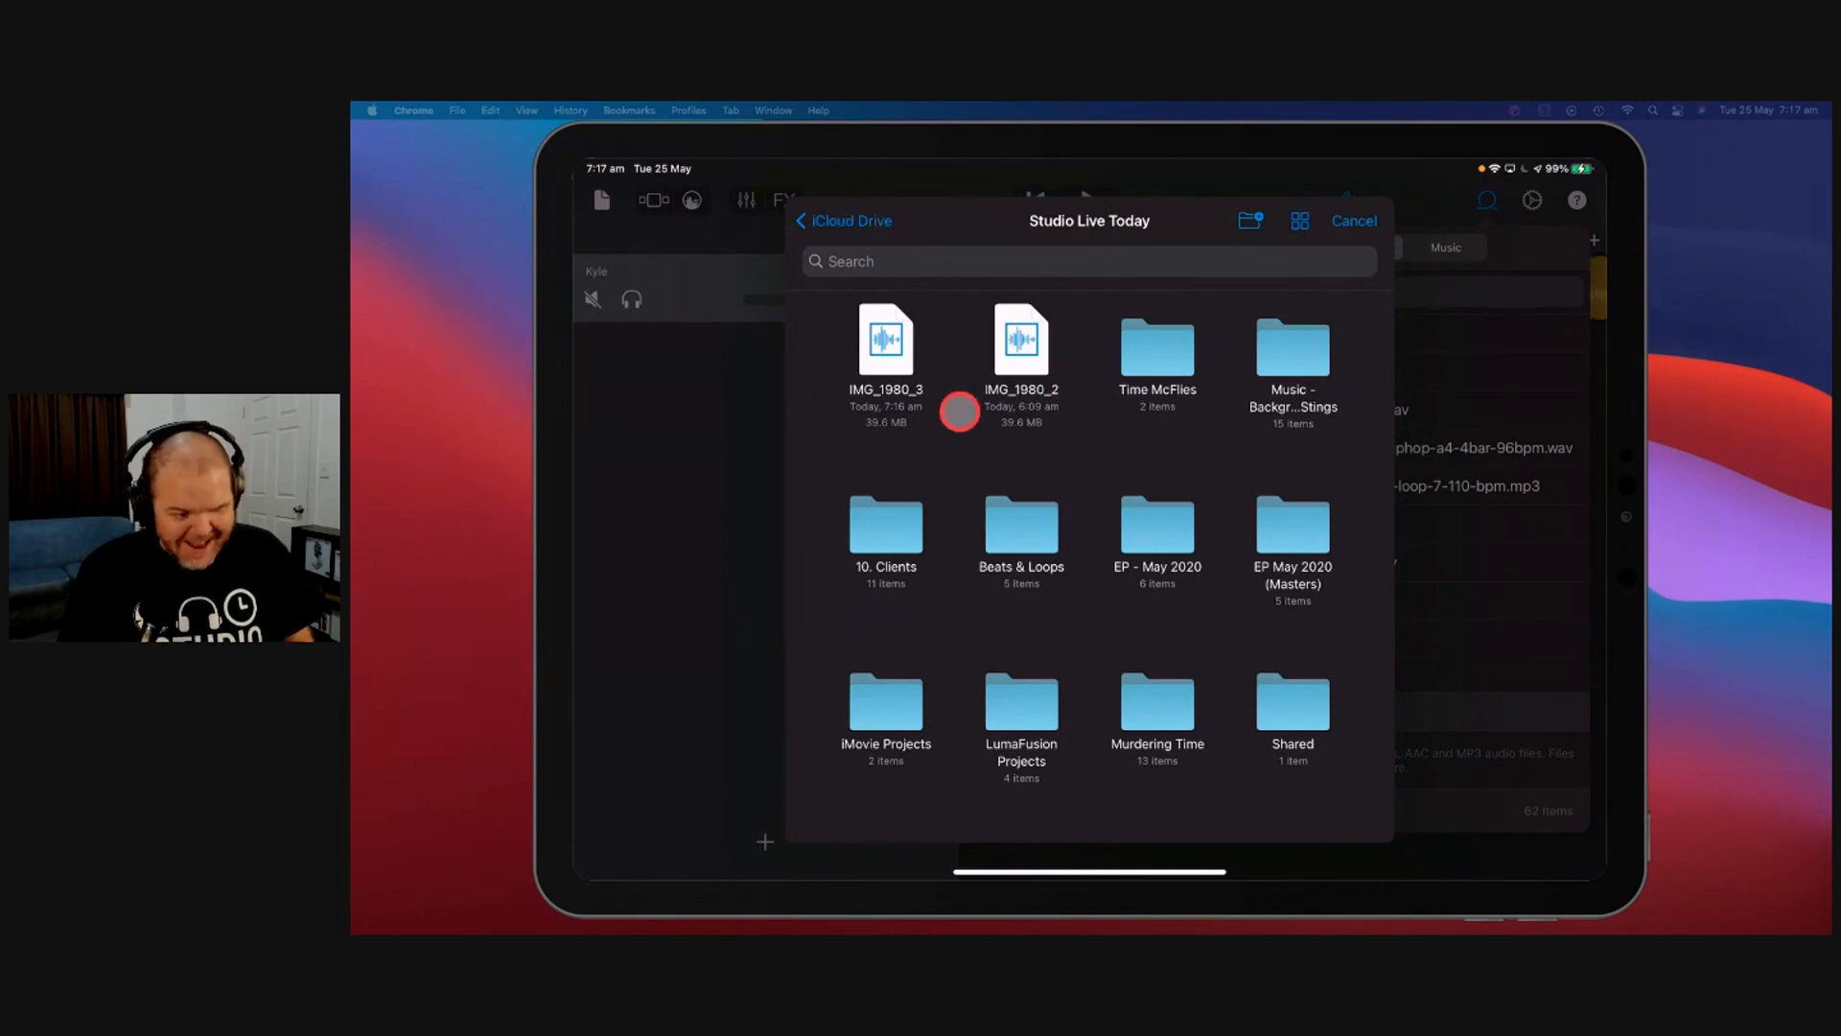
Step: Rename the IMG_1980_3 file, entering the new name Time McFlies
right_click(886, 341)
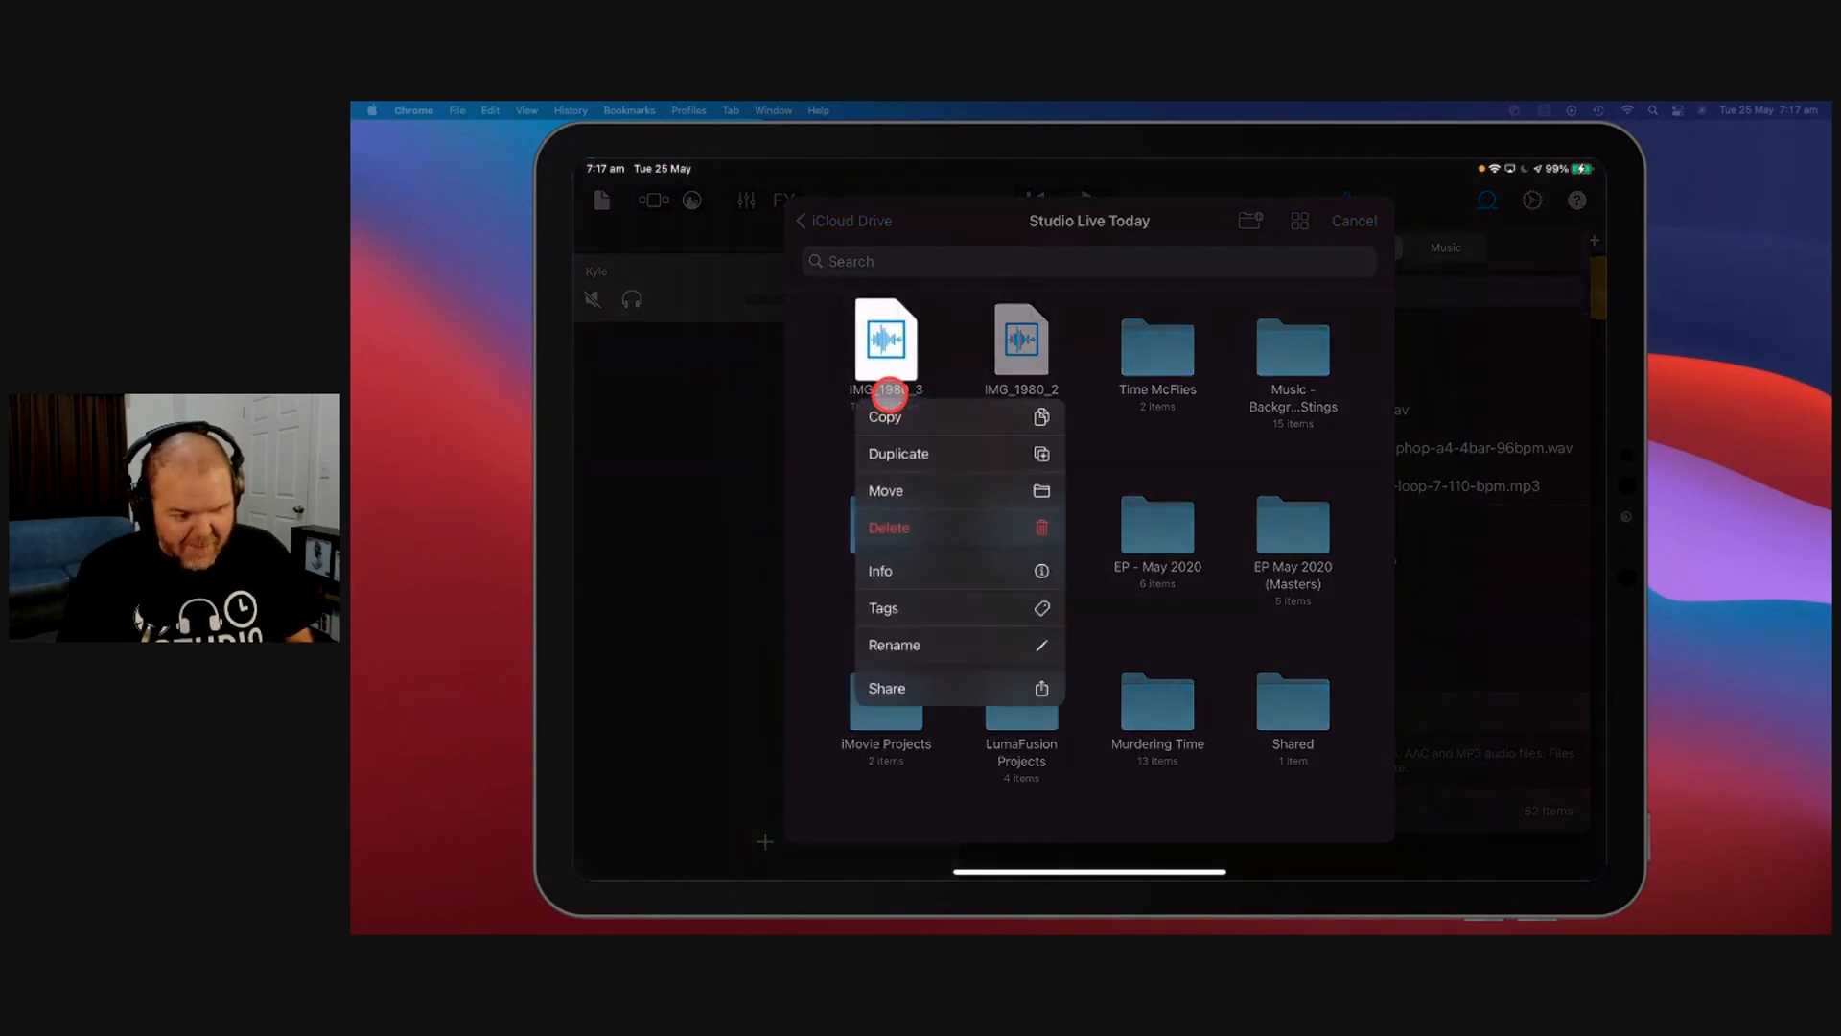
left_click(971, 642)
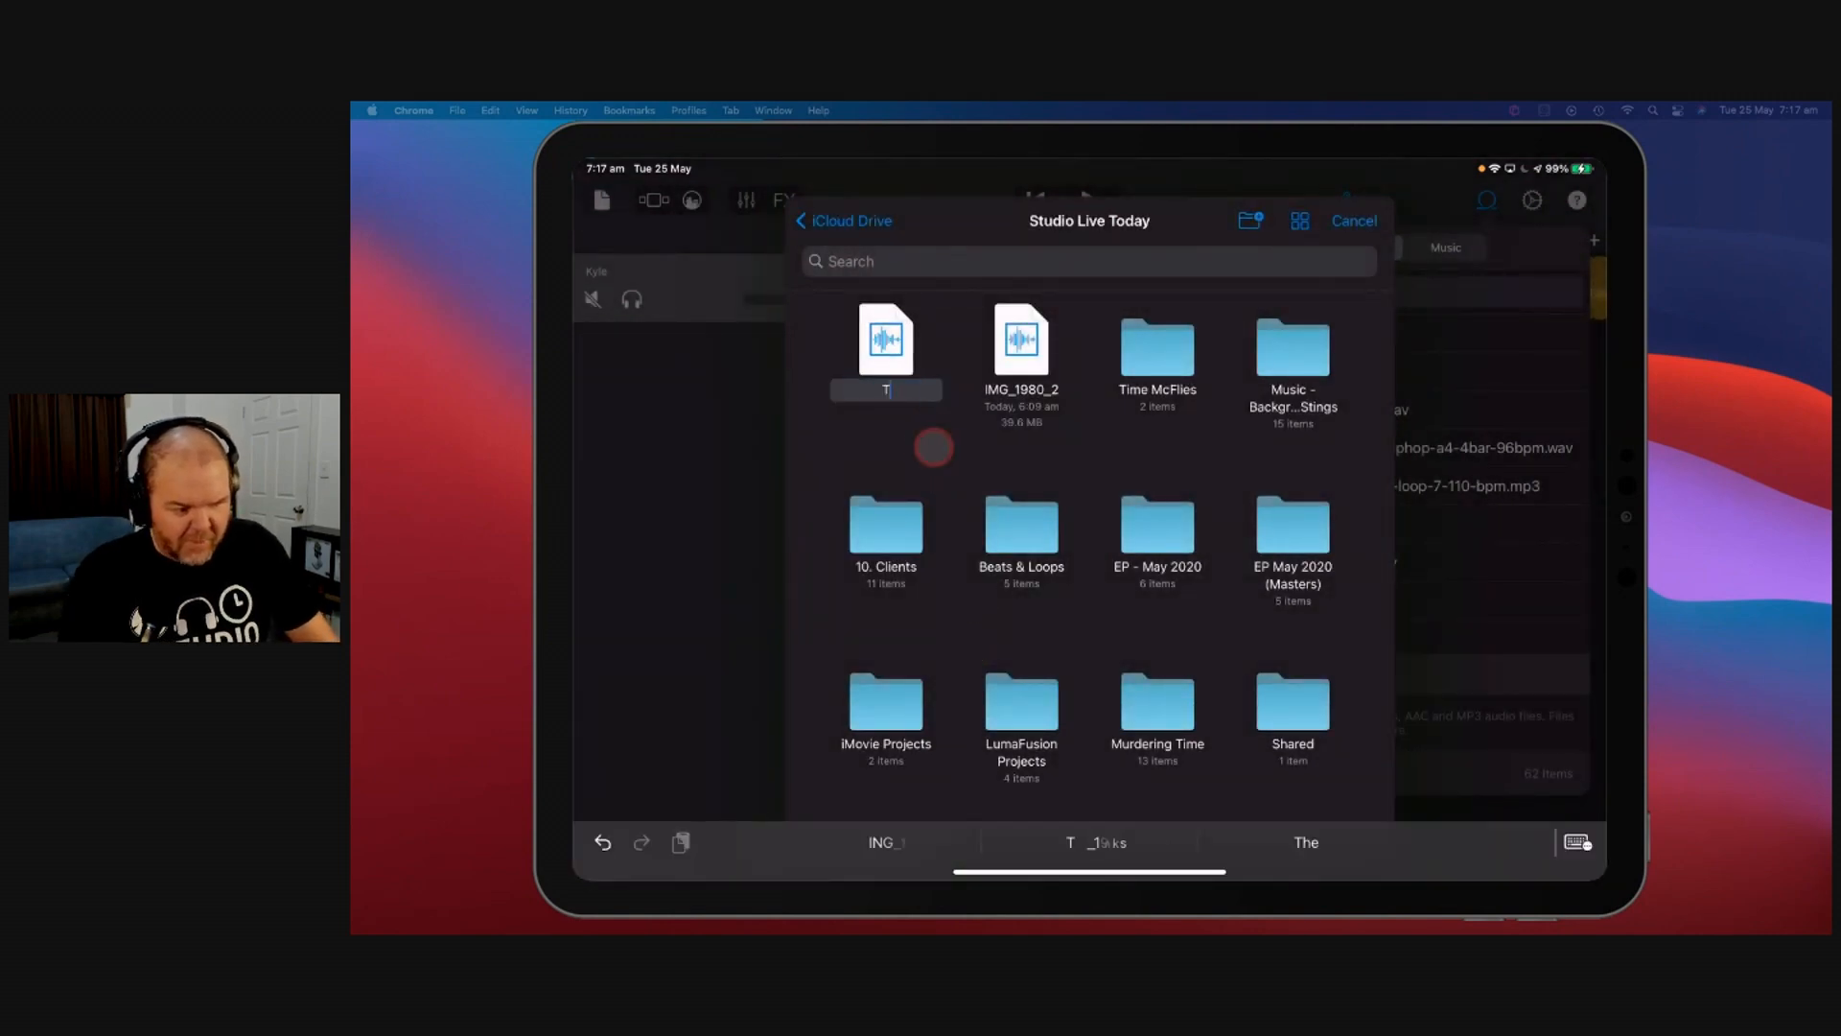
type("Time McF")
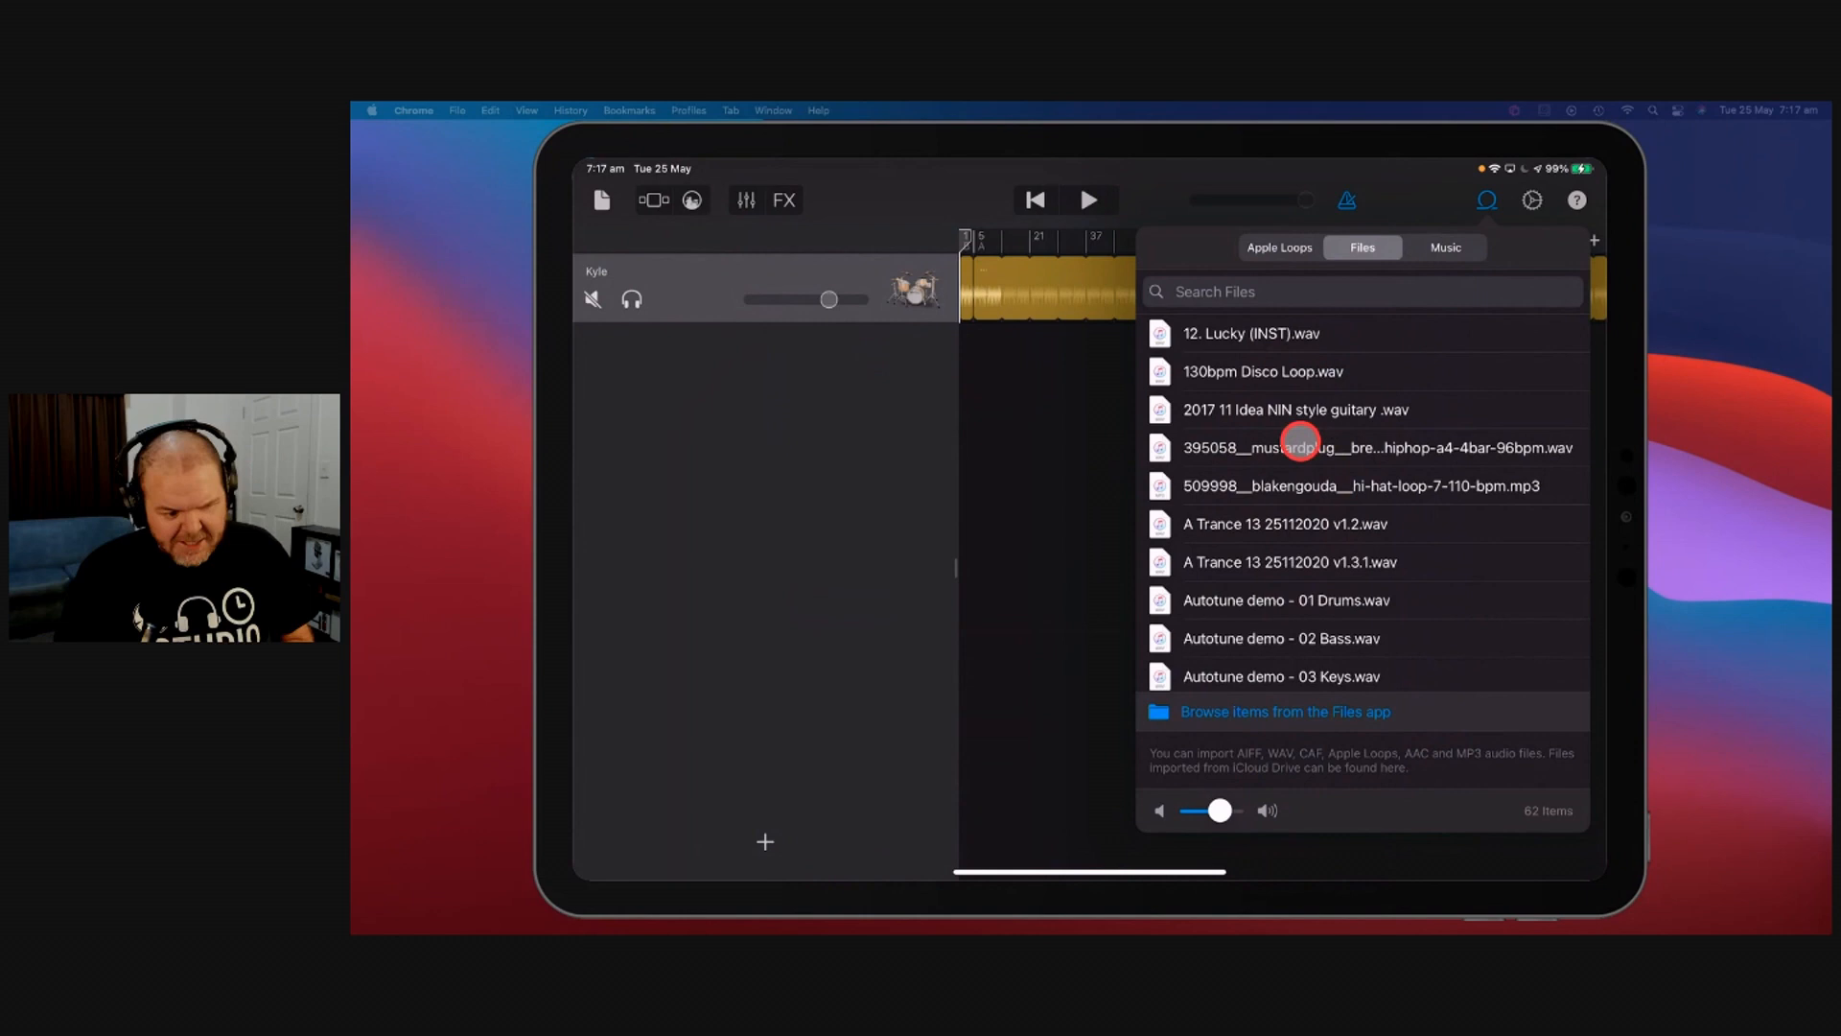
Step: Bring Time McFlies onto its own track in the song and play it back to listen
scroll("down", 3)
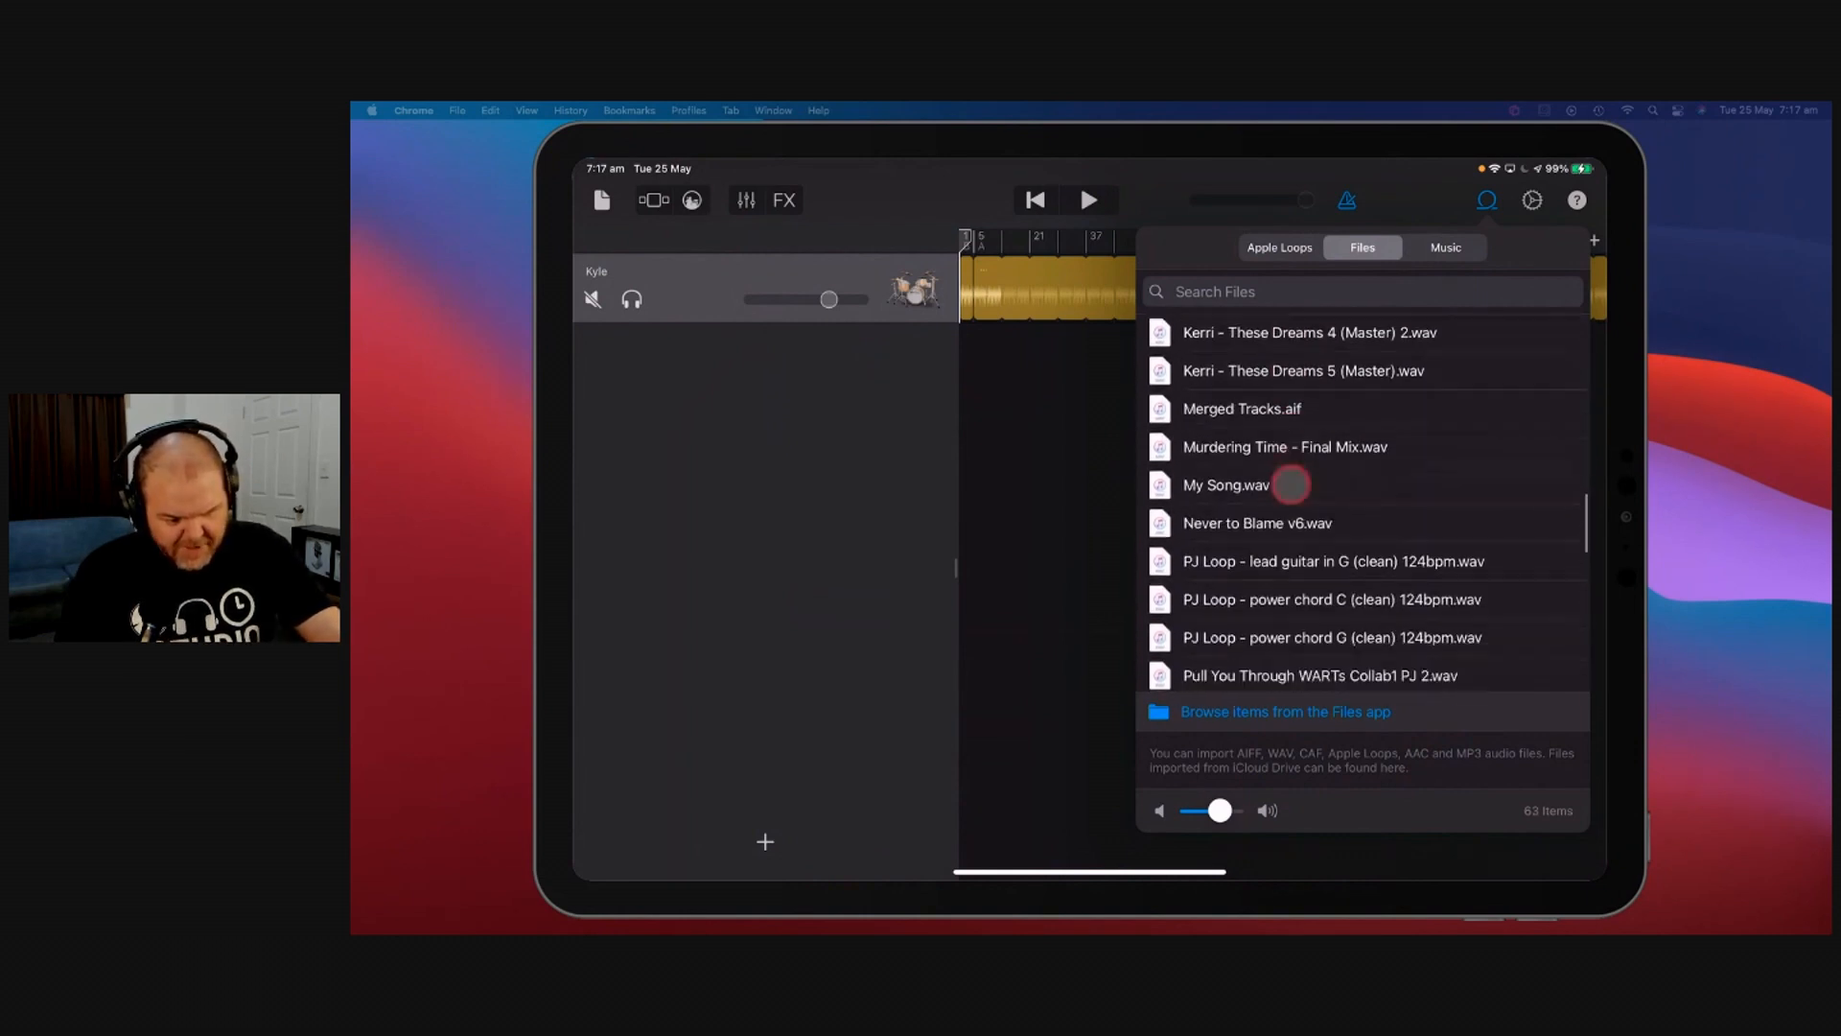
scroll("down", 3)
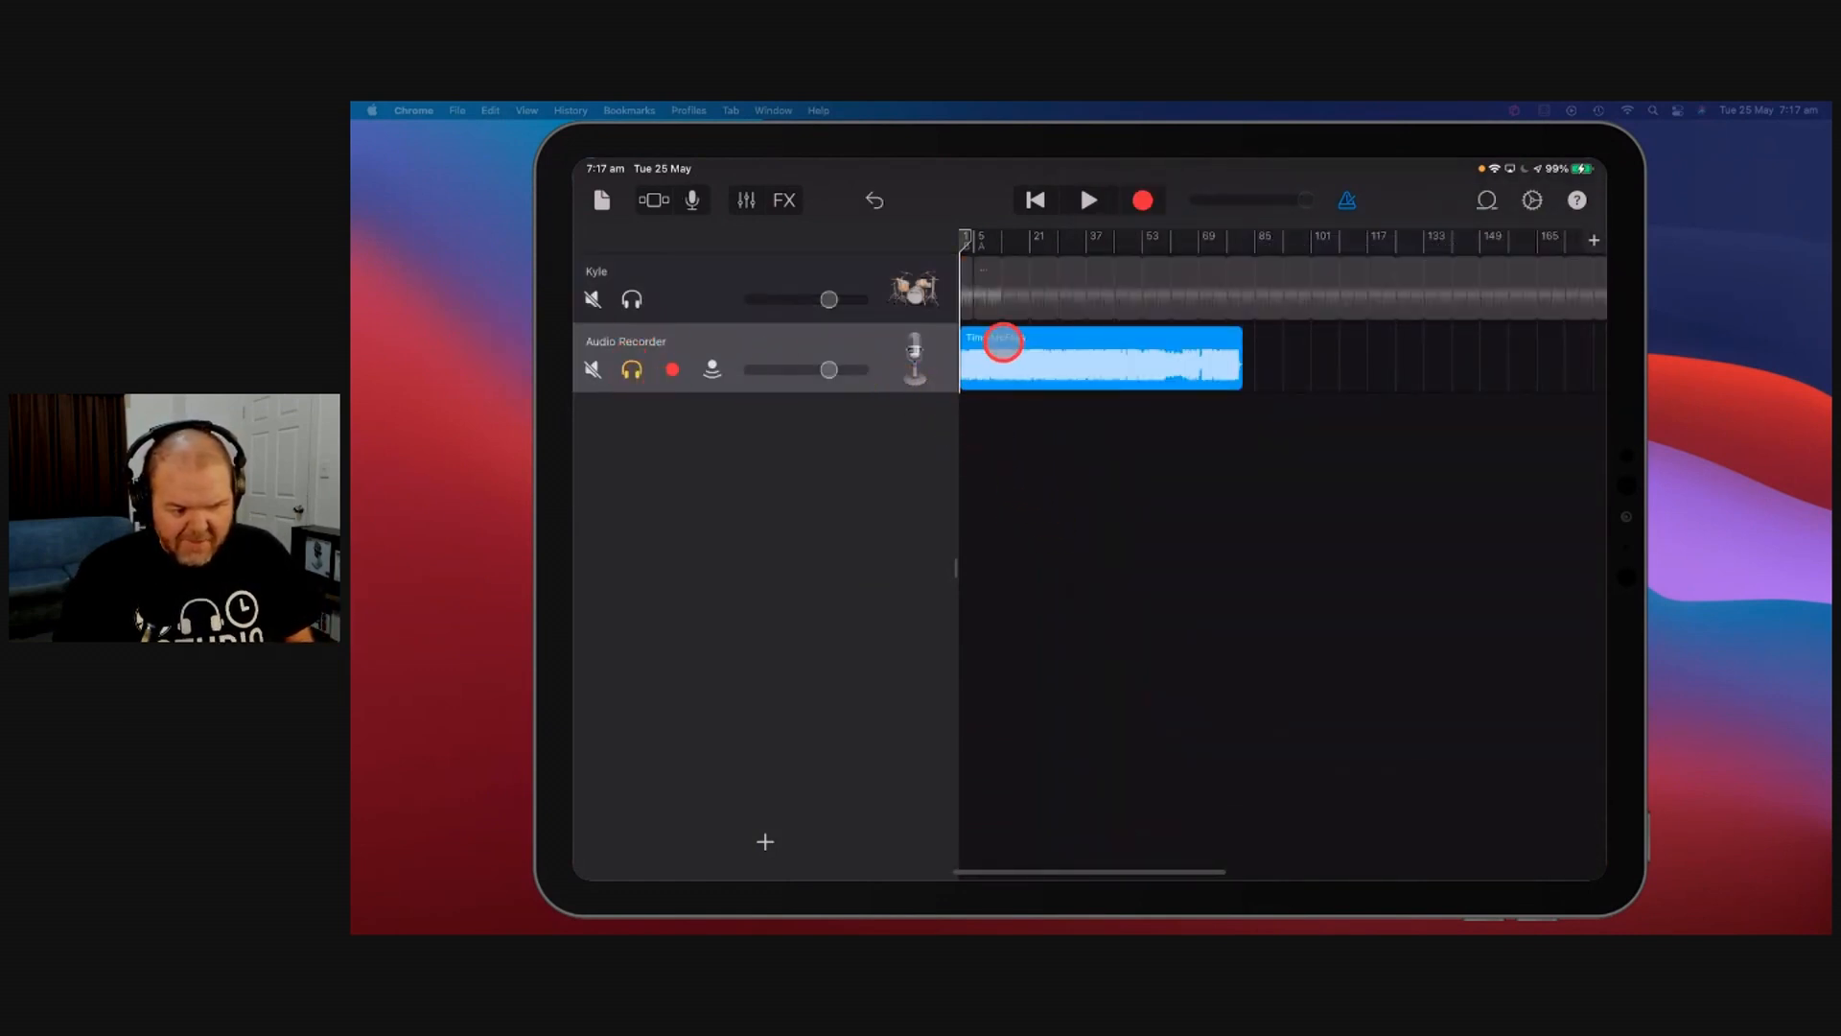
left_click(1085, 200)
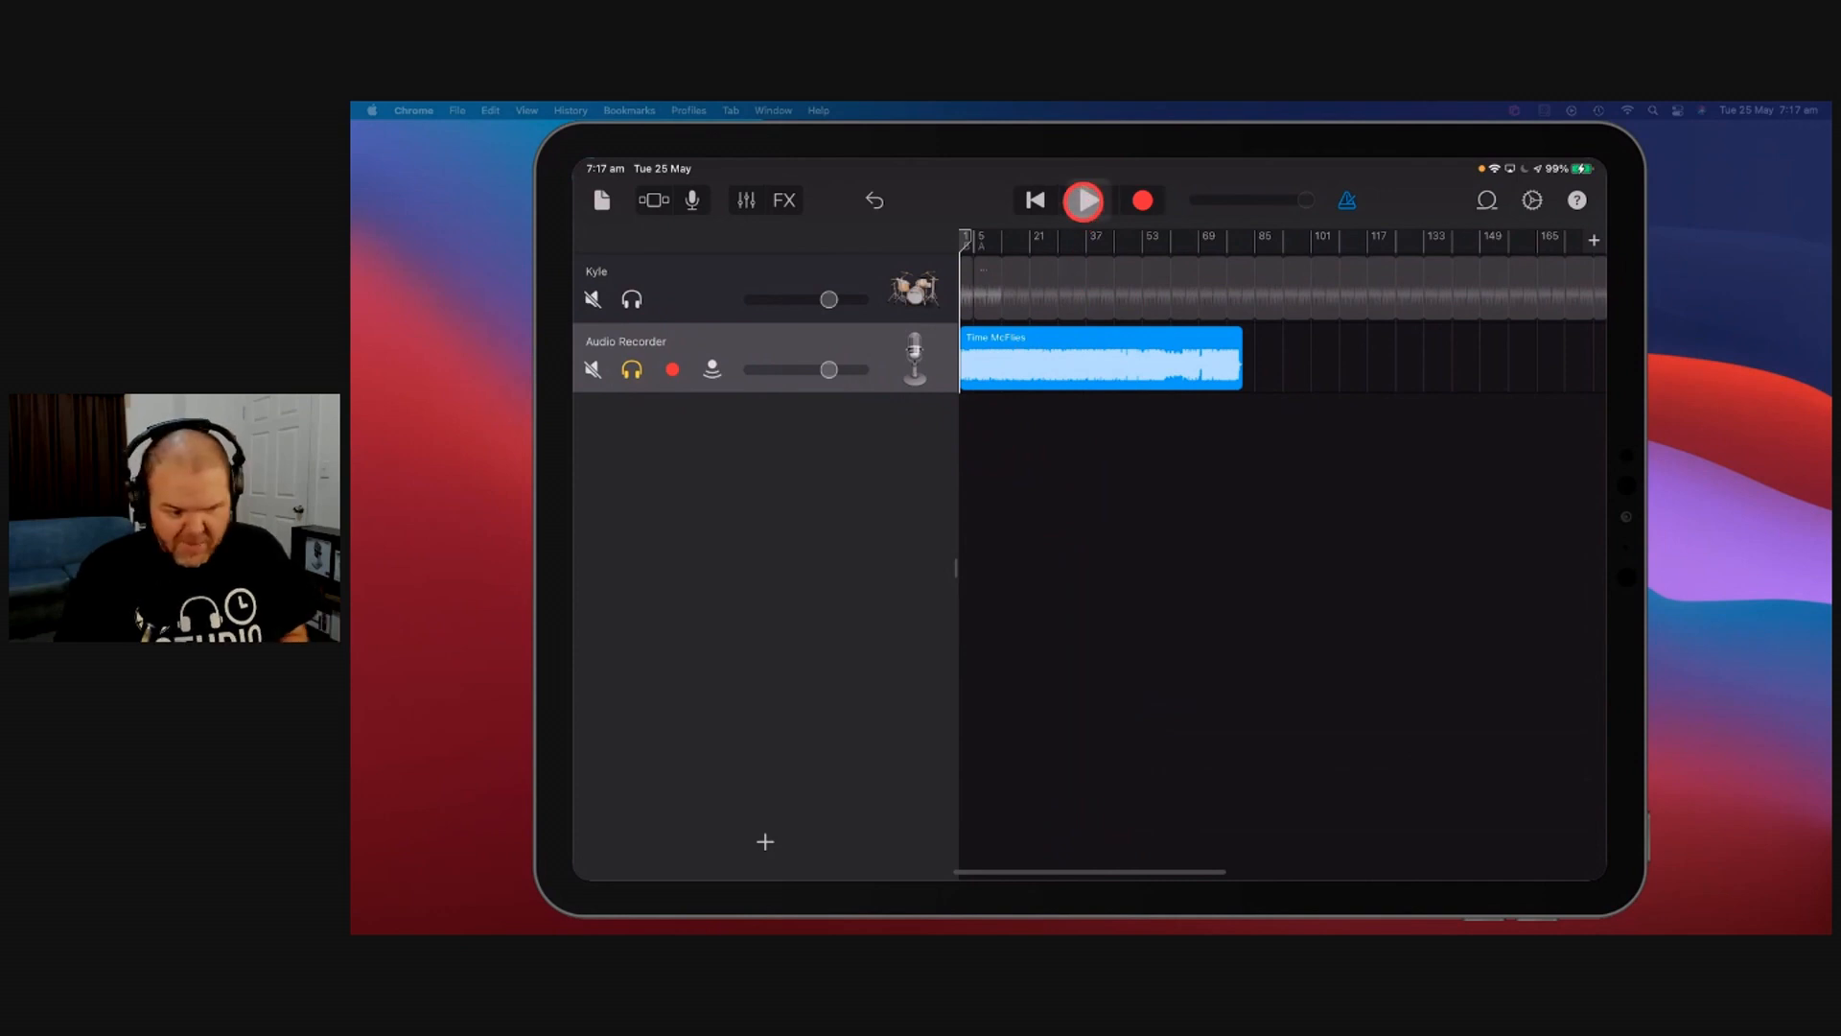
left_click(1081, 200)
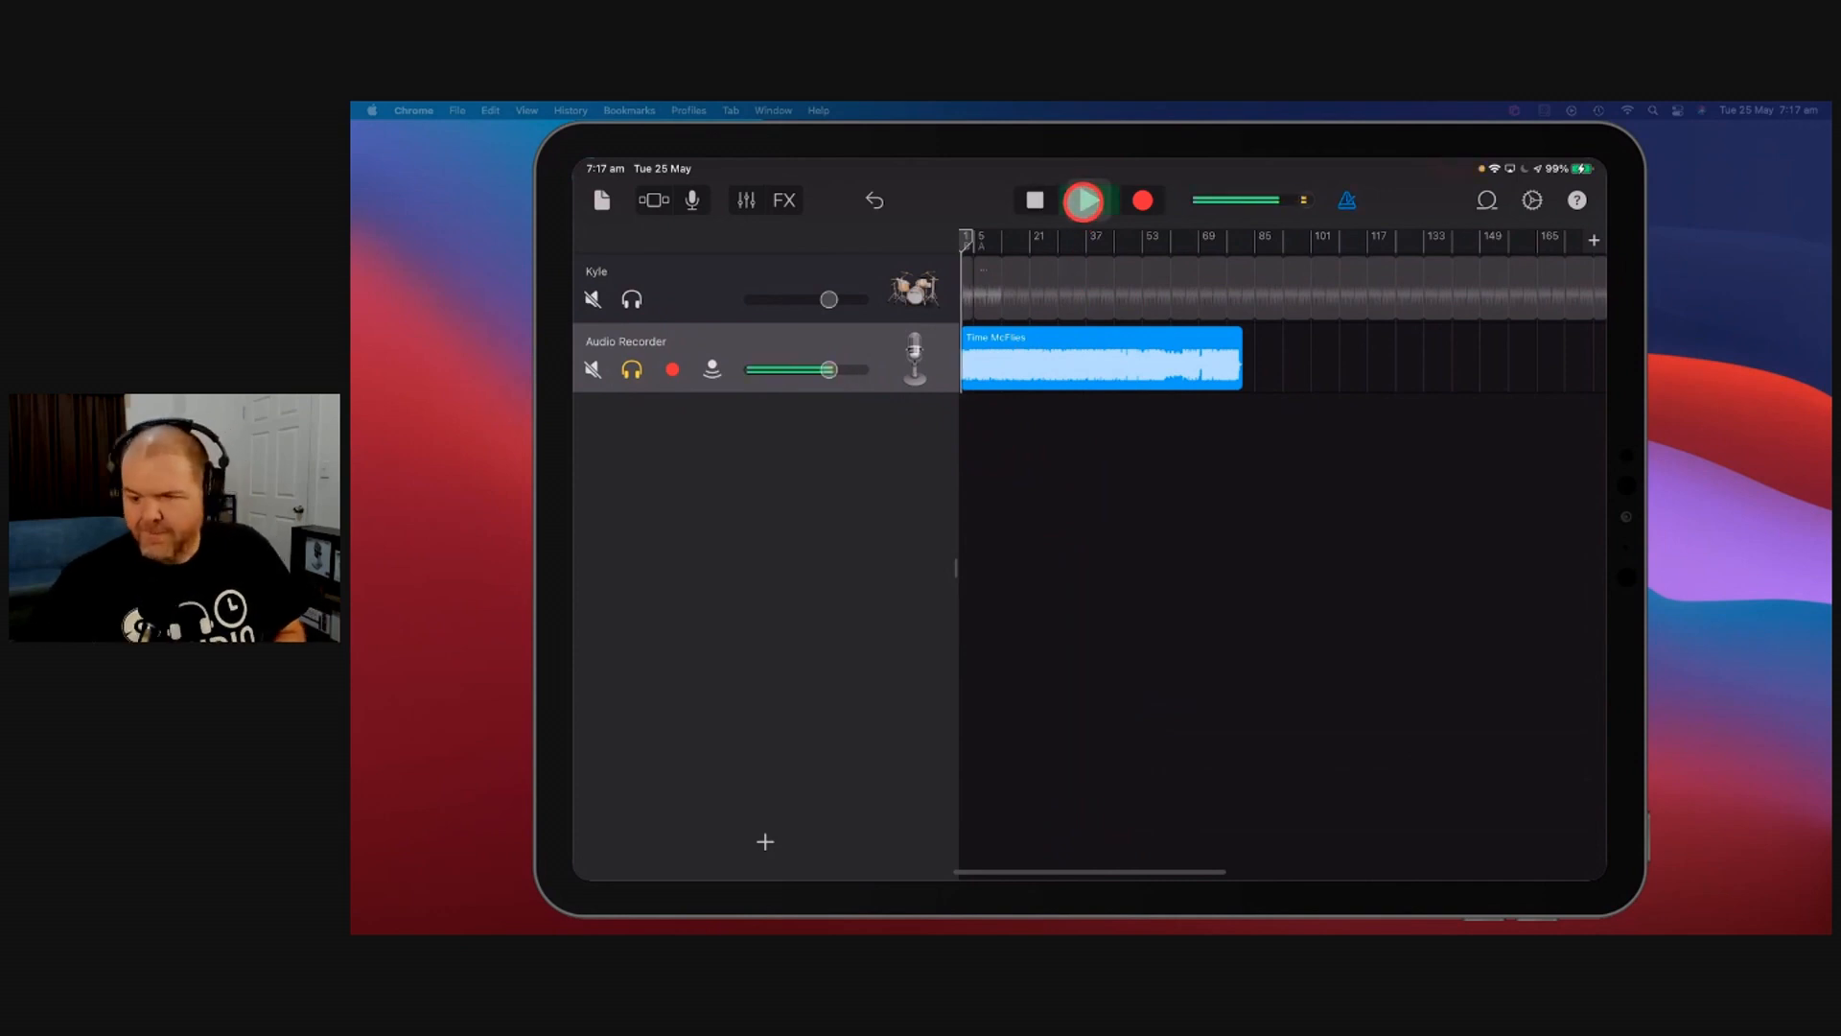
left_click(1081, 199)
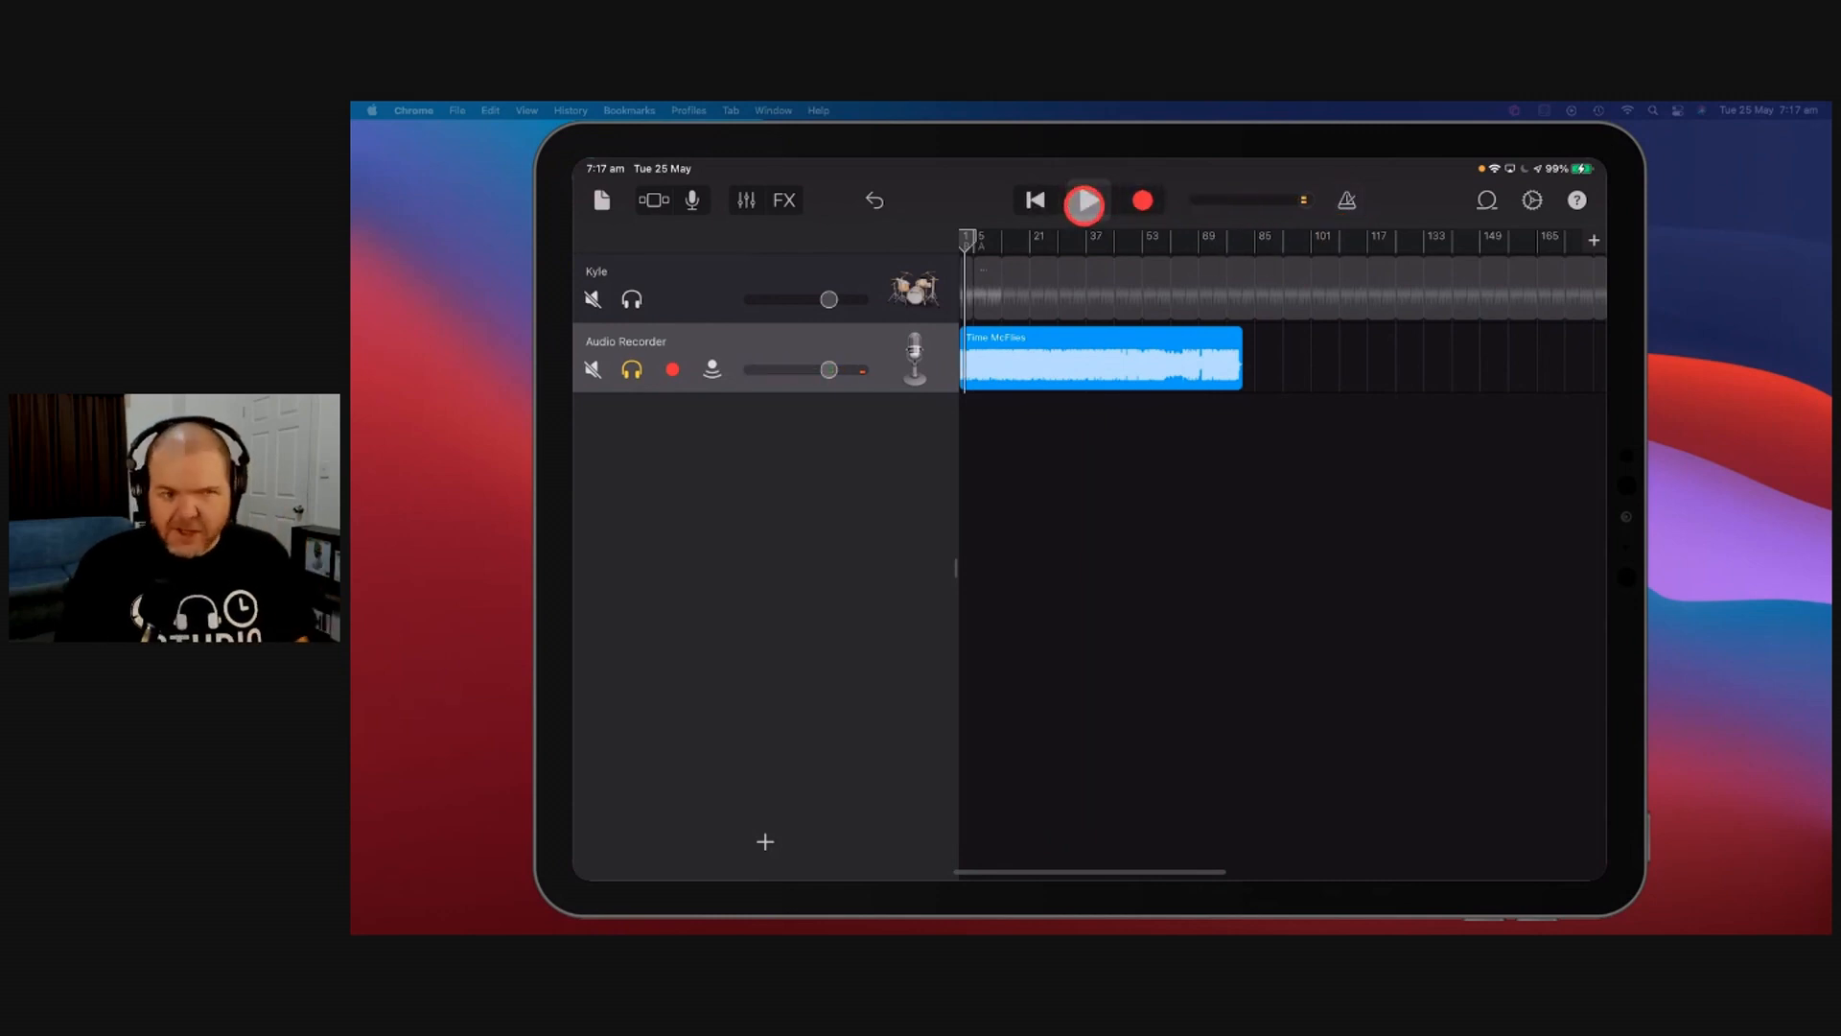
left_click(1082, 199)
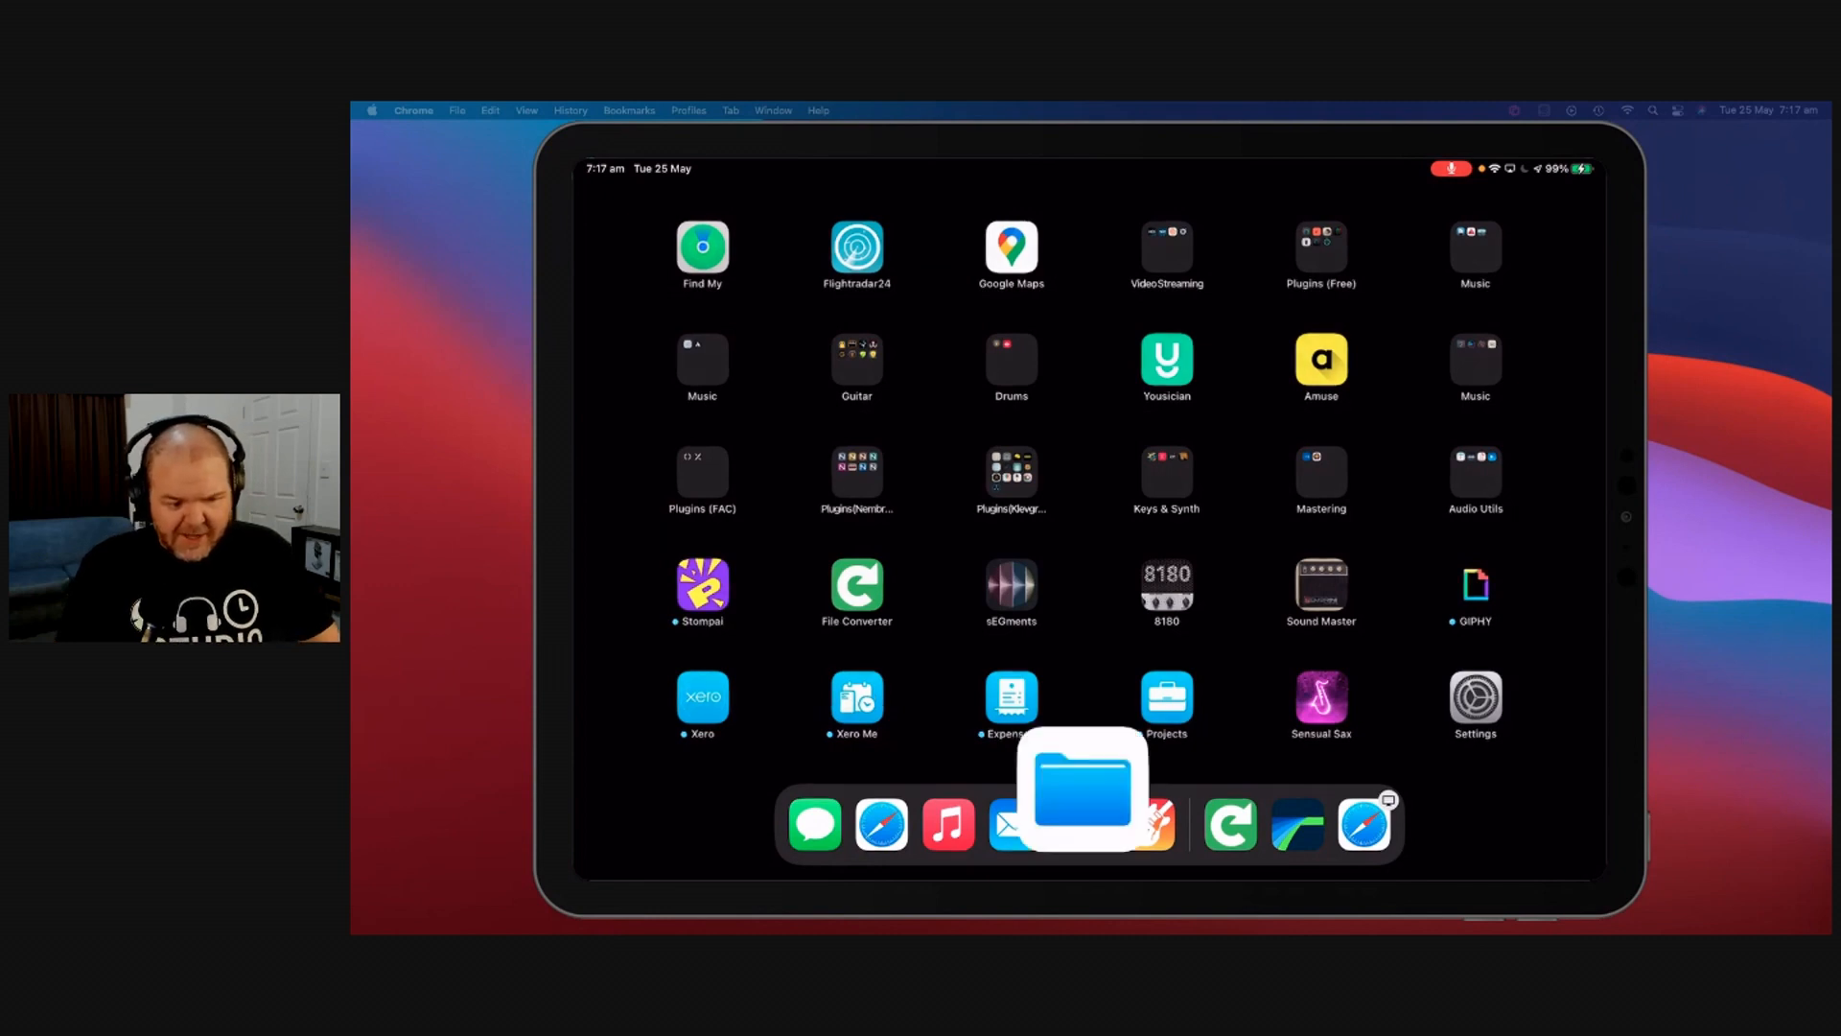
Step: In Files, reach Video - Stings and Transitions, preview and play SLT Intro Video (Short), then close it
left_click(1079, 788)
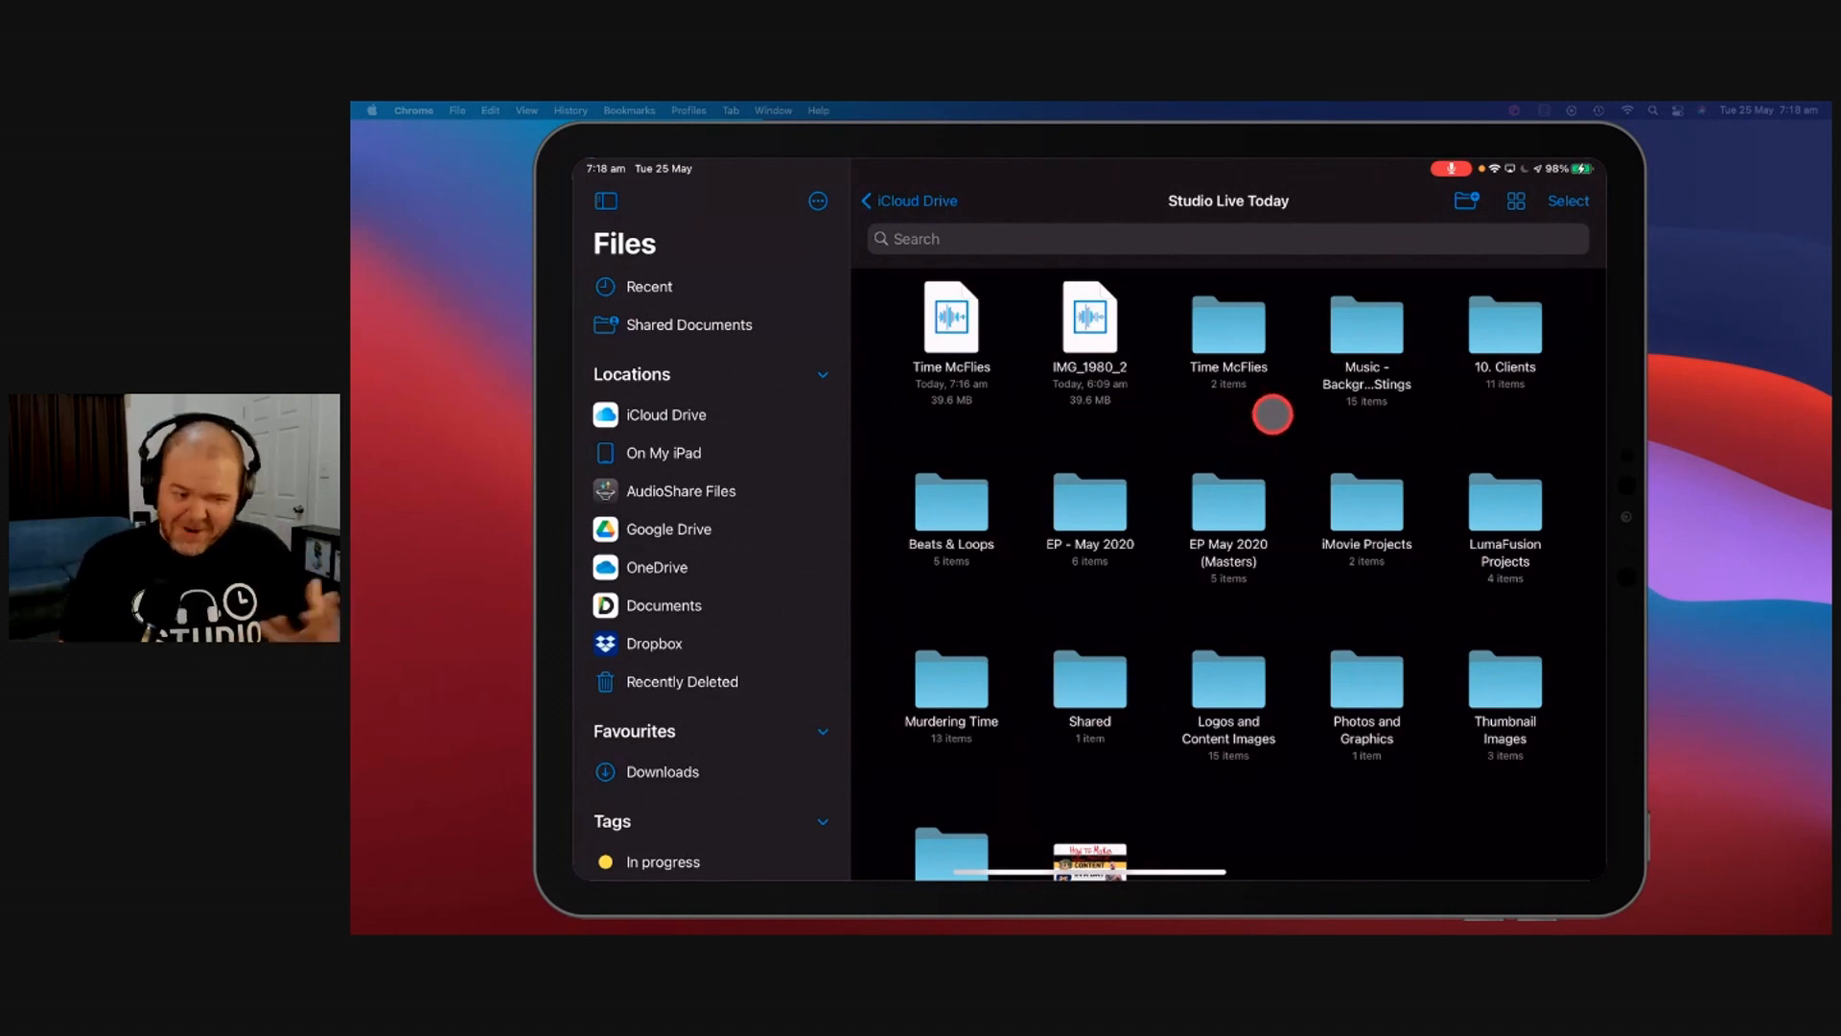
mouse_move(1298, 431)
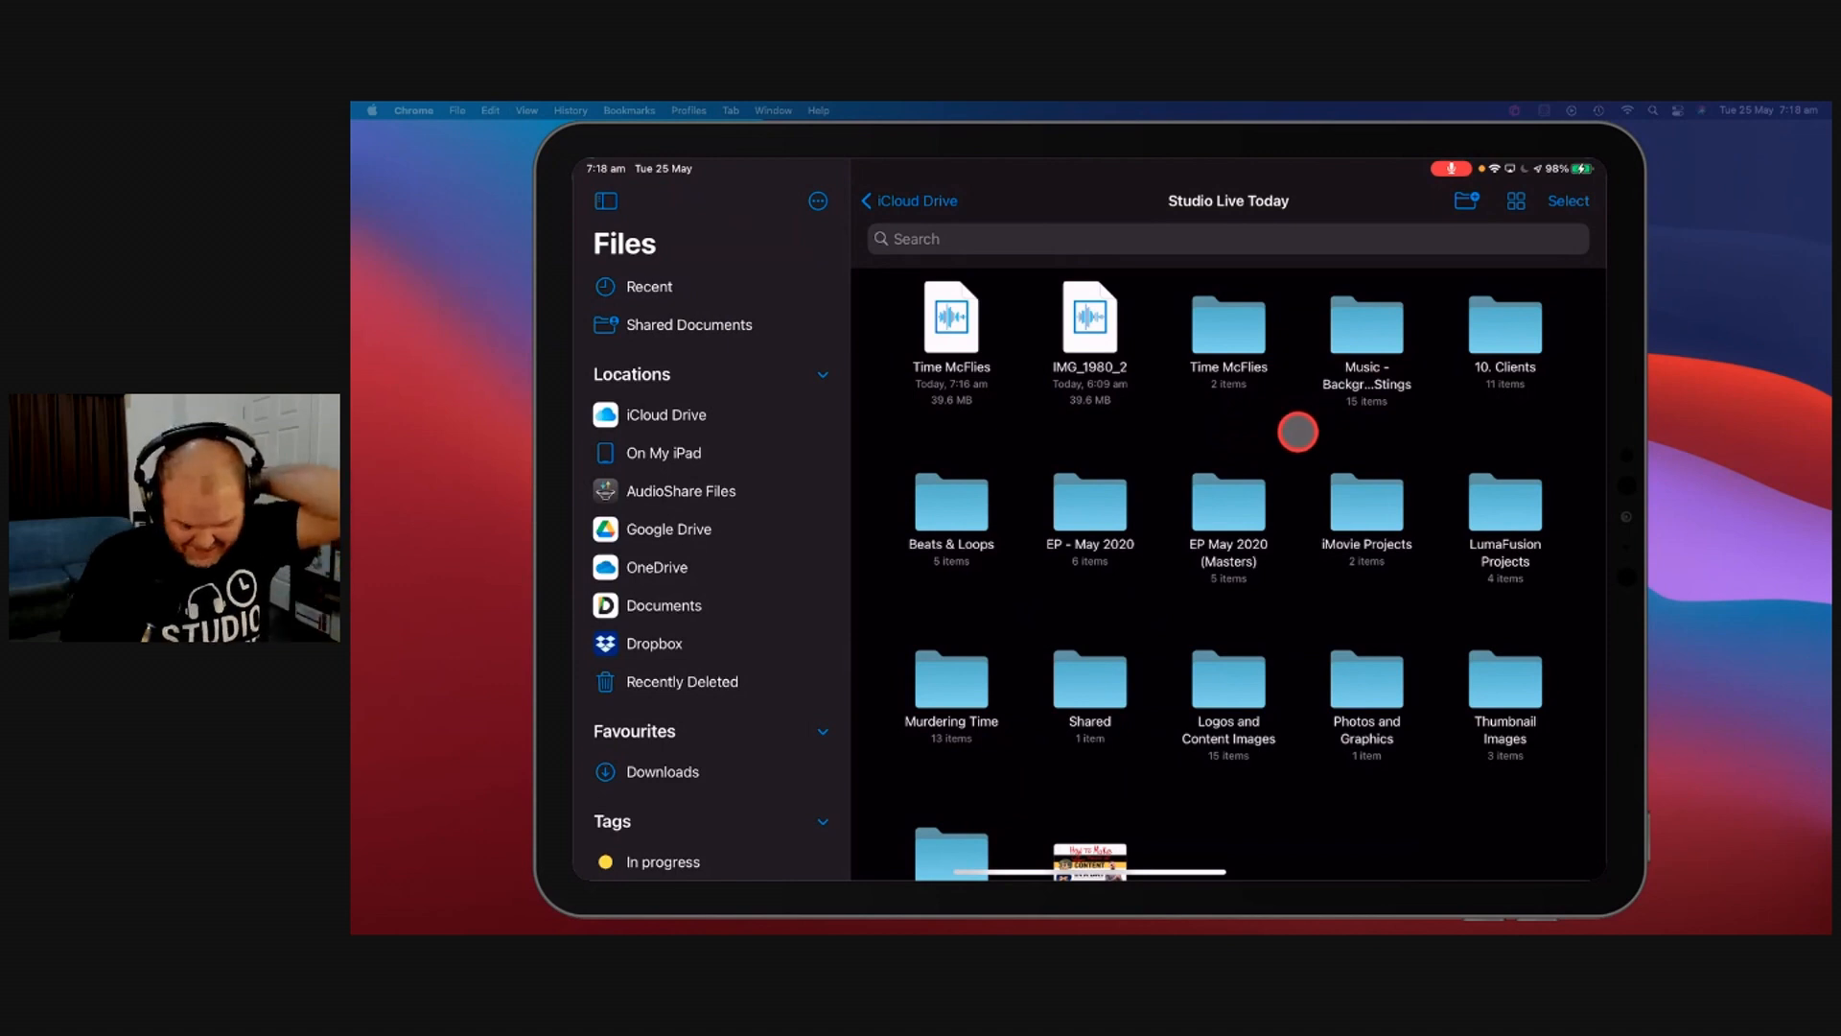
mouse_move(1350, 598)
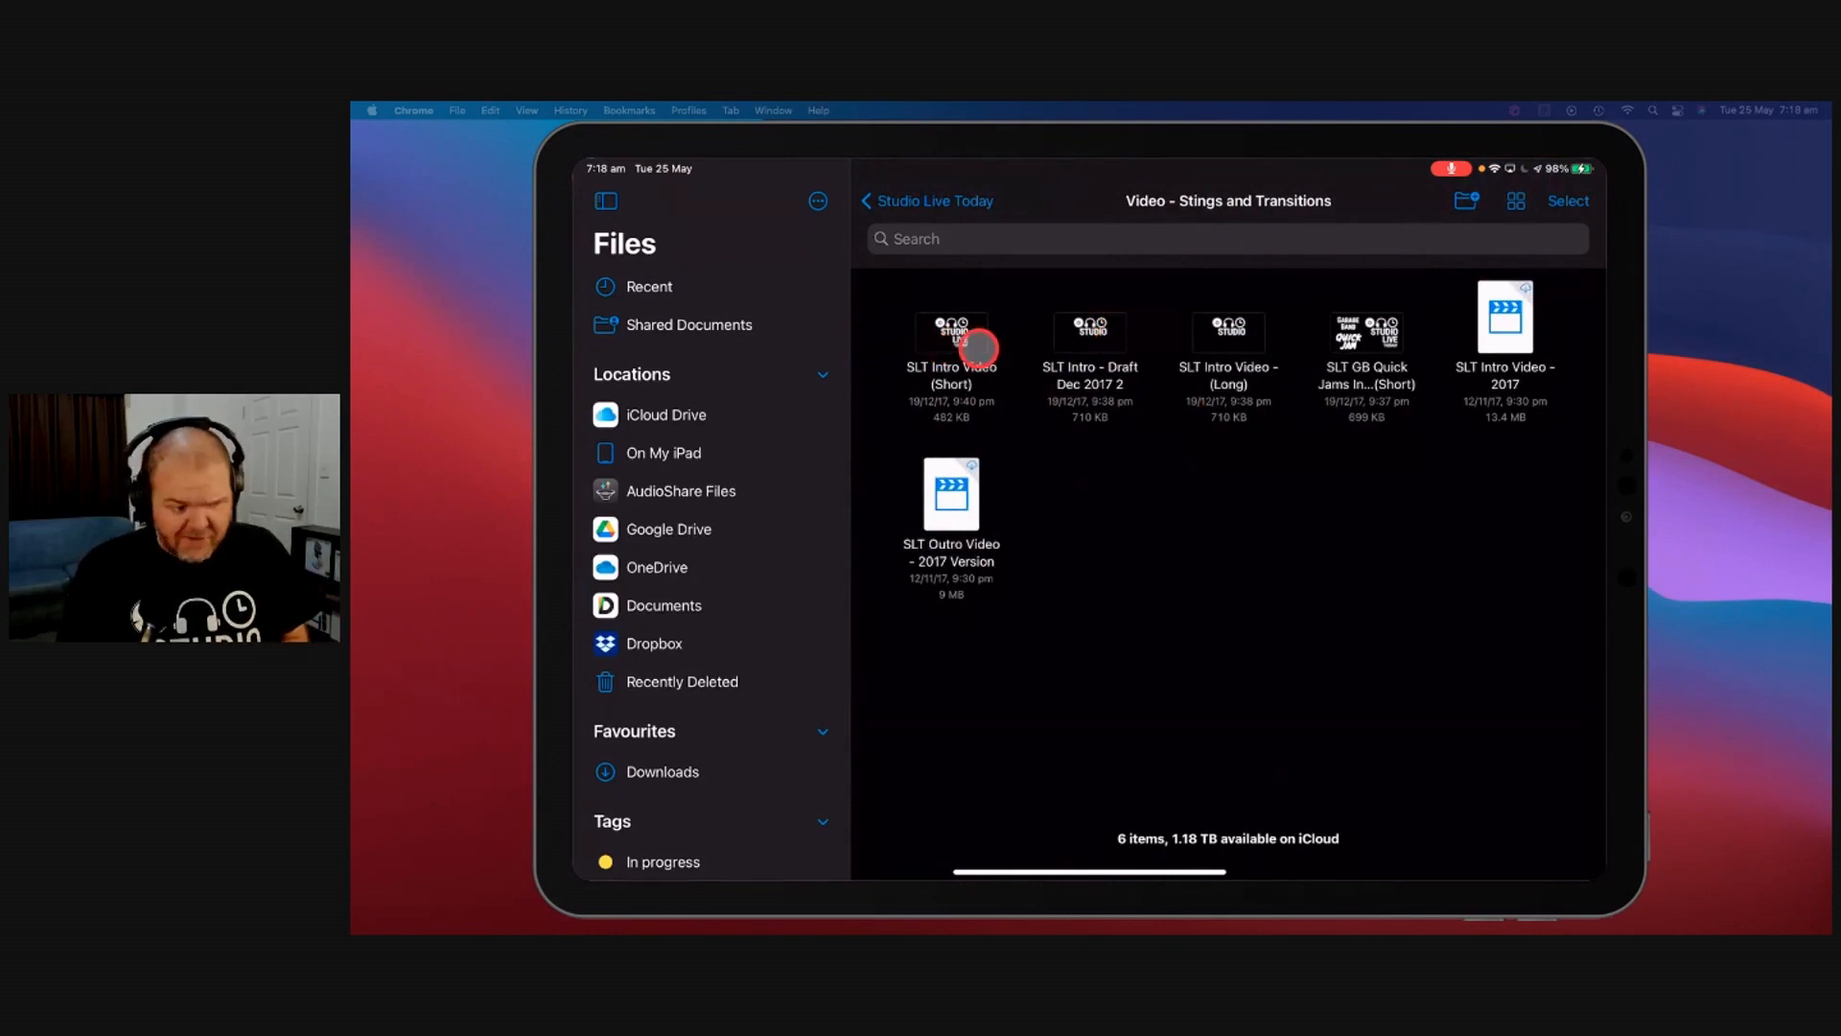
left_click(949, 342)
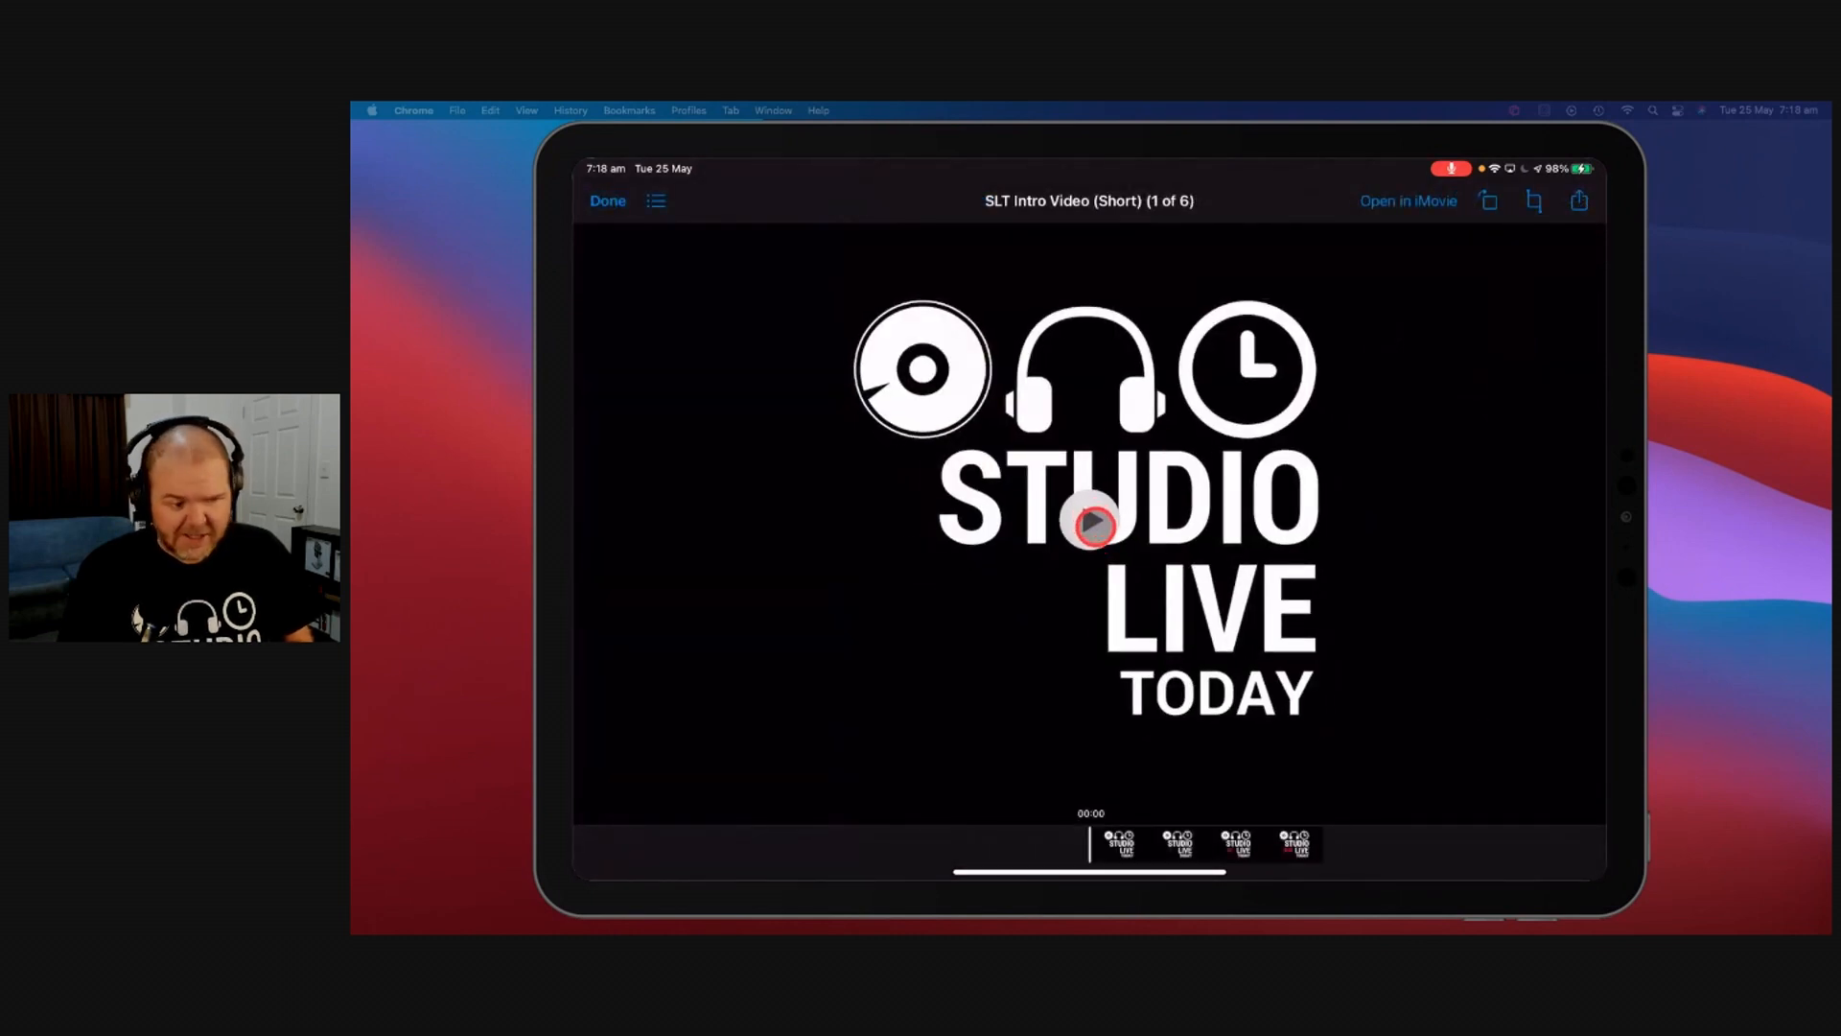
left_click(1089, 524)
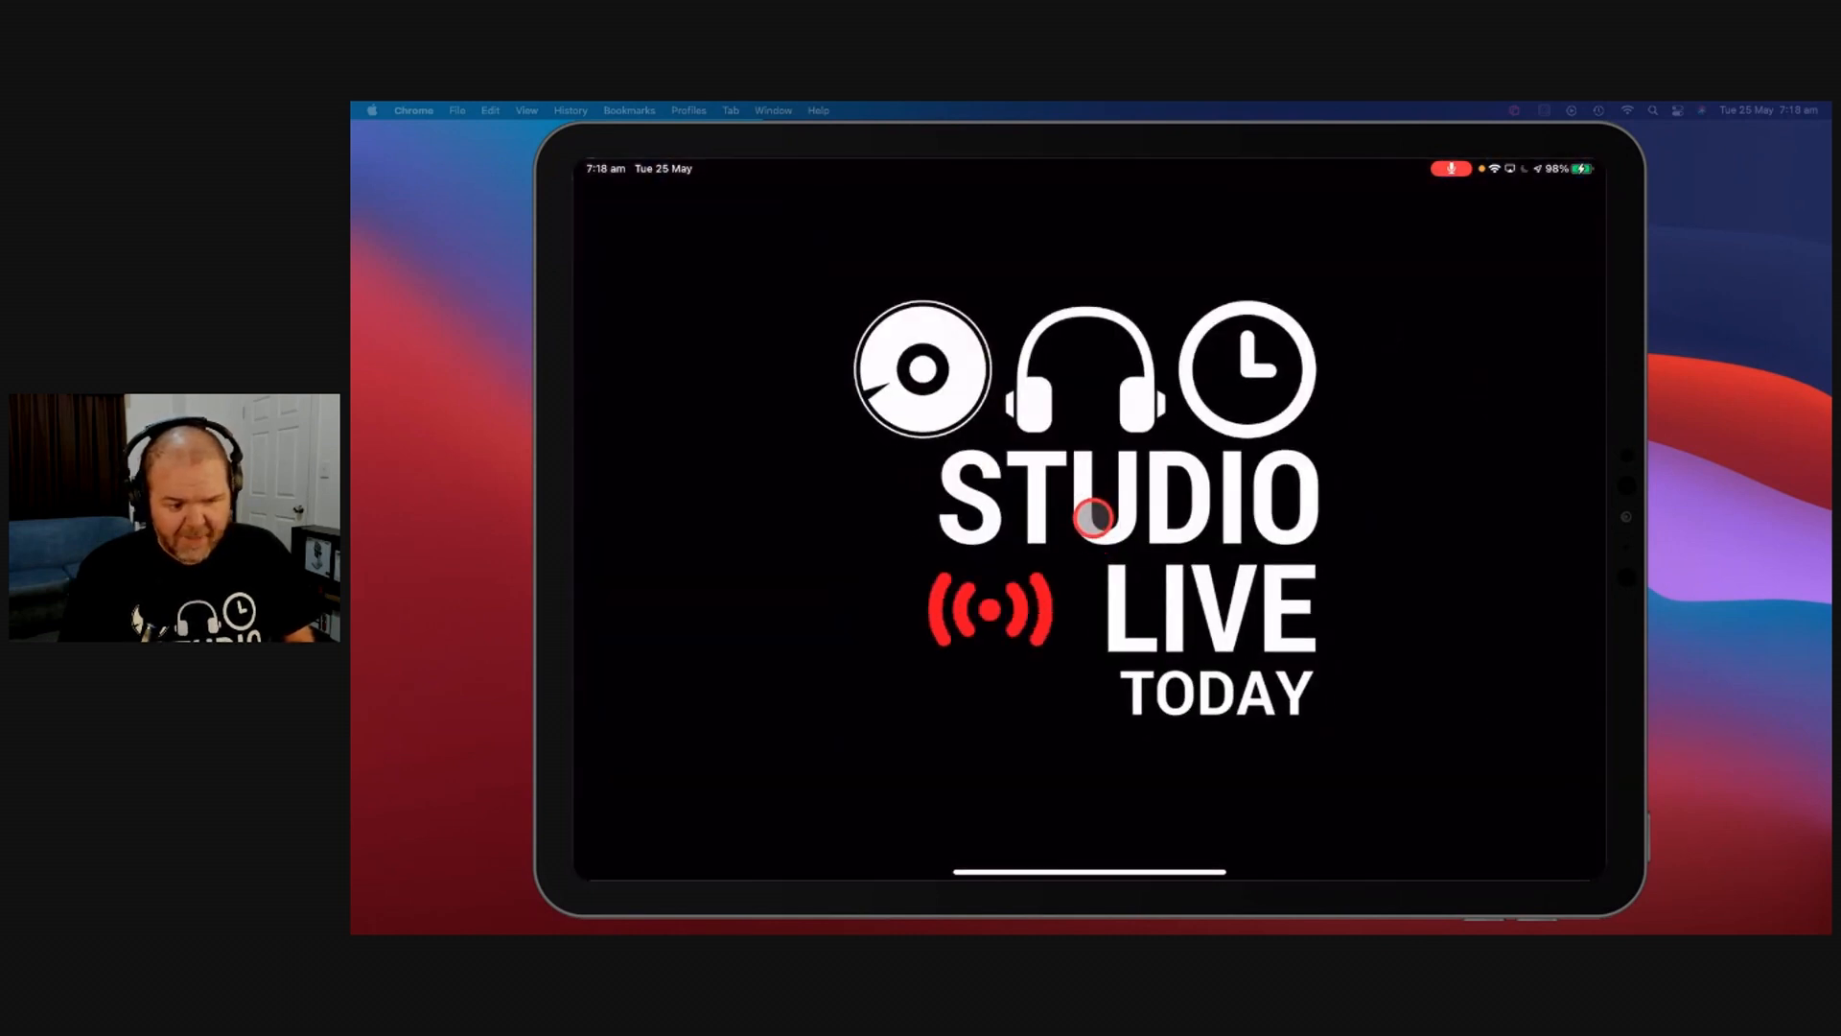
left_click(1089, 516)
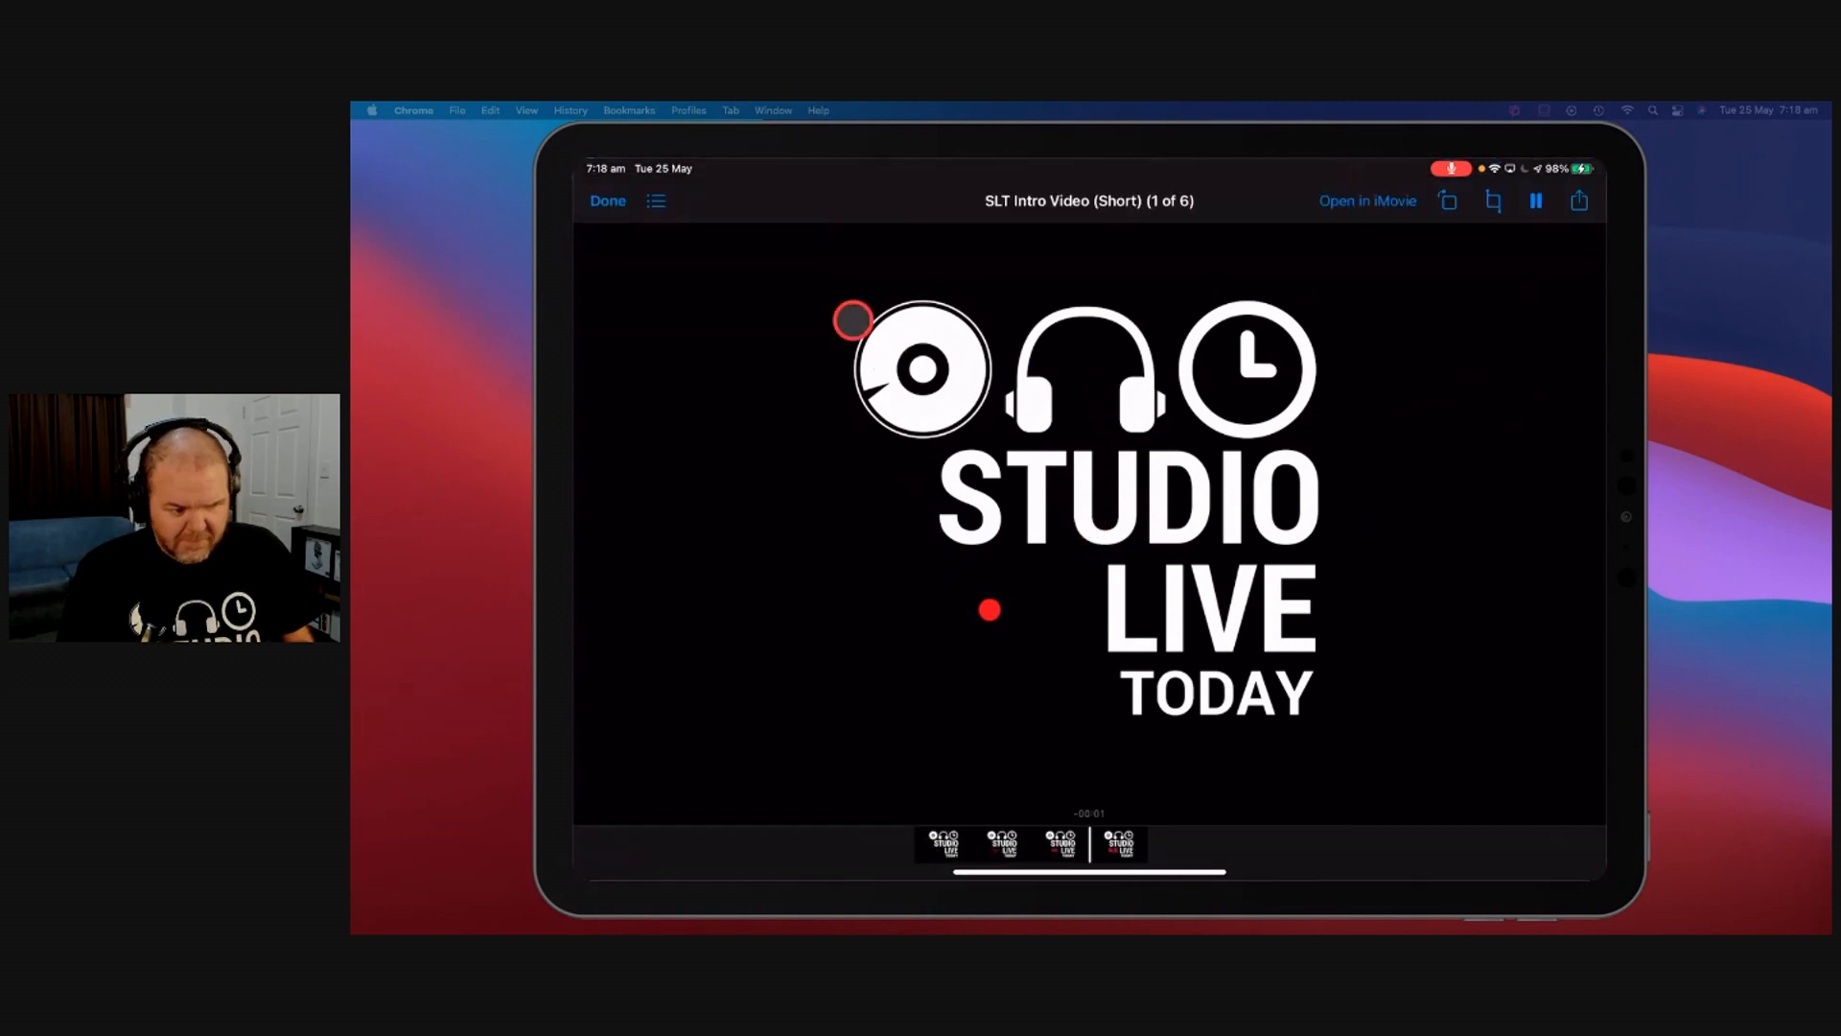
left_click(608, 199)
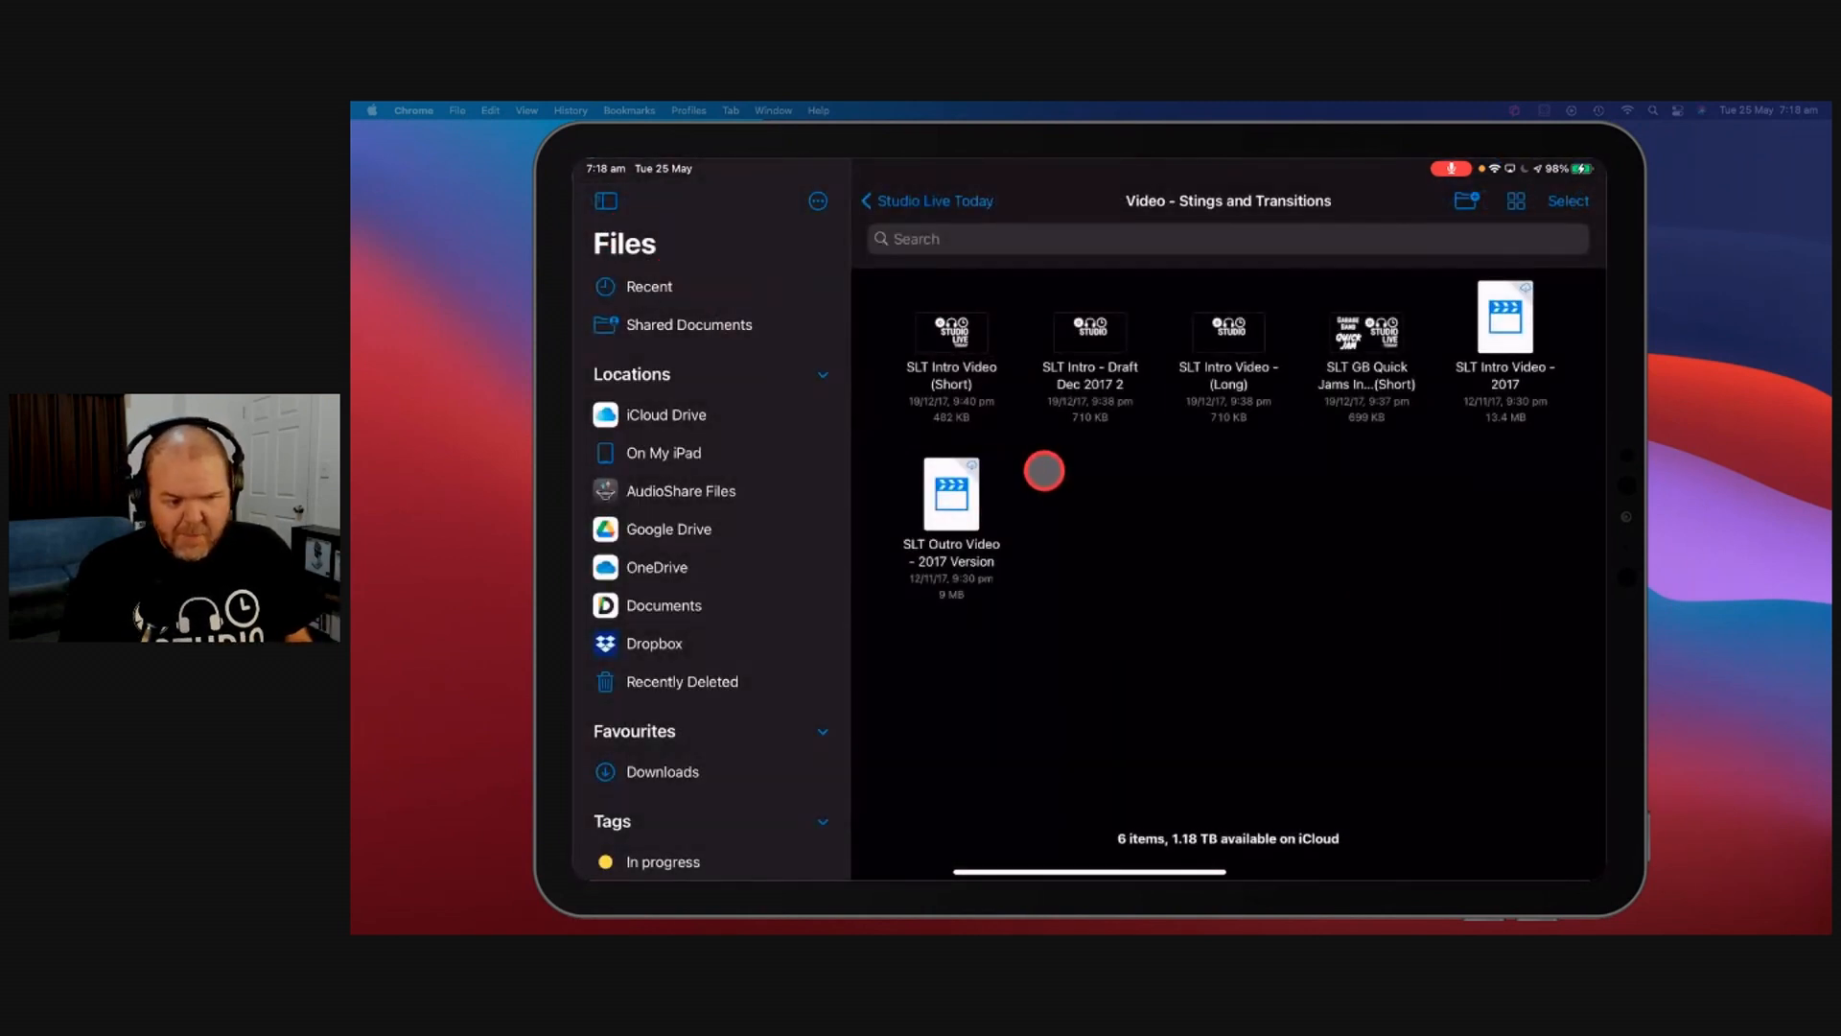
mouse_move(1219, 364)
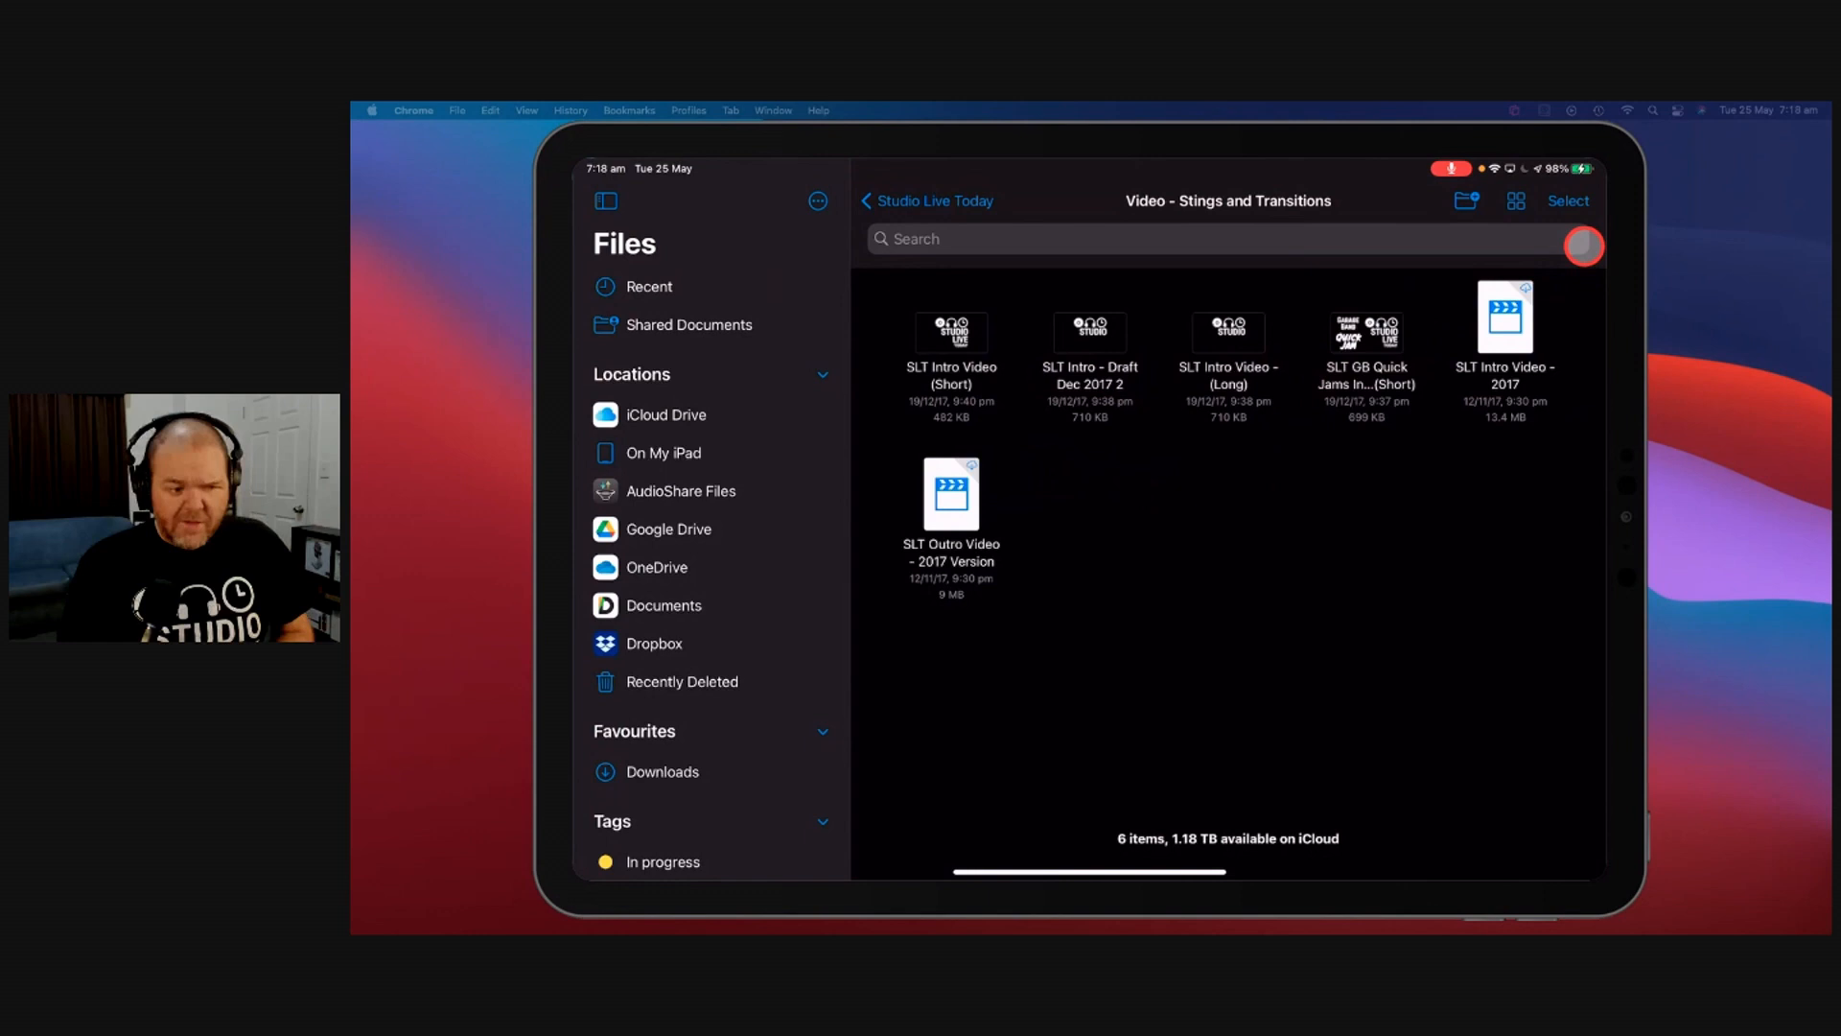
Step: Select SLT Intro Video (Short) in the folder and bring up its Share sheet
left_click(1567, 200)
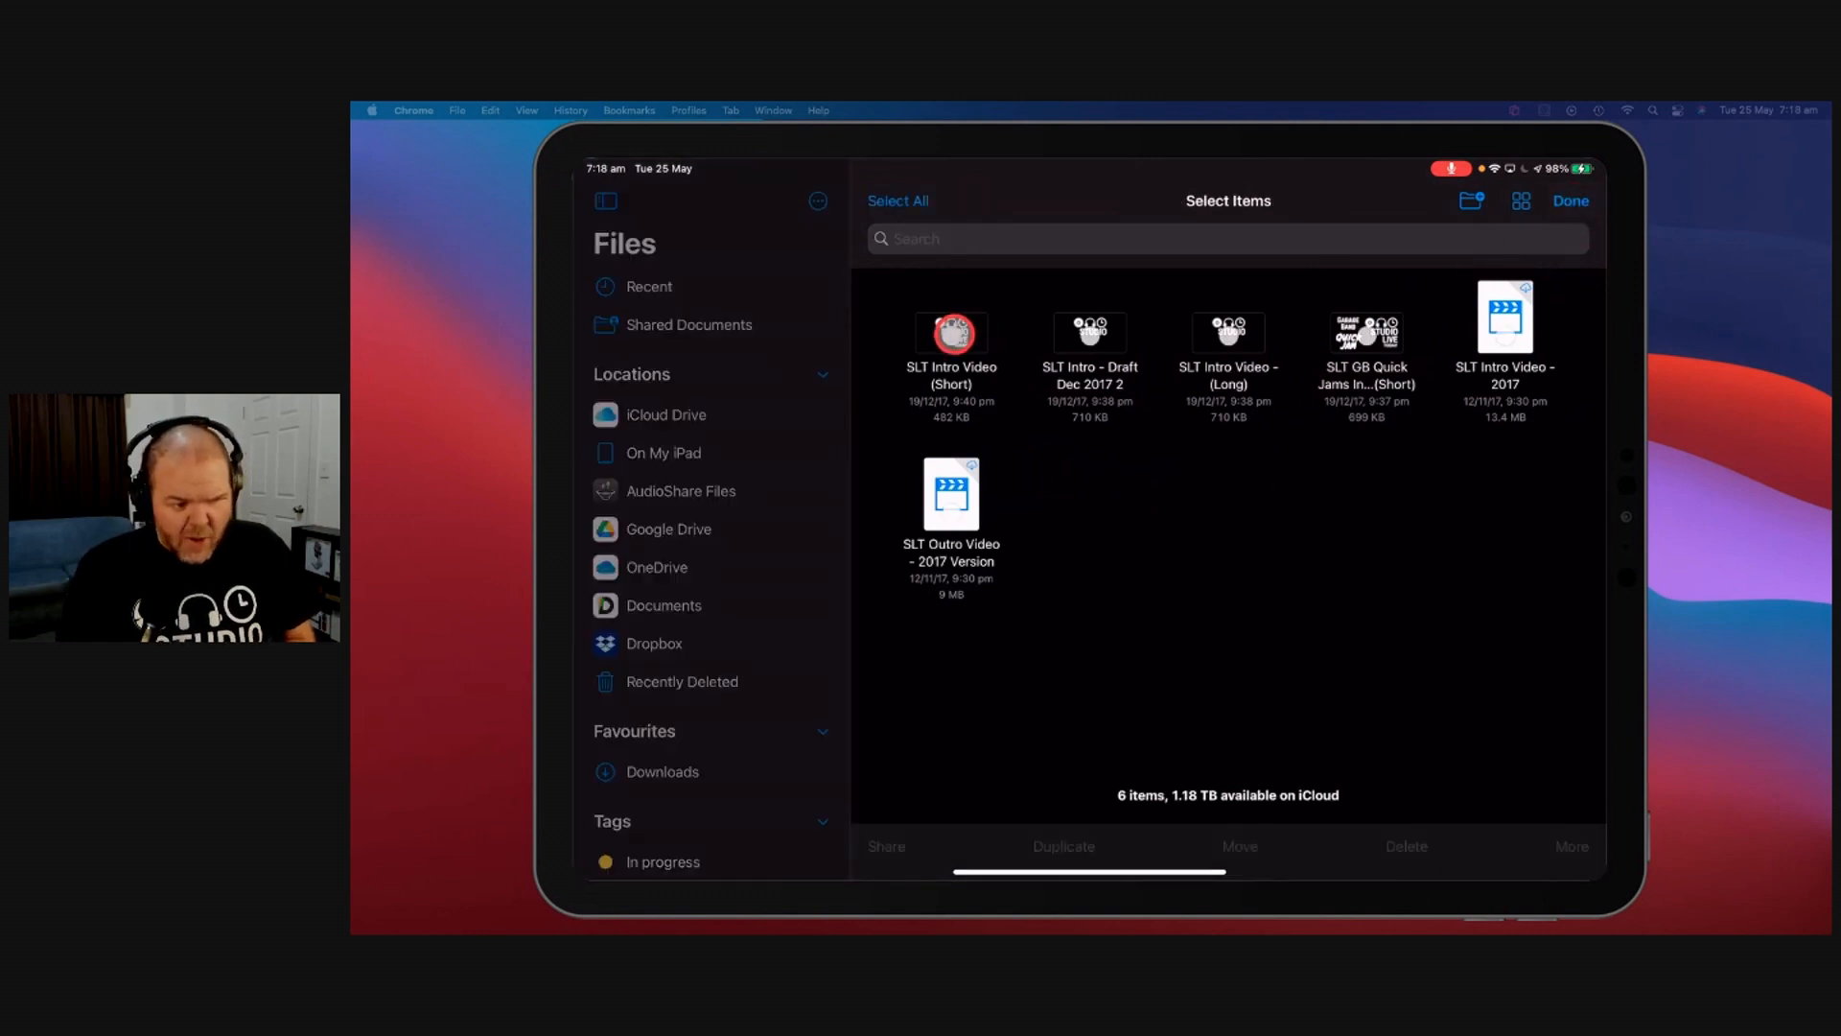
left_click(951, 331)
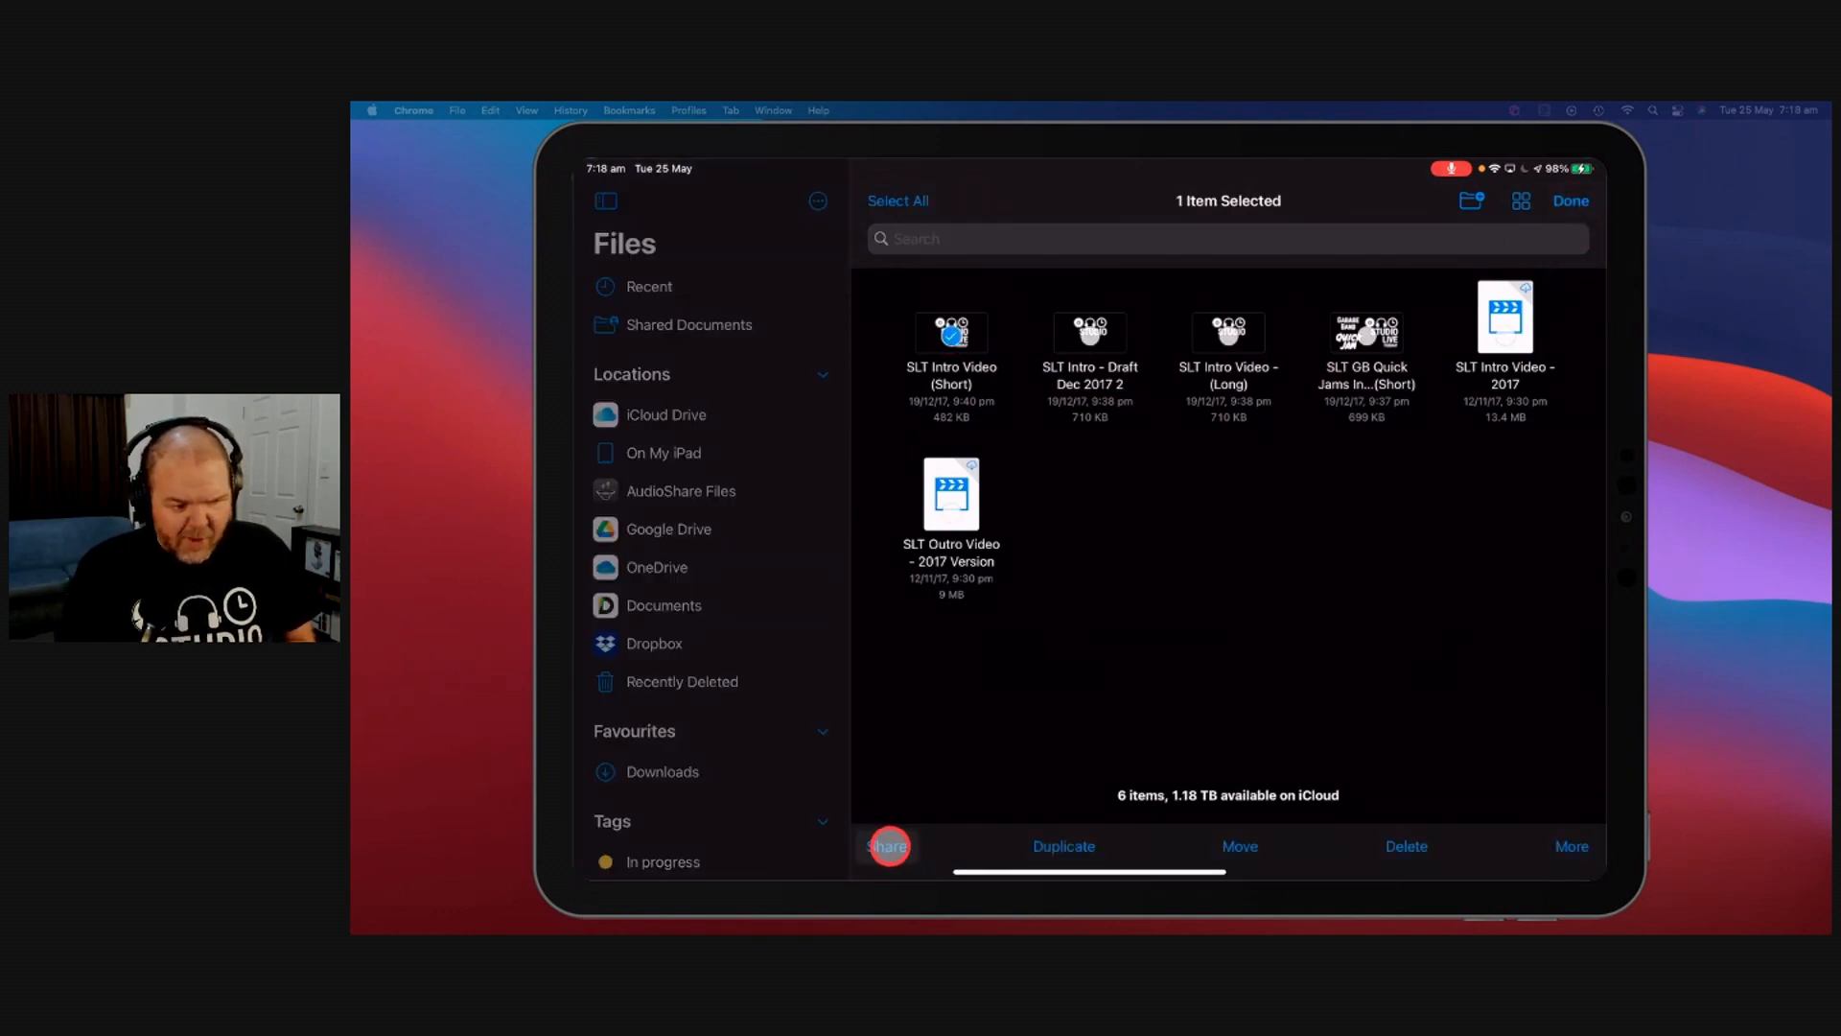
left_click(888, 846)
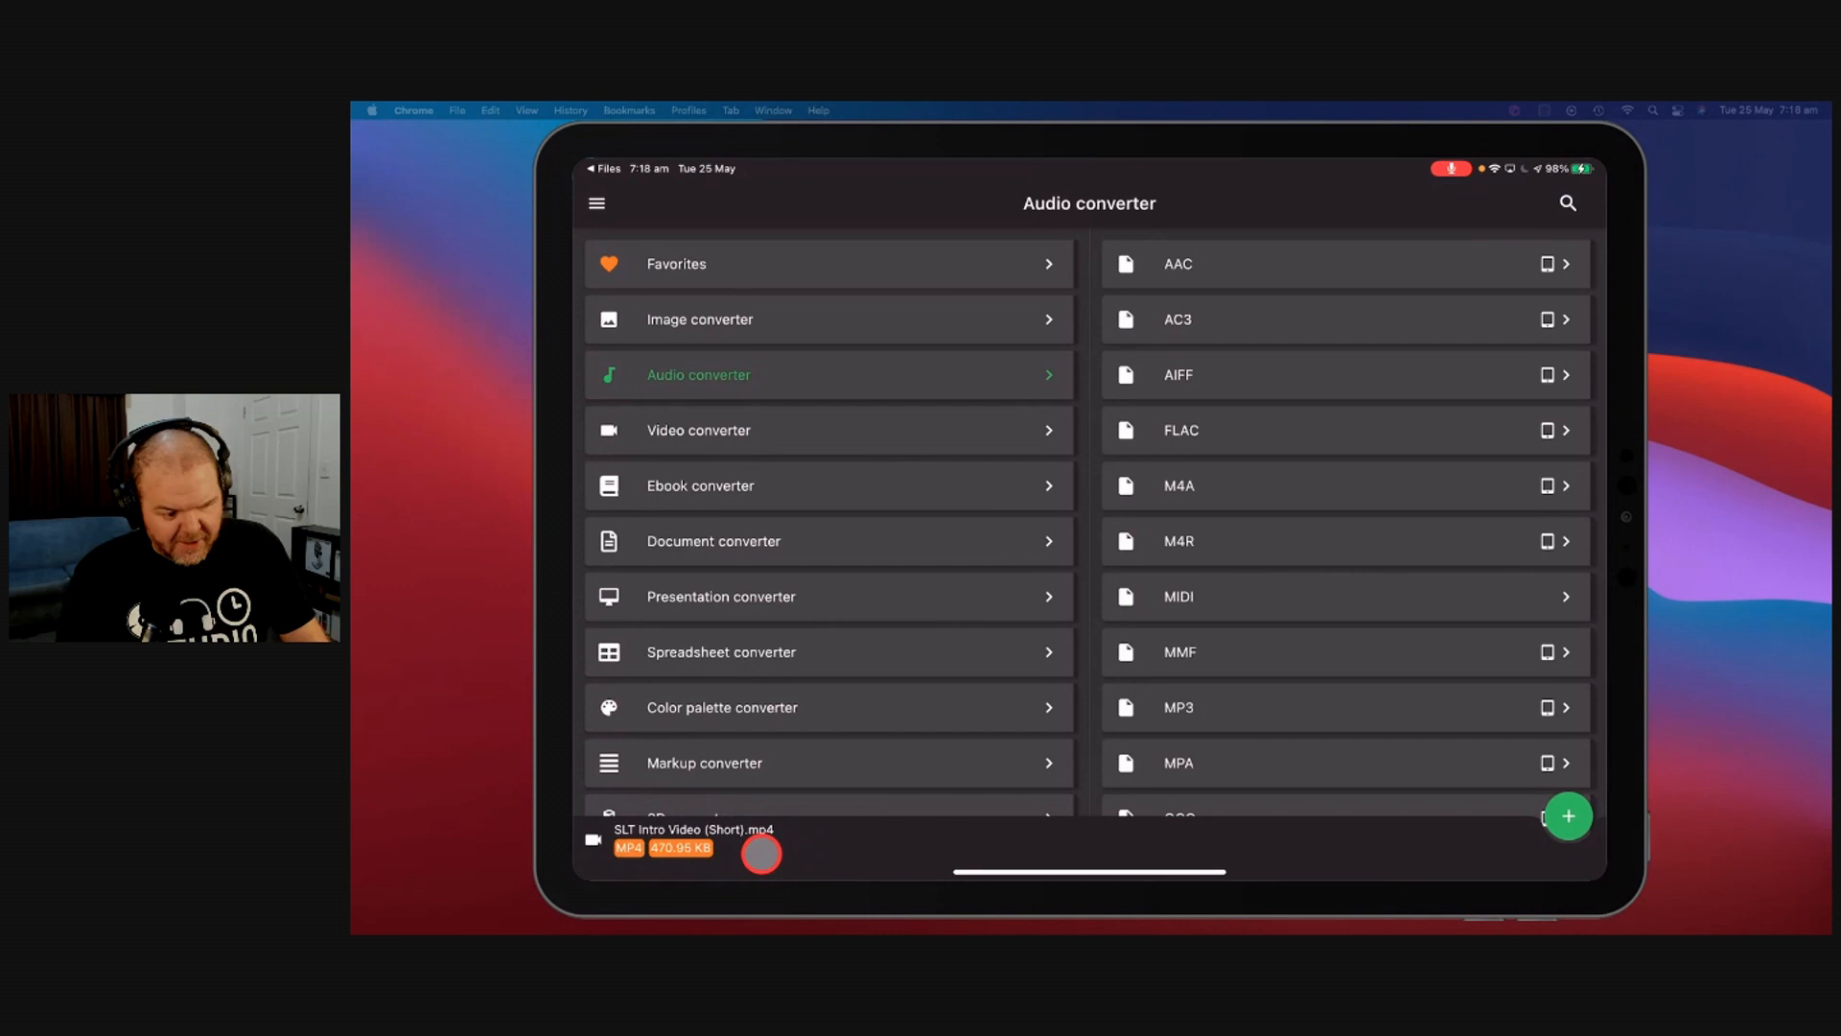
mouse_move(807, 374)
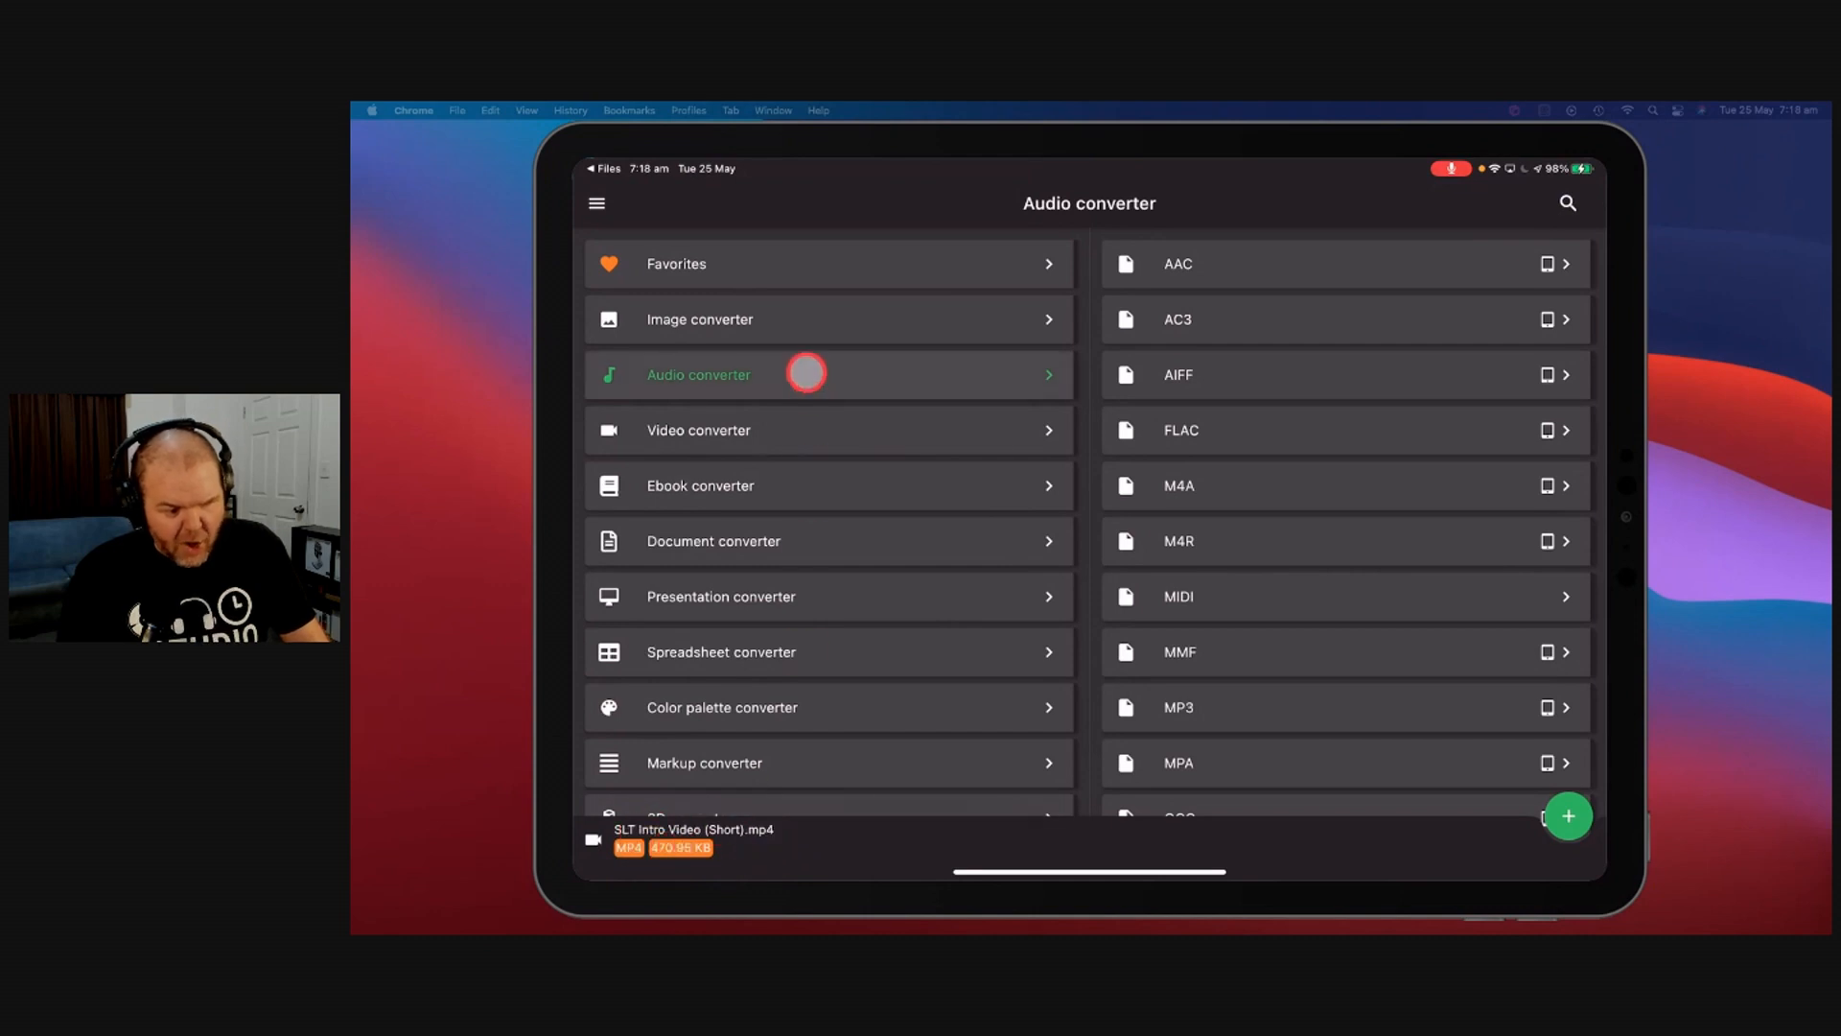
Step: Convert the MP4 to a 648.08 KB WAV and save the output to Files
scroll("down", 3)
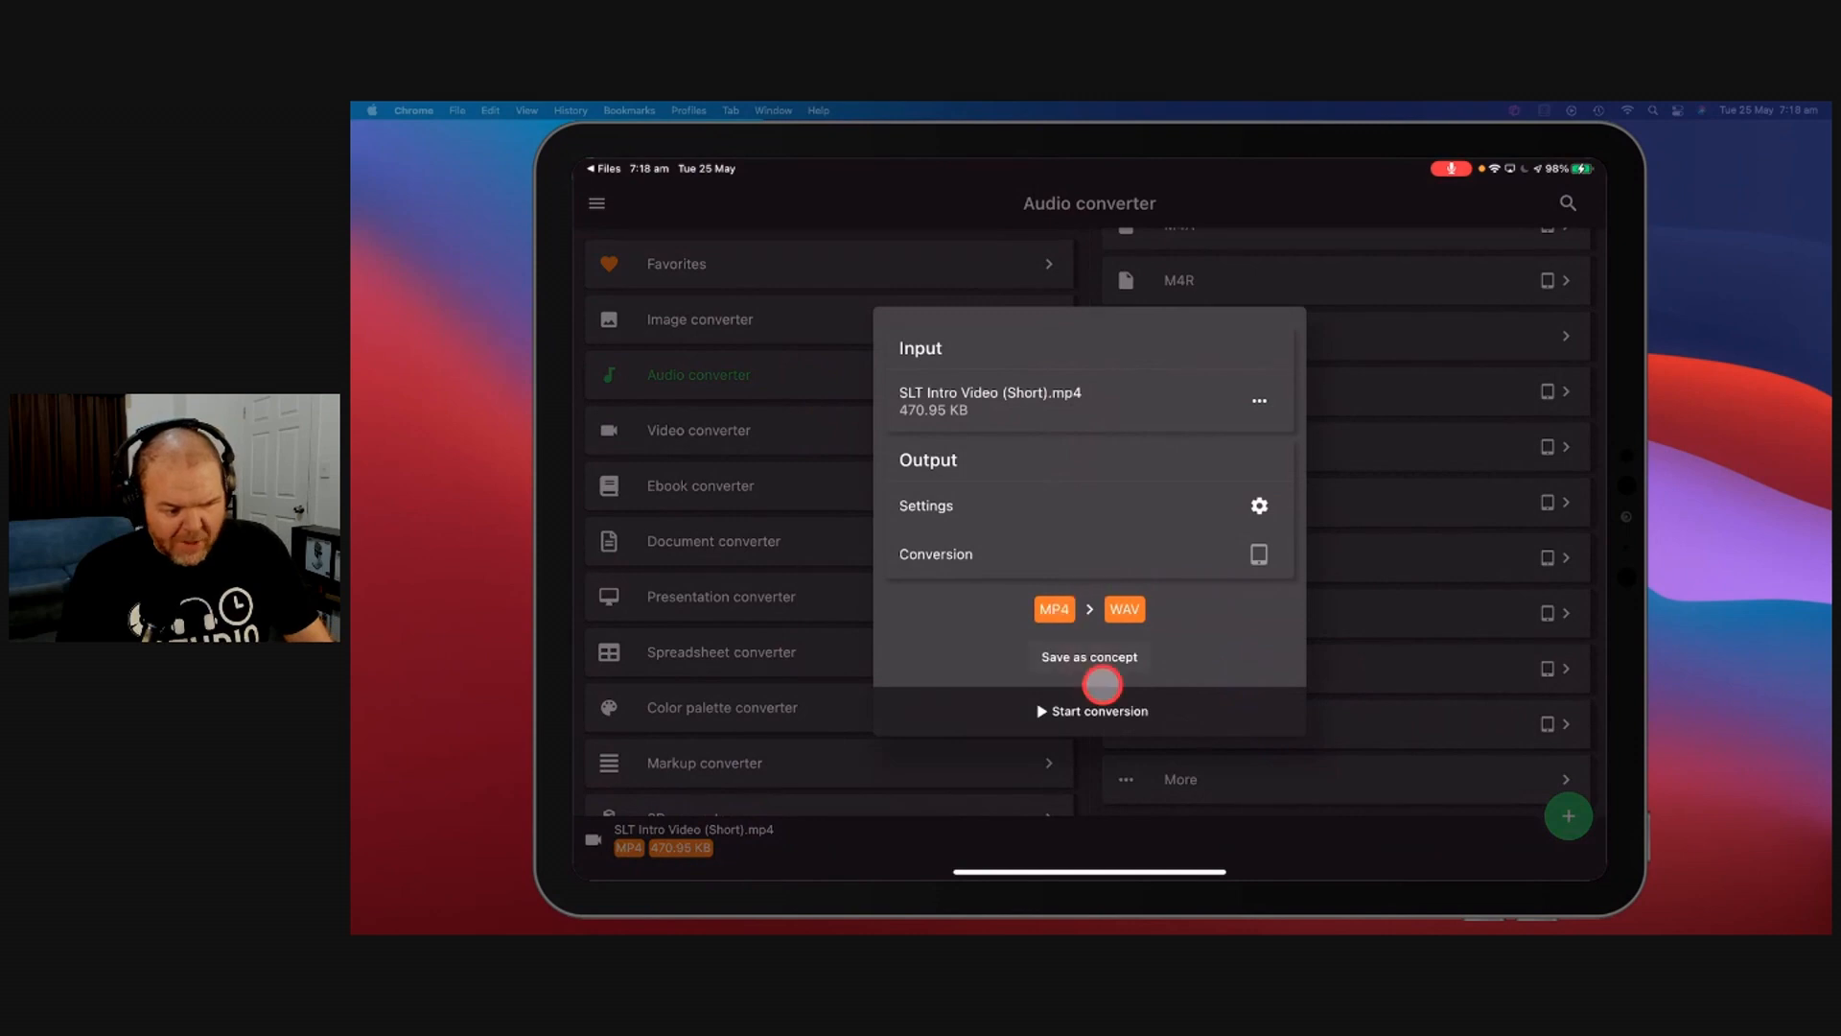
left_click(1097, 710)
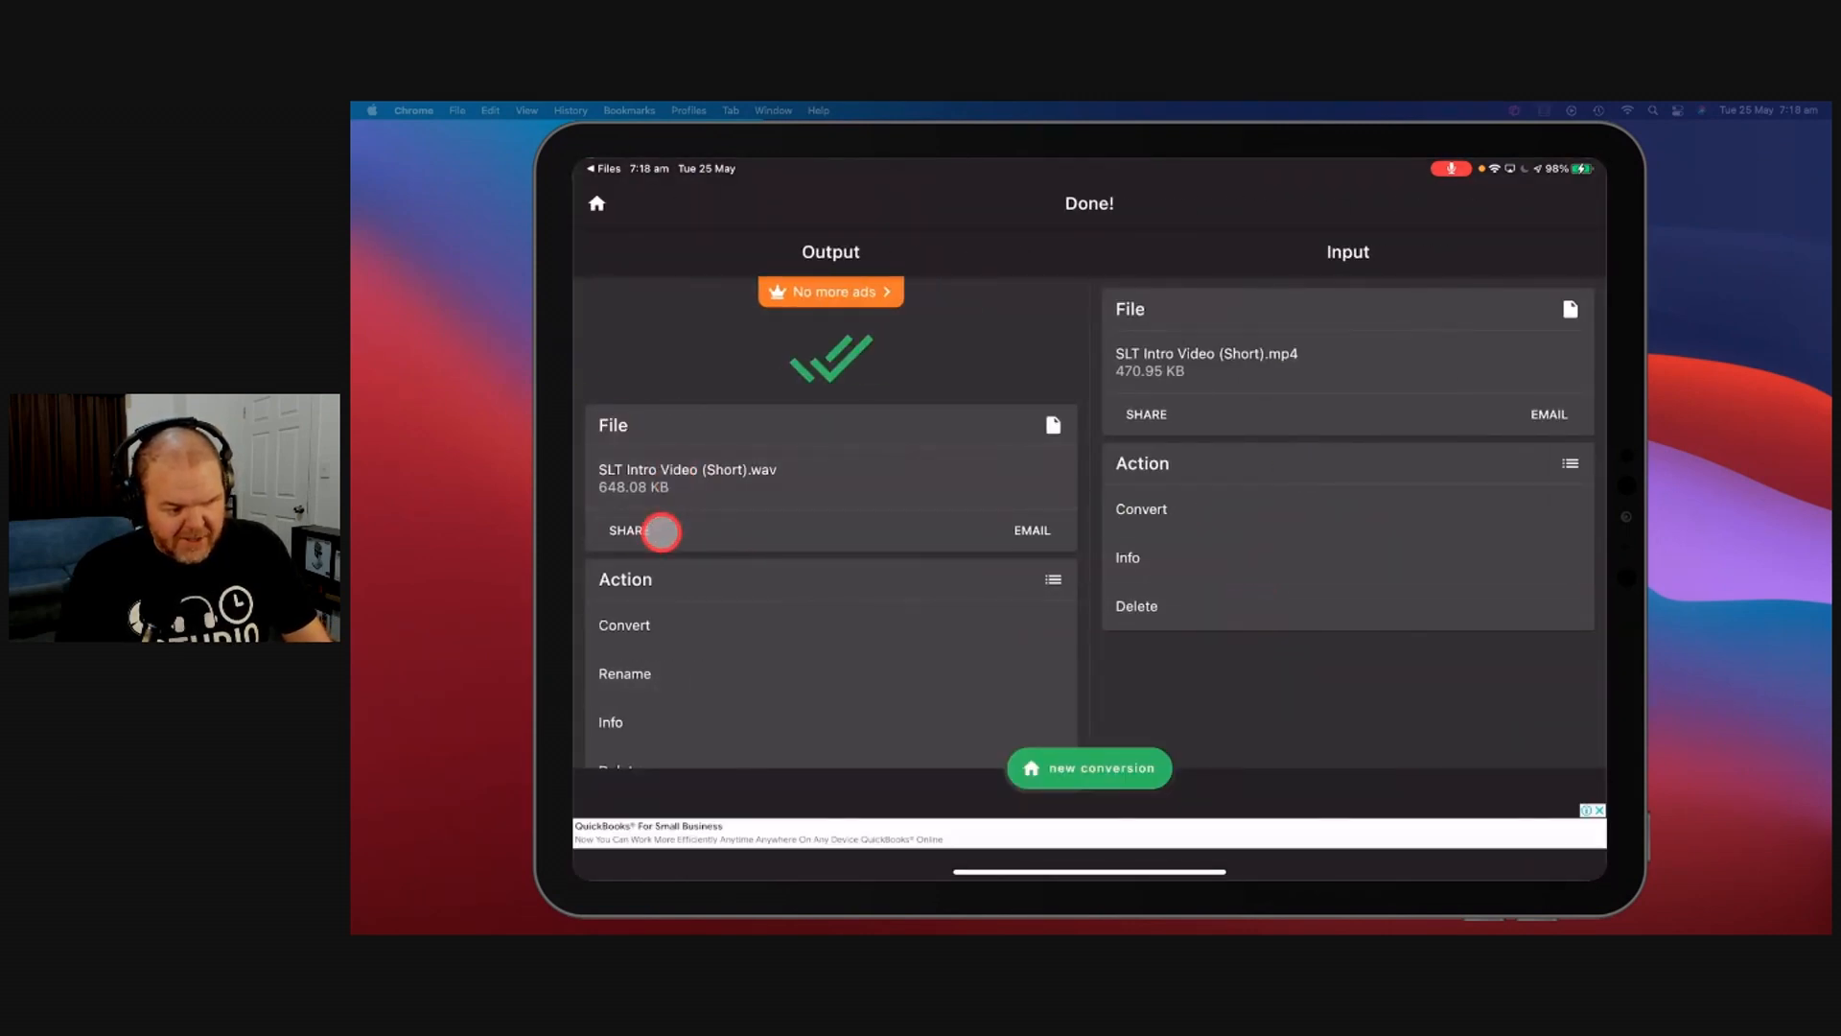
left_click(629, 530)
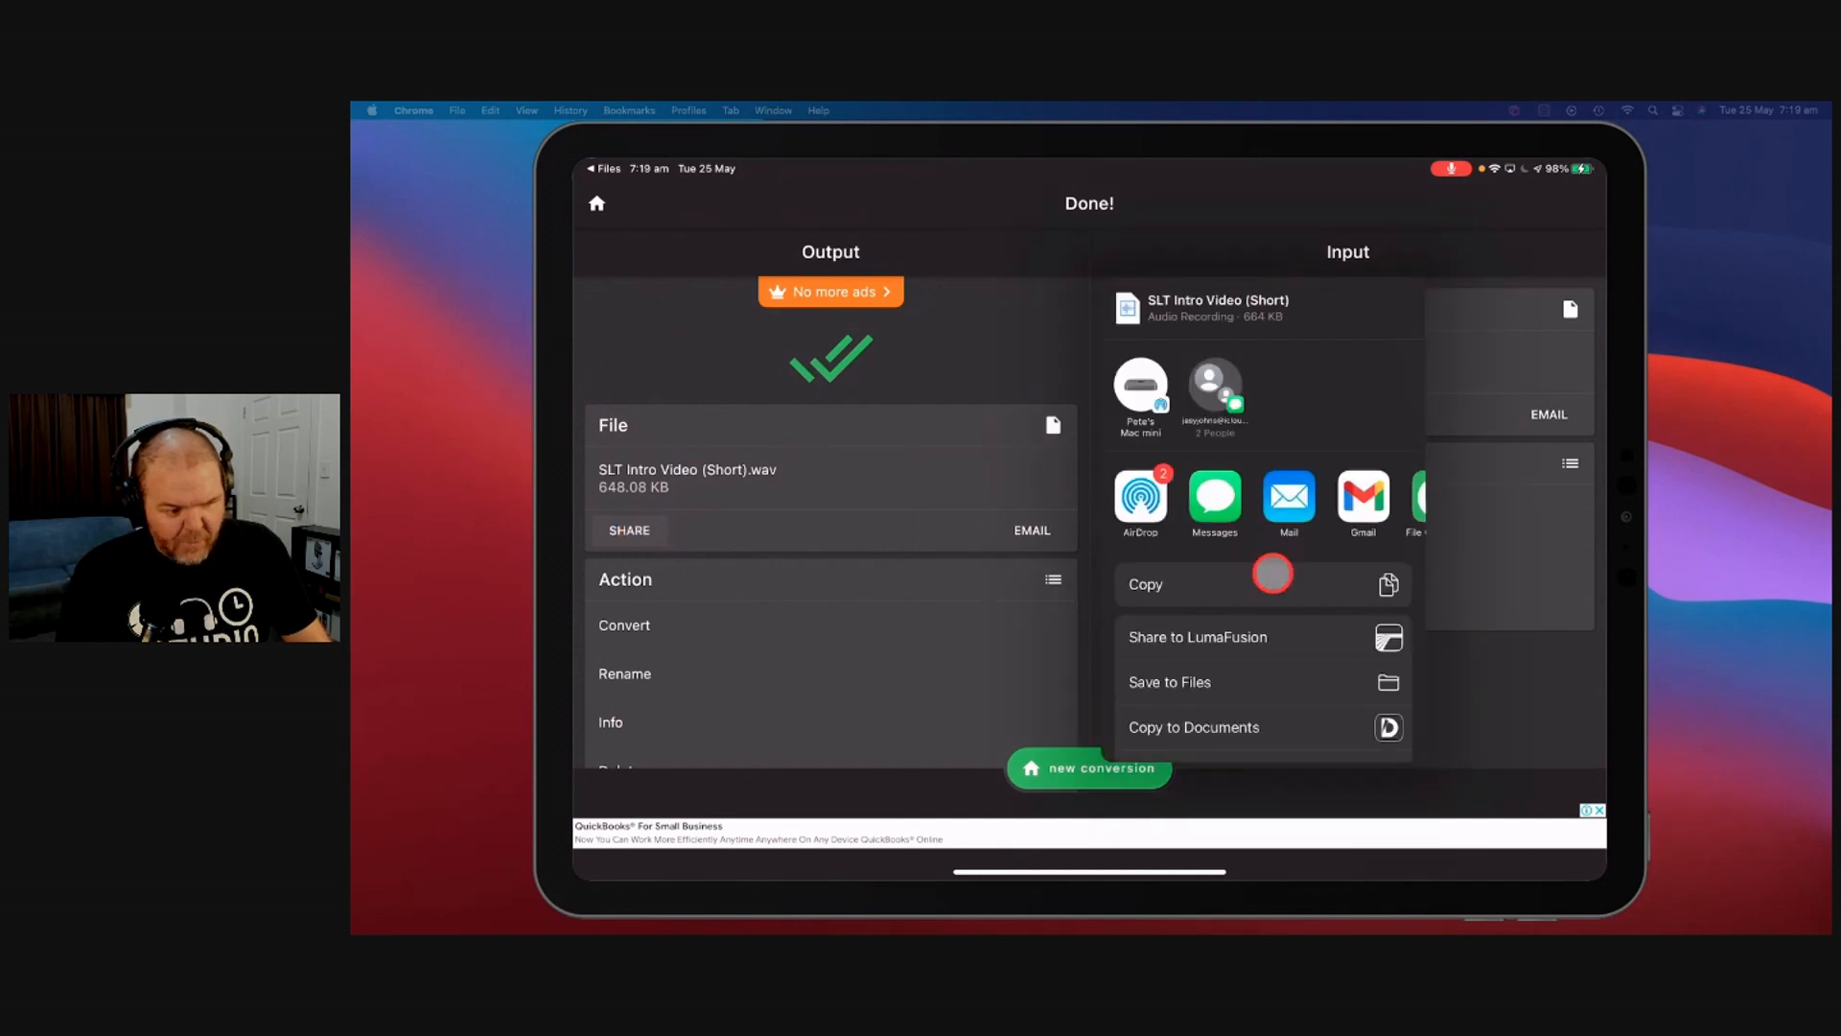
left_click(1168, 681)
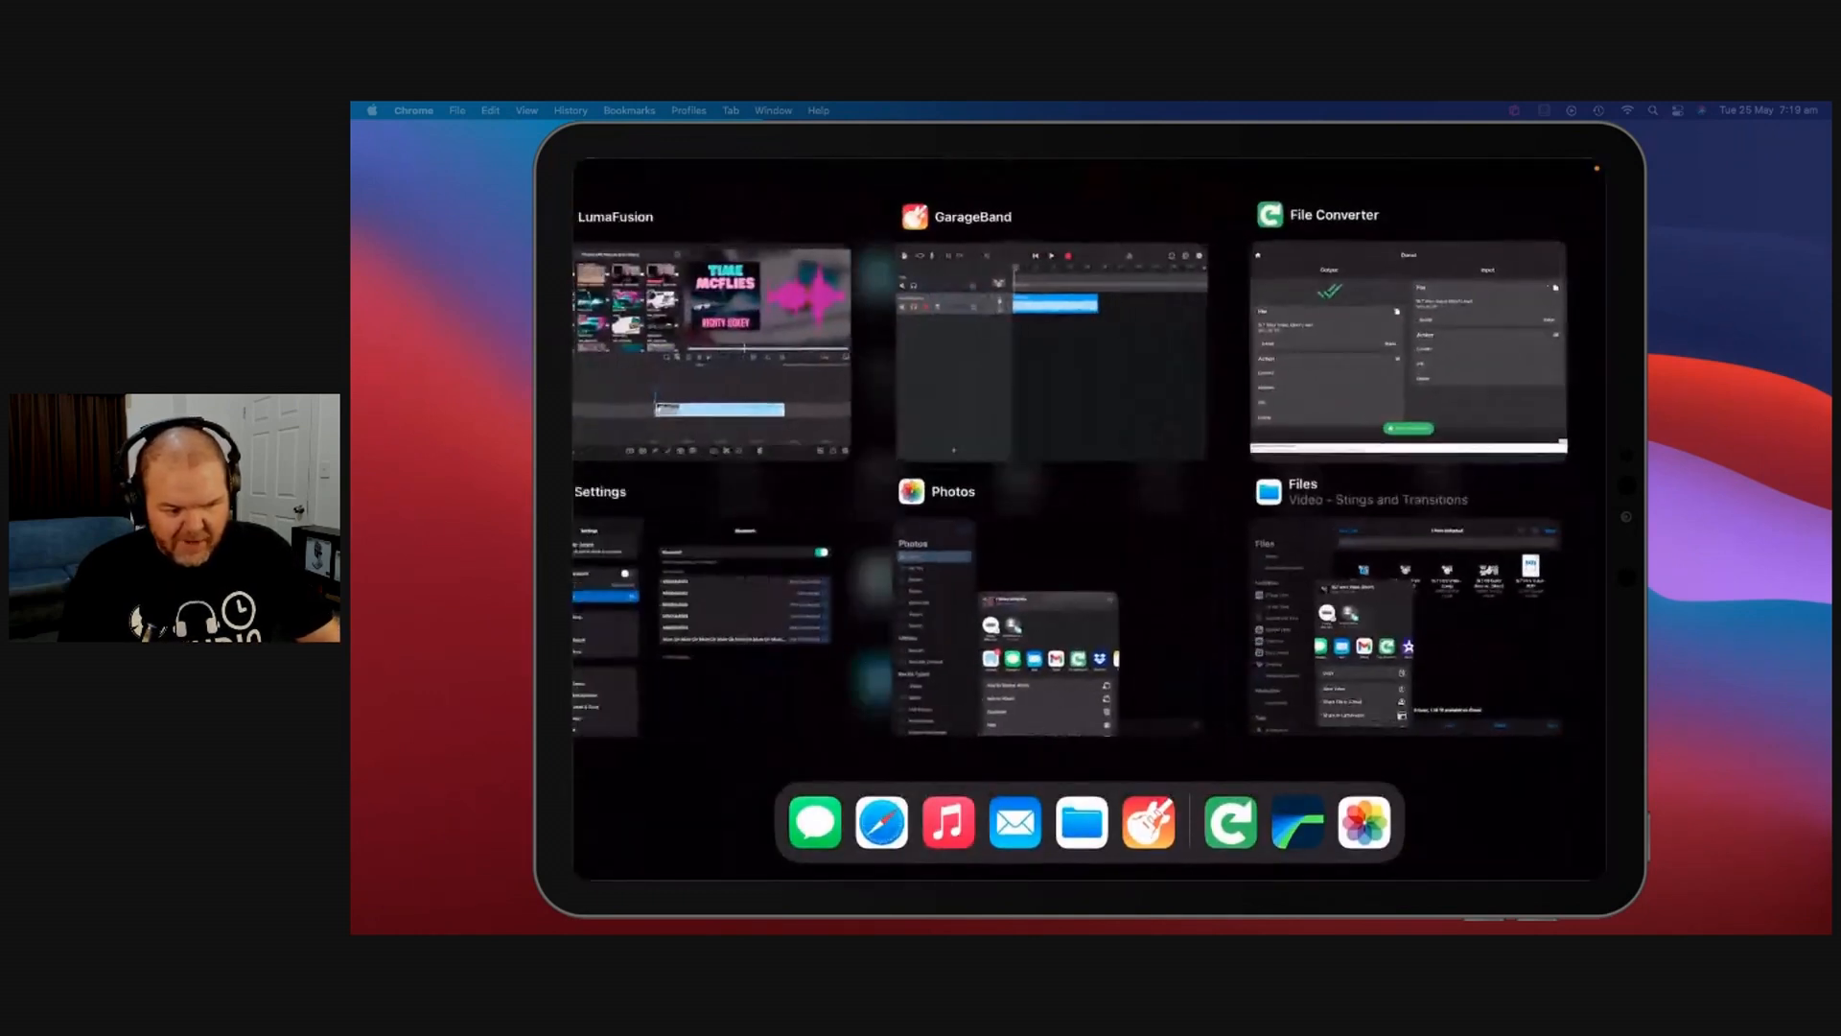
Step: Return to Files' Studio Live Today folder to see the new WAV, then switch to YouTube
left_click(1403, 610)
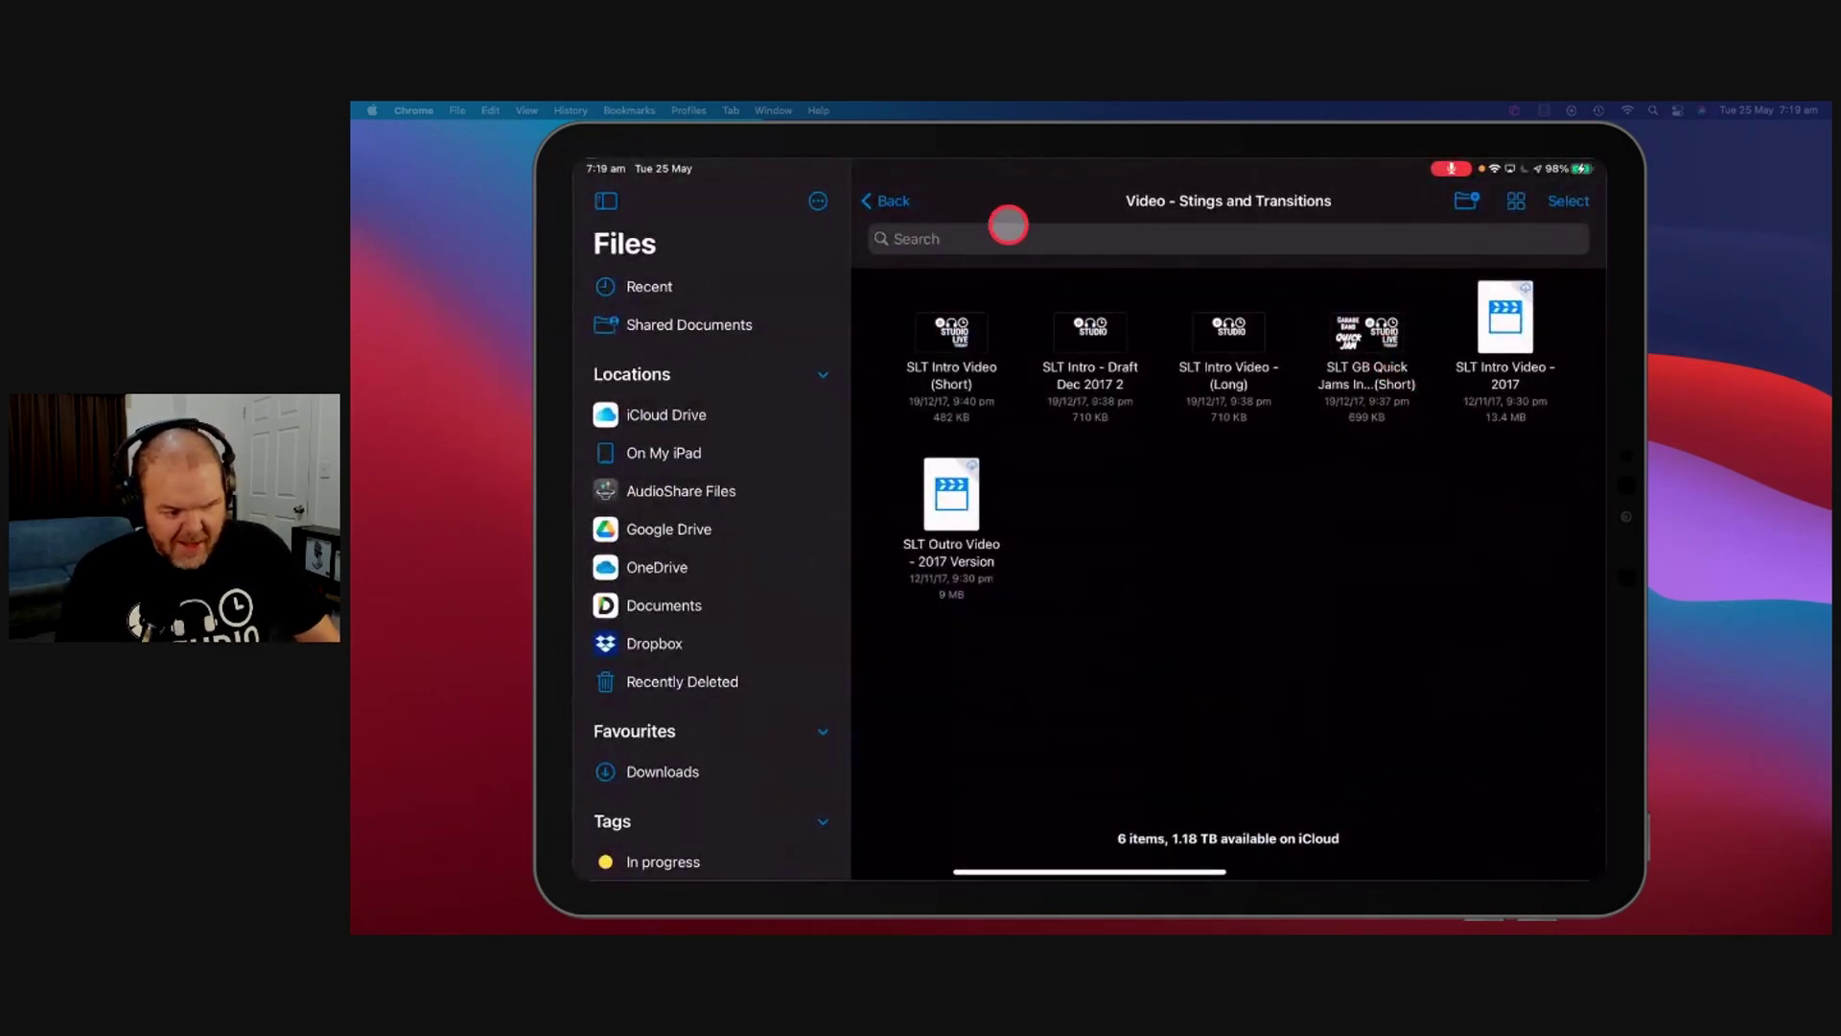
left_click(888, 201)
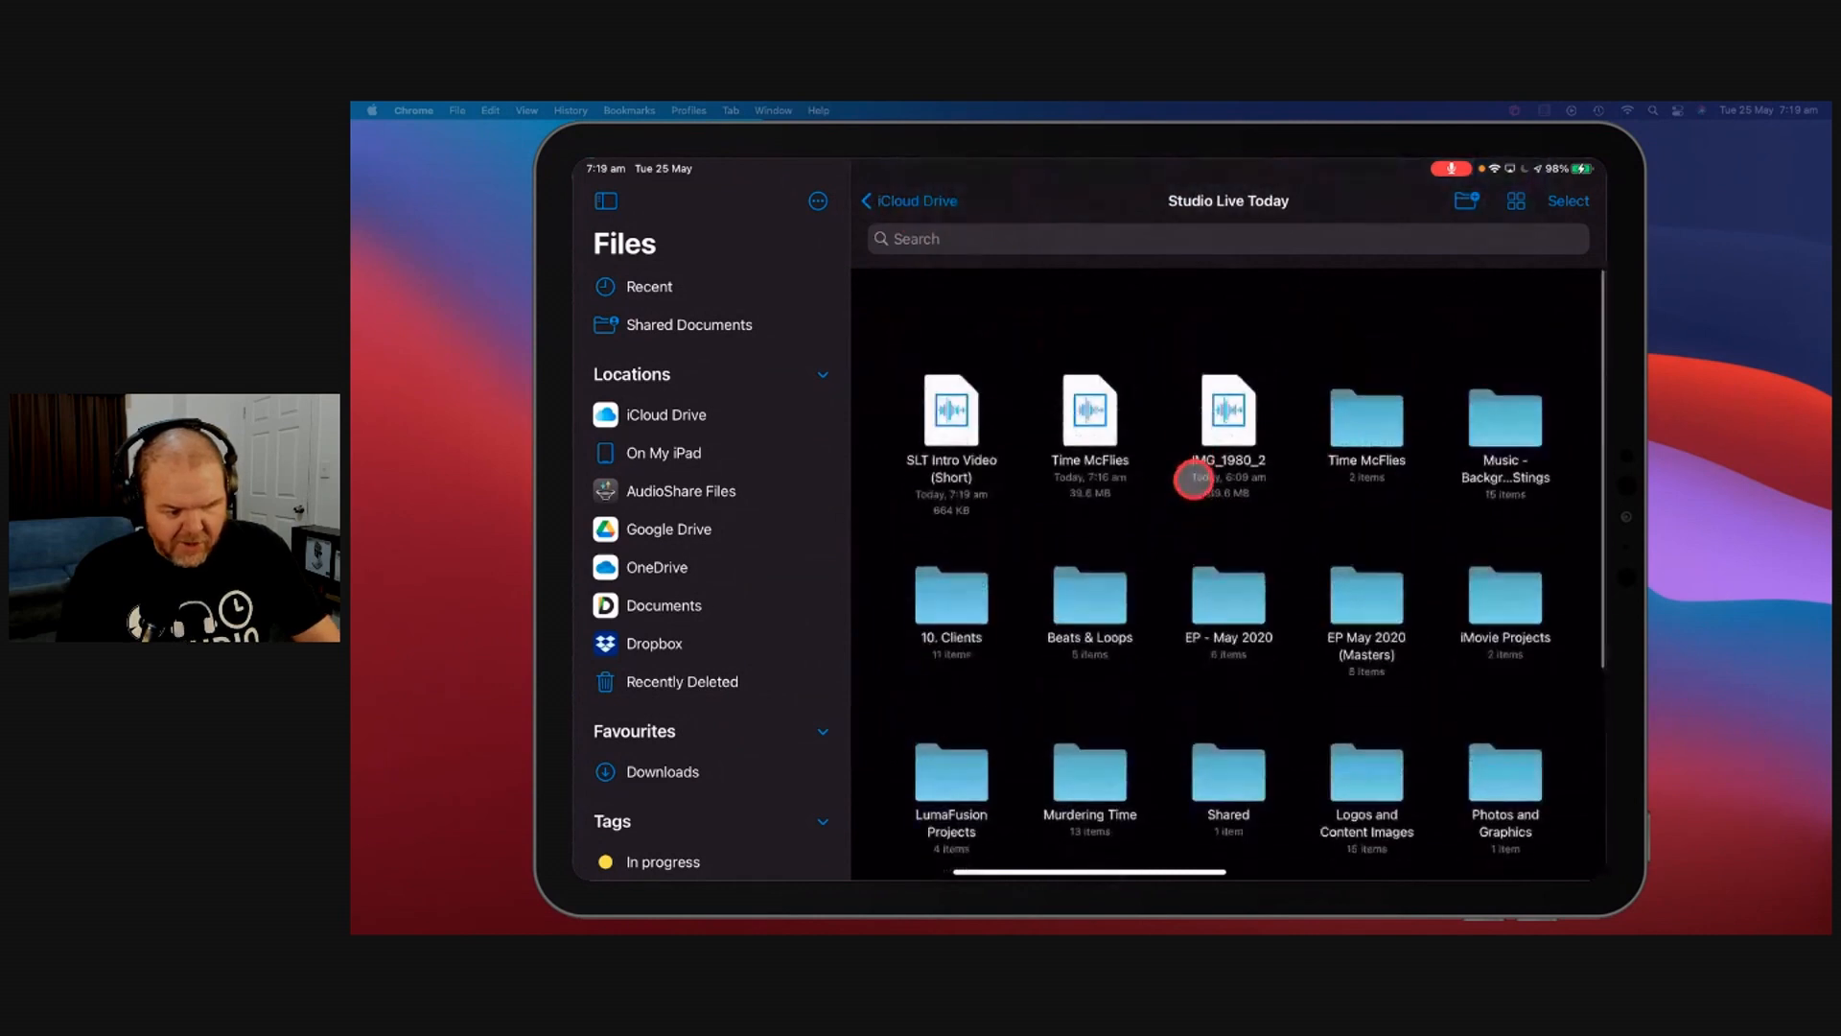
scroll("up", 3)
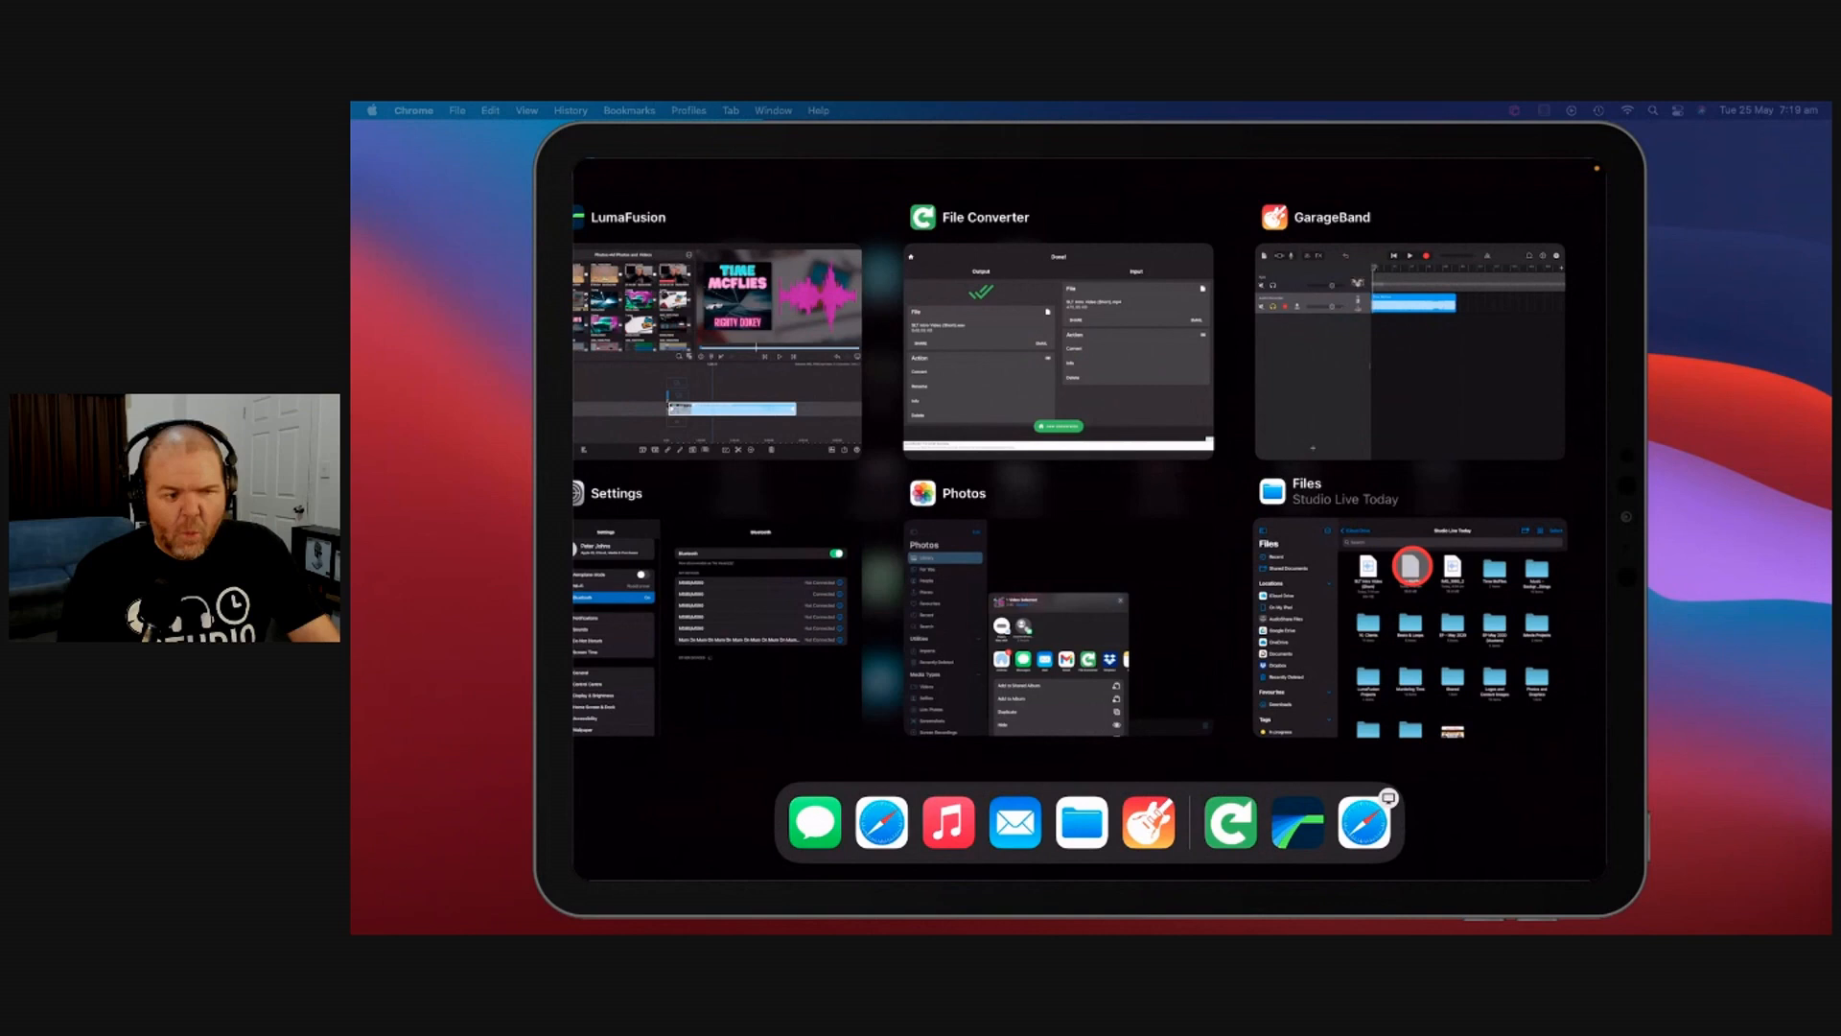
left_click(1407, 635)
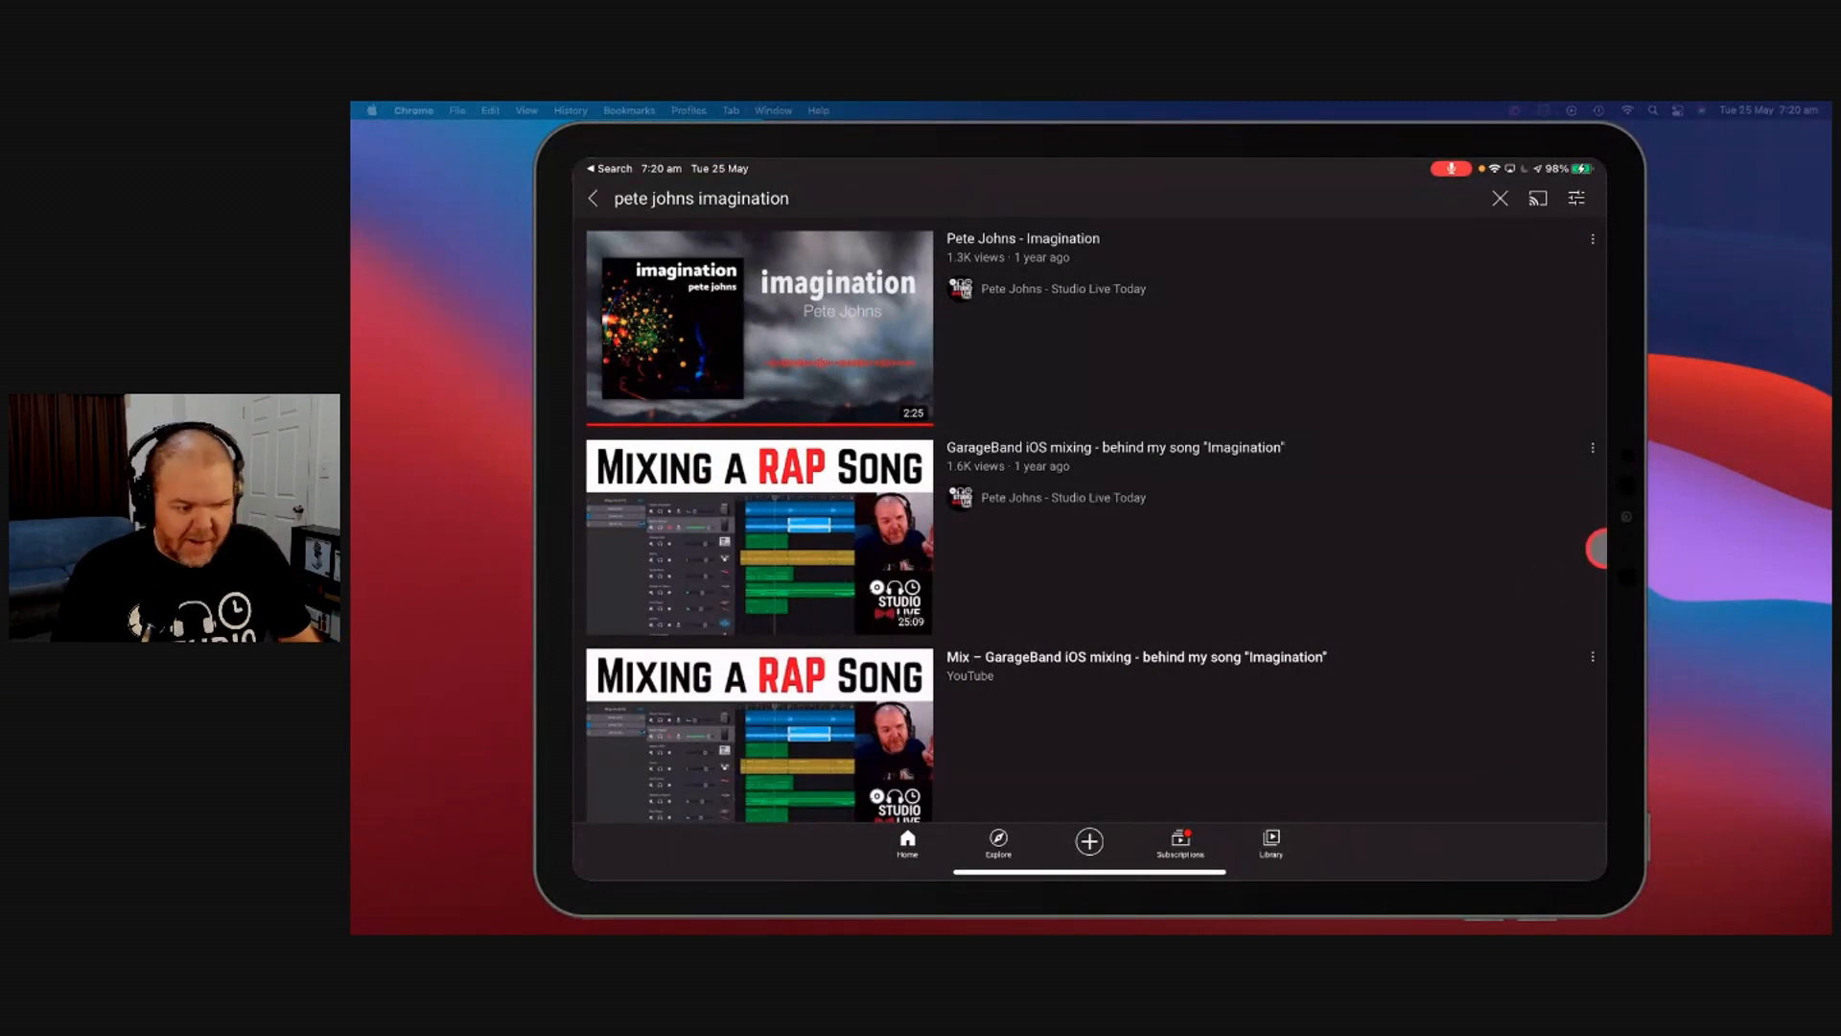
Step: View YouTube search results for "pete johns imagination"
left_click(923, 330)
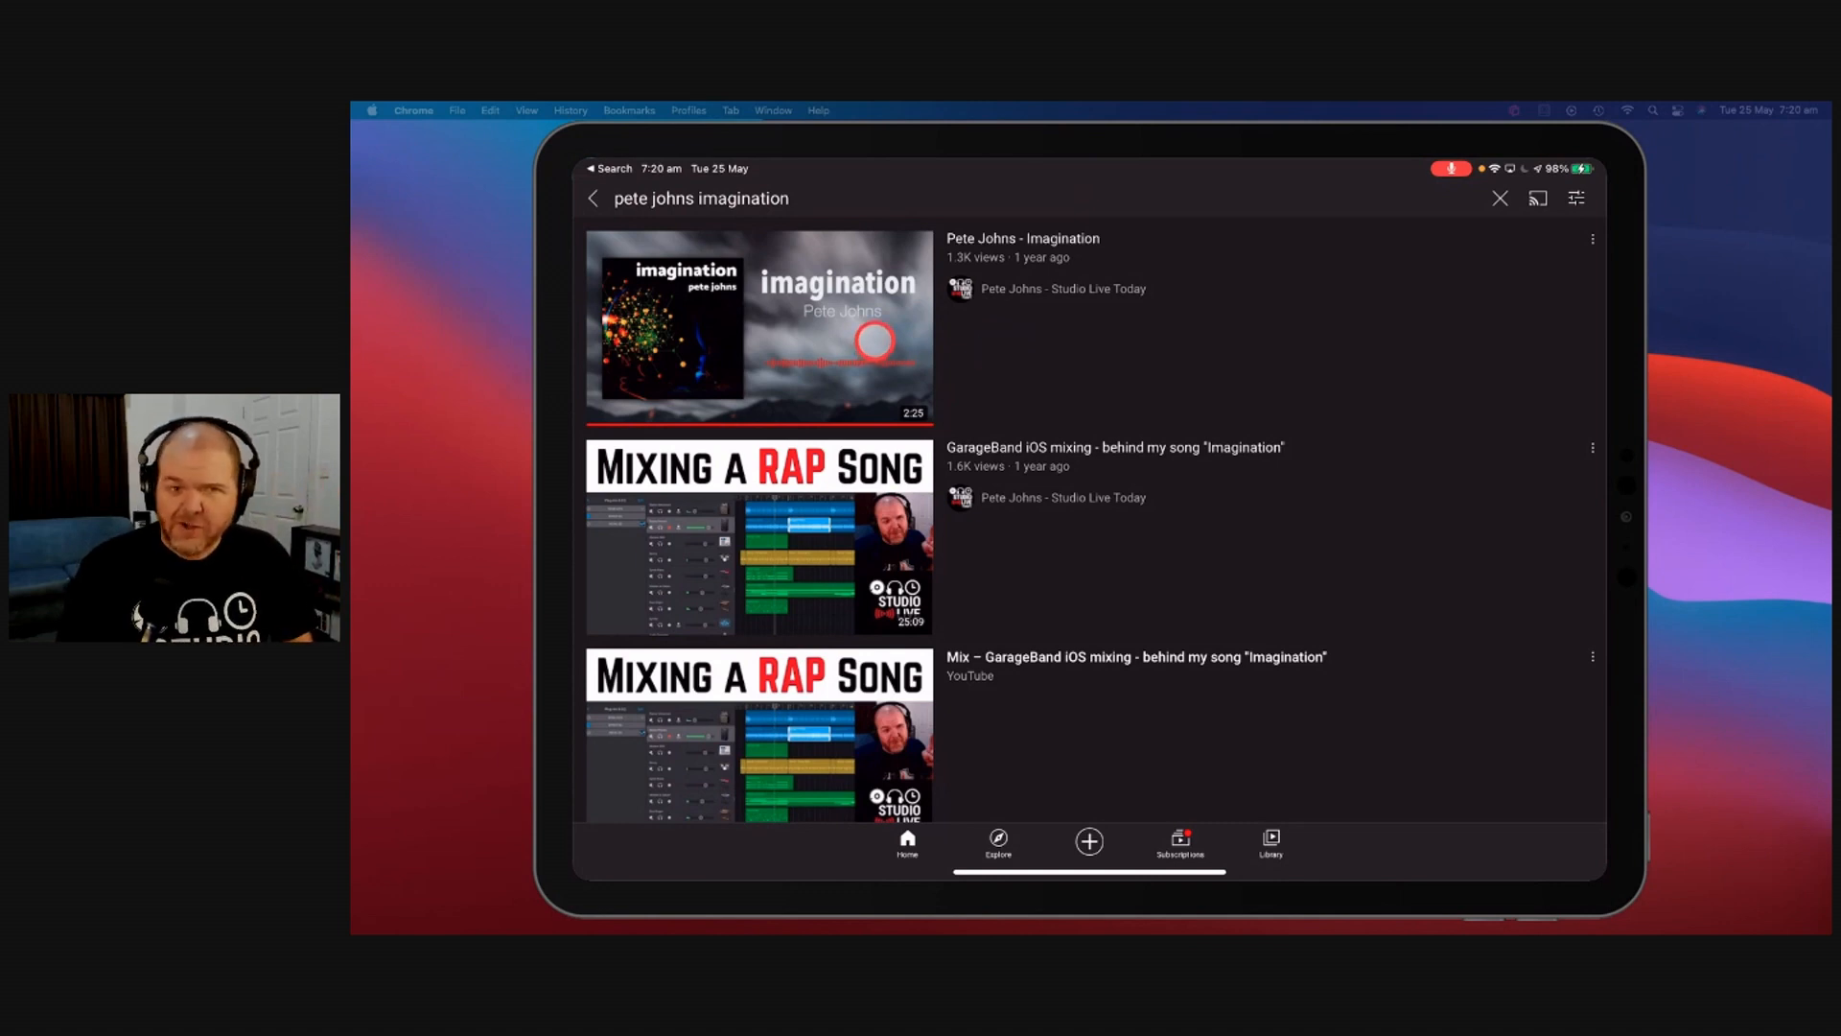
mouse_move(988, 363)
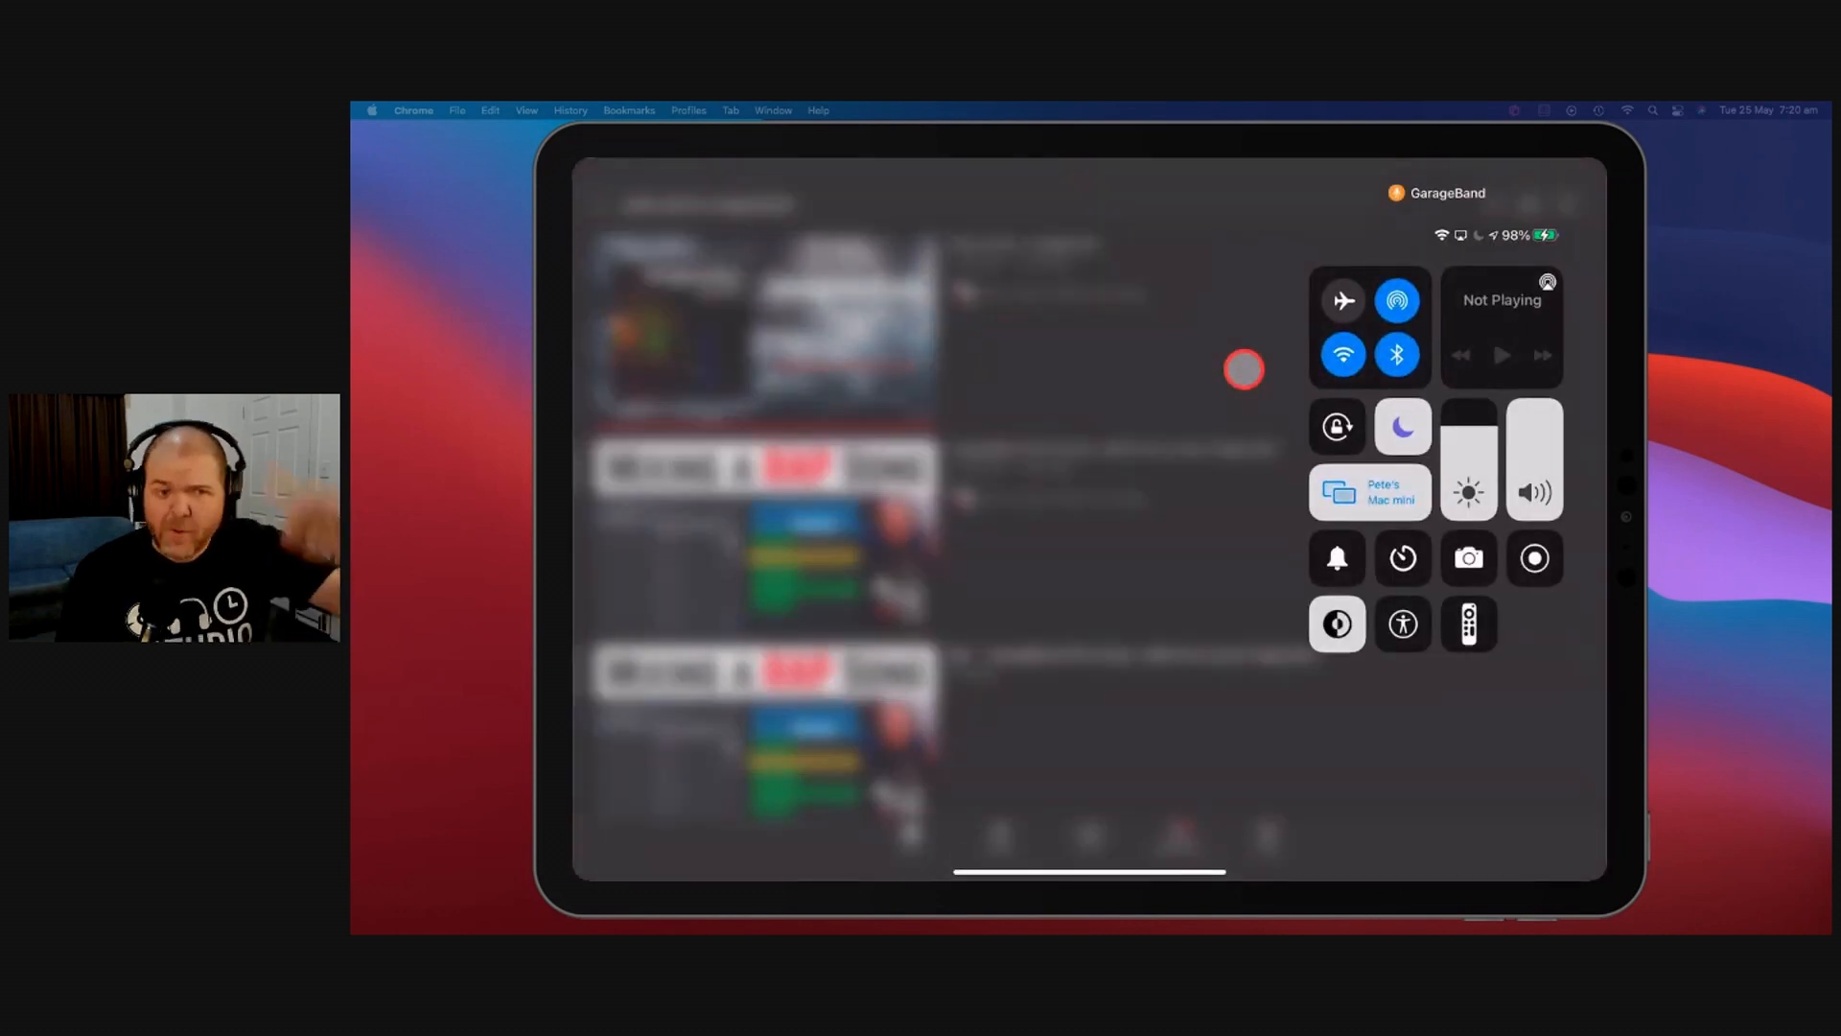
mouse_move(1183, 425)
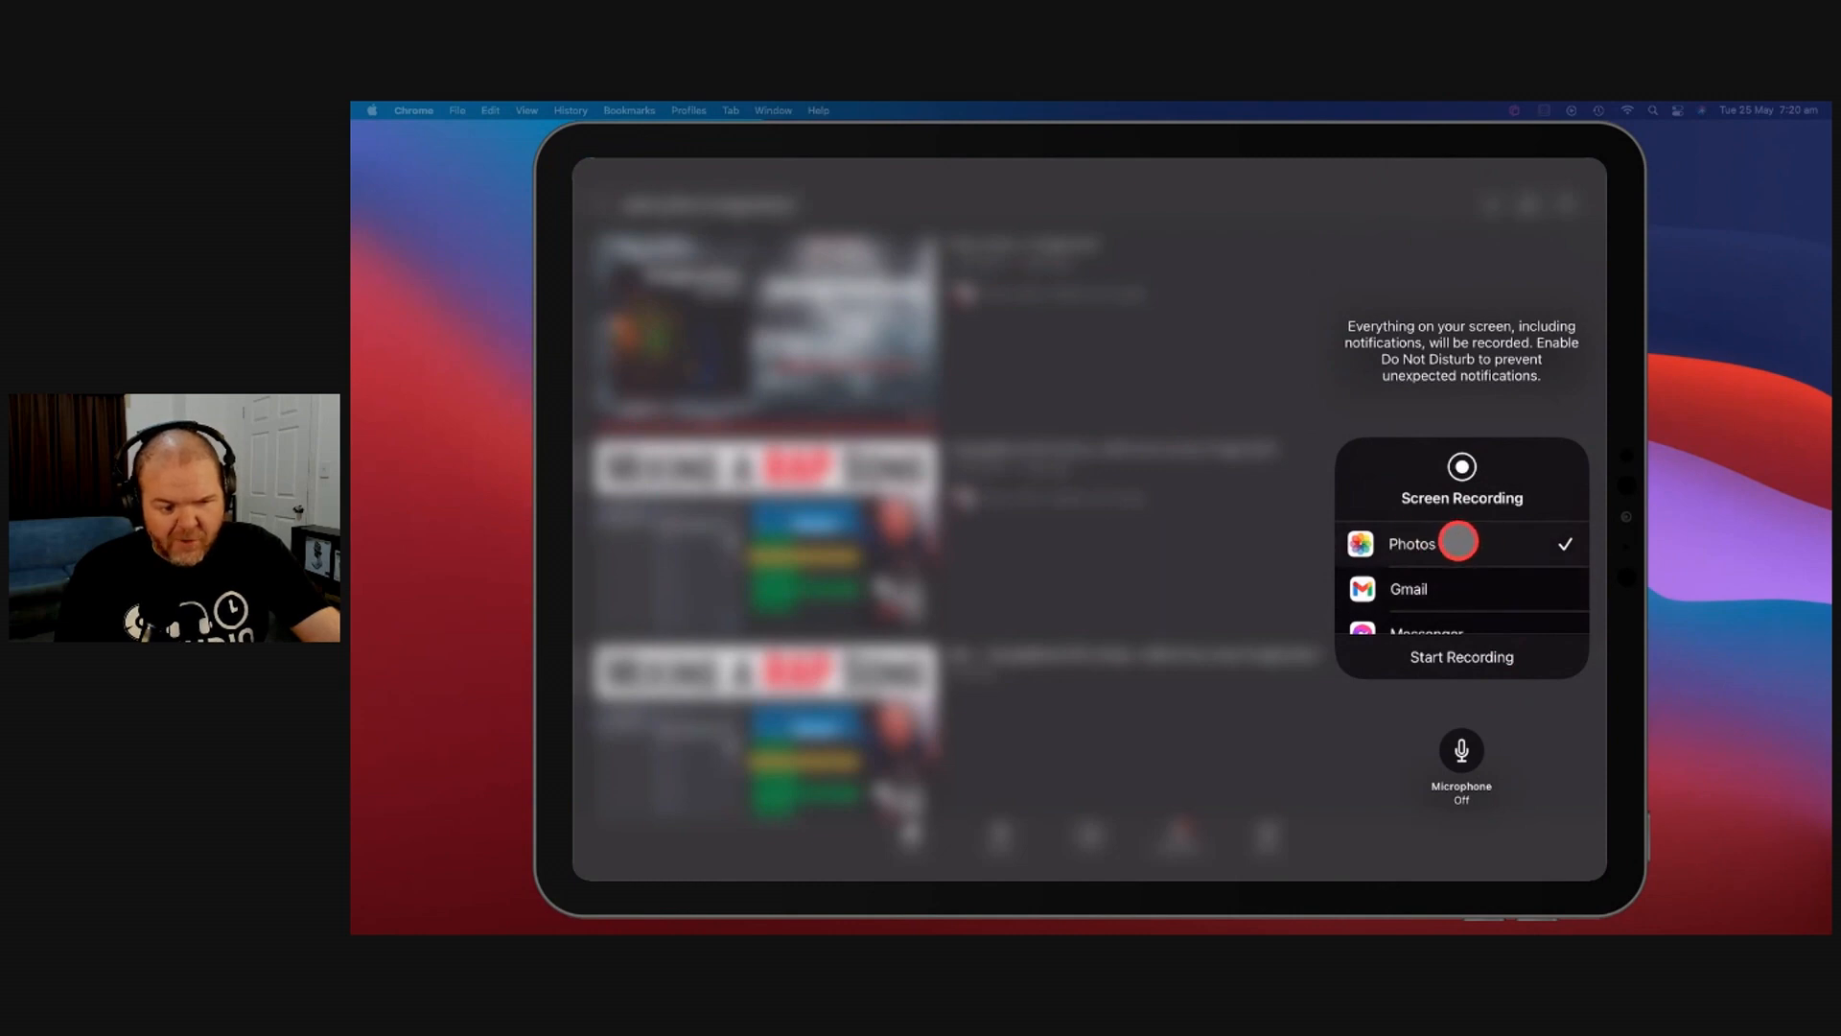
mouse_move(1511, 705)
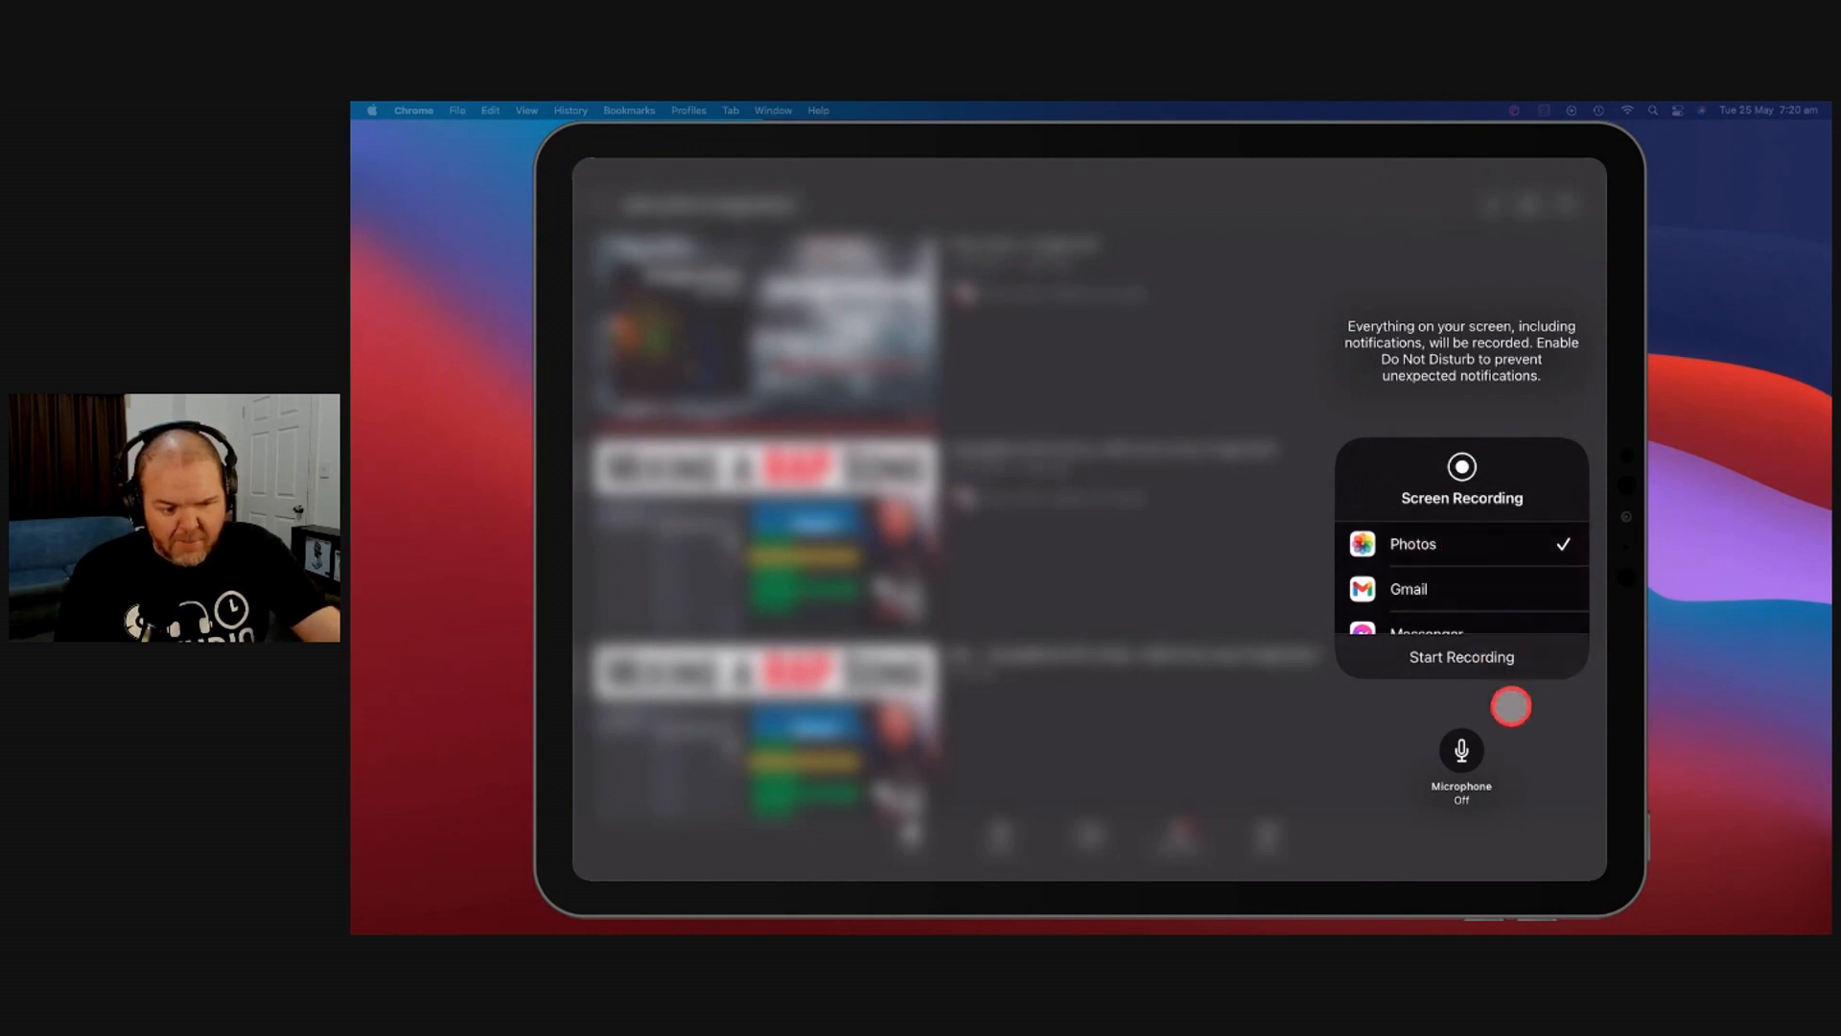
Step: Attempt Start Recording from Control Center with Photos as destination
left_click(1461, 749)
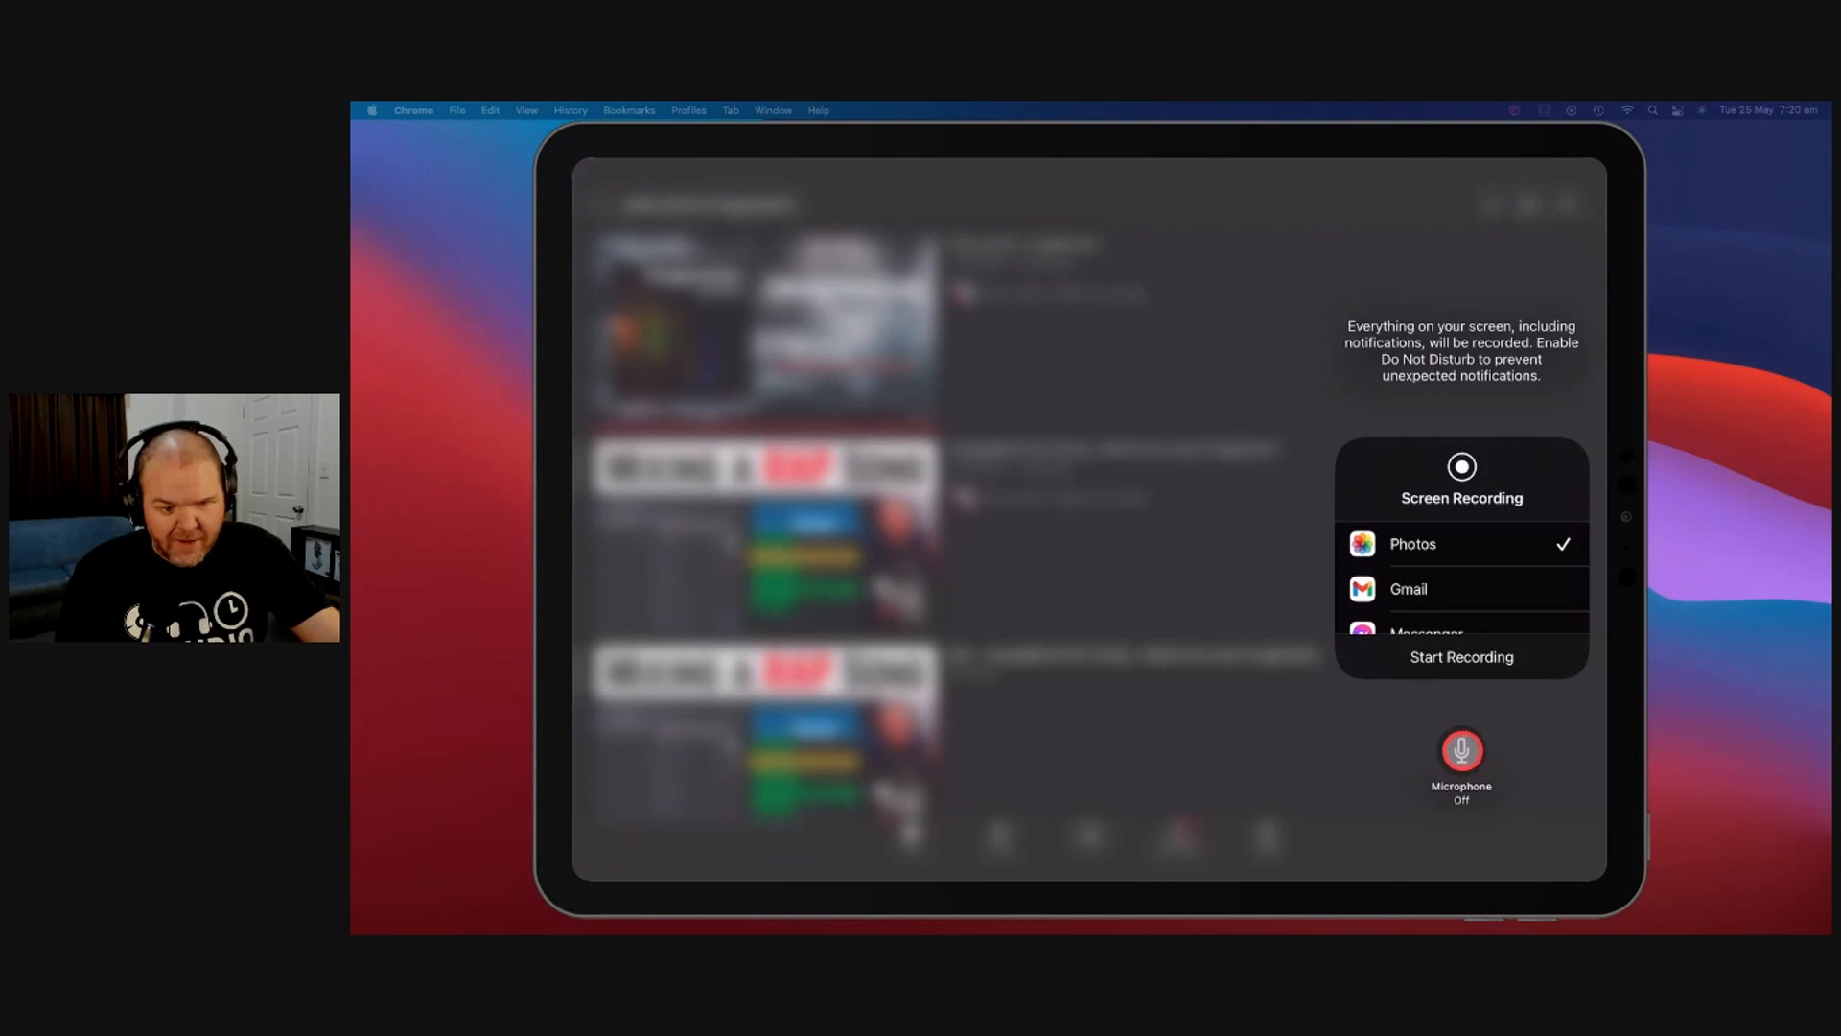
left_click(1462, 655)
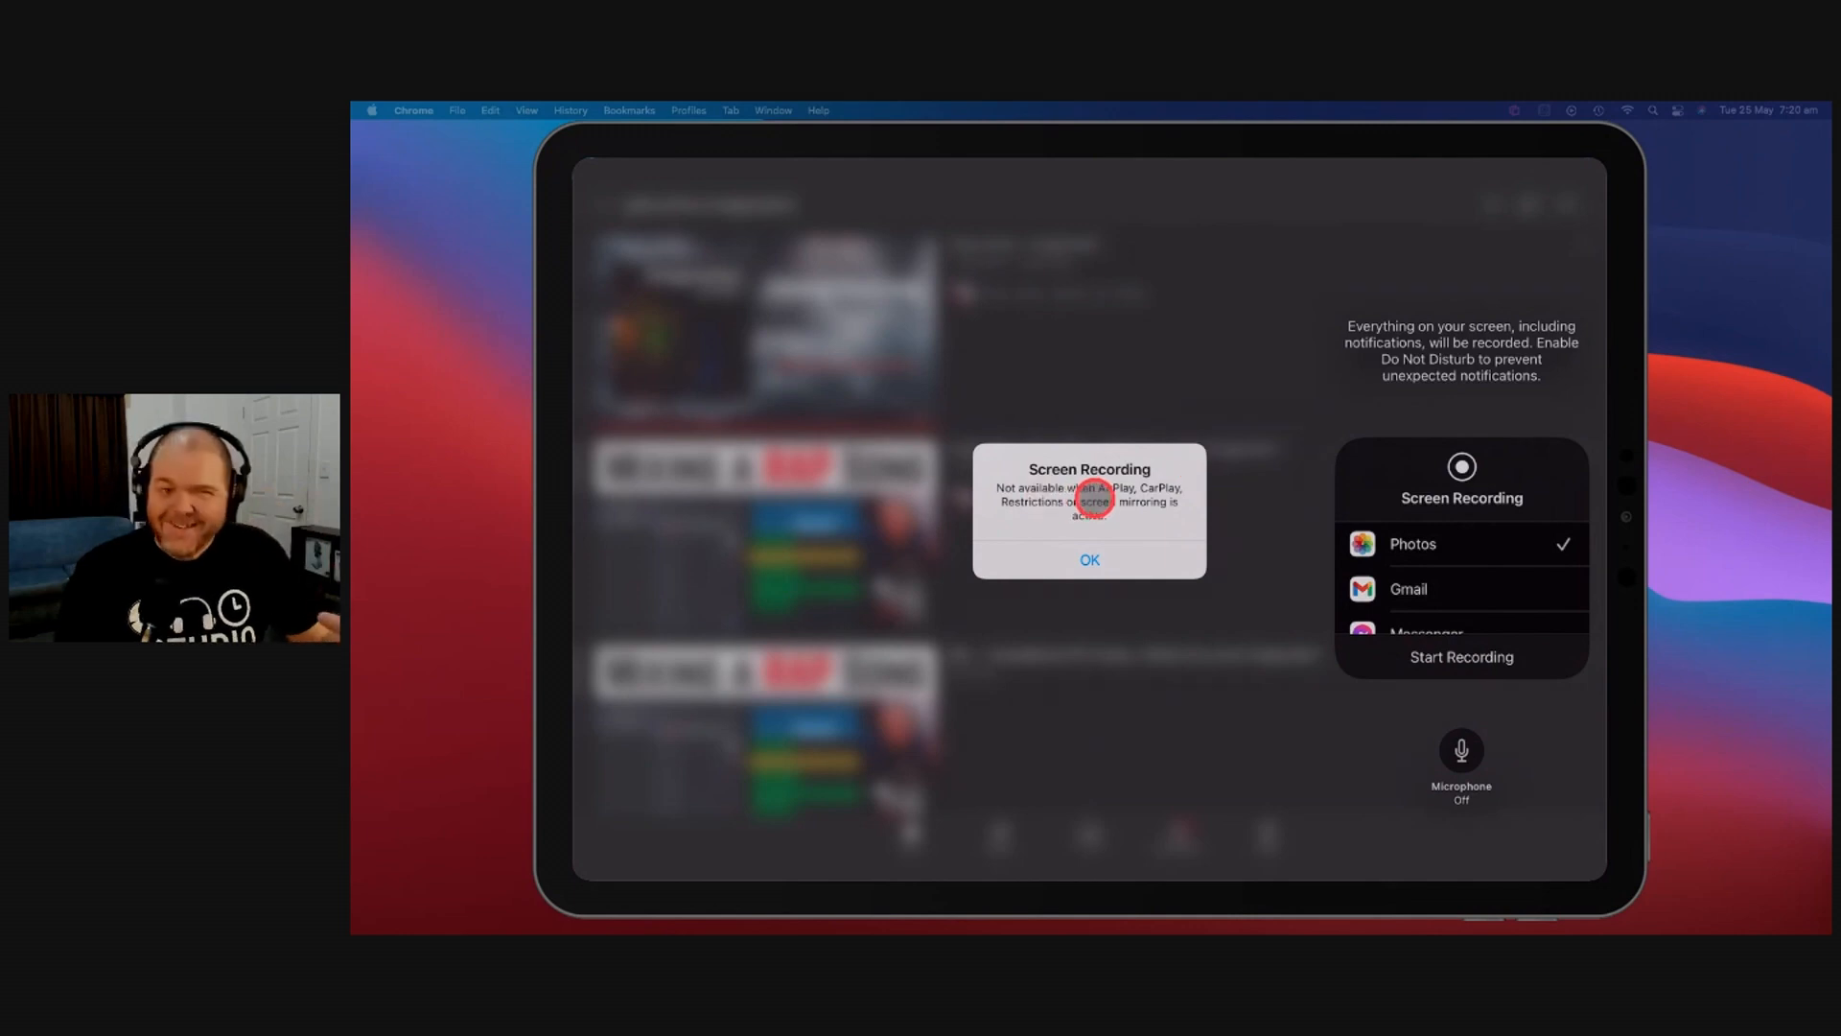
Step: Acknowledge the recording-unavailable-during-mirroring alert and leave Control Center
left_click(1089, 560)
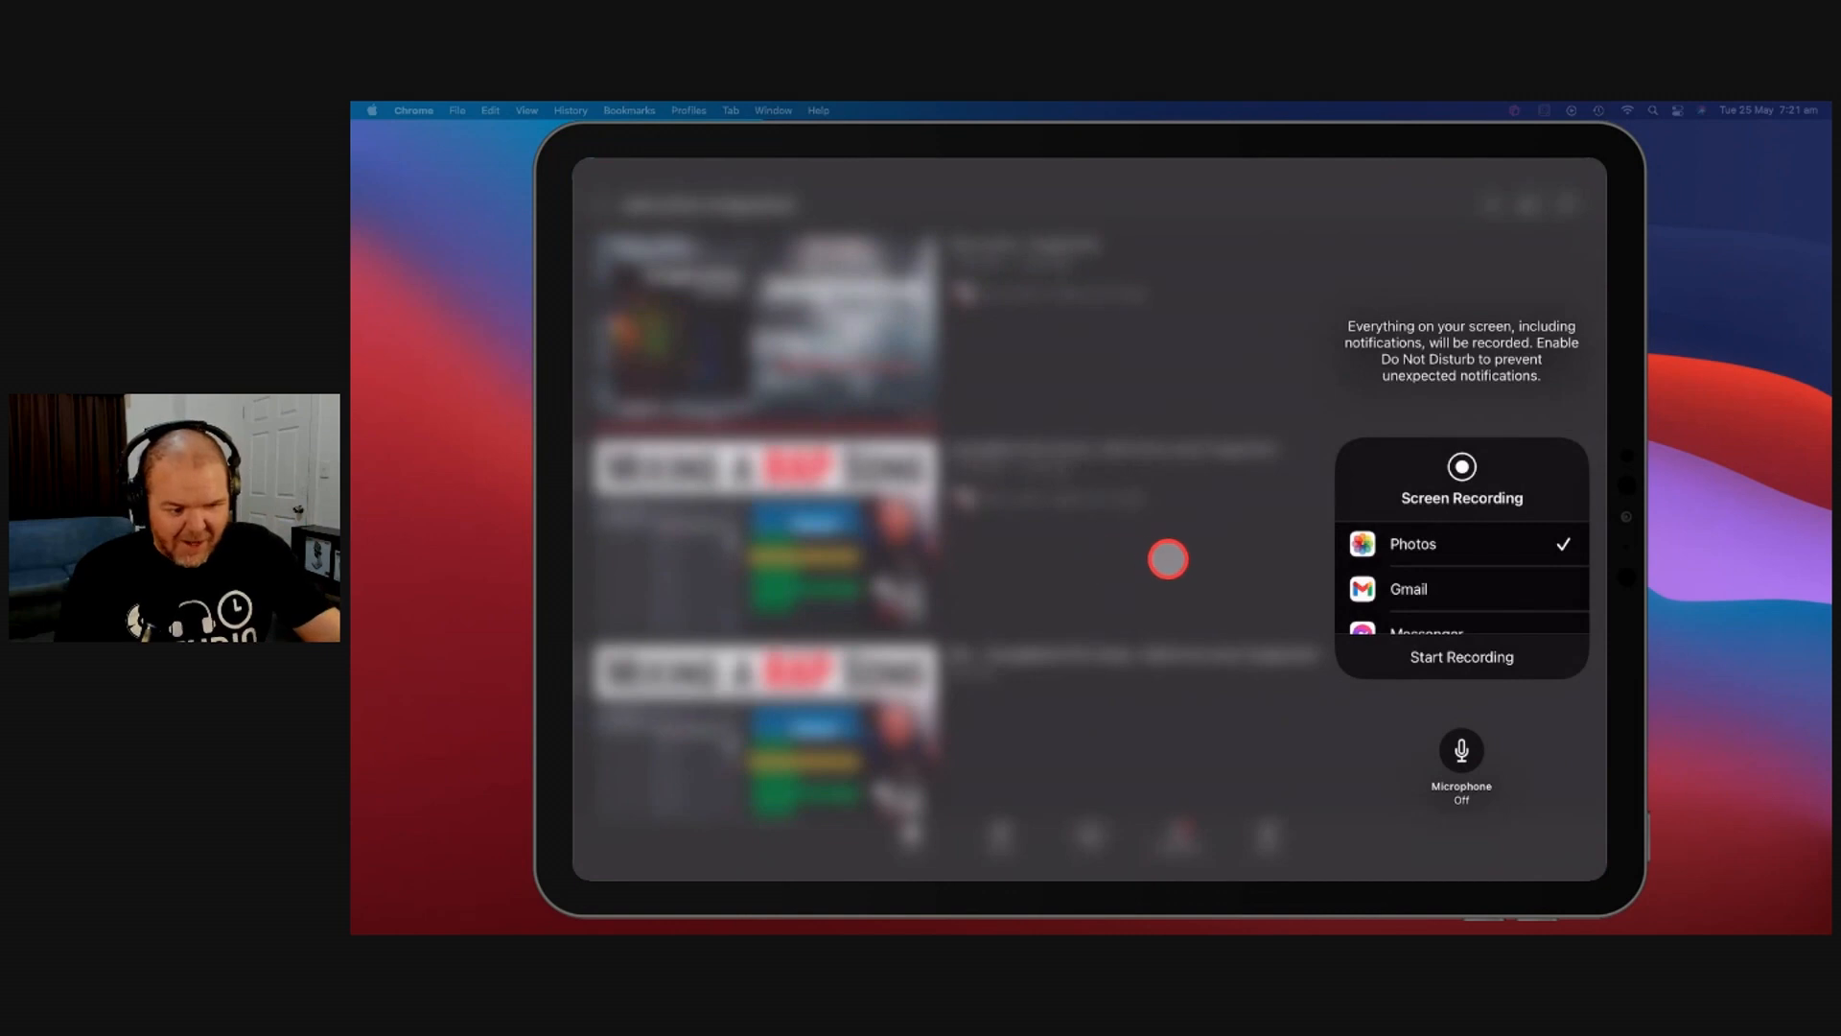
left_click(1462, 655)
type("p")
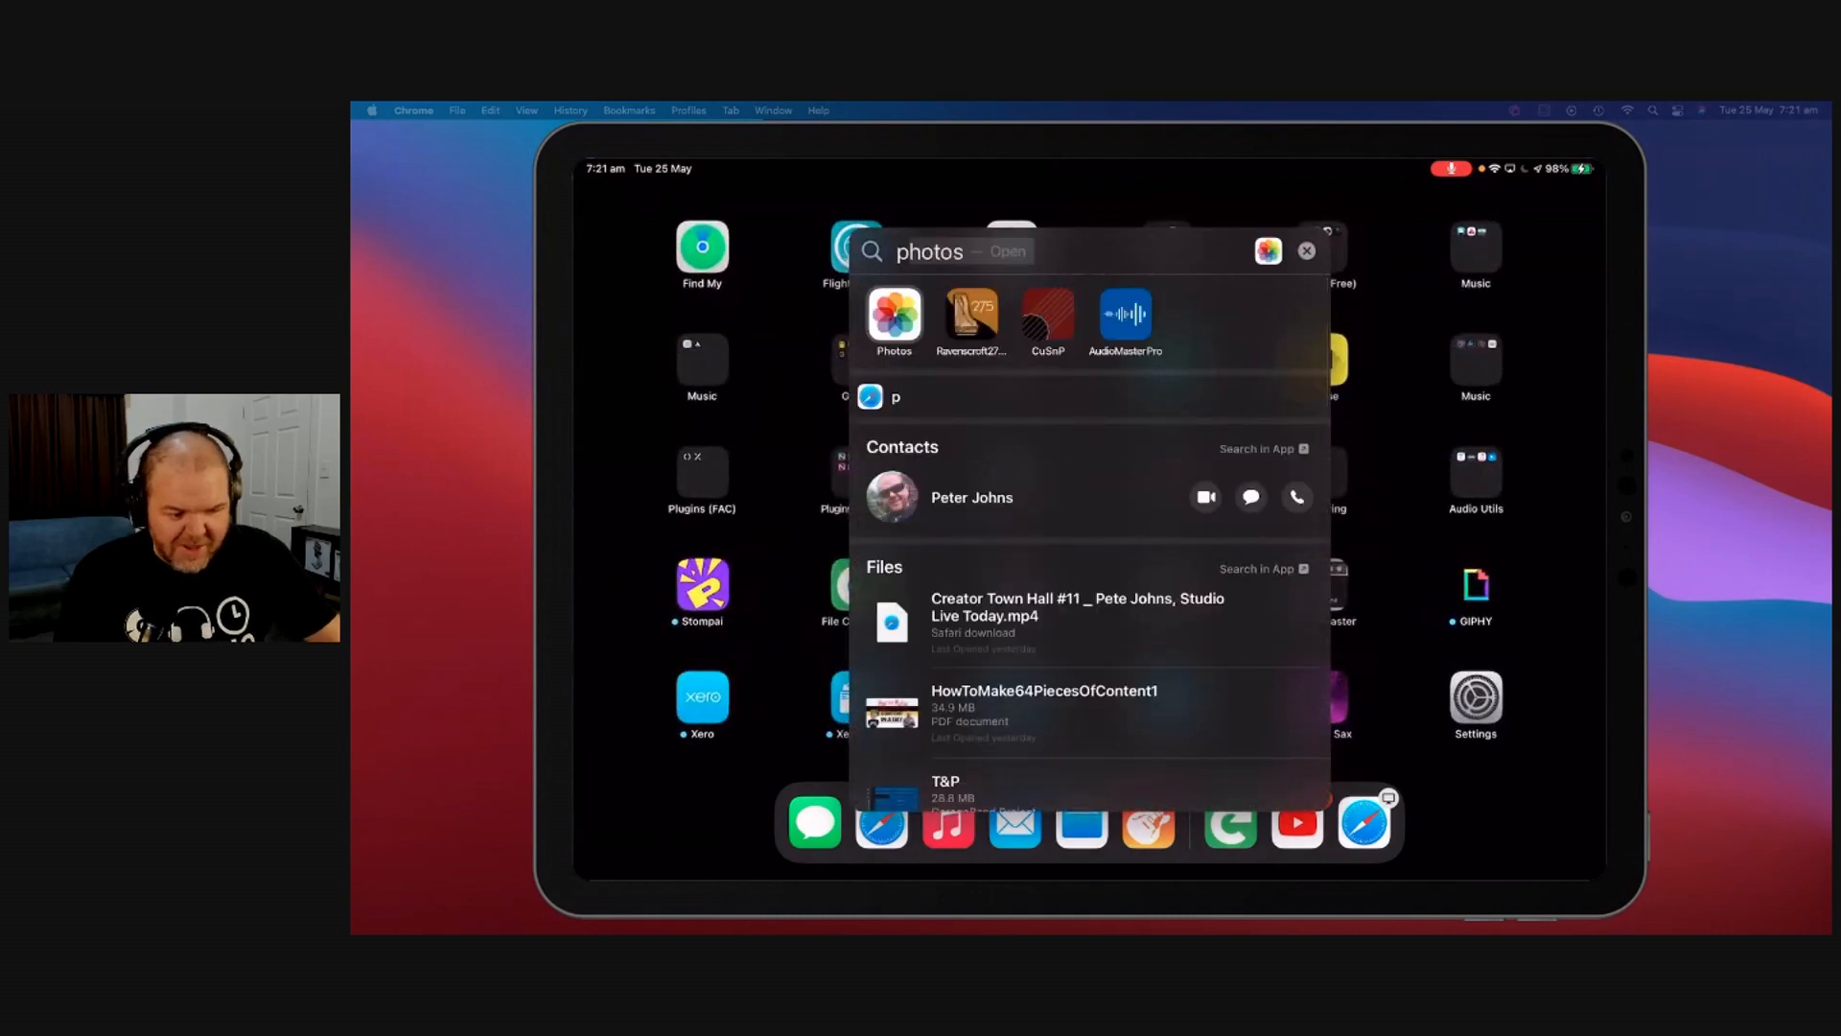
Step: Launch Photos from Spotlight and scroll the All Photos library of 336 photos and 90 videos
left_click(893, 317)
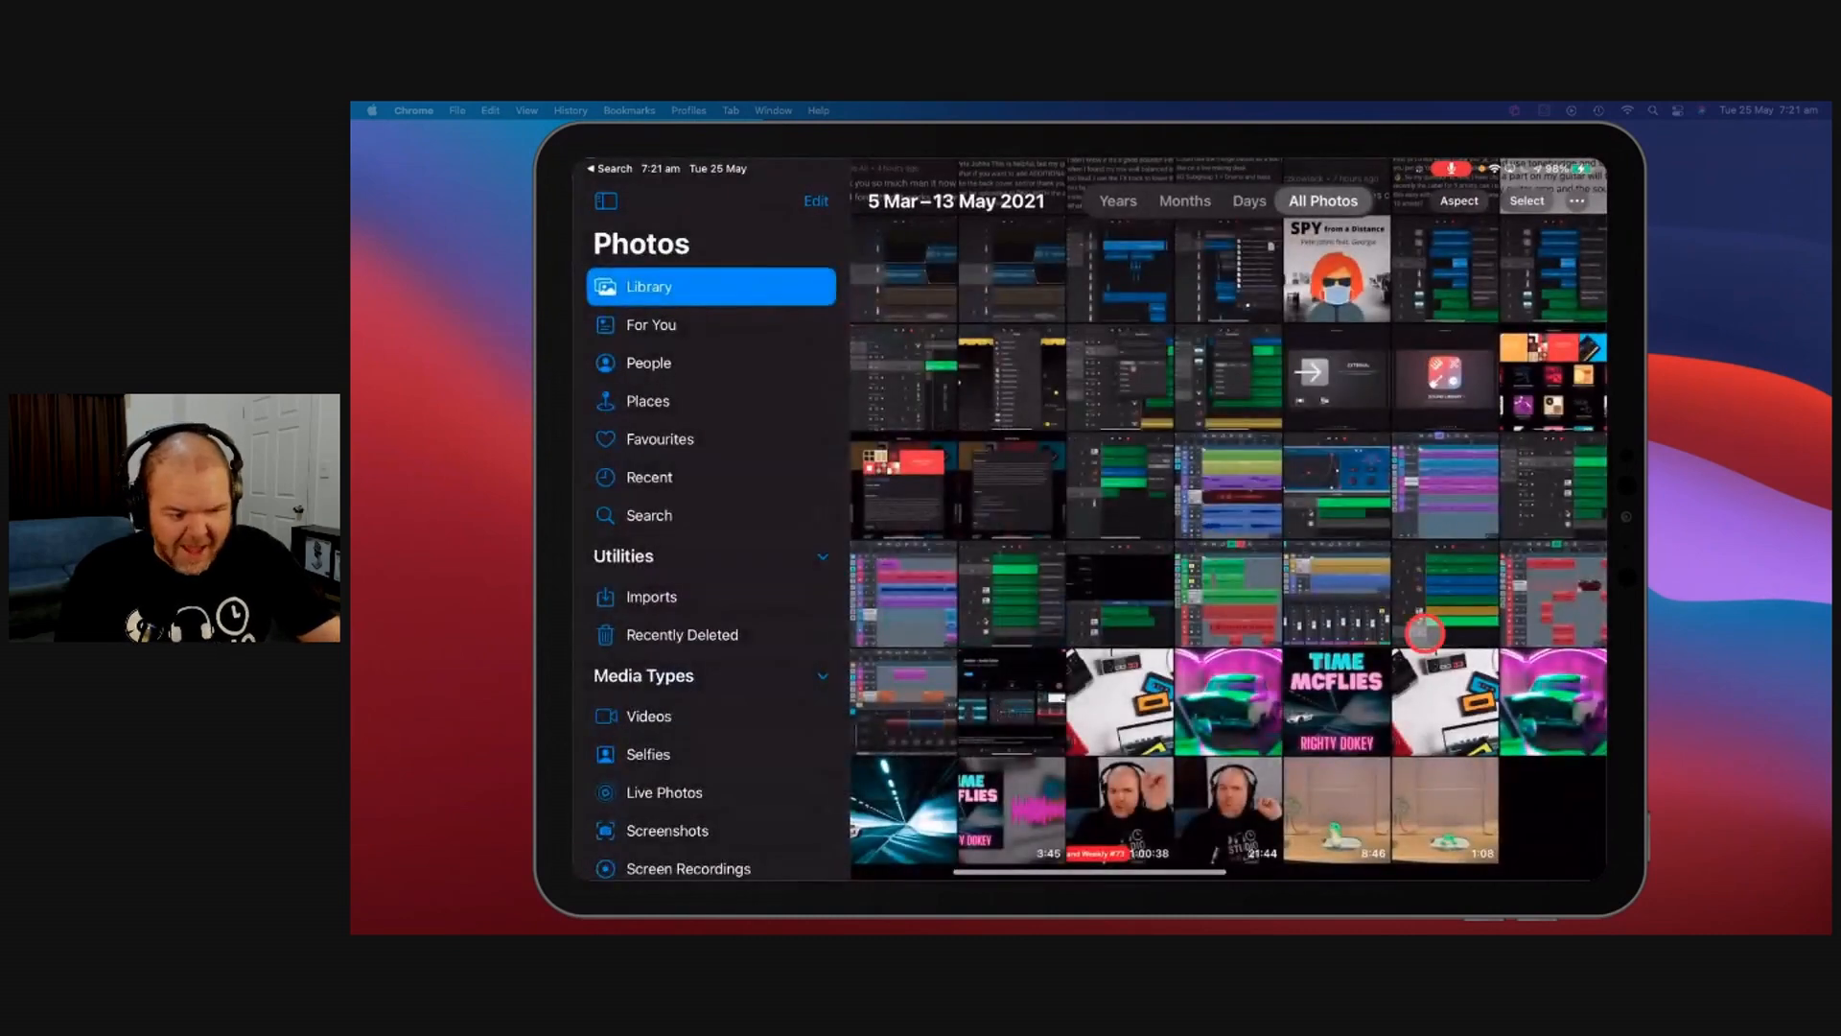
scroll("down", 3)
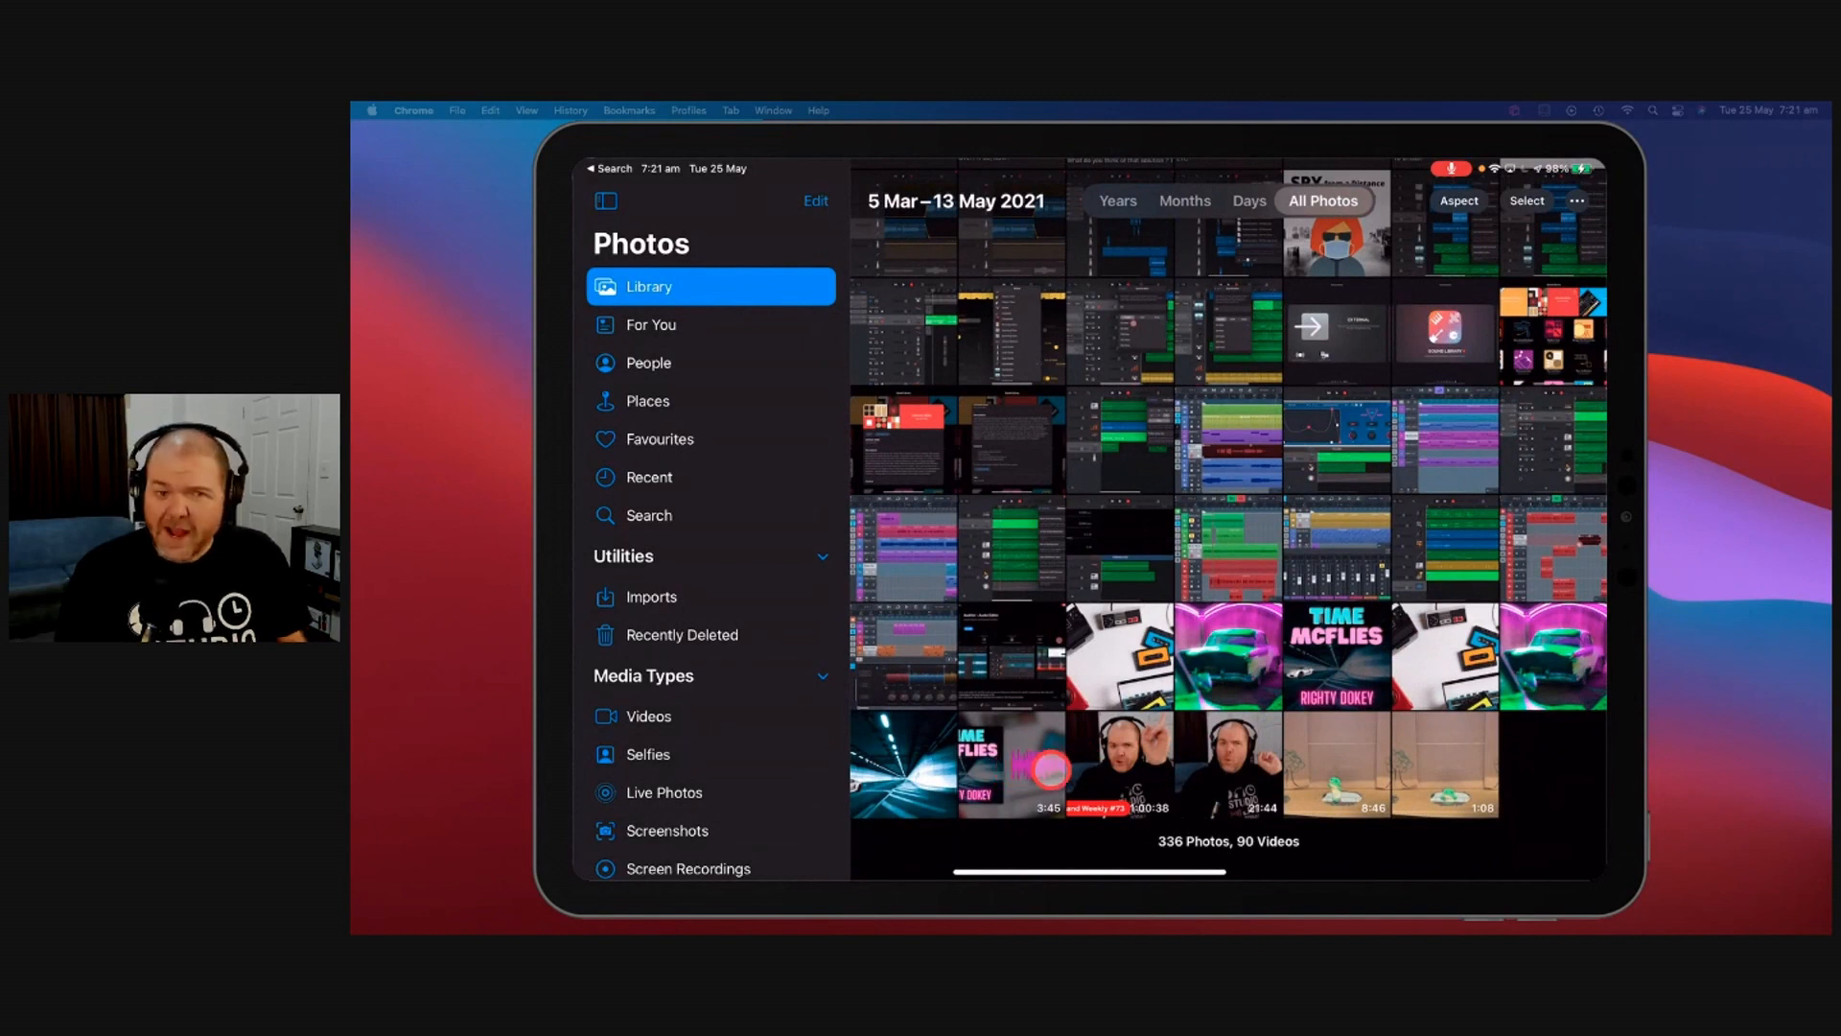
mouse_move(1371, 462)
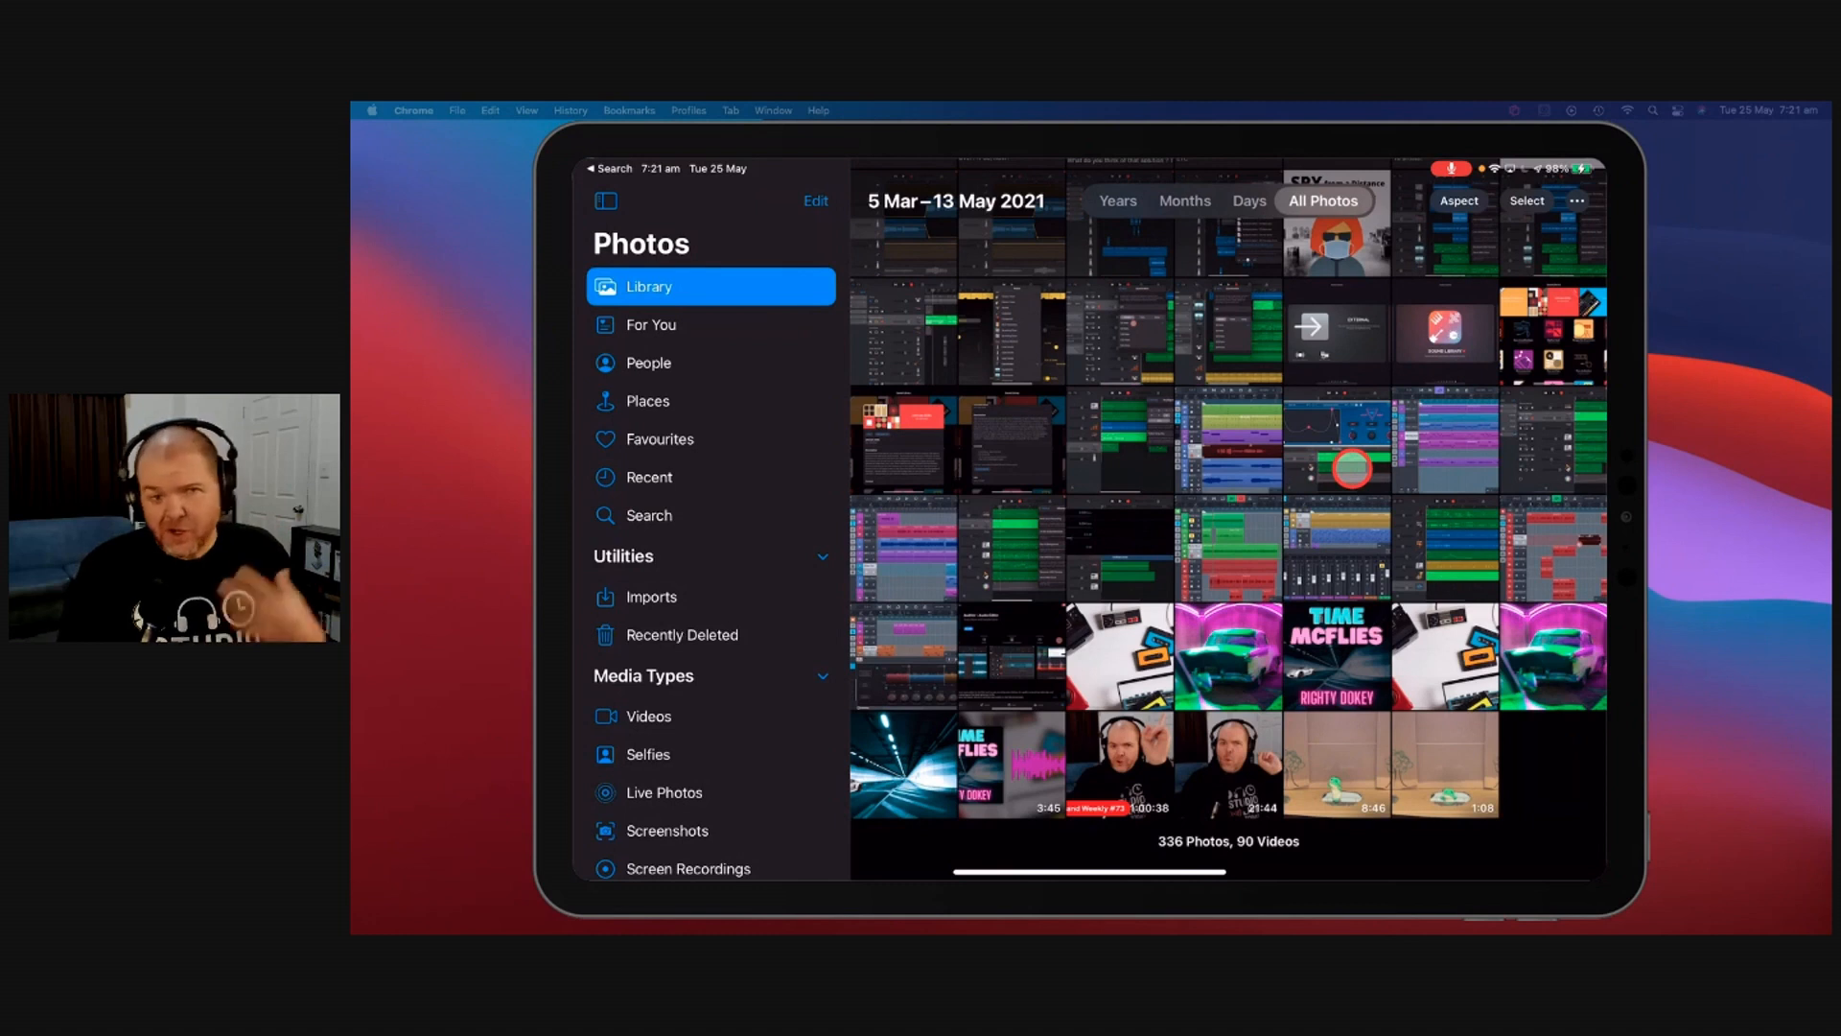
mouse_move(1205, 479)
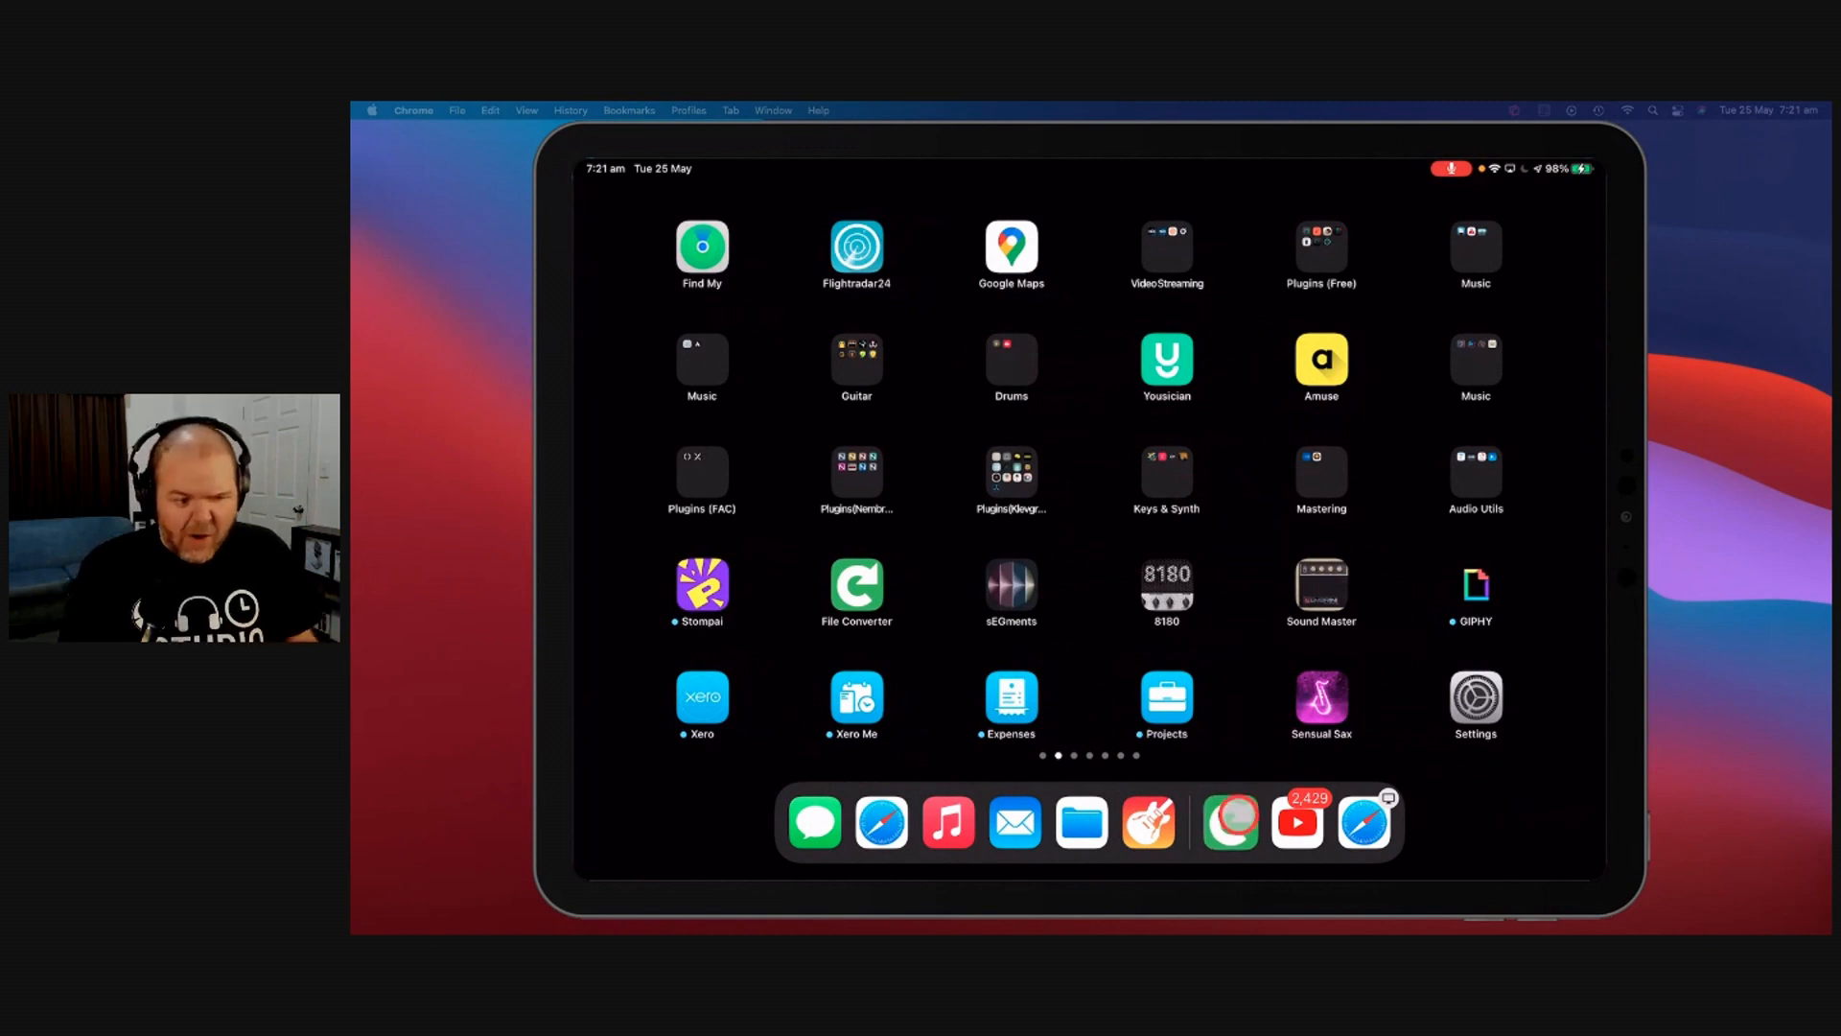
Step: Search Spotlight for 'lumaFusion' and launch the LumaFusion app
left_click(1229, 822)
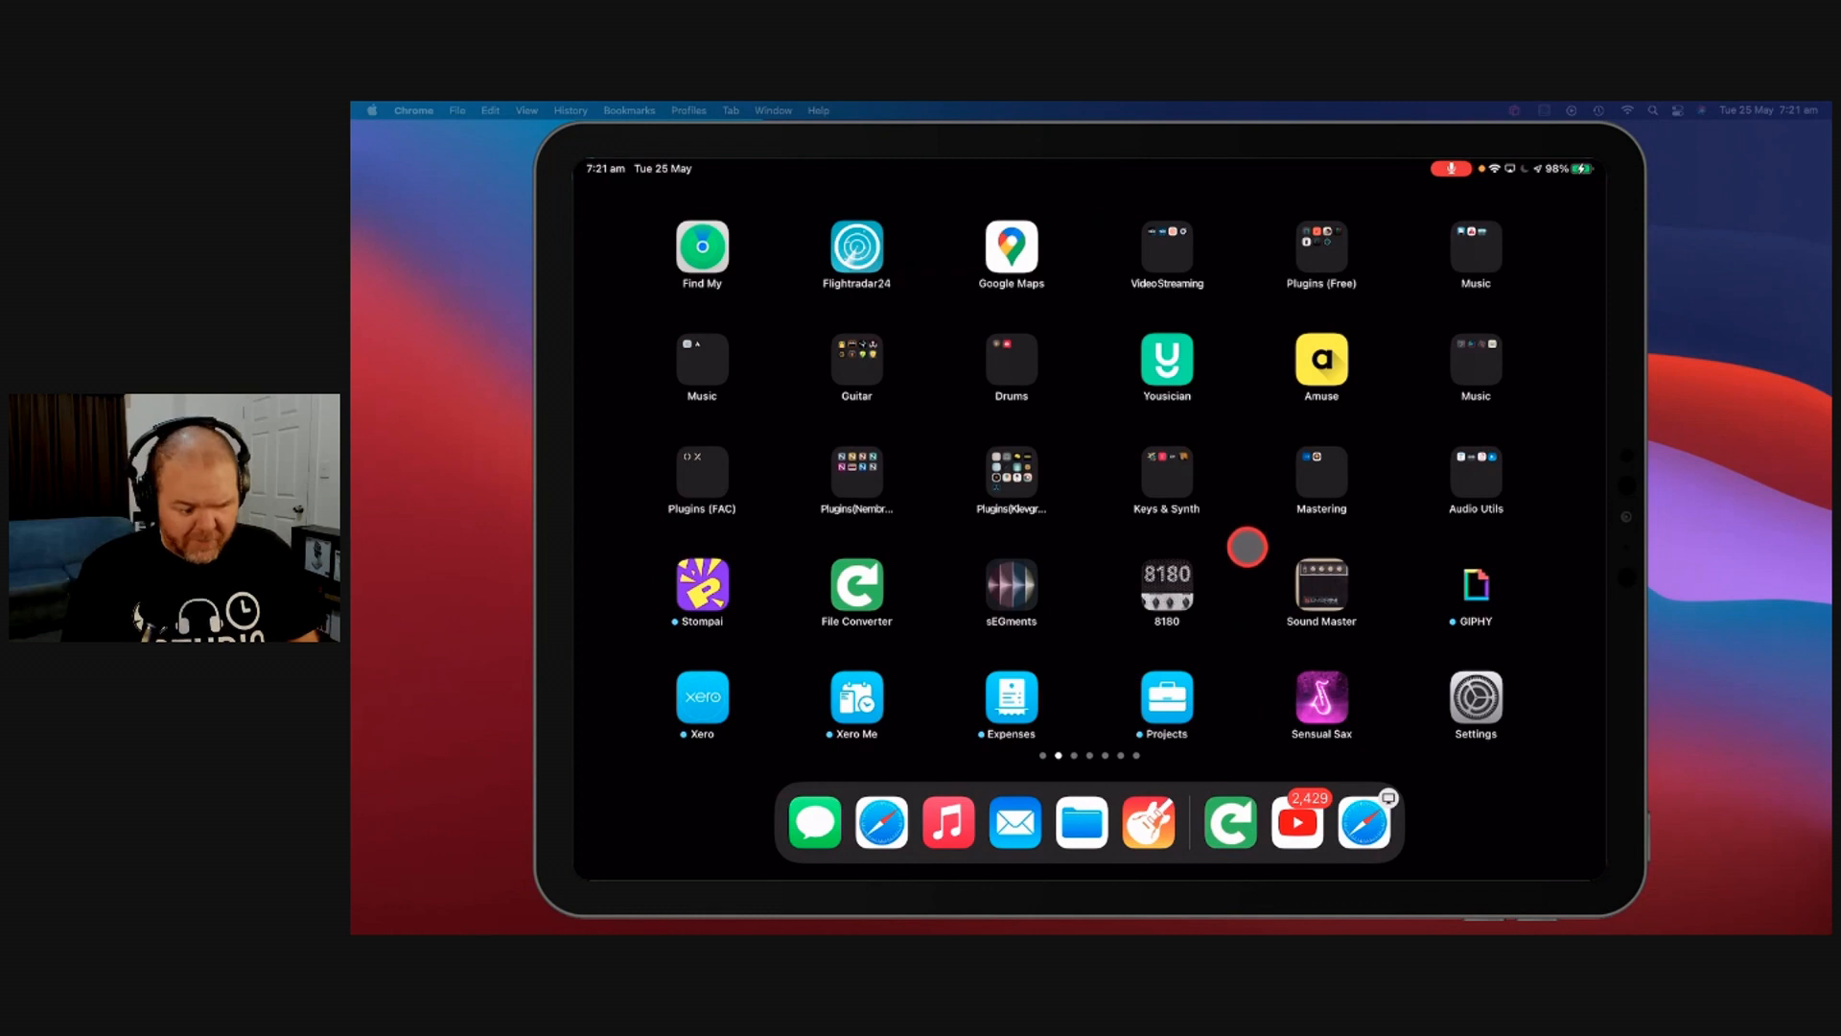
mouse_move(1252, 606)
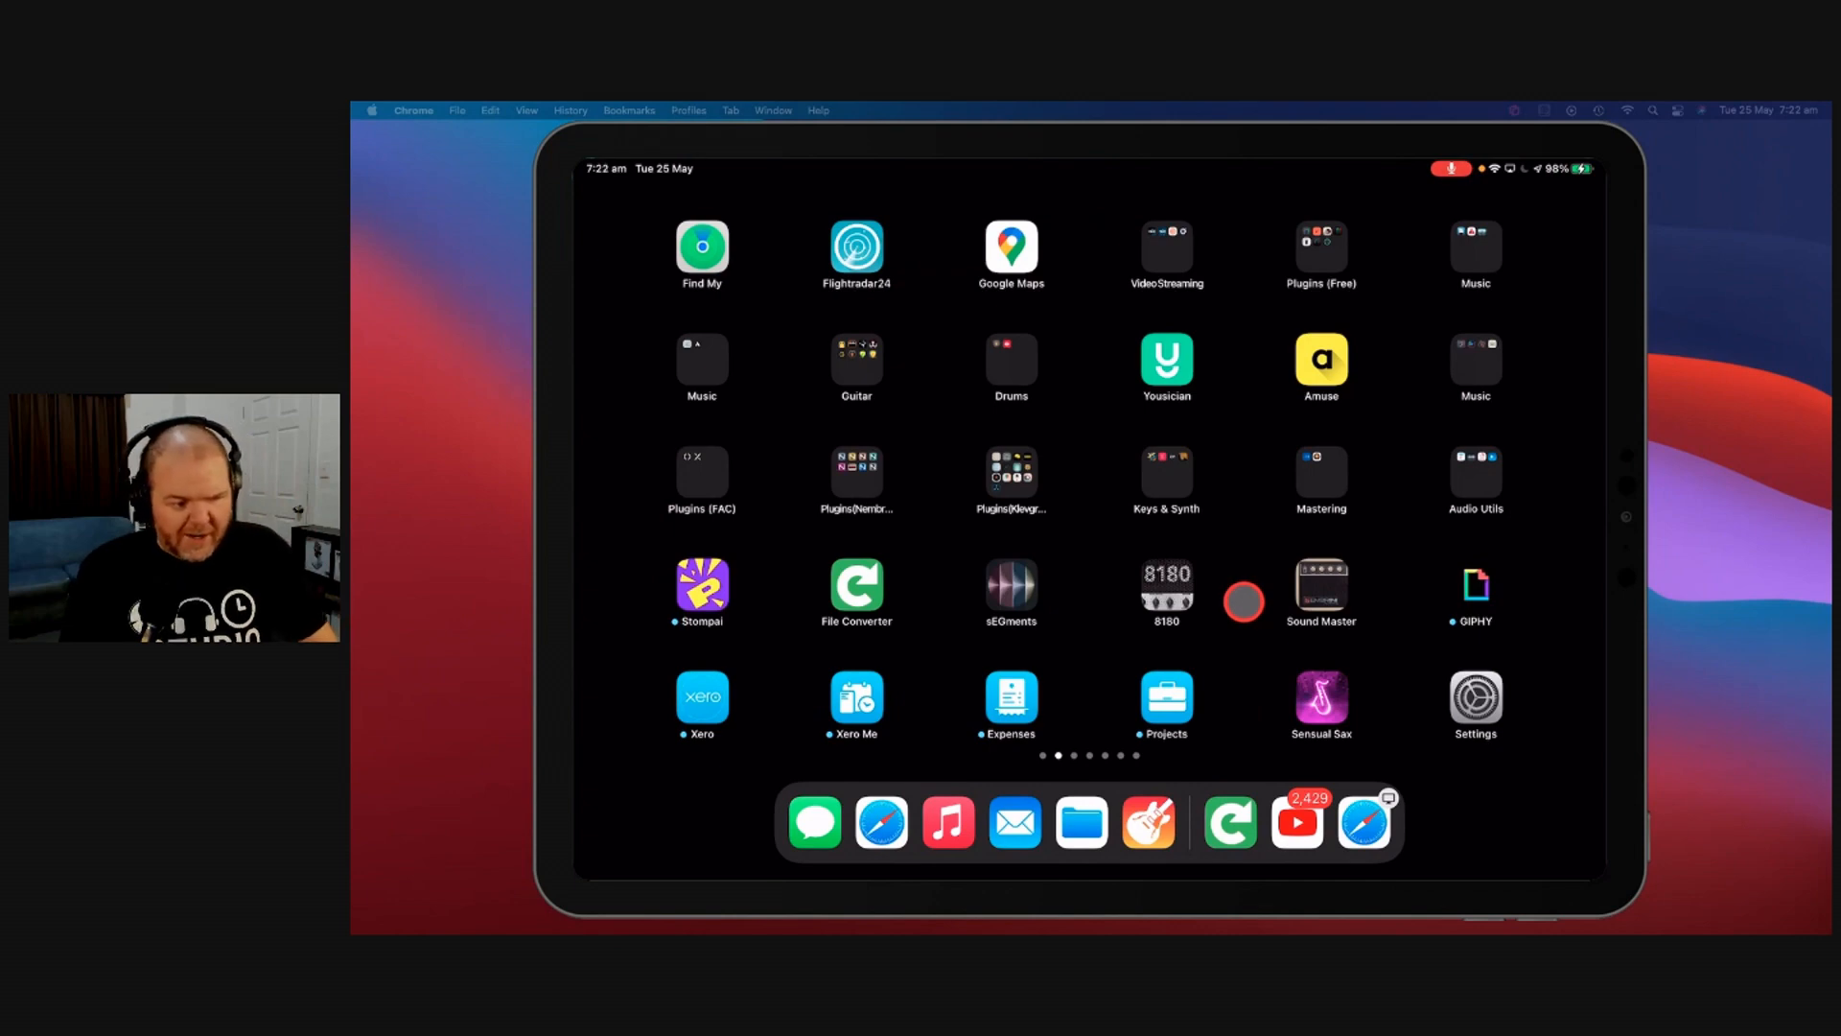
type("lumaFusion")
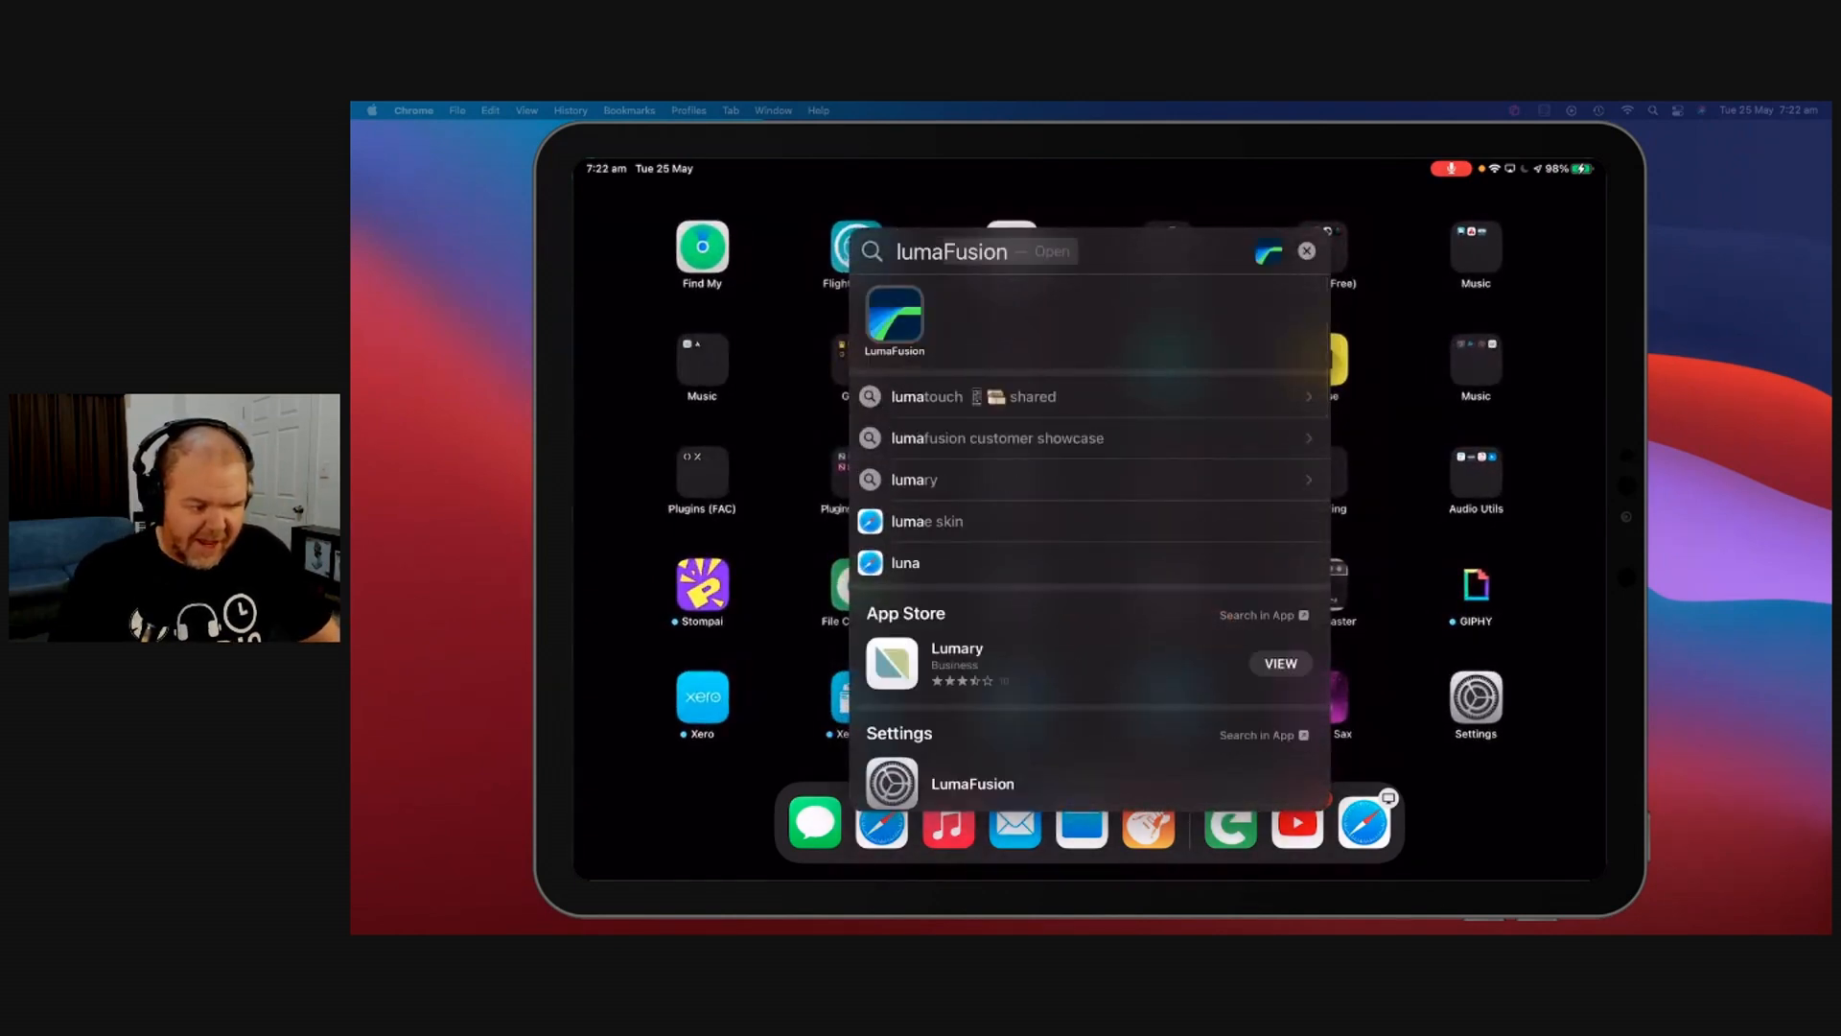
left_click(894, 320)
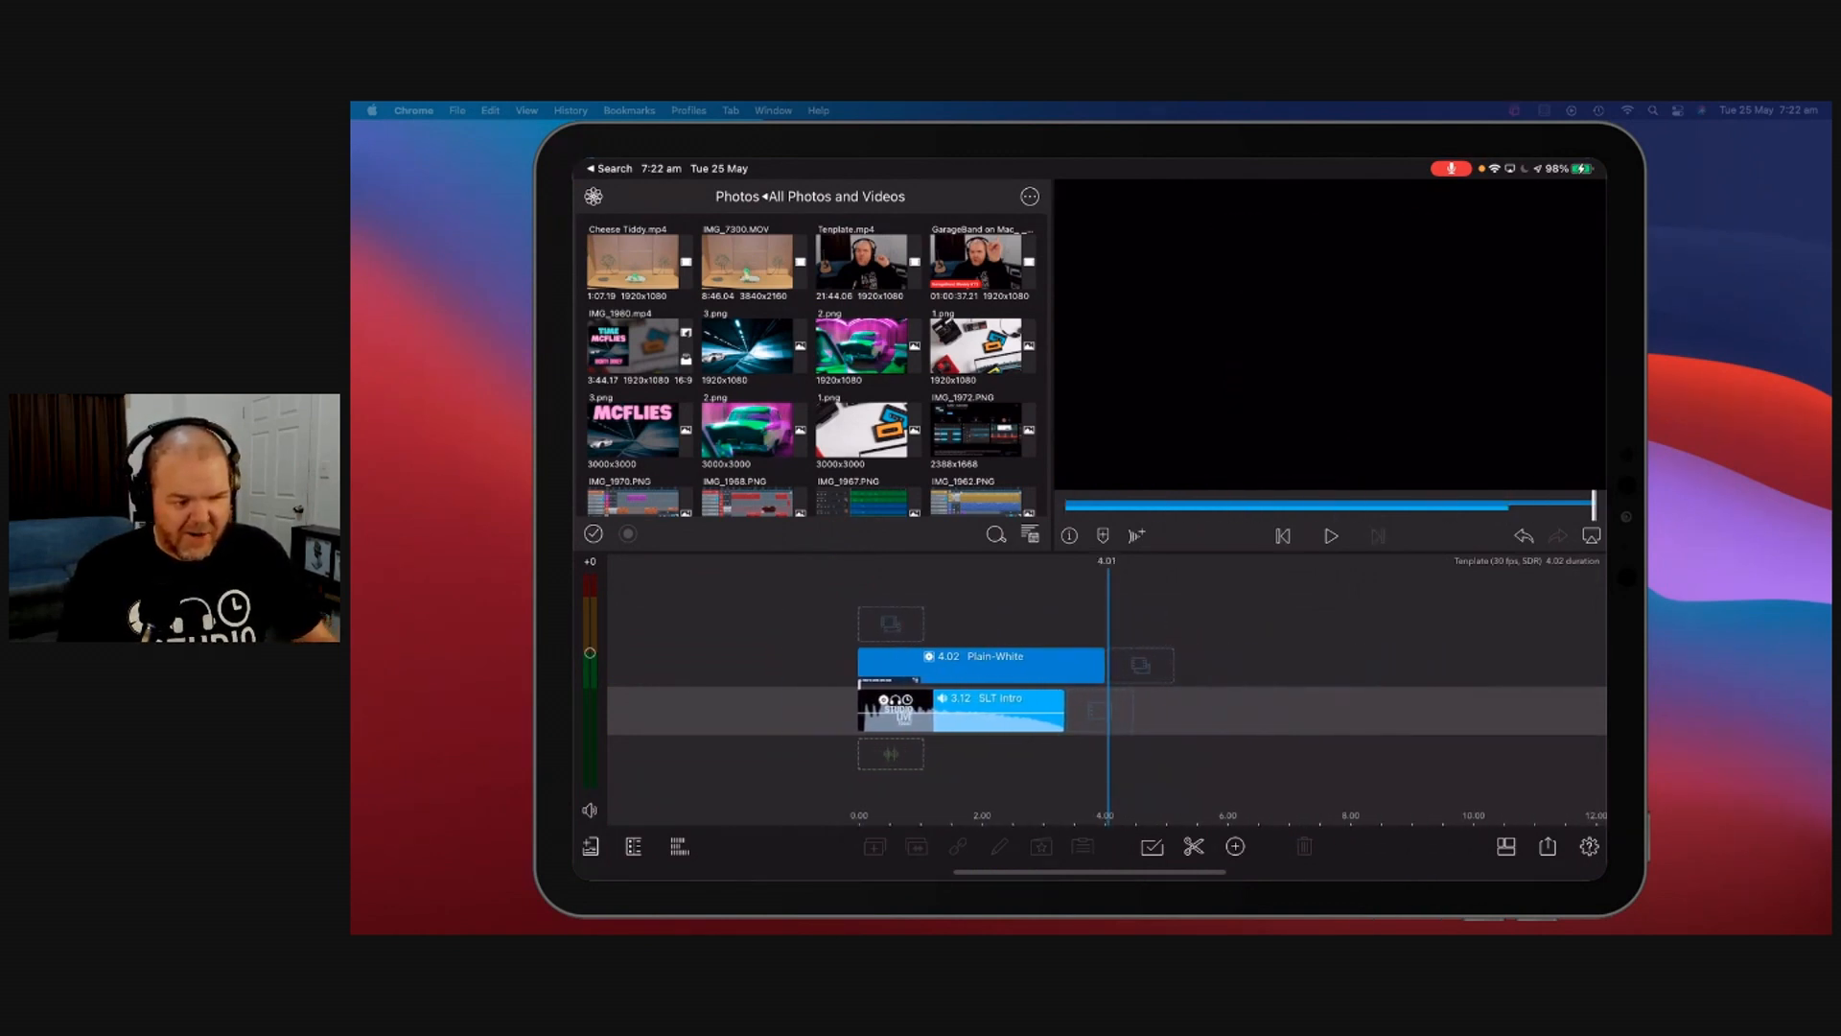
Step: Start a media import from Files and navigate up to the iCloud Drive top level
left_click(863, 343)
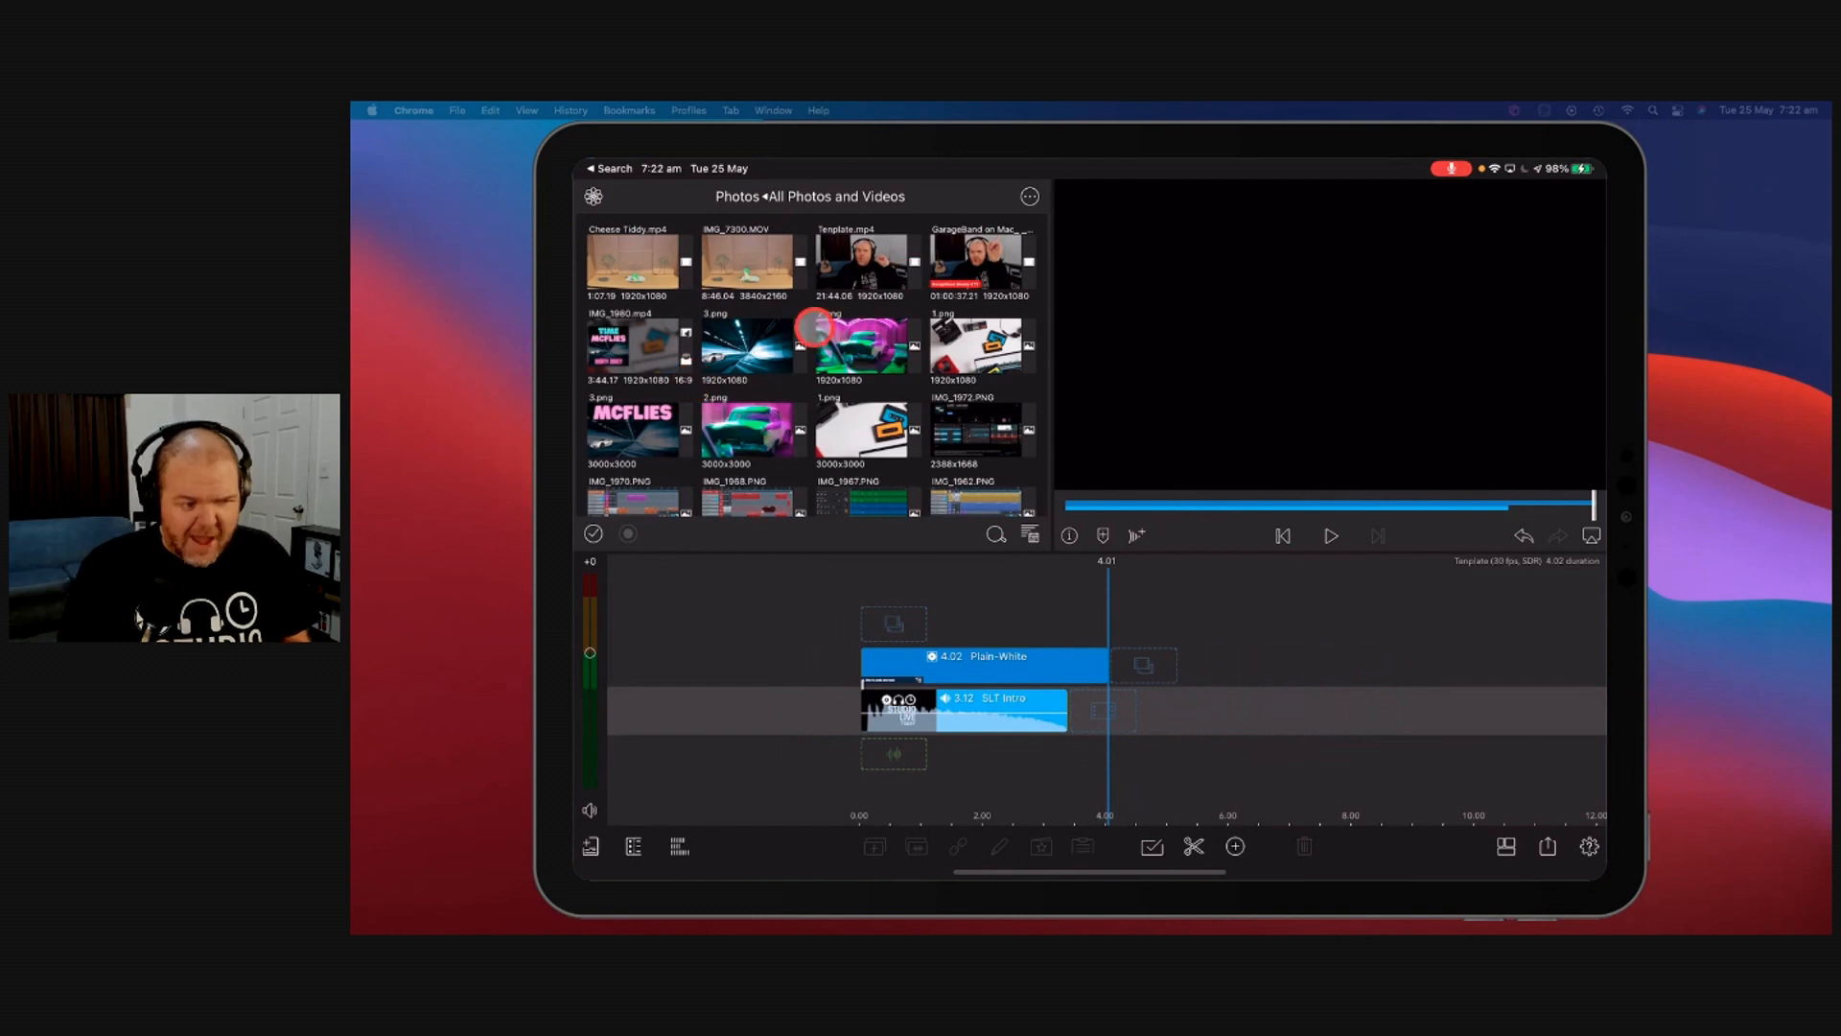
mouse_move(934, 404)
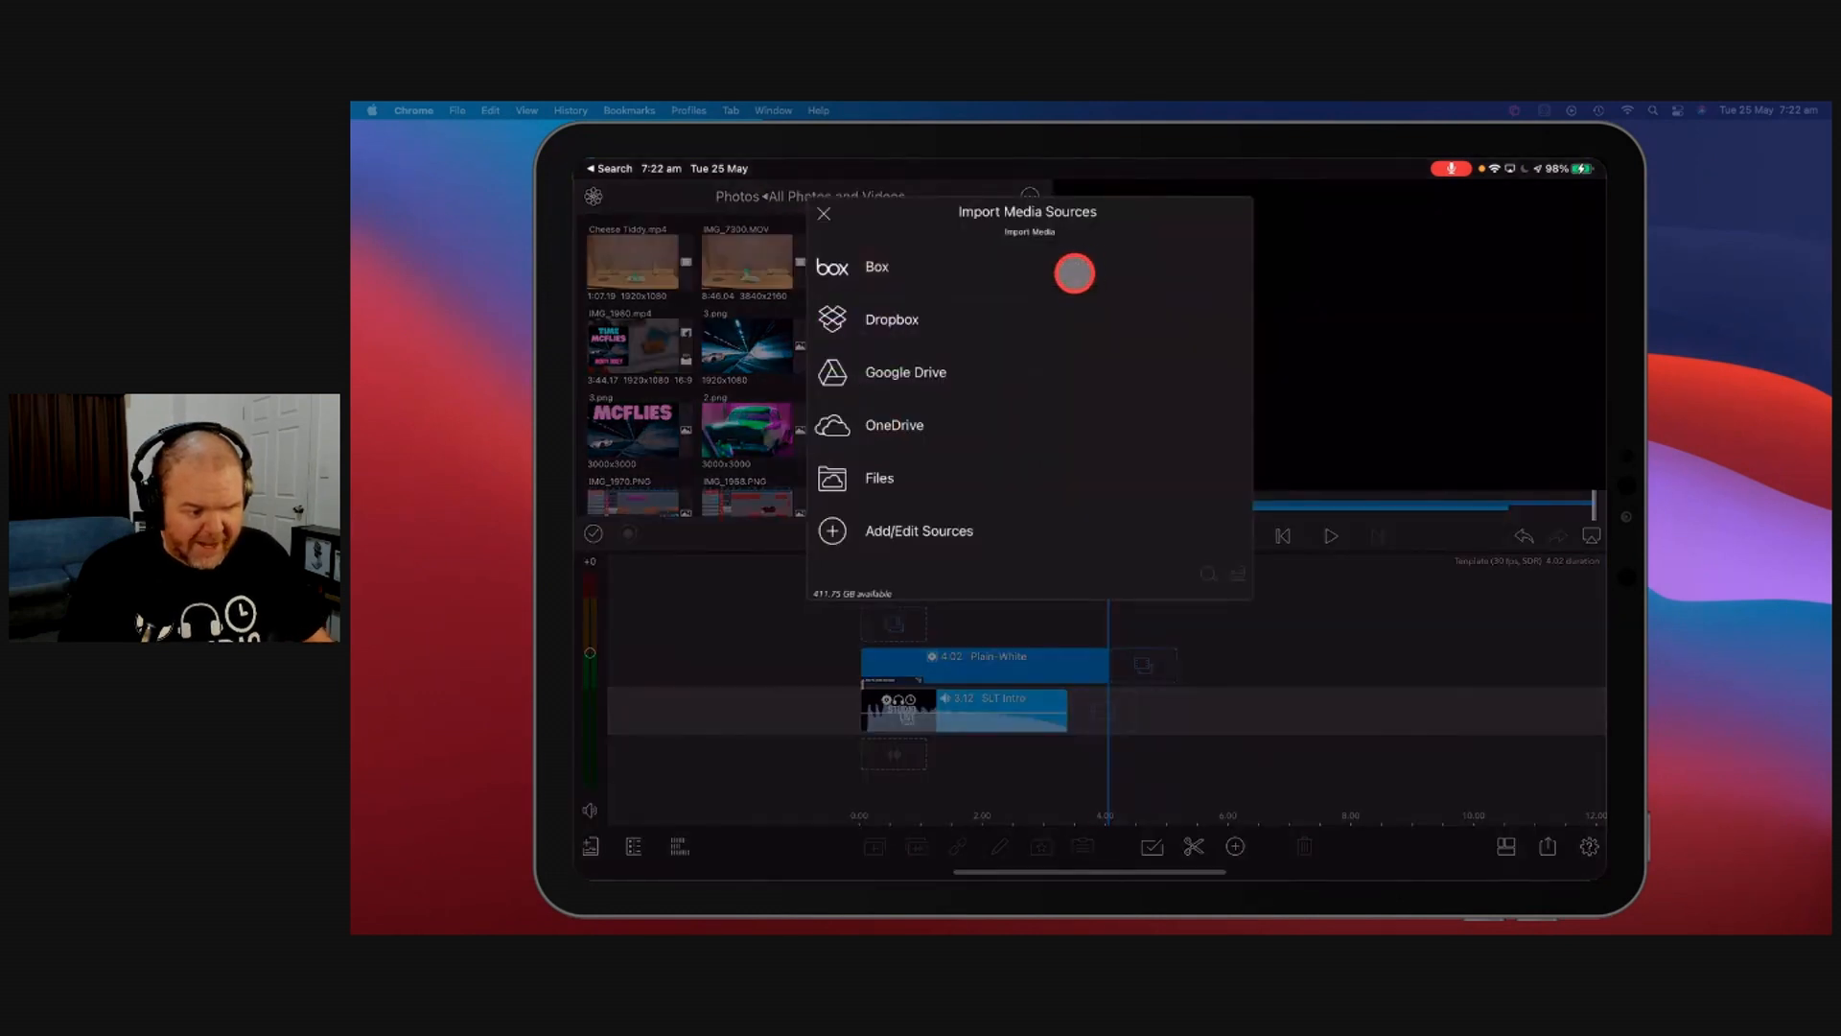
left_click(878, 477)
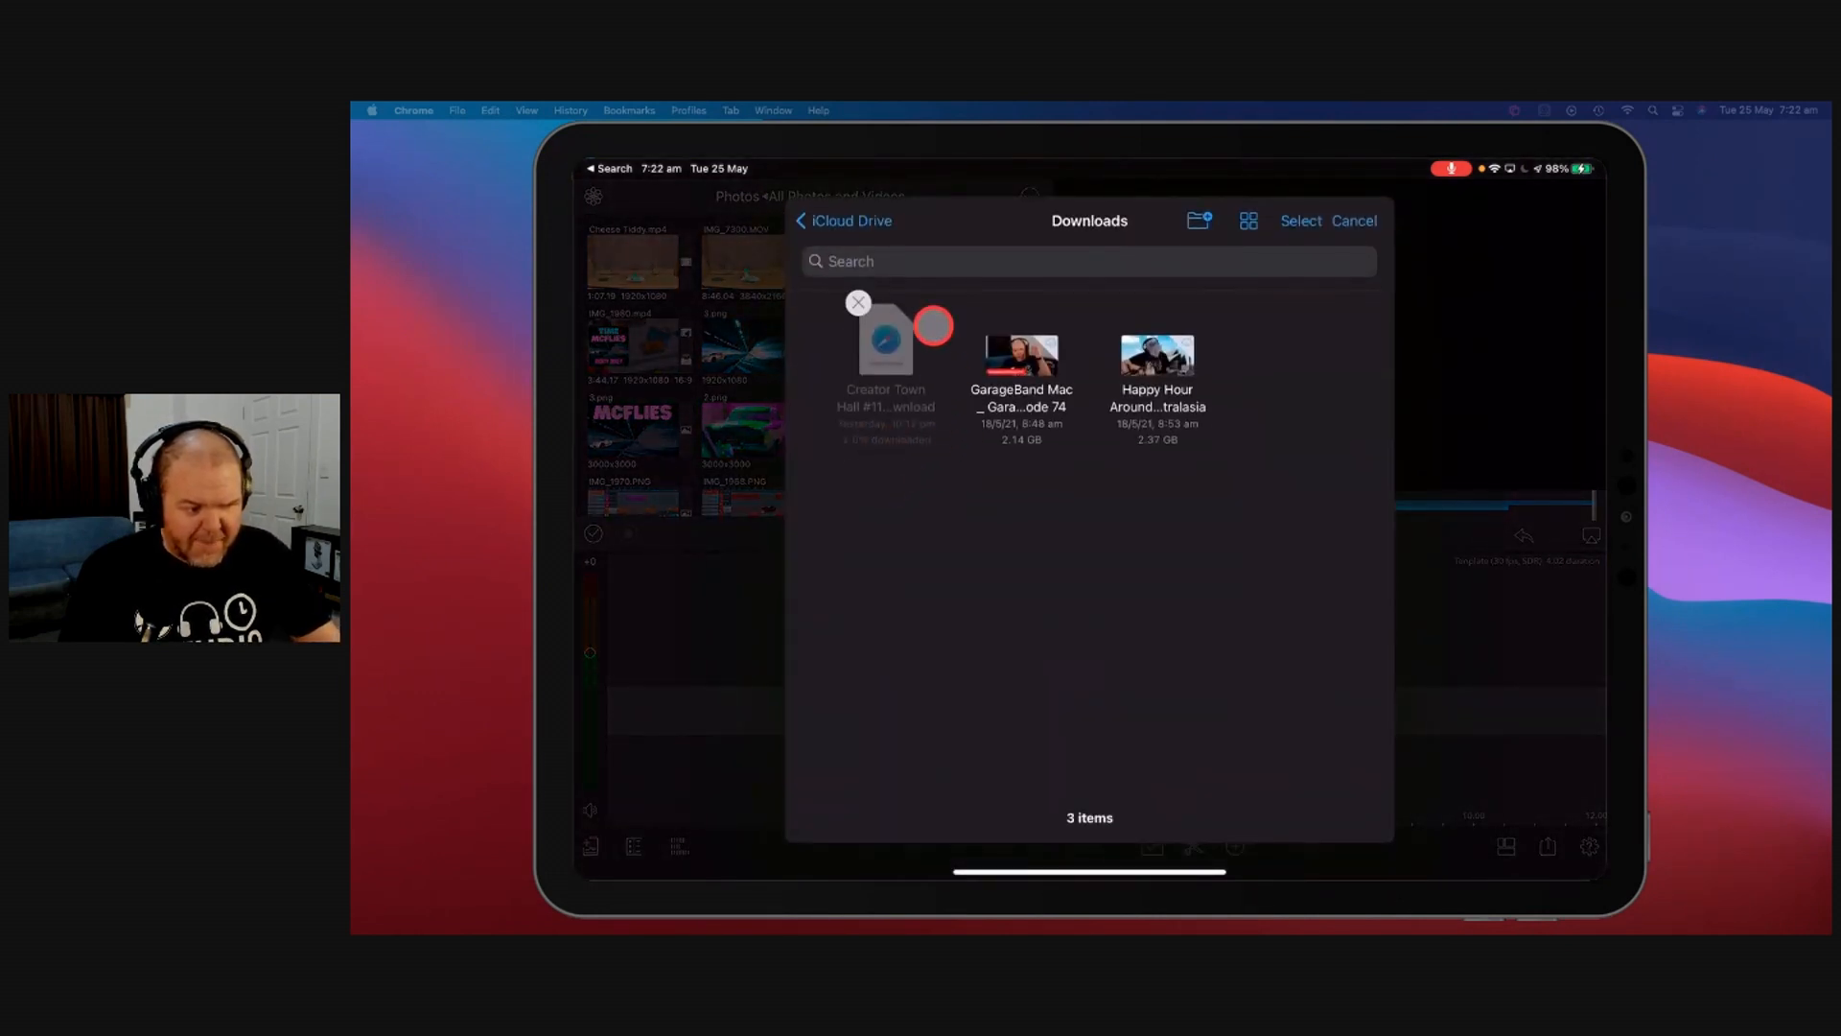
left_click(809, 220)
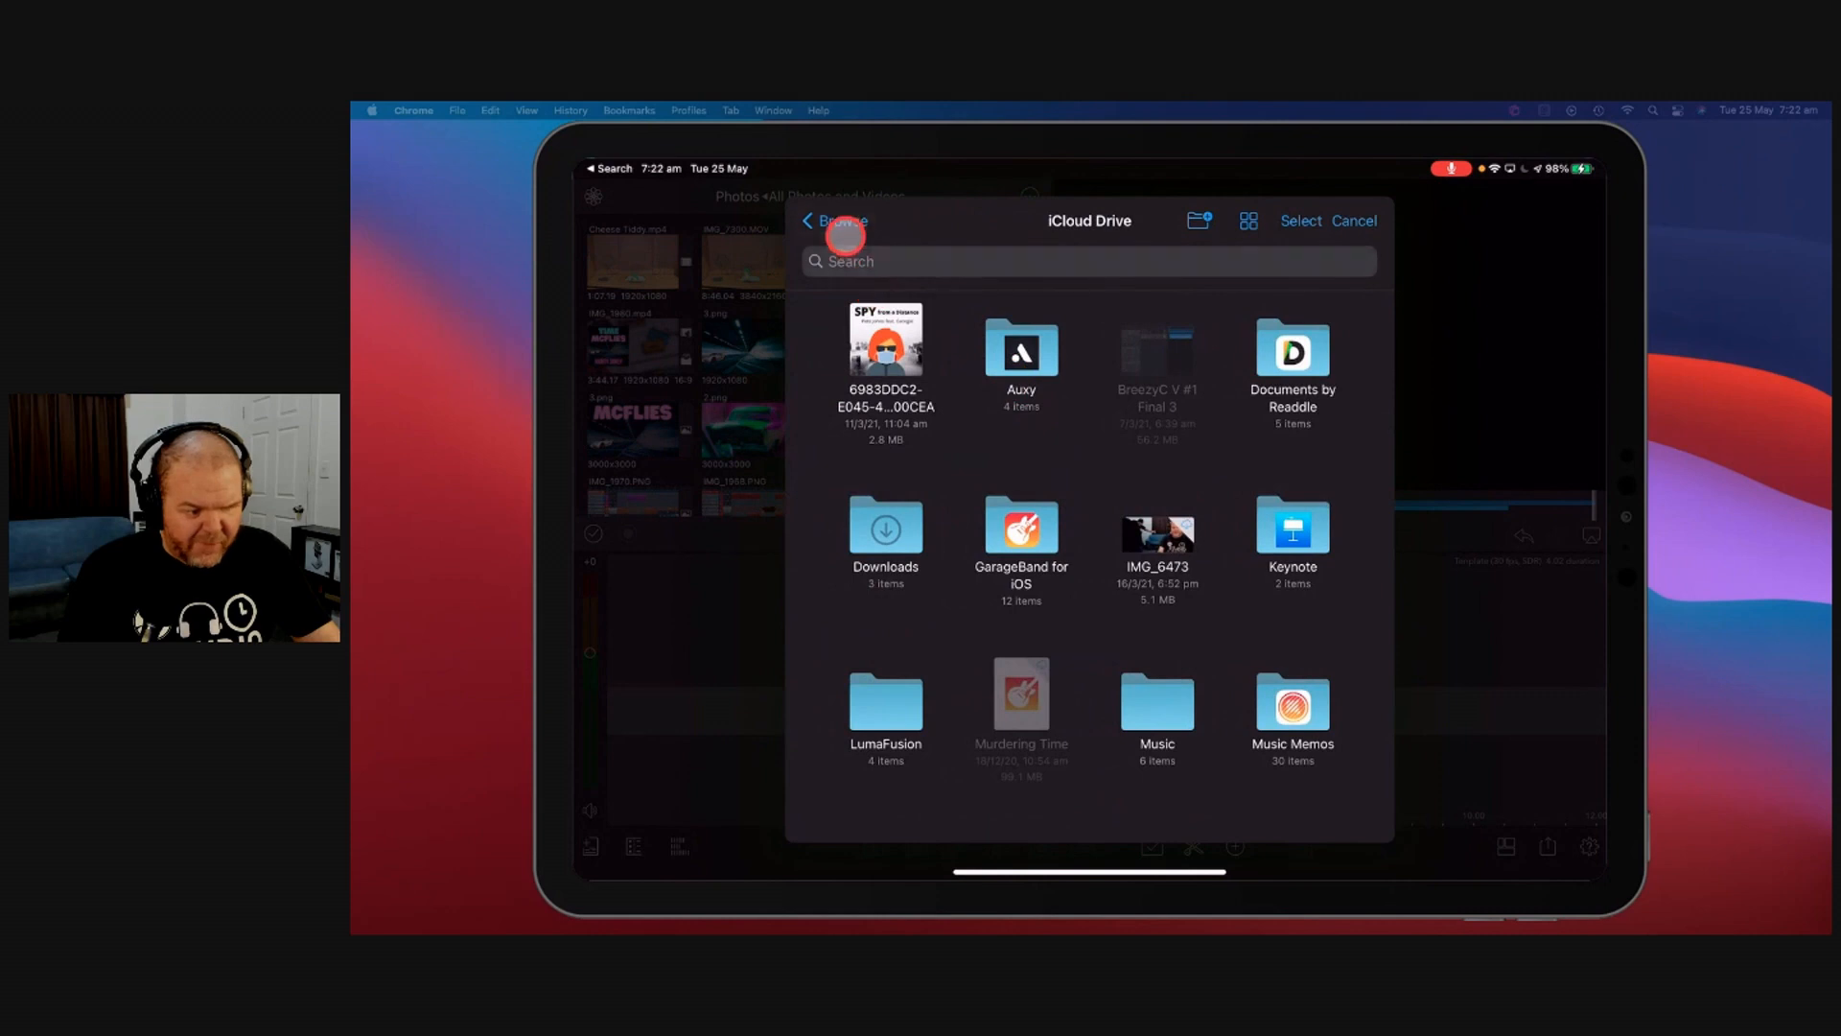
left_click(839, 221)
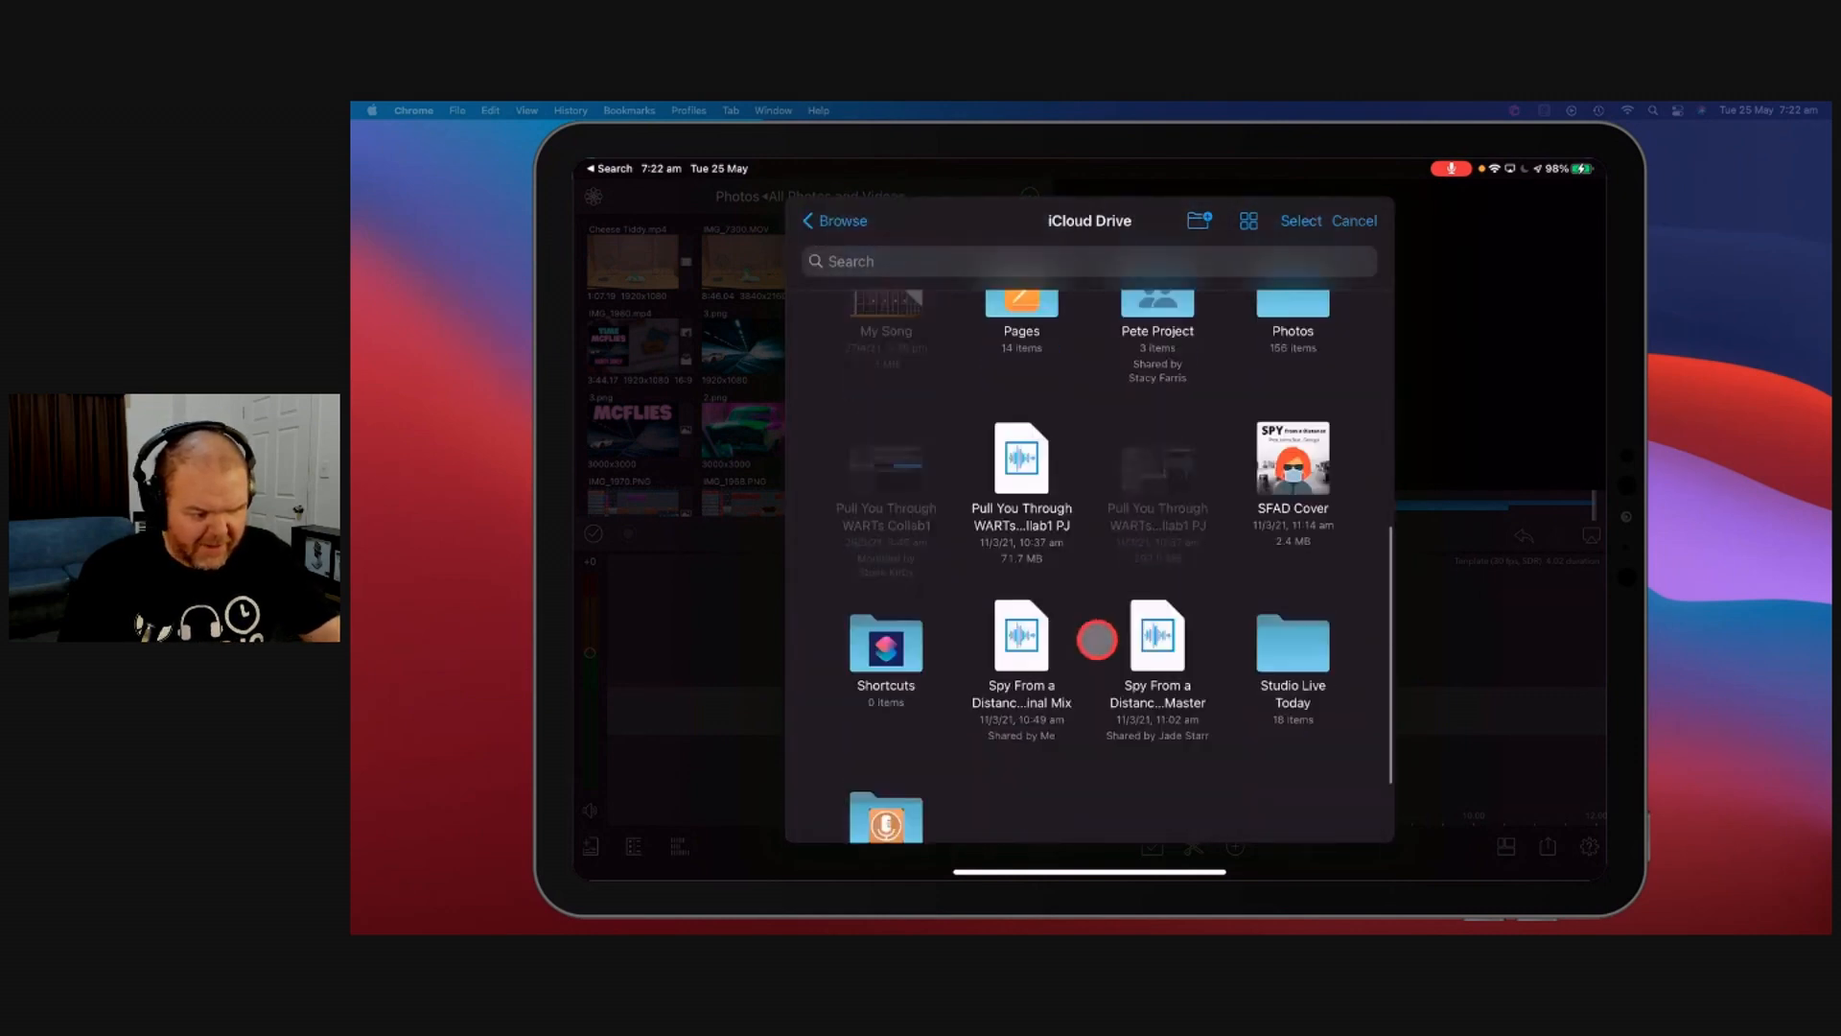
Step: Import SLT Intro Video (Long) from the Studio Live Today folder
left_click(1291, 646)
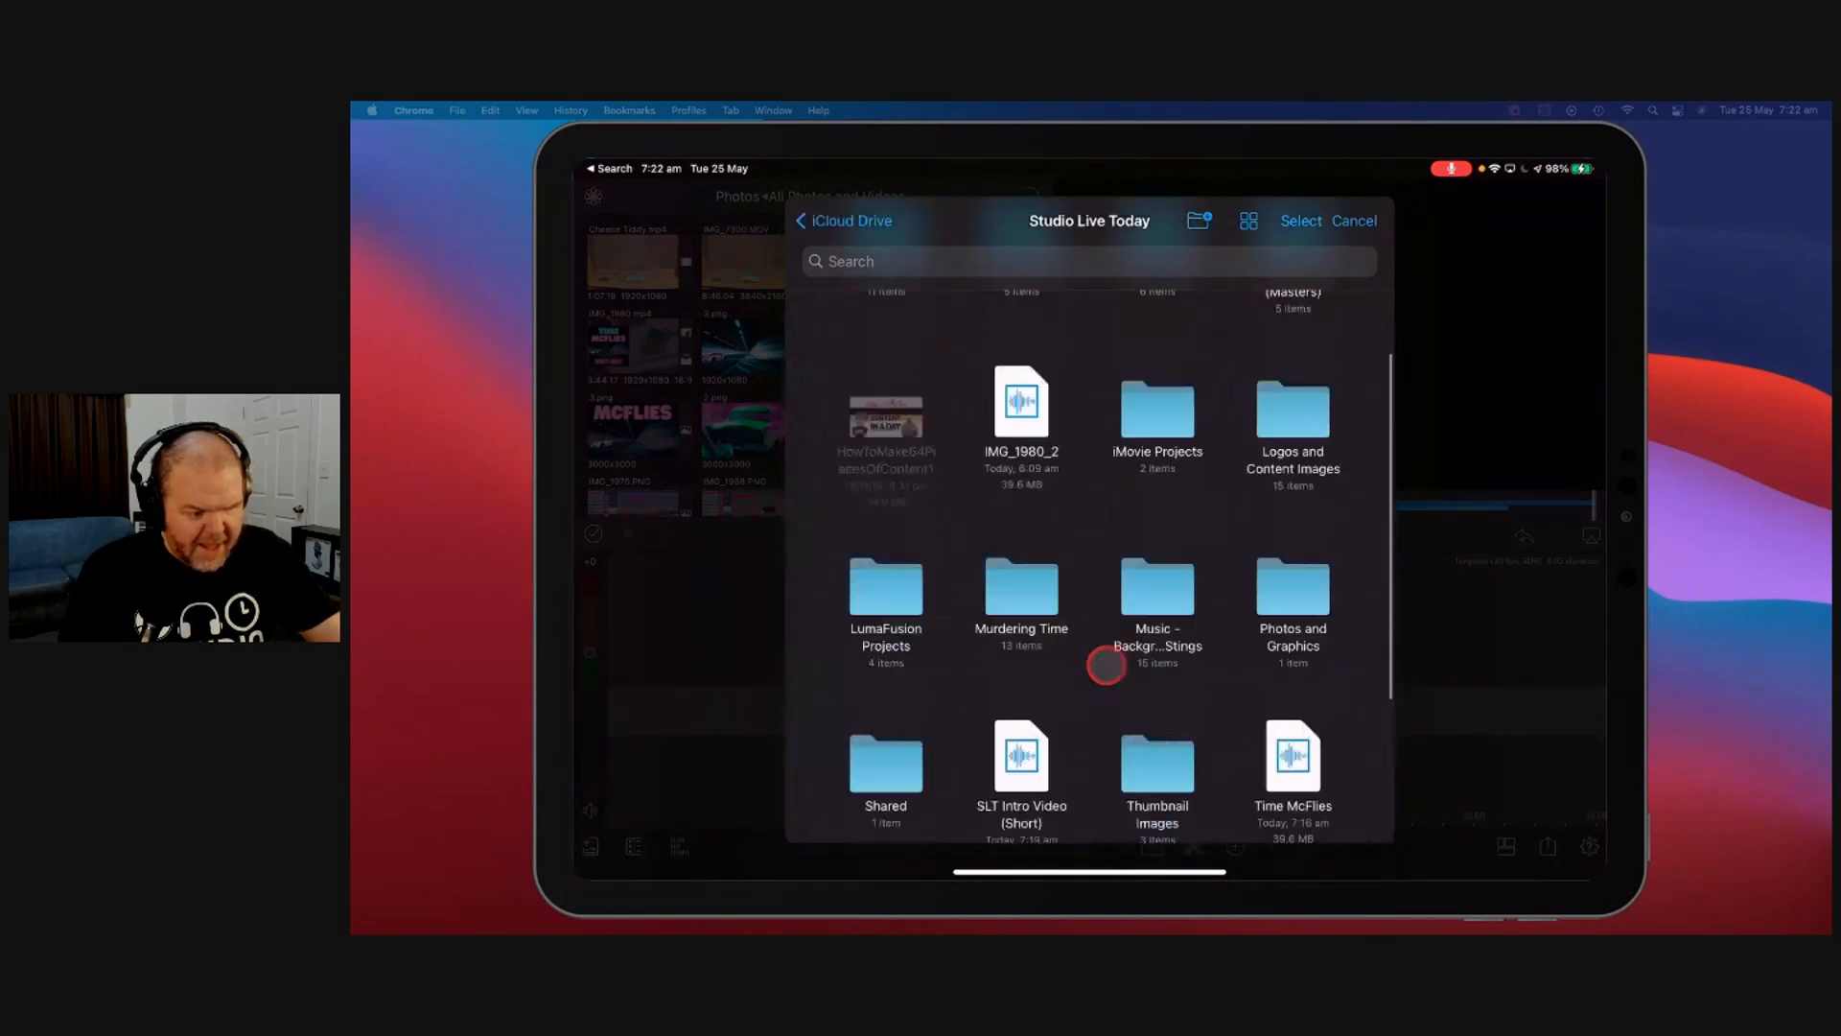
left_click(1156, 609)
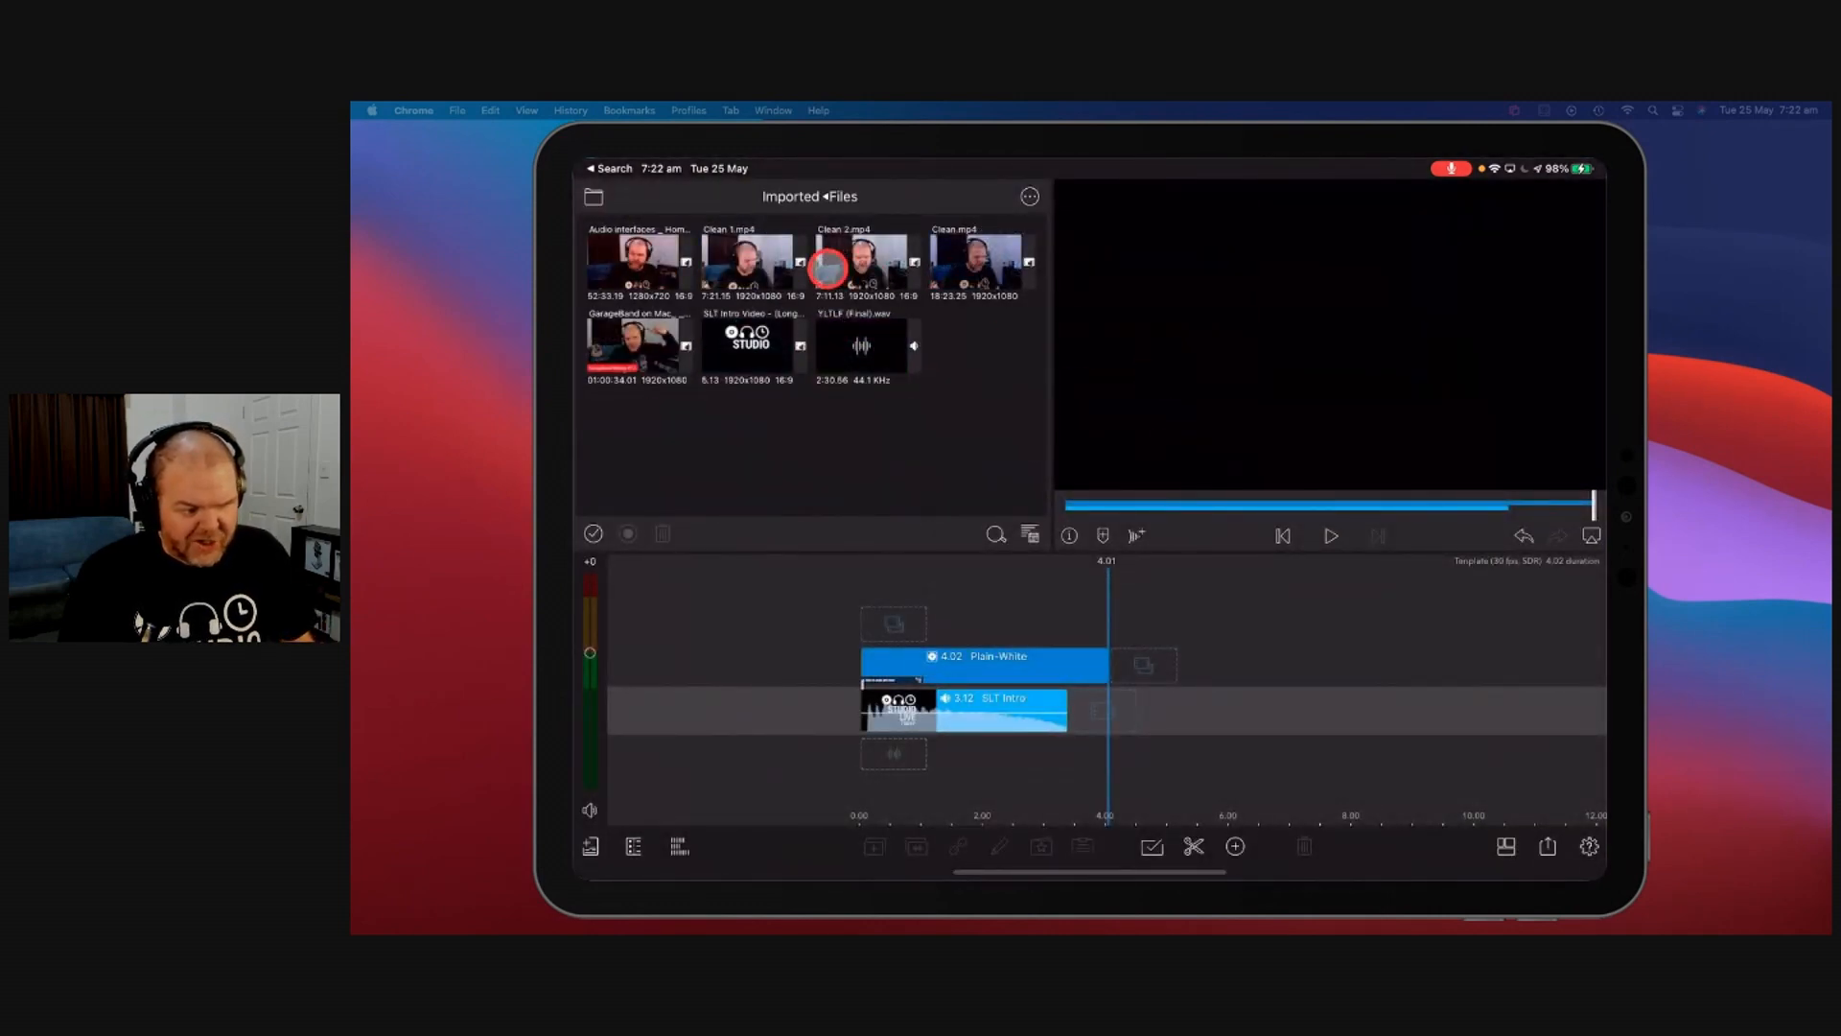
mouse_move(636, 342)
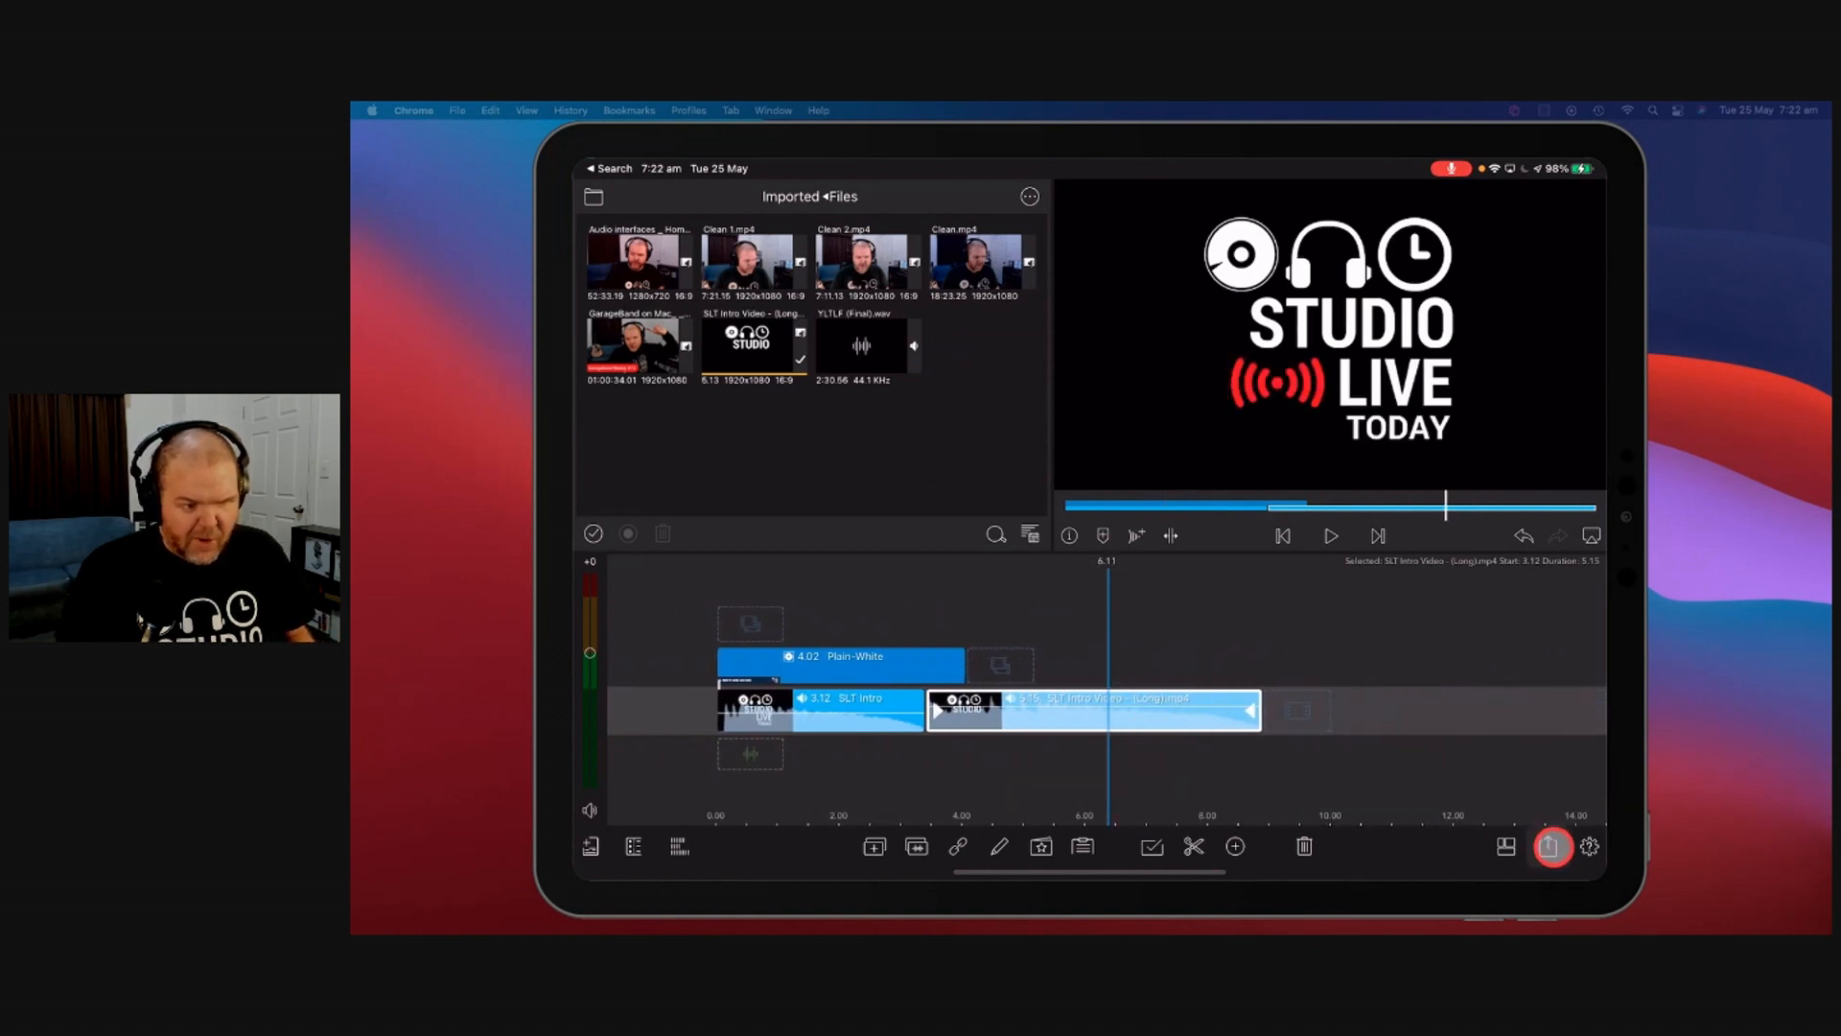
Step: Choose an Audio Only export to Files with audio quality 44.1 kHz
left_click(1551, 845)
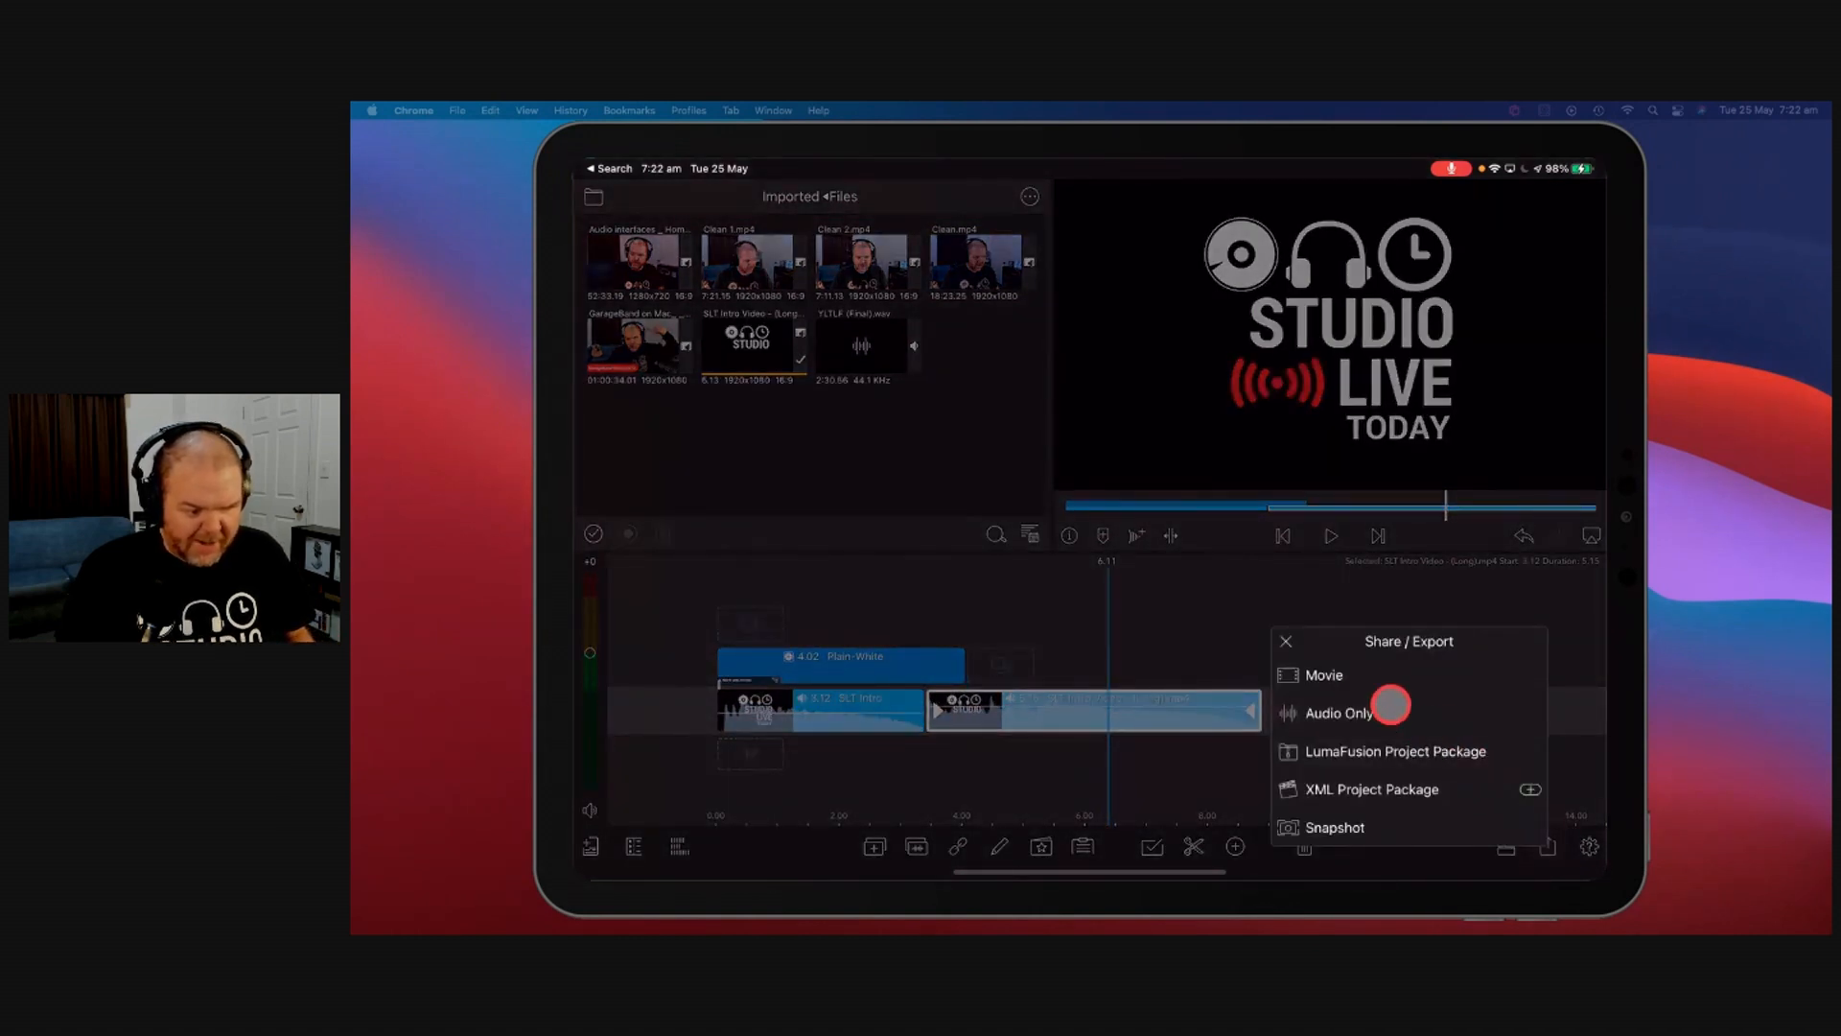
mouse_move(1323, 673)
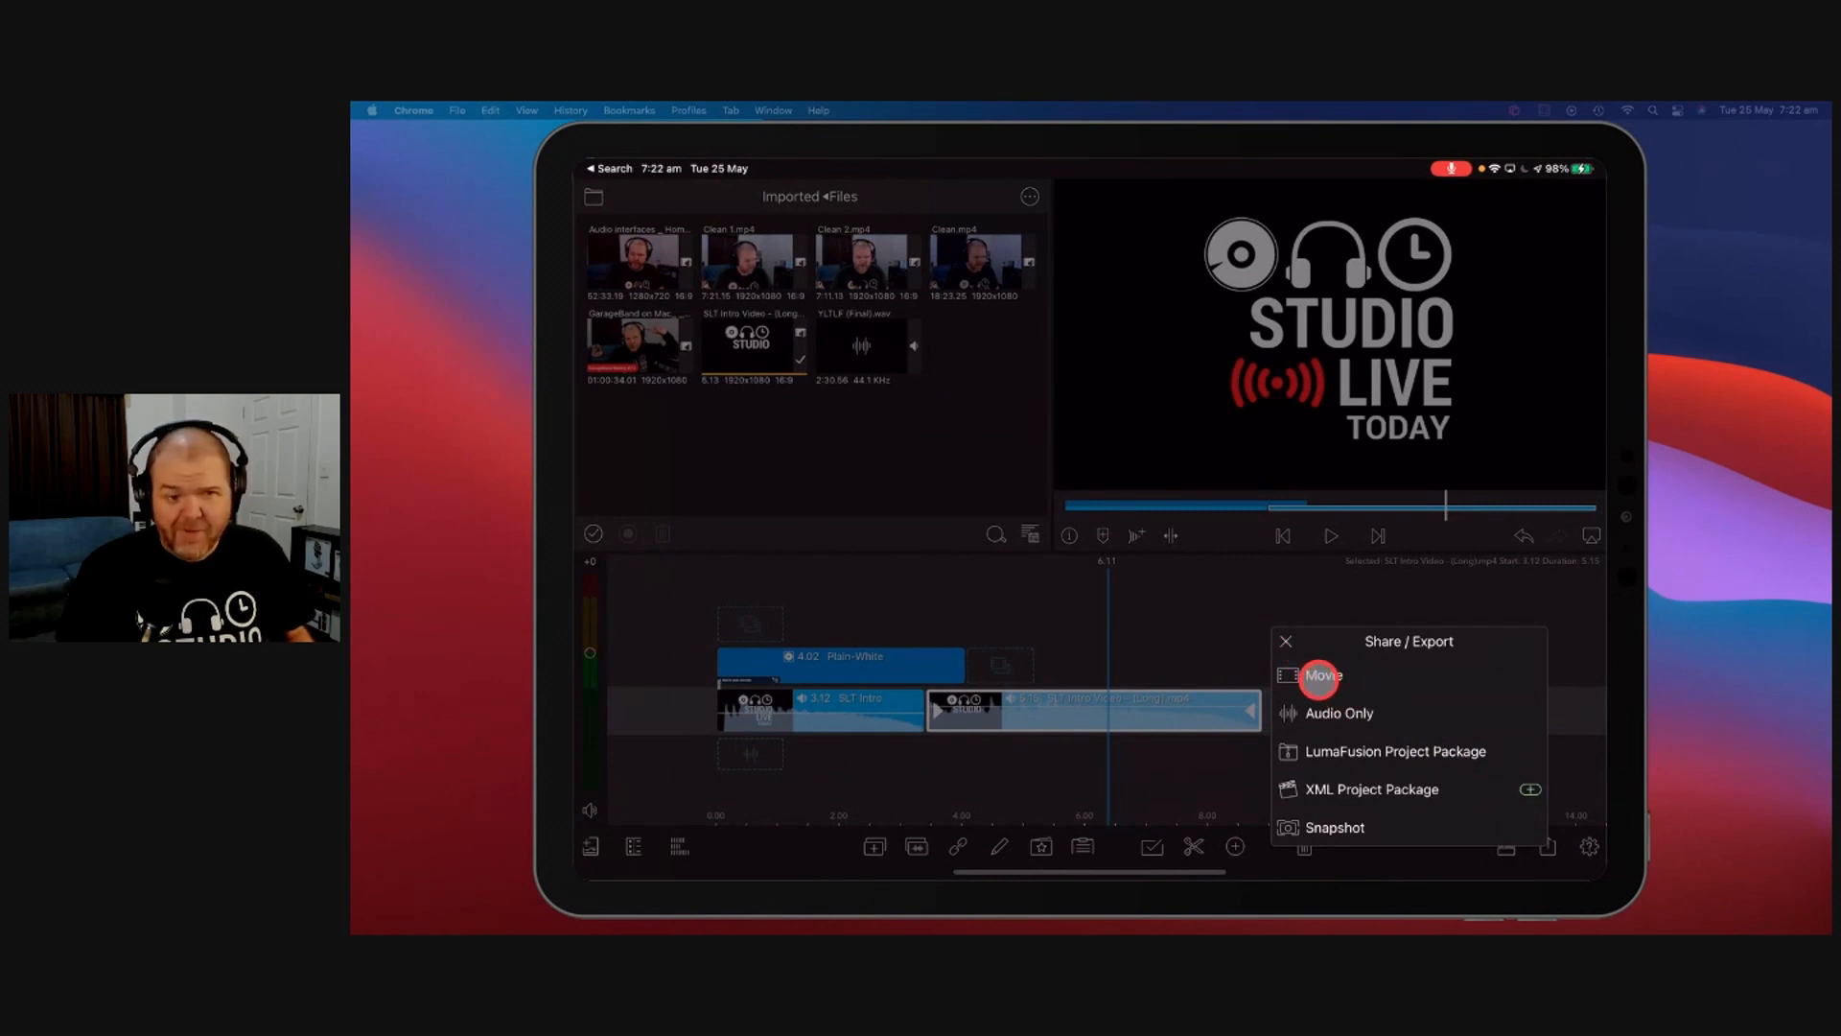
mouse_move(1337, 713)
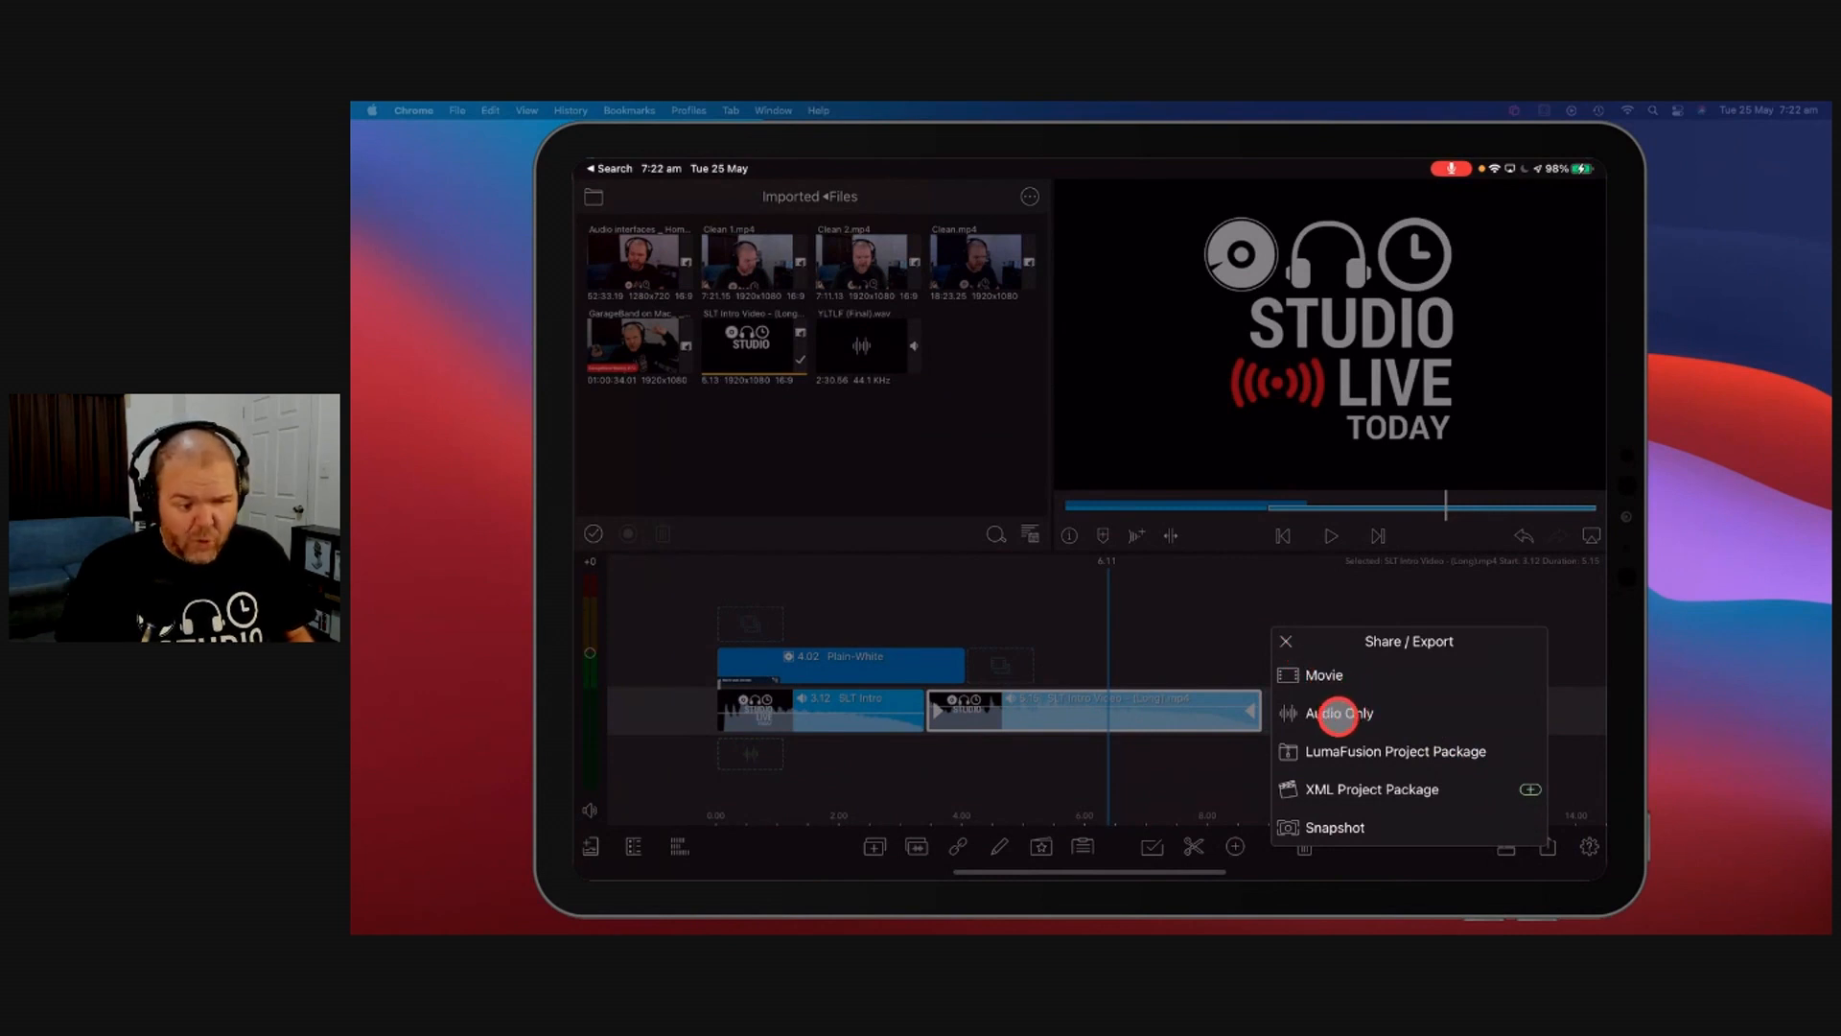
left_click(1338, 714)
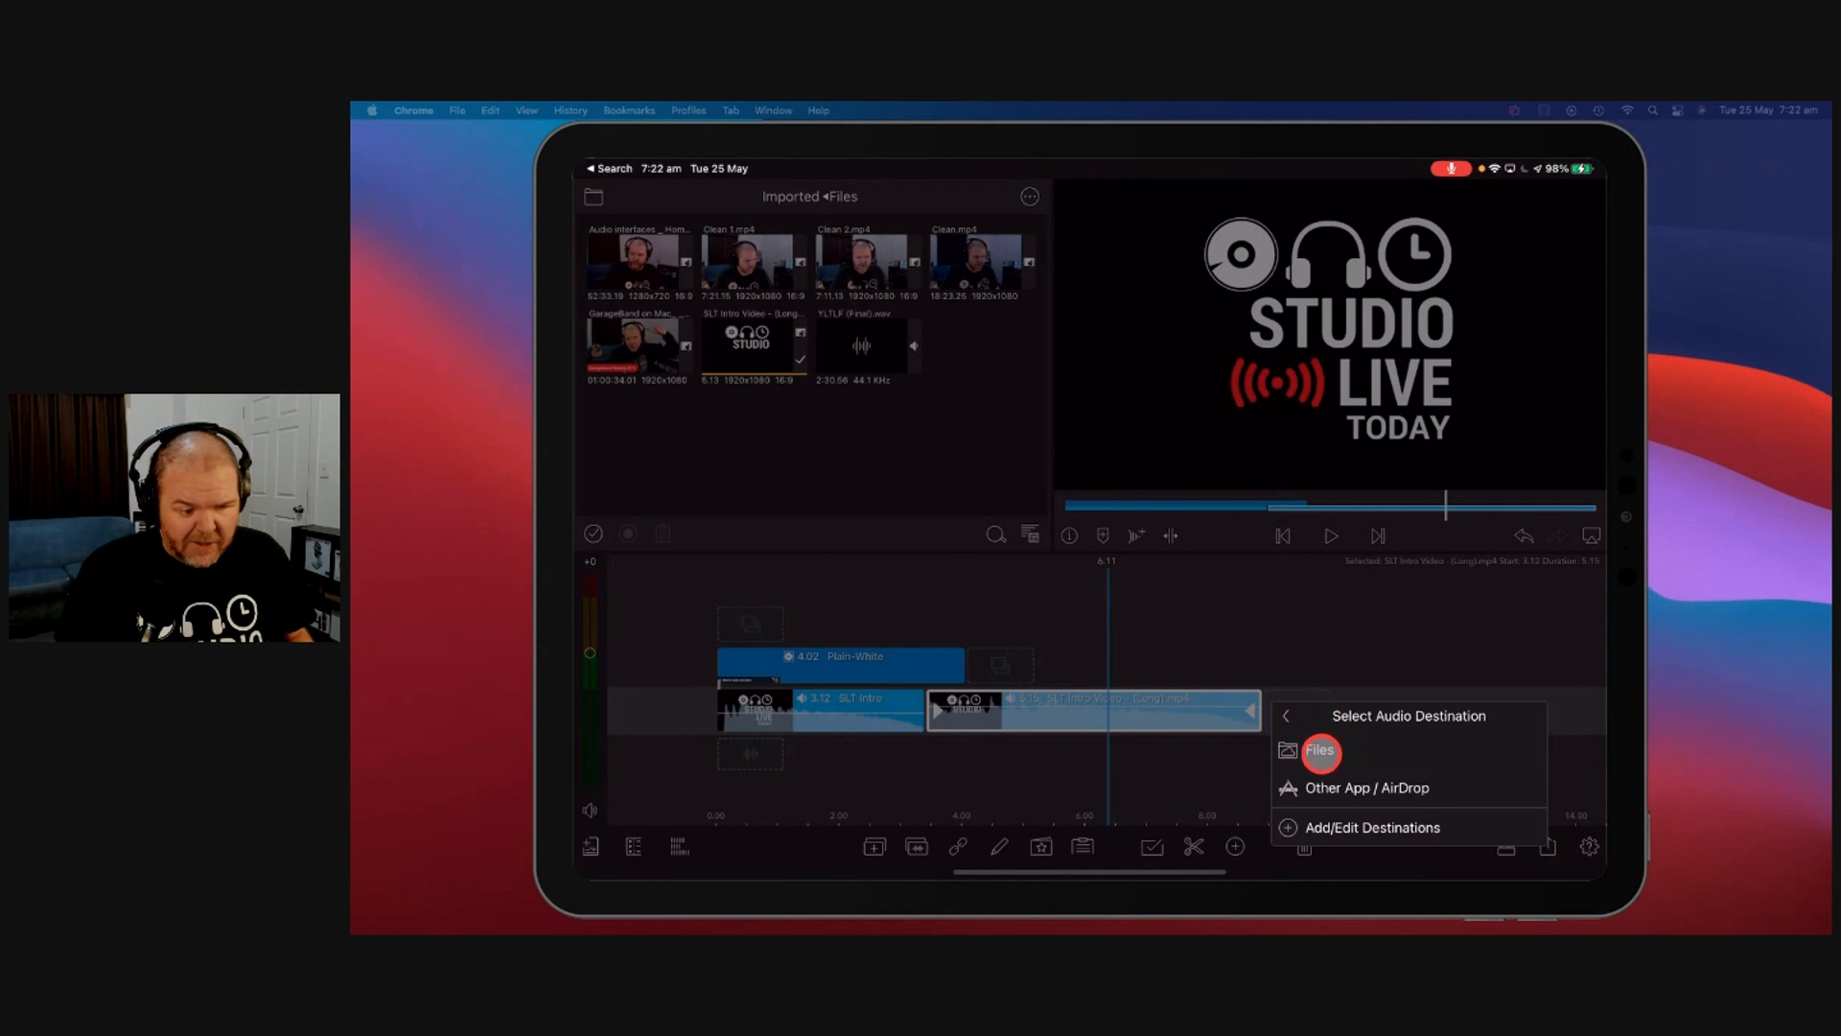
left_click(1319, 749)
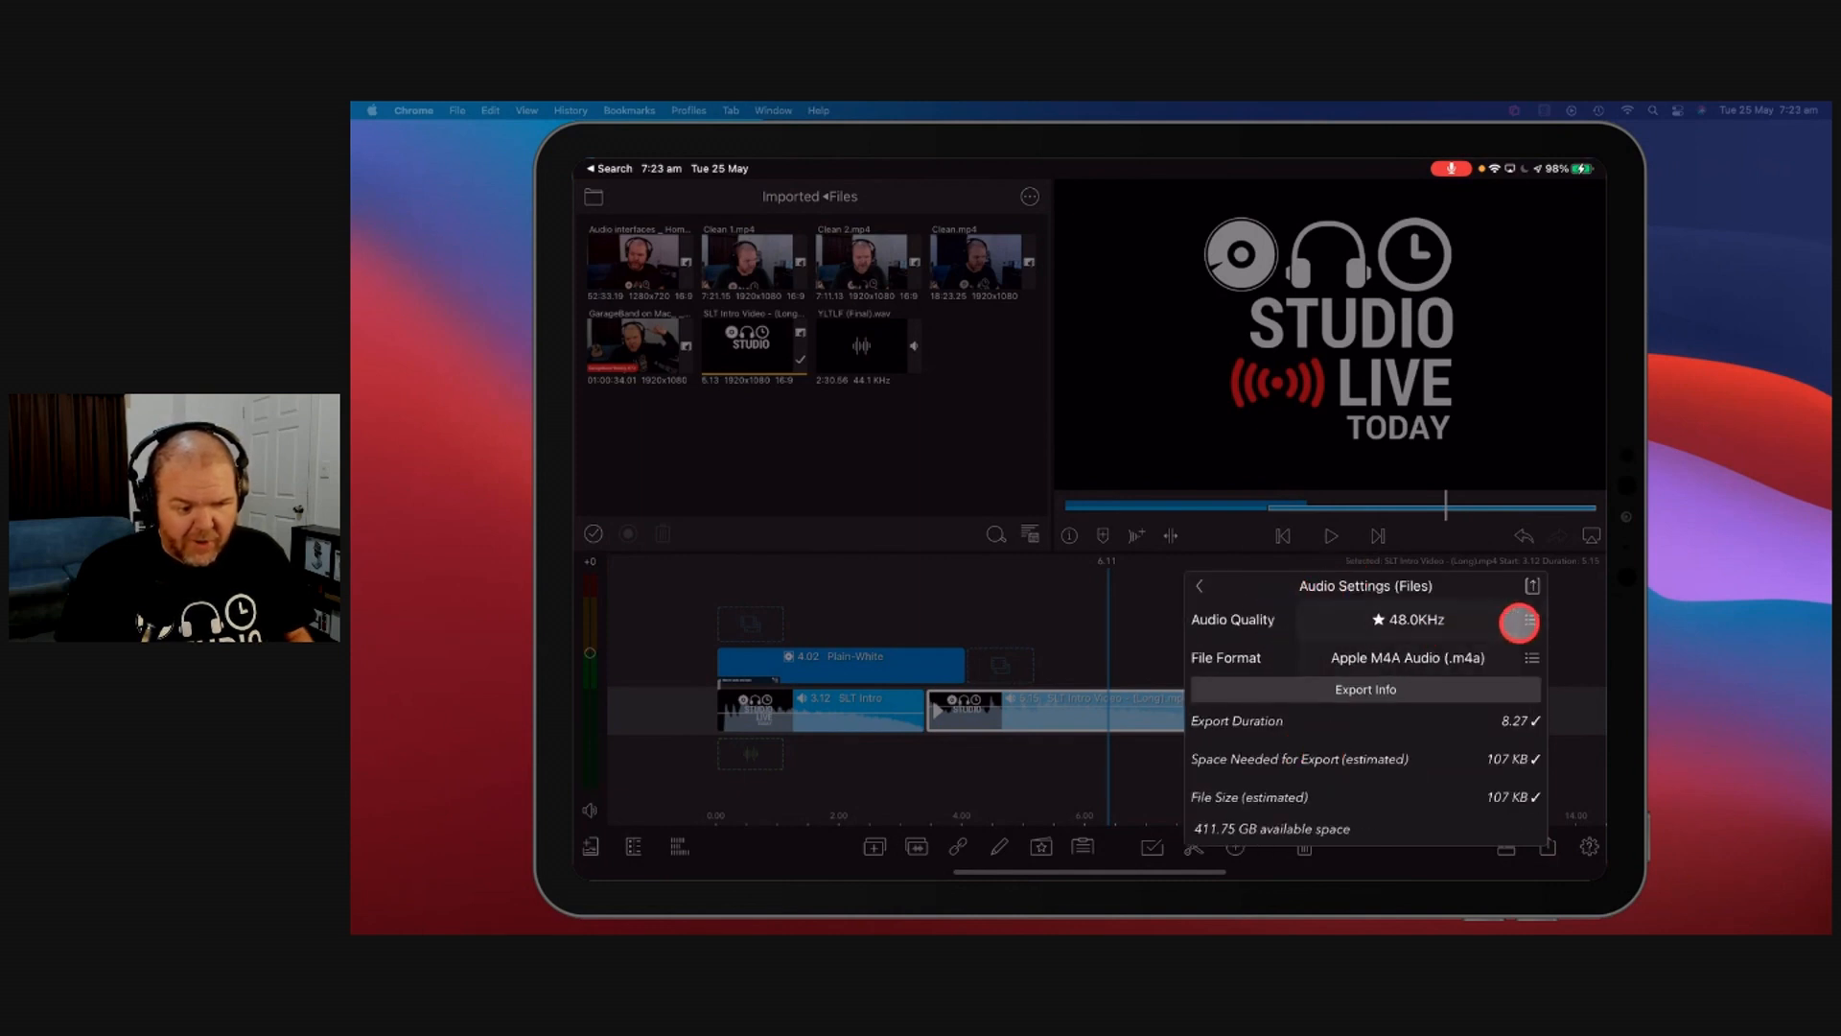
left_click(1515, 619)
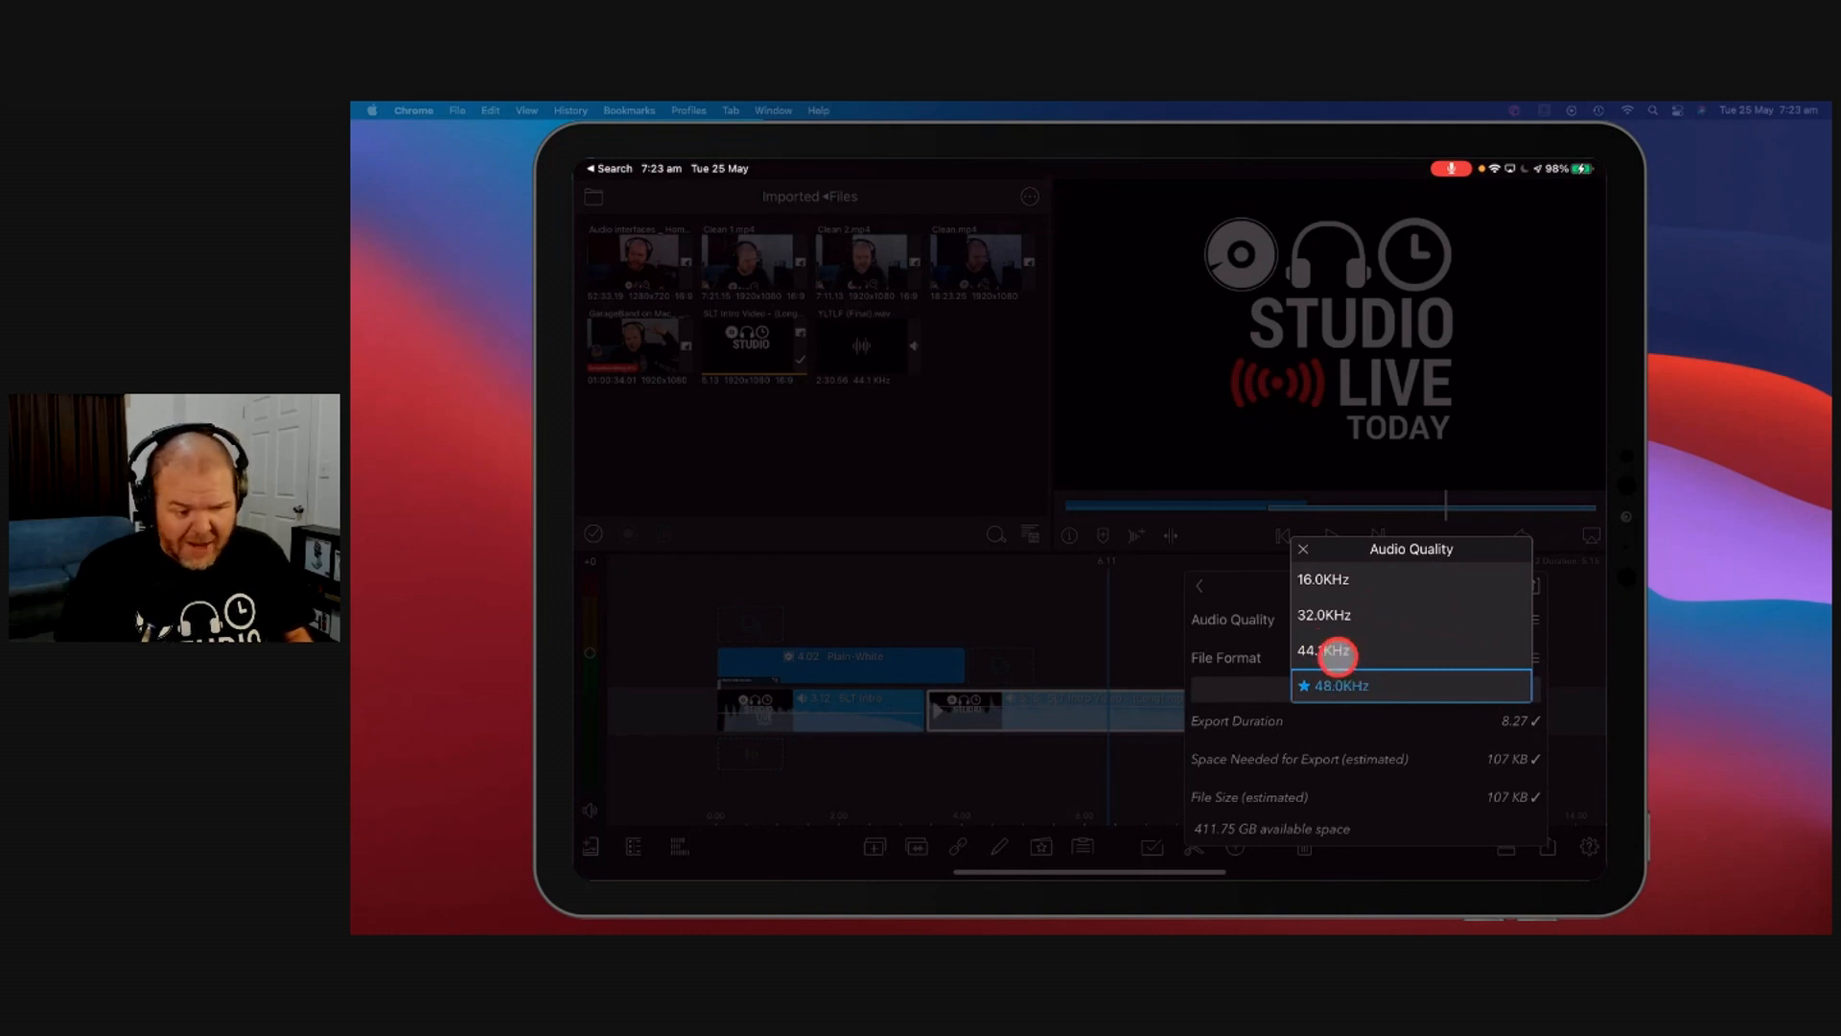
left_click(1341, 687)
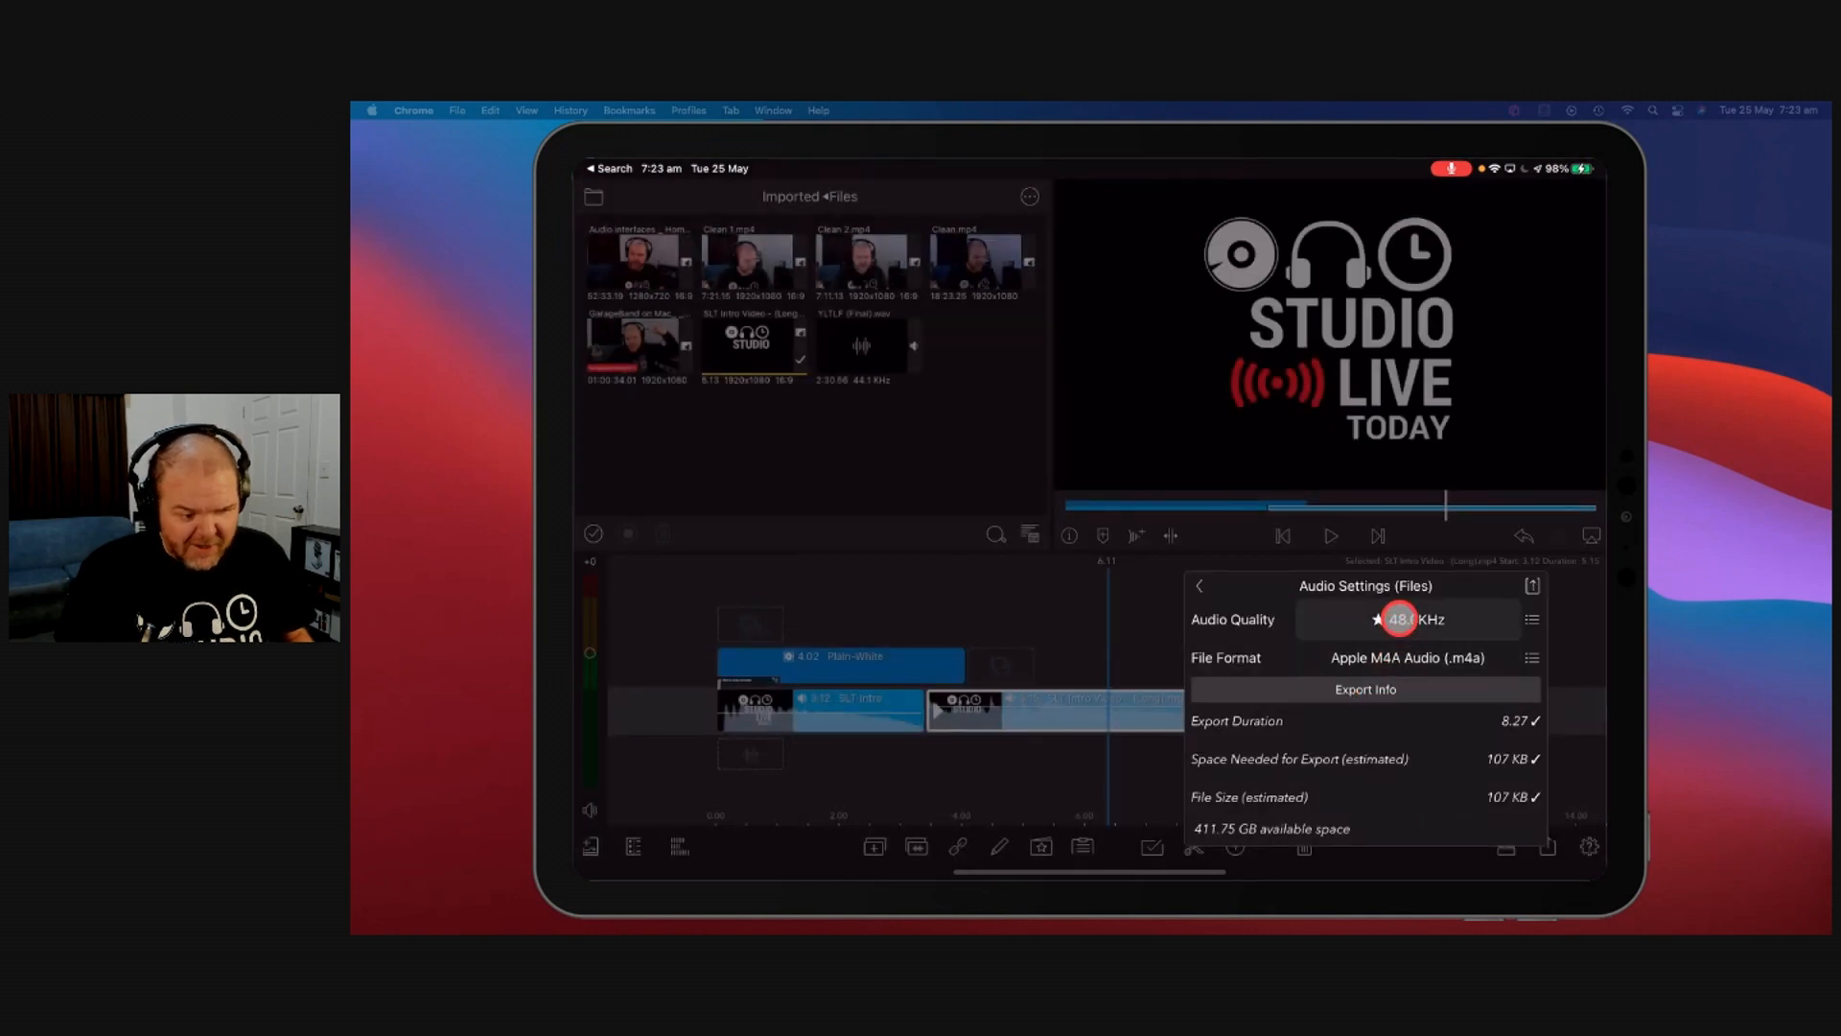
left_click(1402, 620)
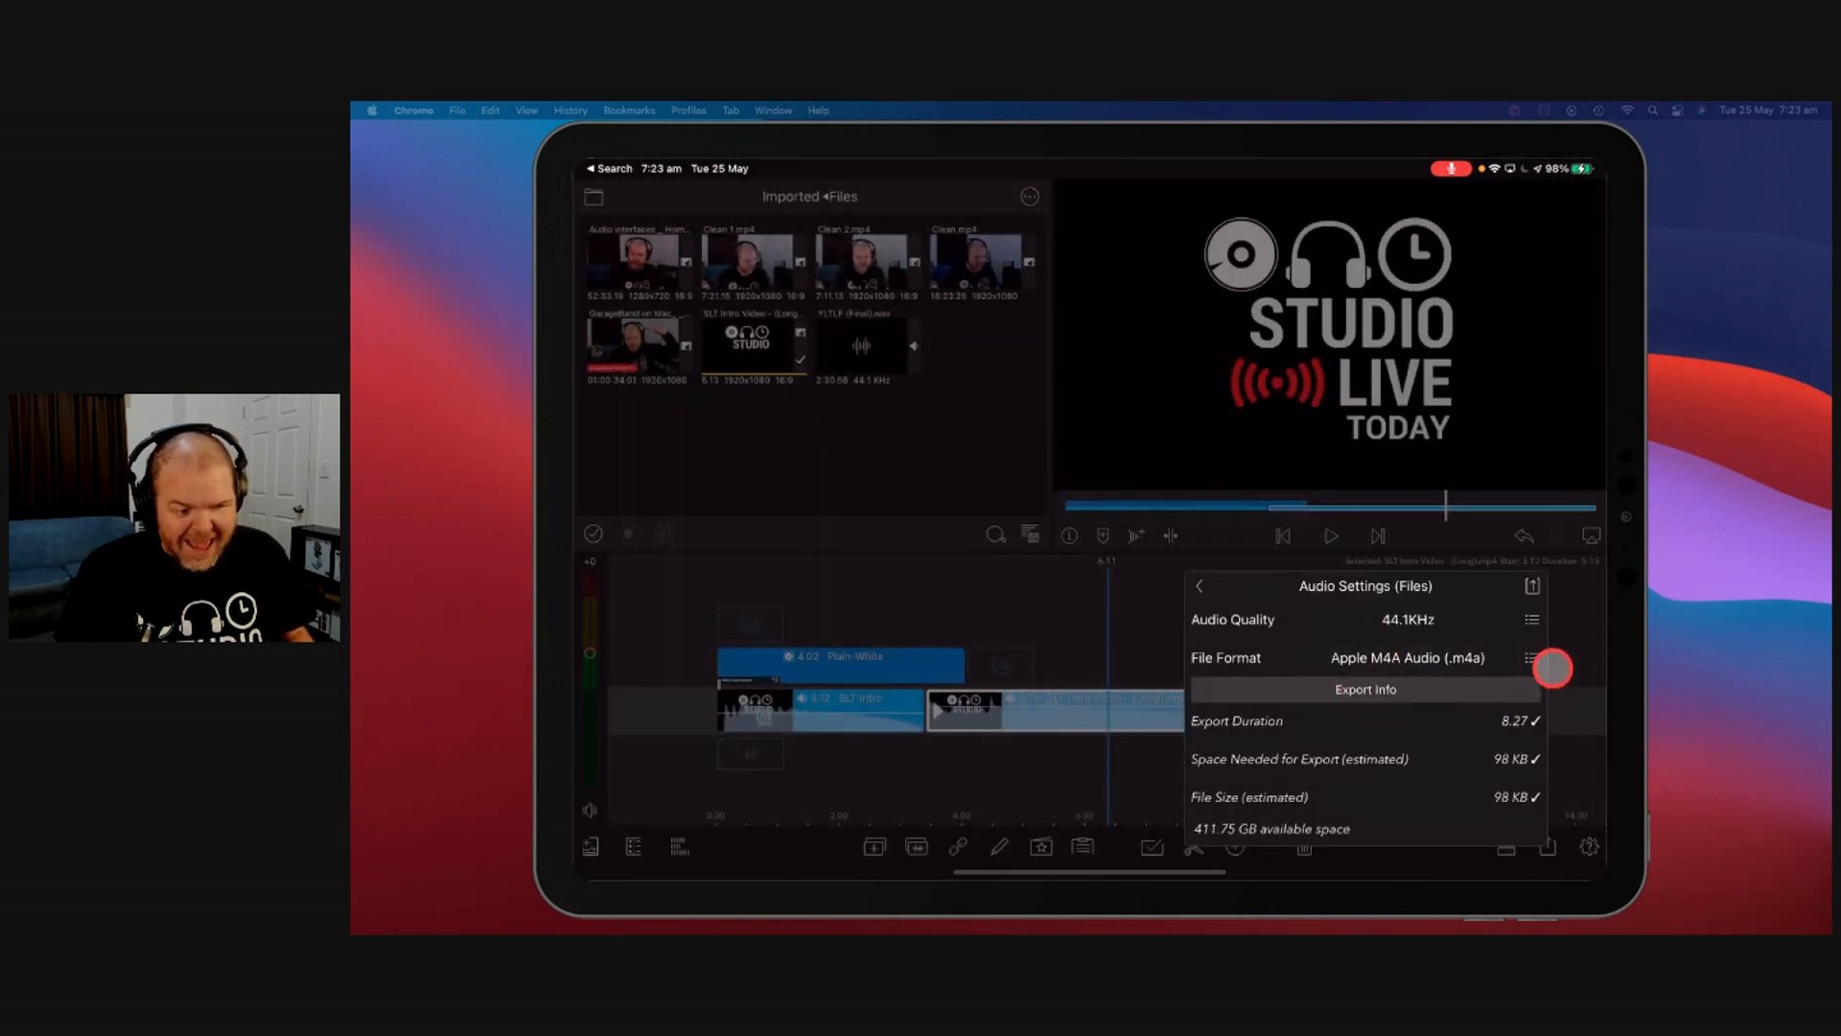
Step: Name the export via Export Info, export it and save into Studio Live Today
left_click(1531, 658)
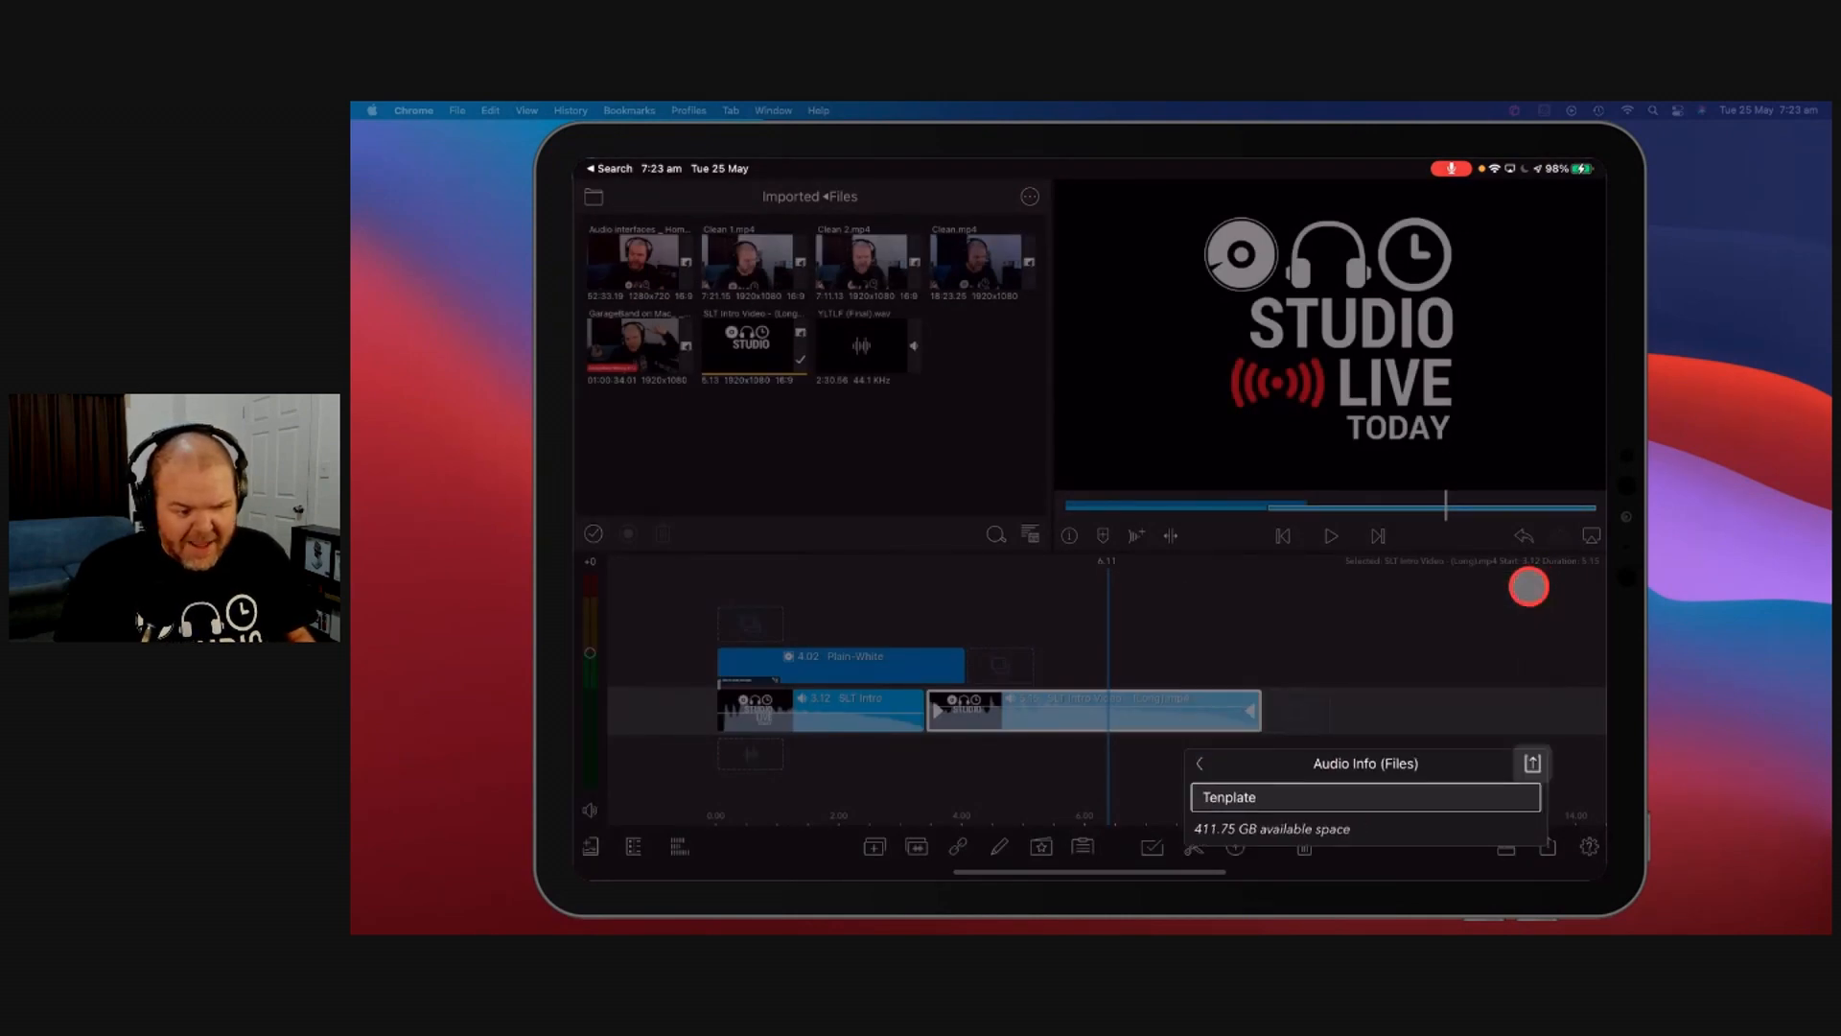
left_click(1530, 761)
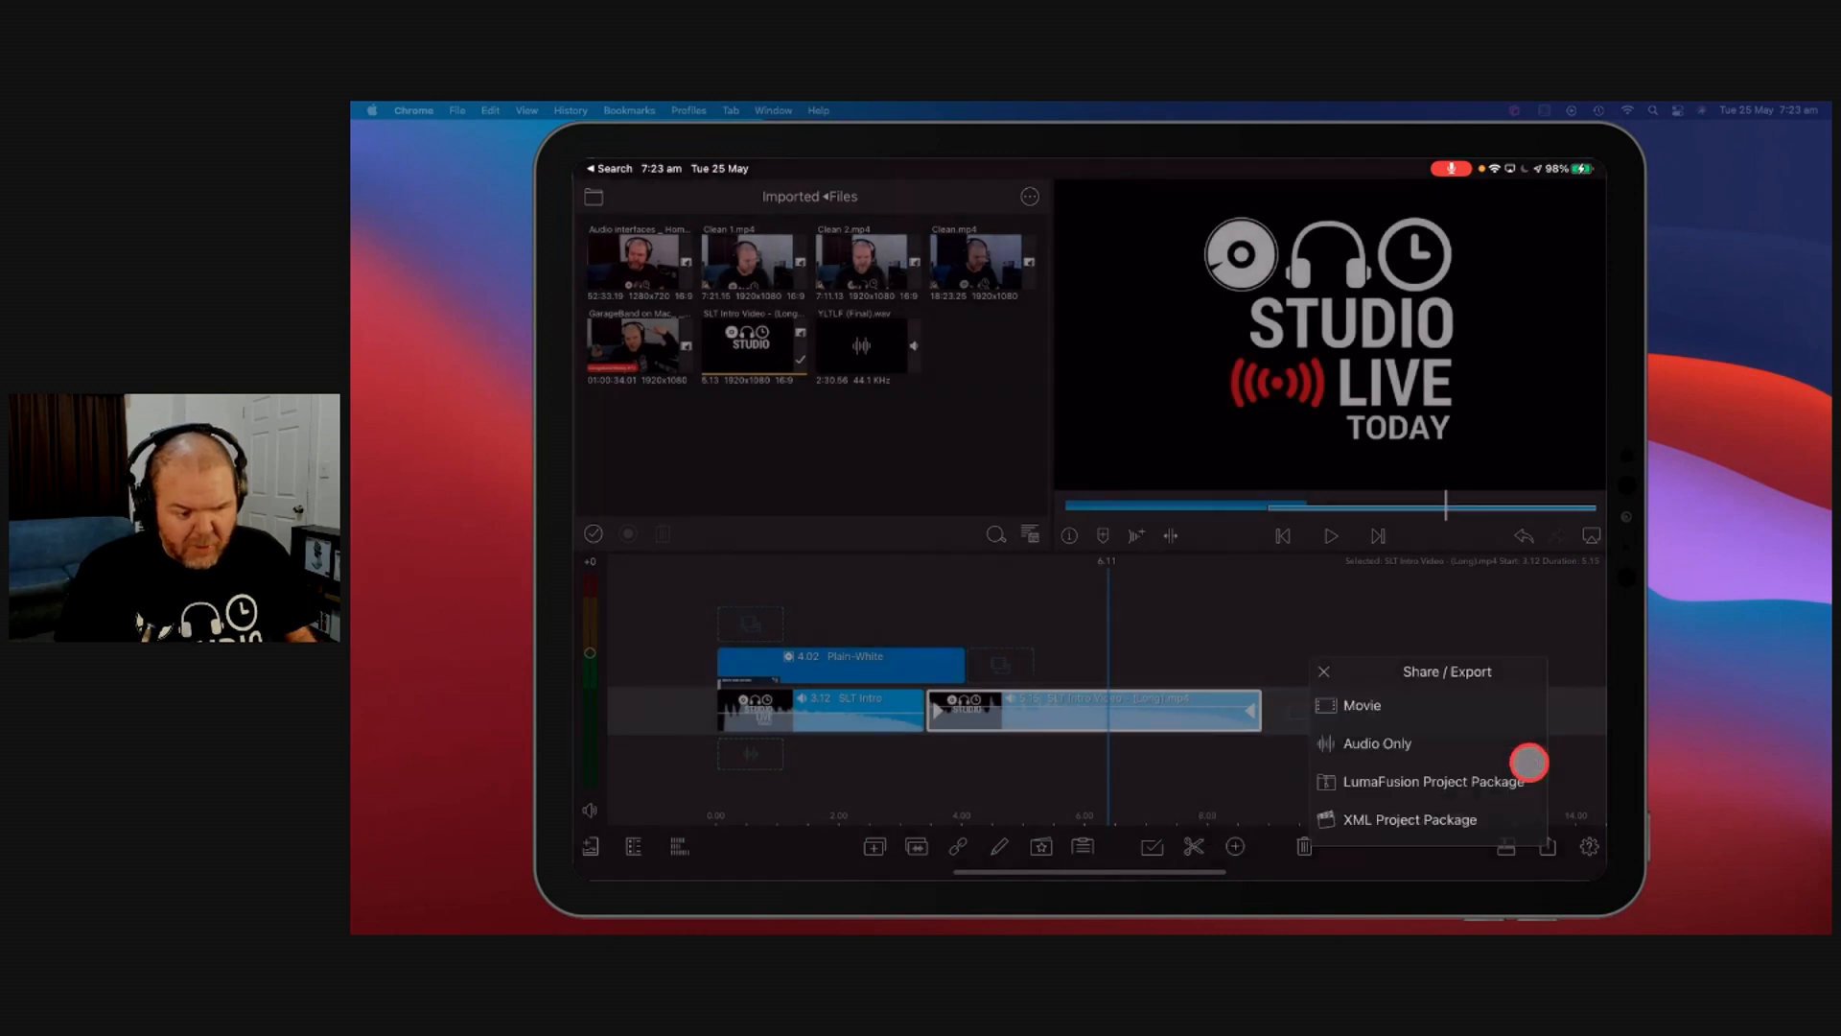
left_click(1434, 780)
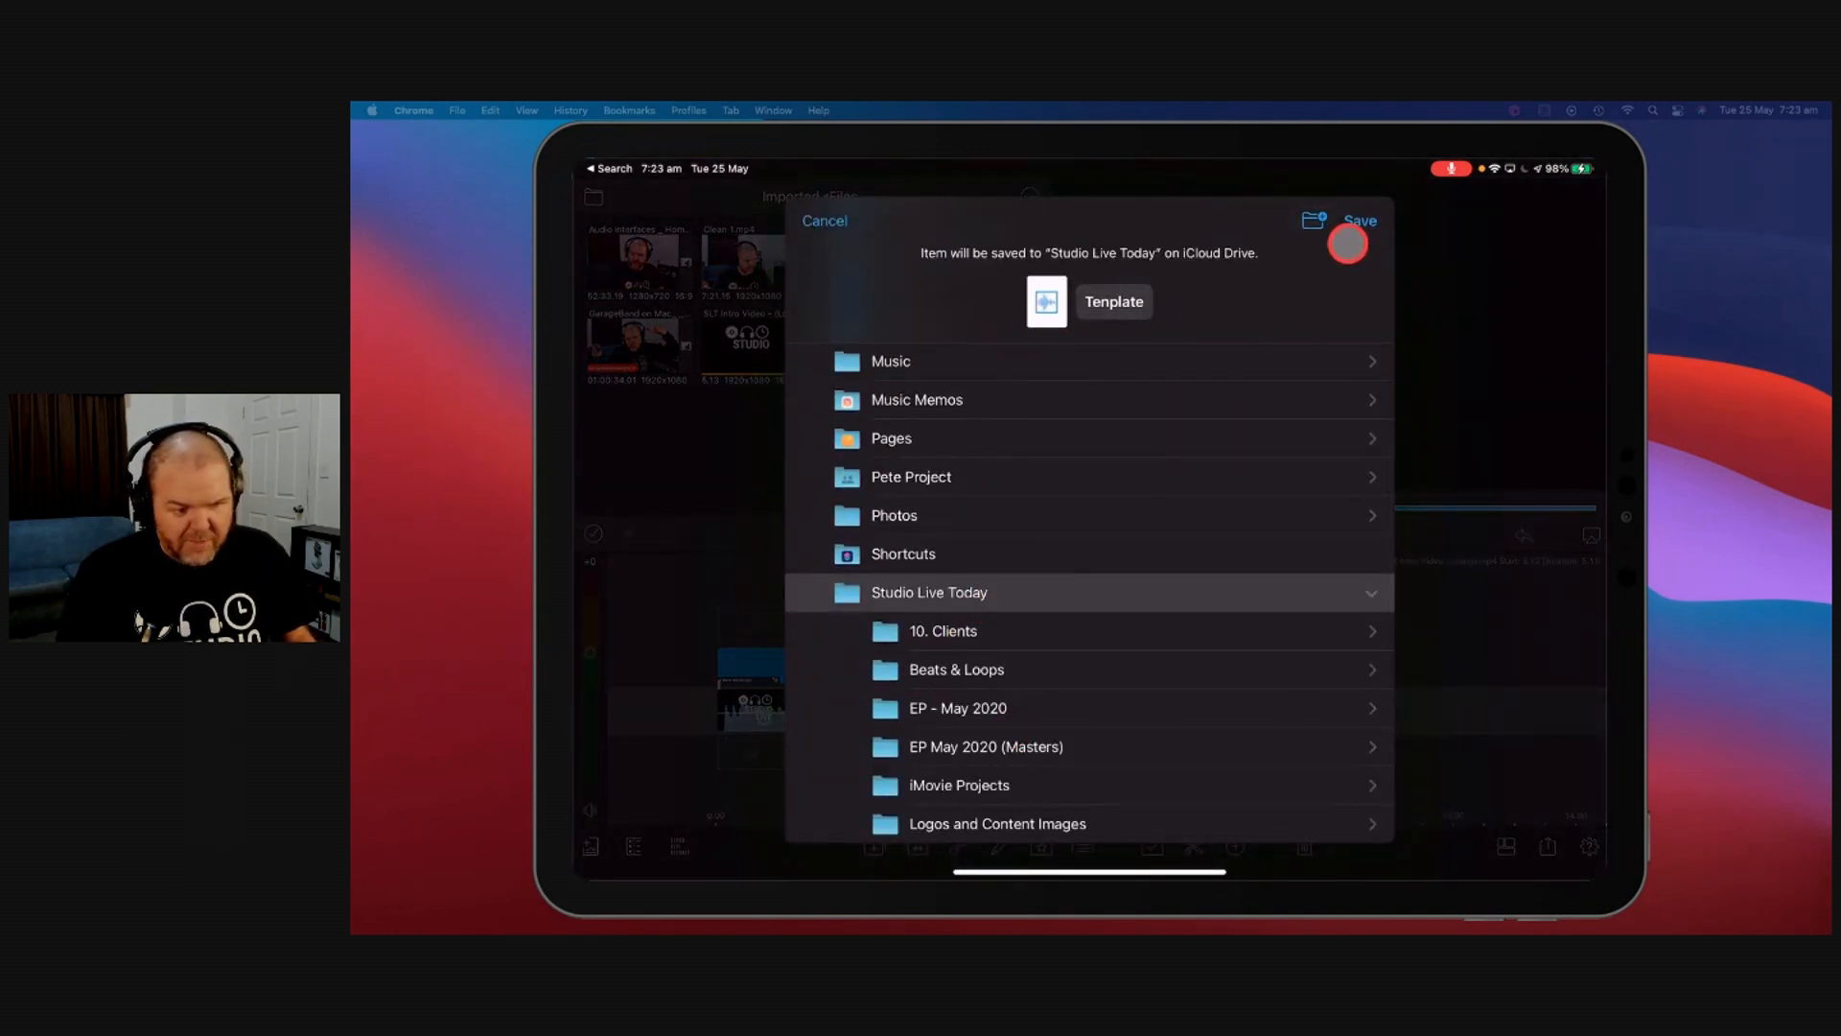
left_click(1358, 221)
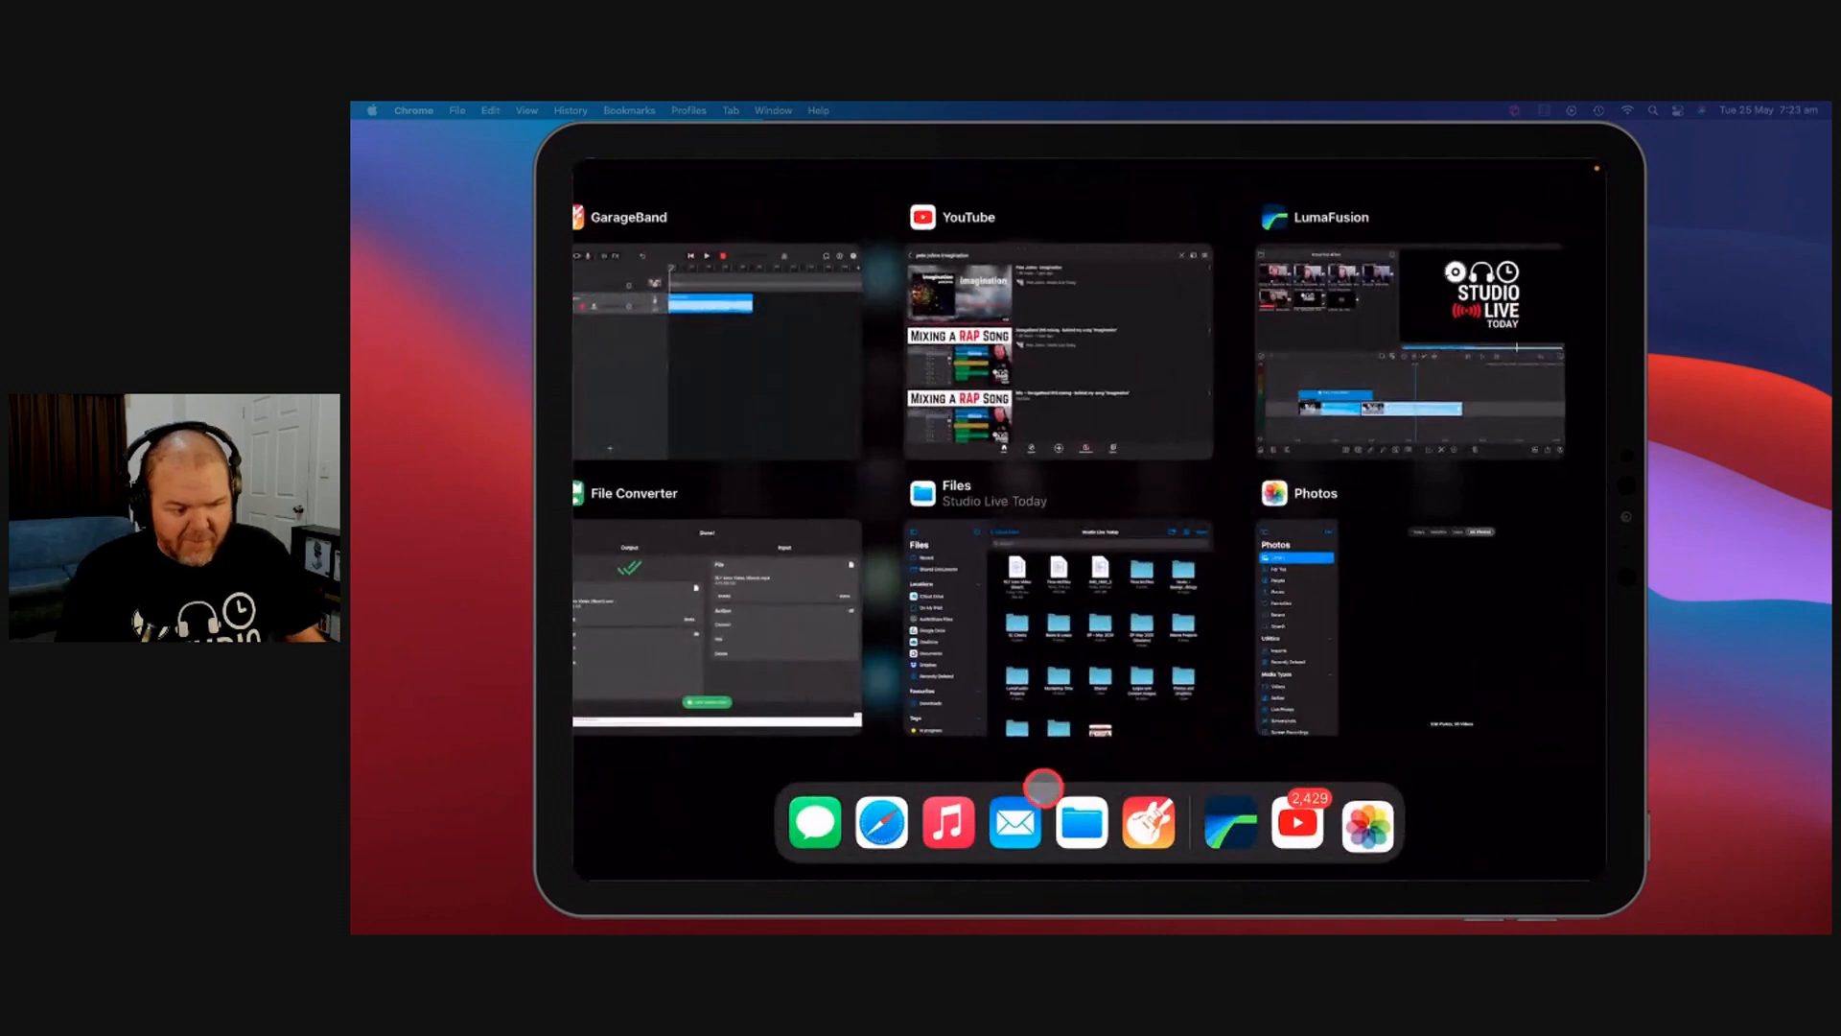
Step: Switch to Files and confirm the 1.6 MB Tenplate audio sits in iCloud Drive's Studio Live Today folder
left_click(1056, 622)
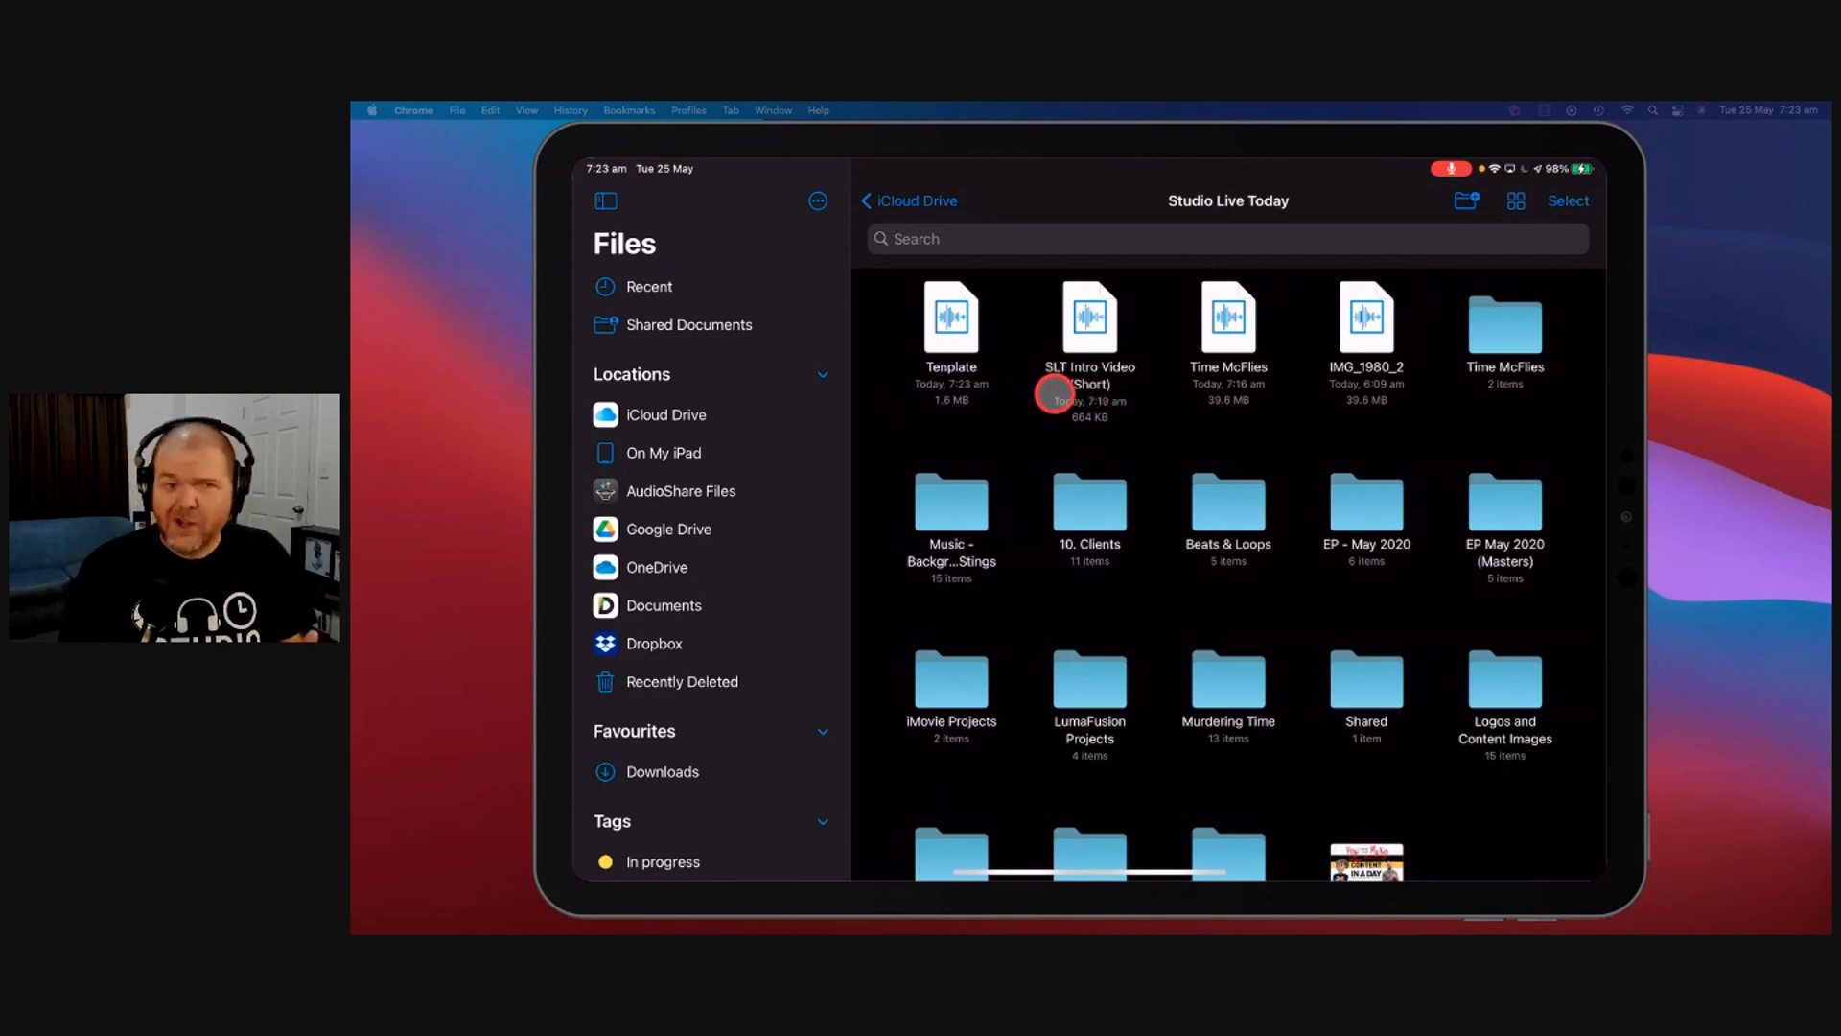
mouse_move(993, 353)
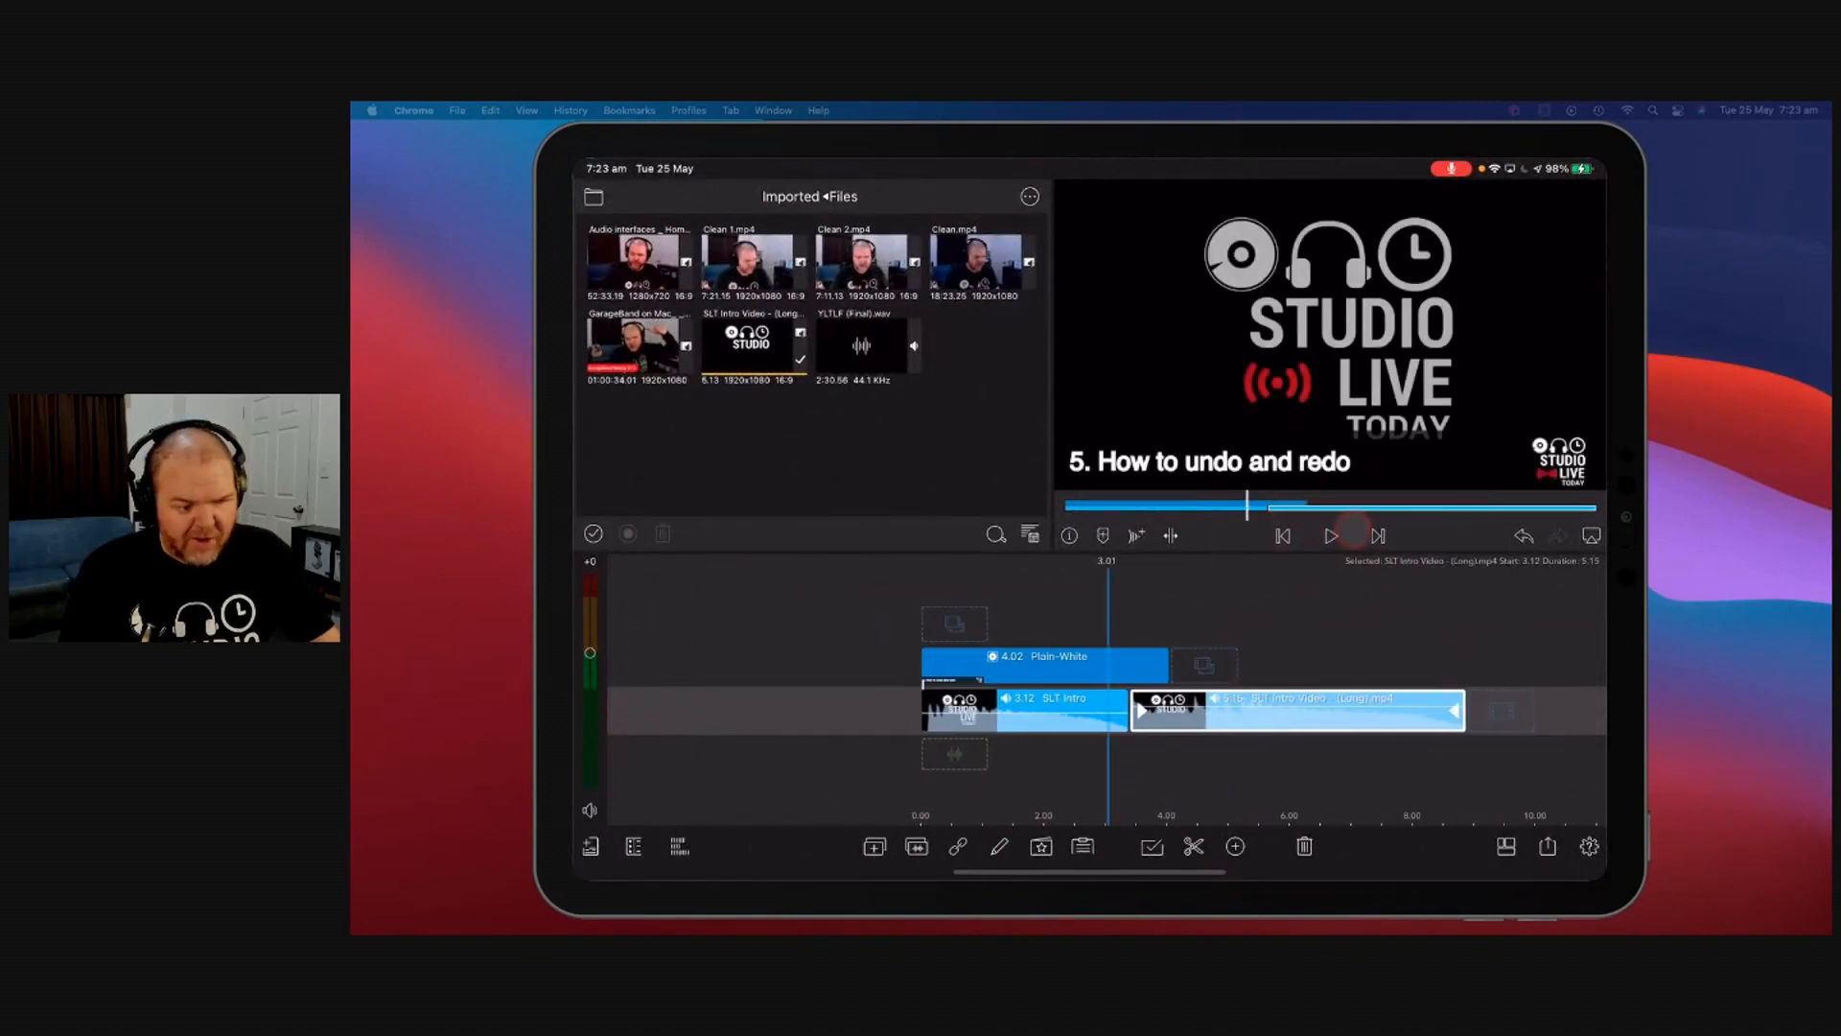
Step: Play the edited timeline through the intro clips, then bring up the Share/Export options
left_click(1330, 537)
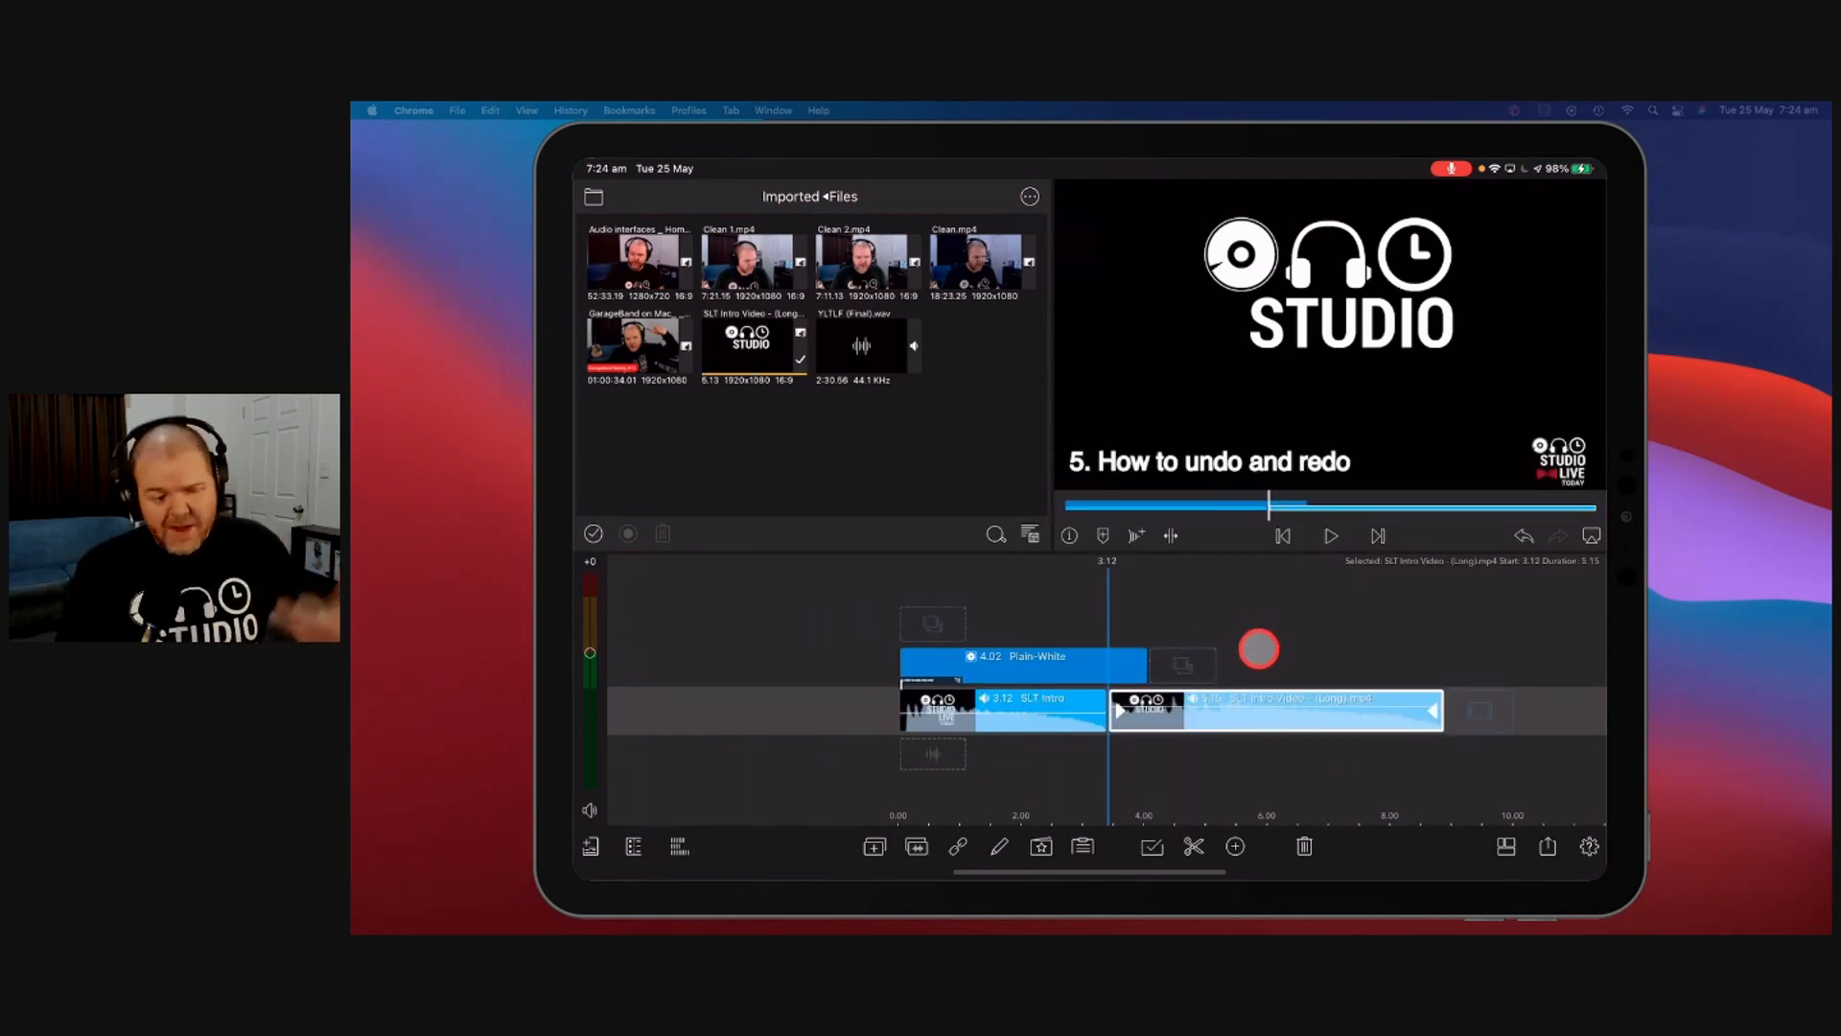
left_click(1548, 845)
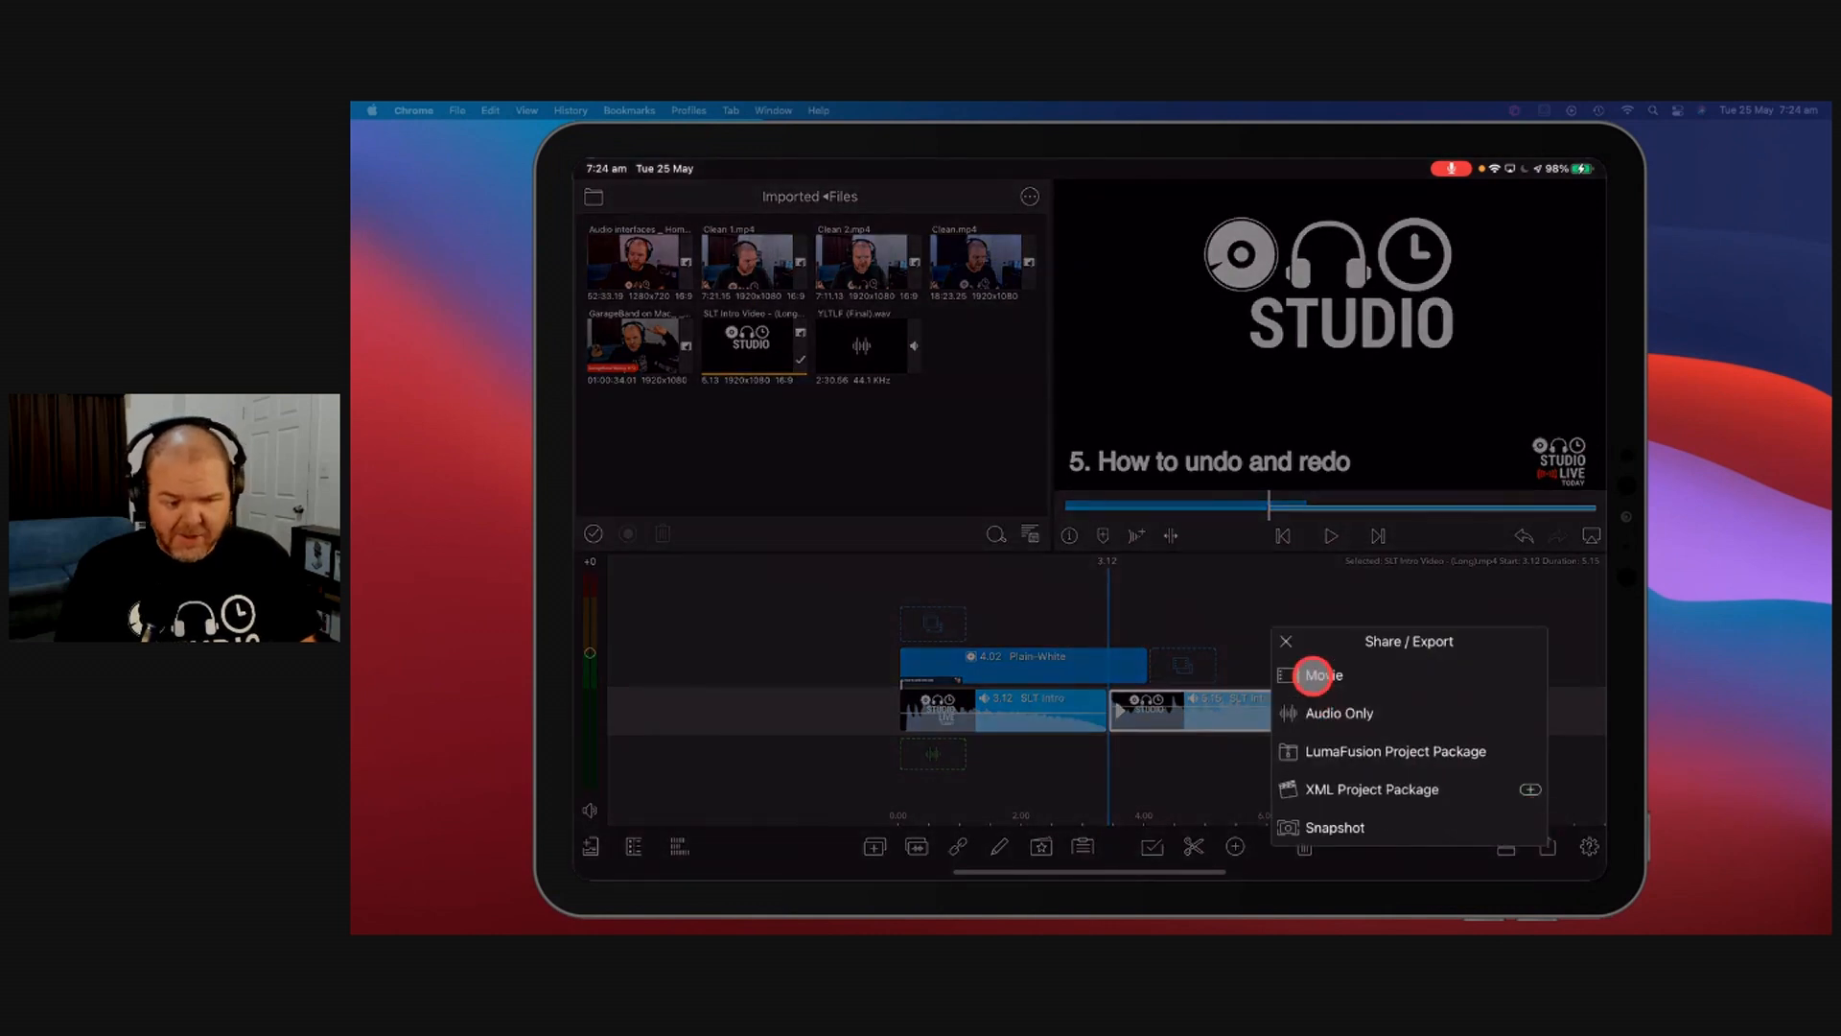